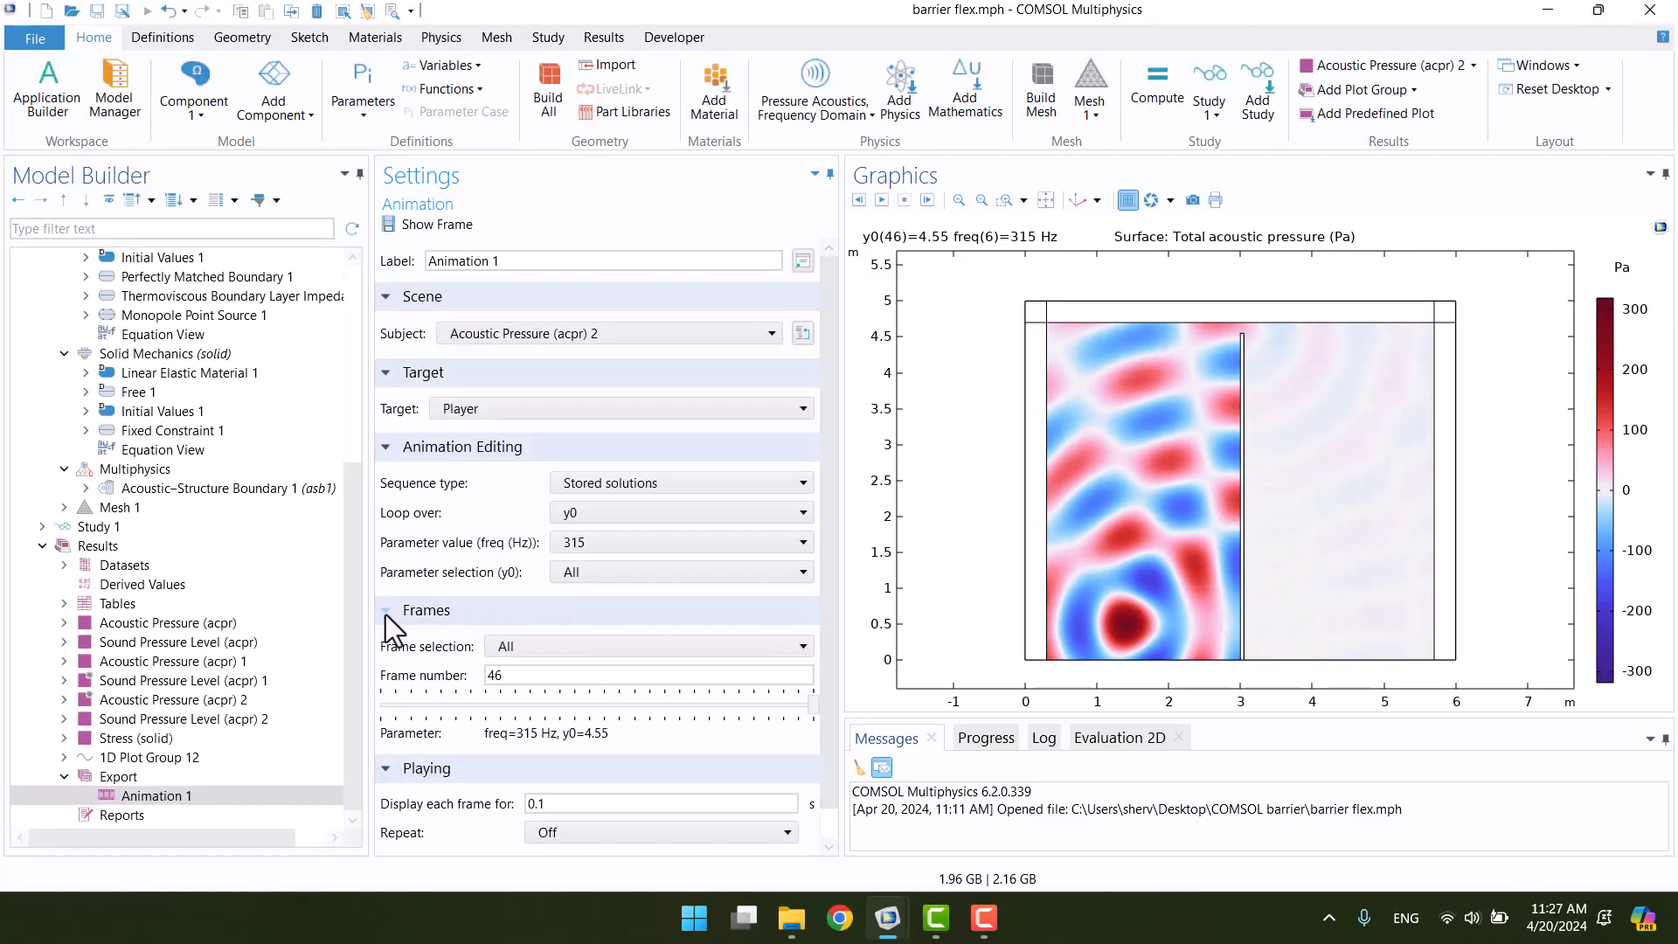
Replot the barrier stress at 100 Hz, then start a new blank model.
click(137, 738)
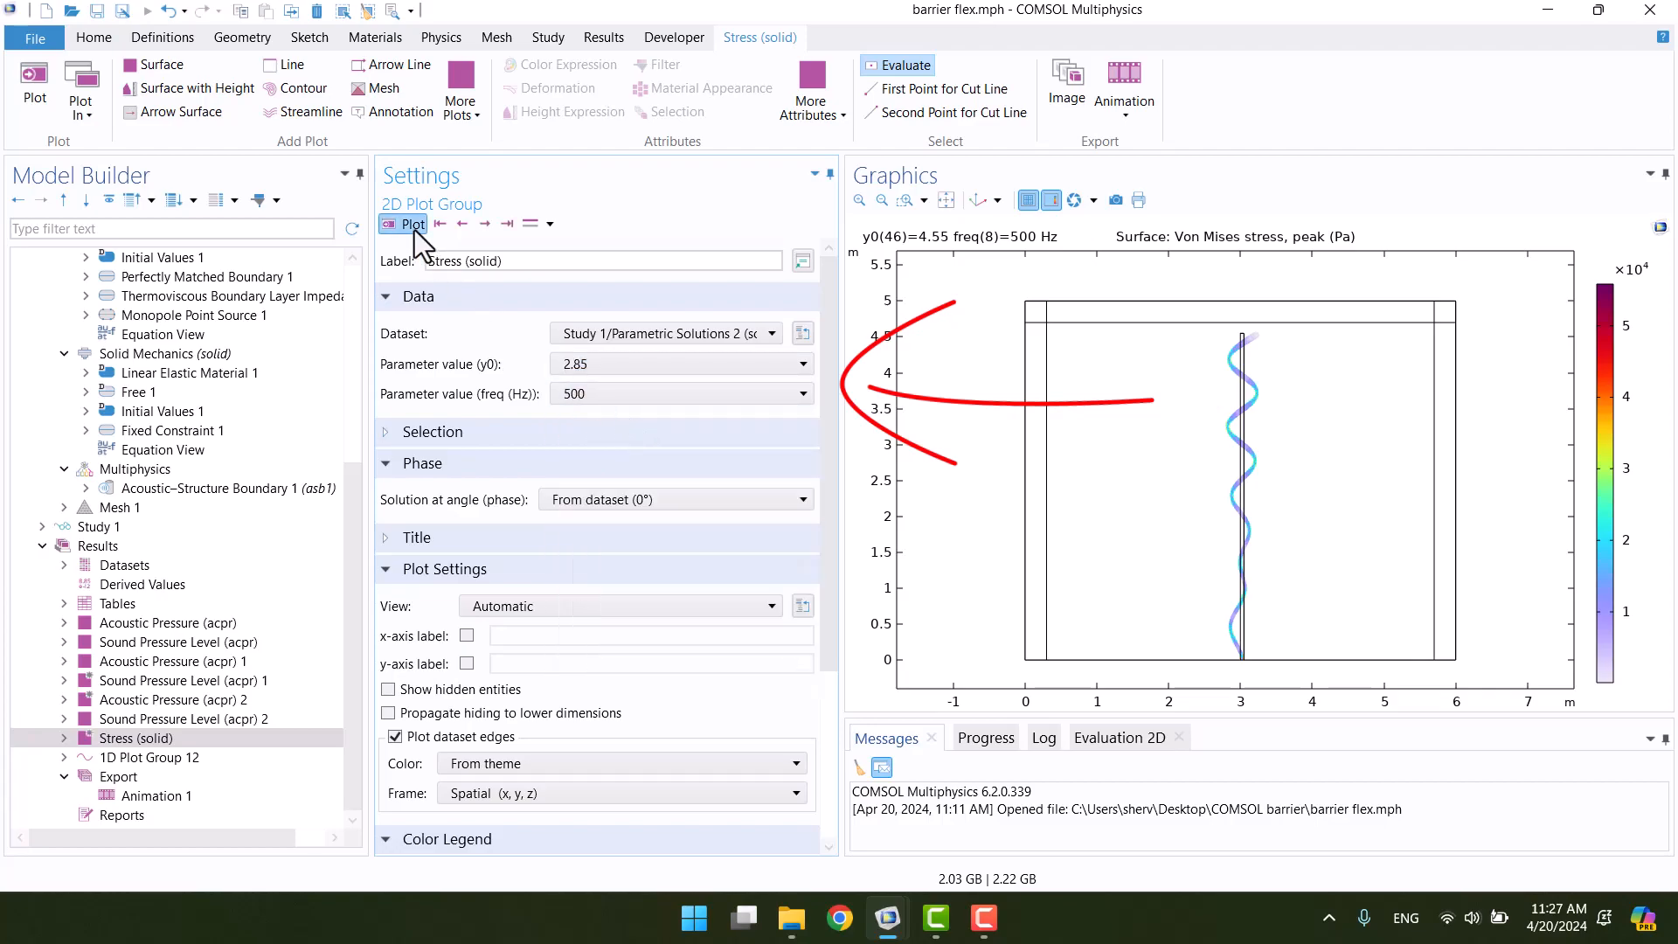
click(410, 224)
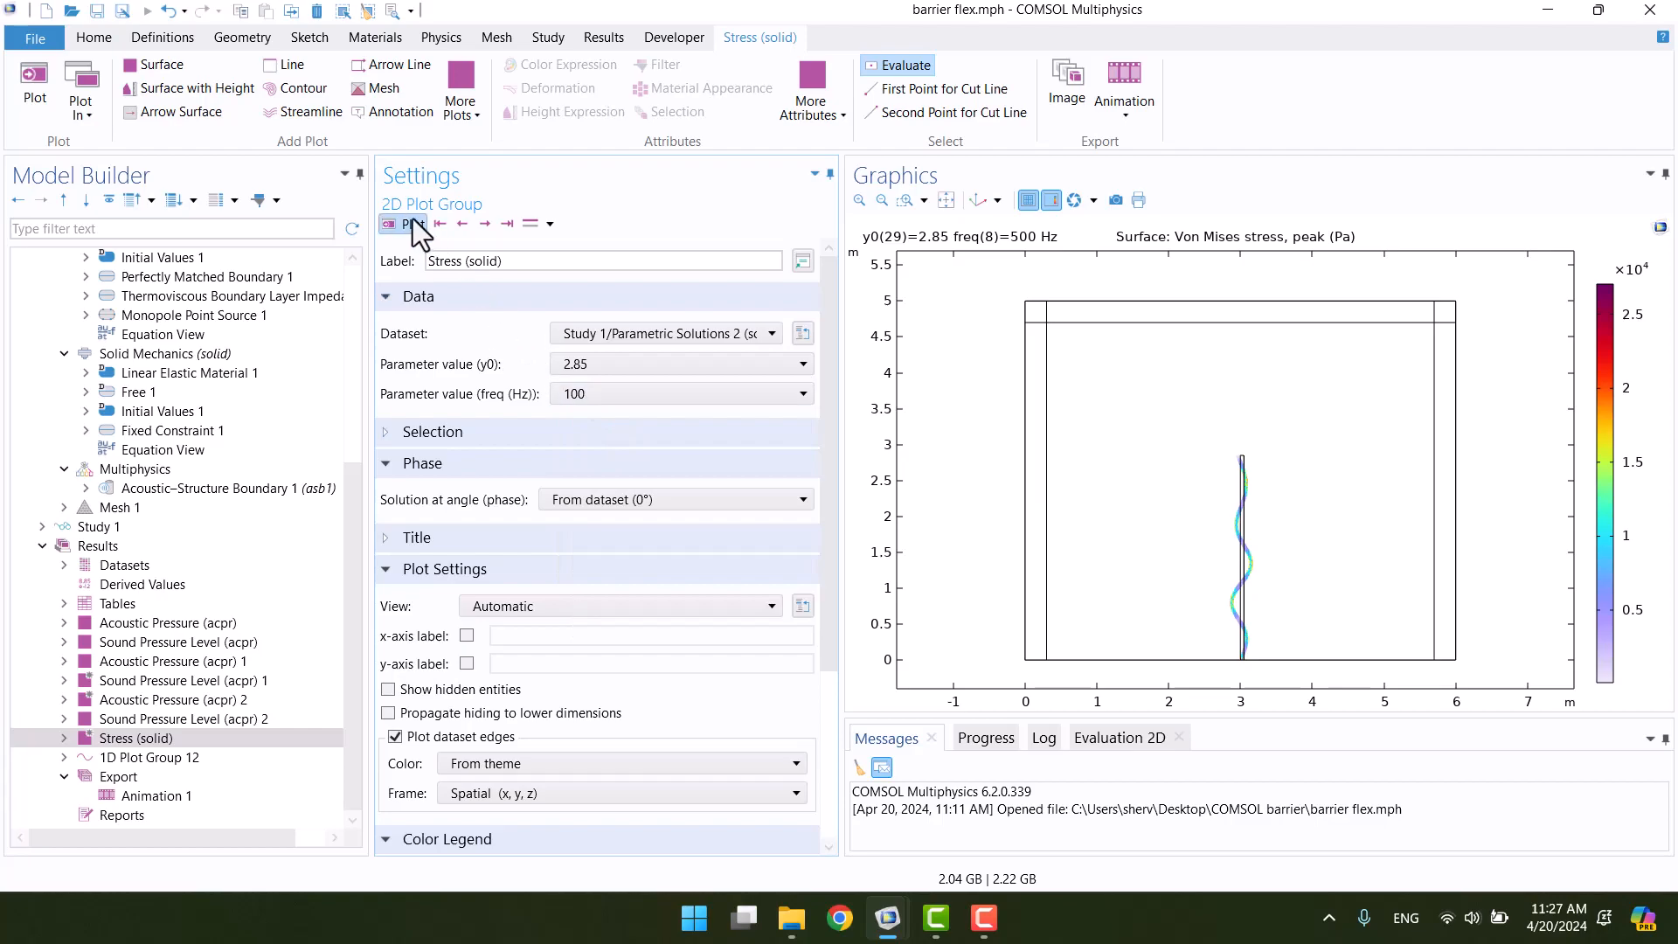
click(411, 224)
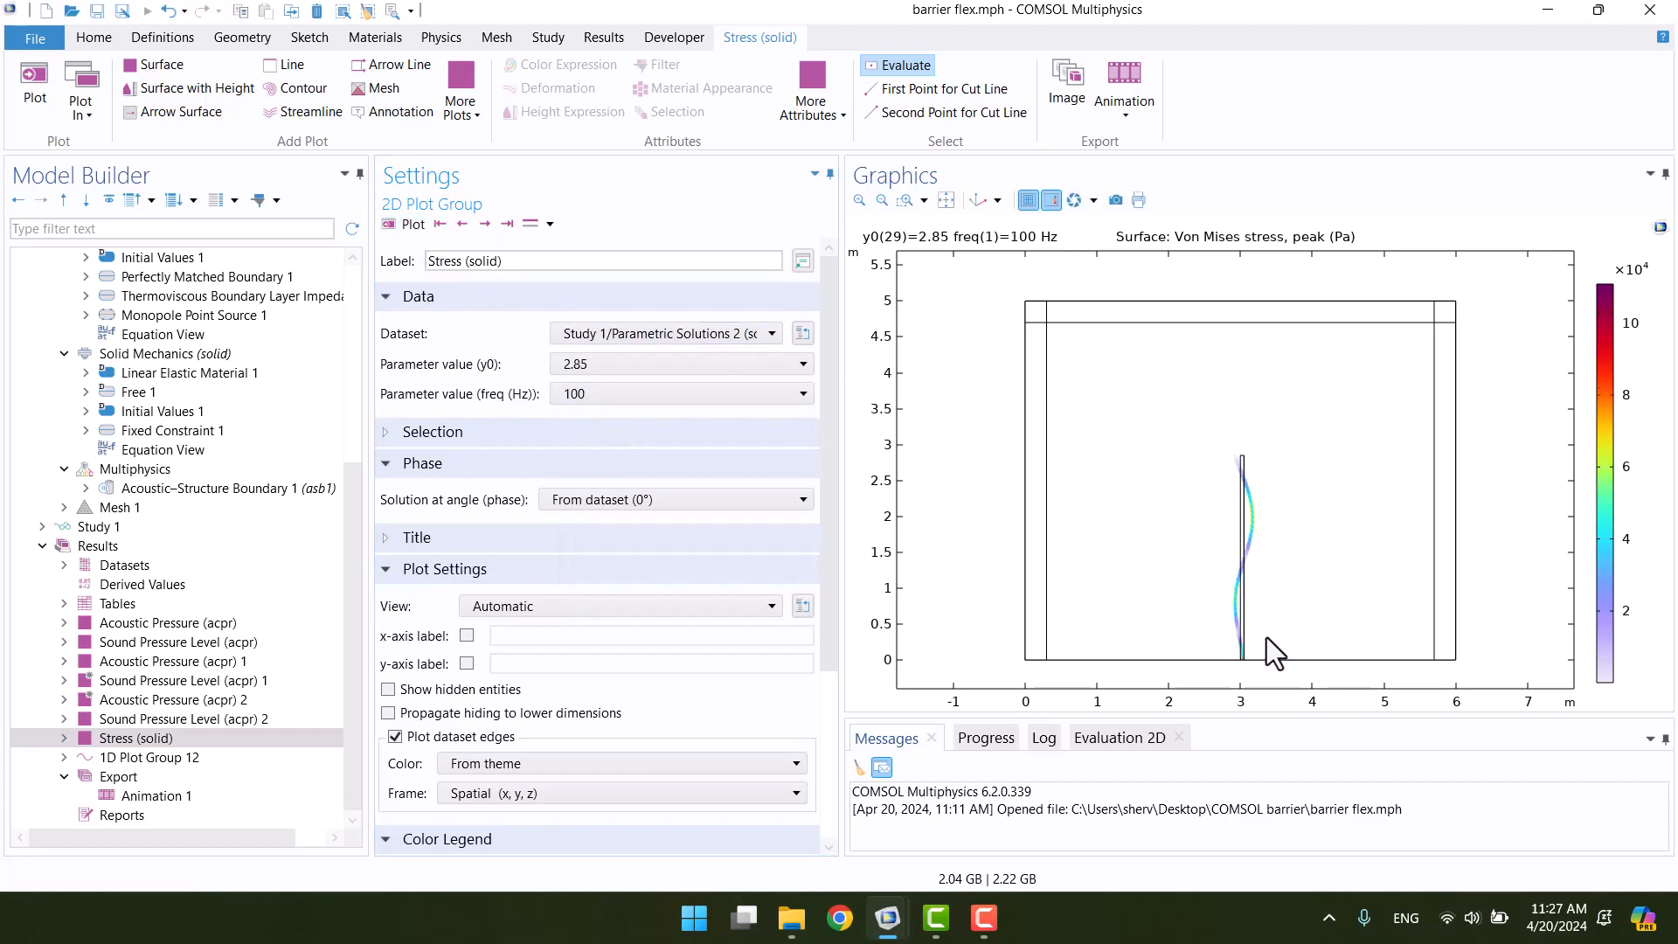
mouse_move(383, 602)
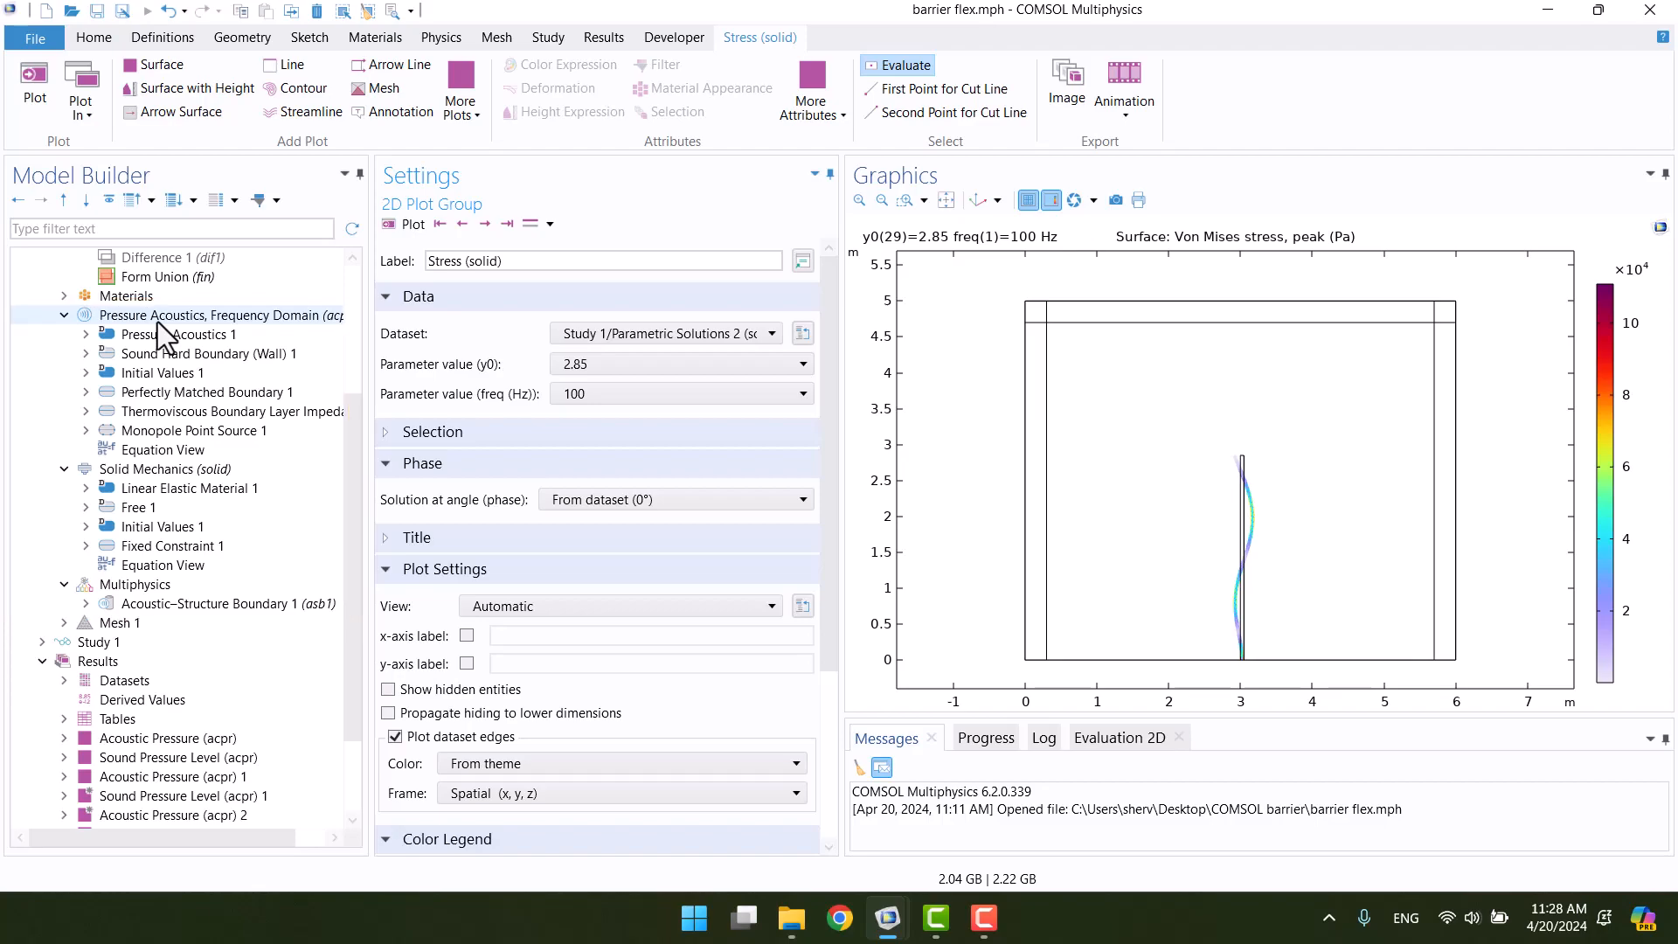
click(99, 641)
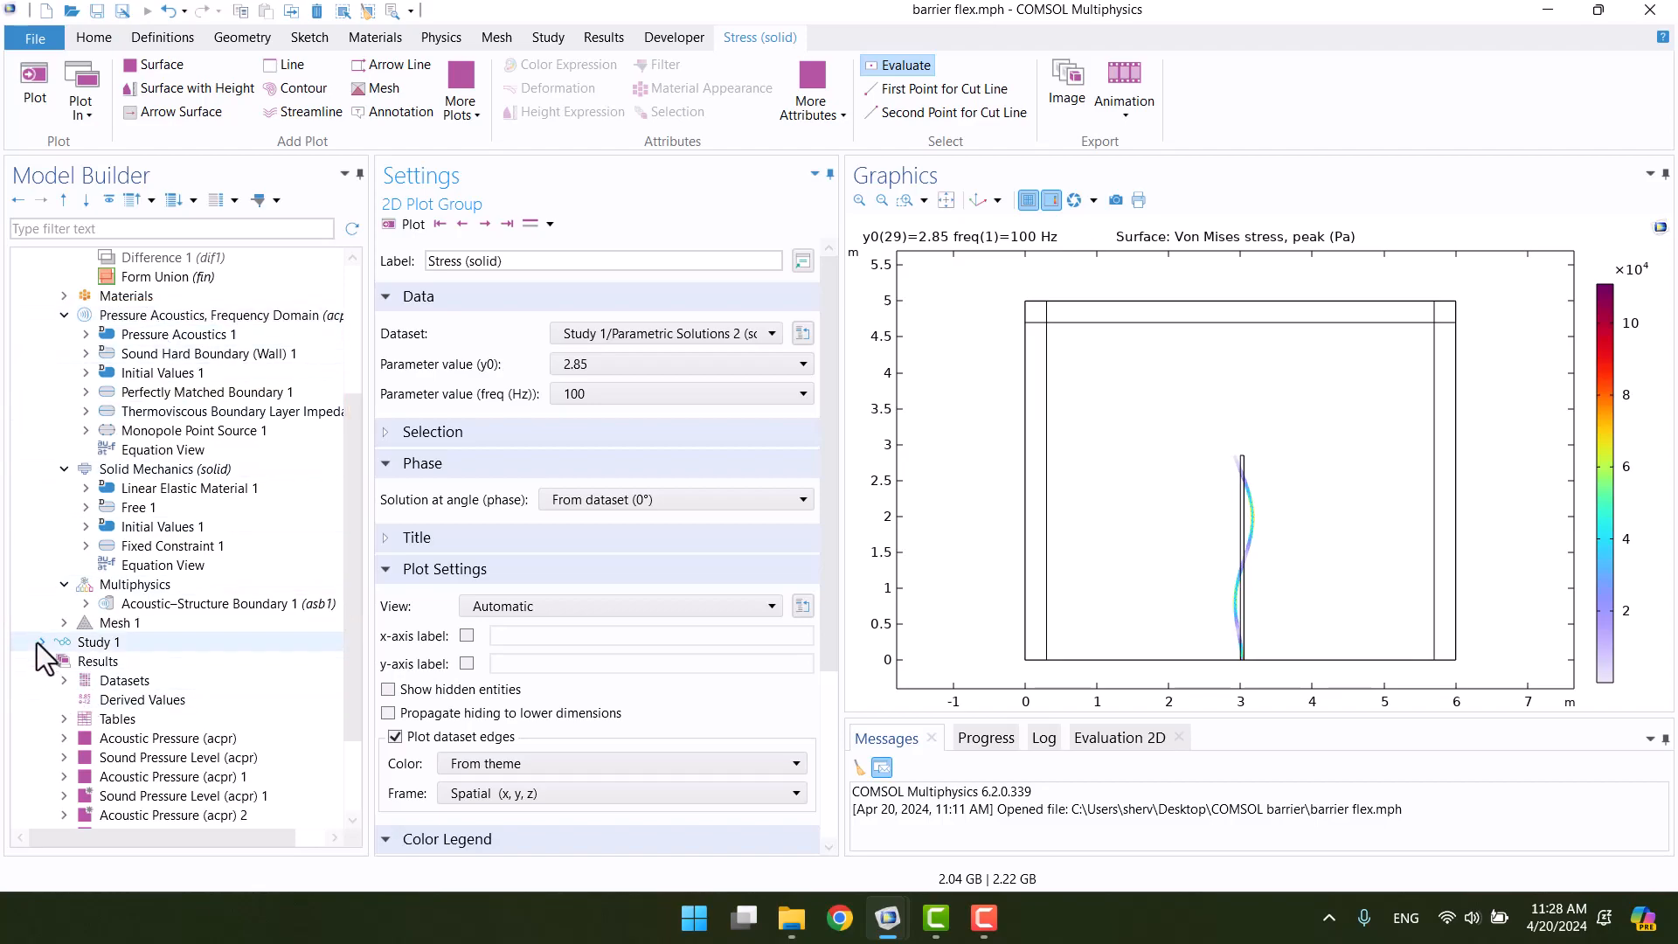
click(149, 661)
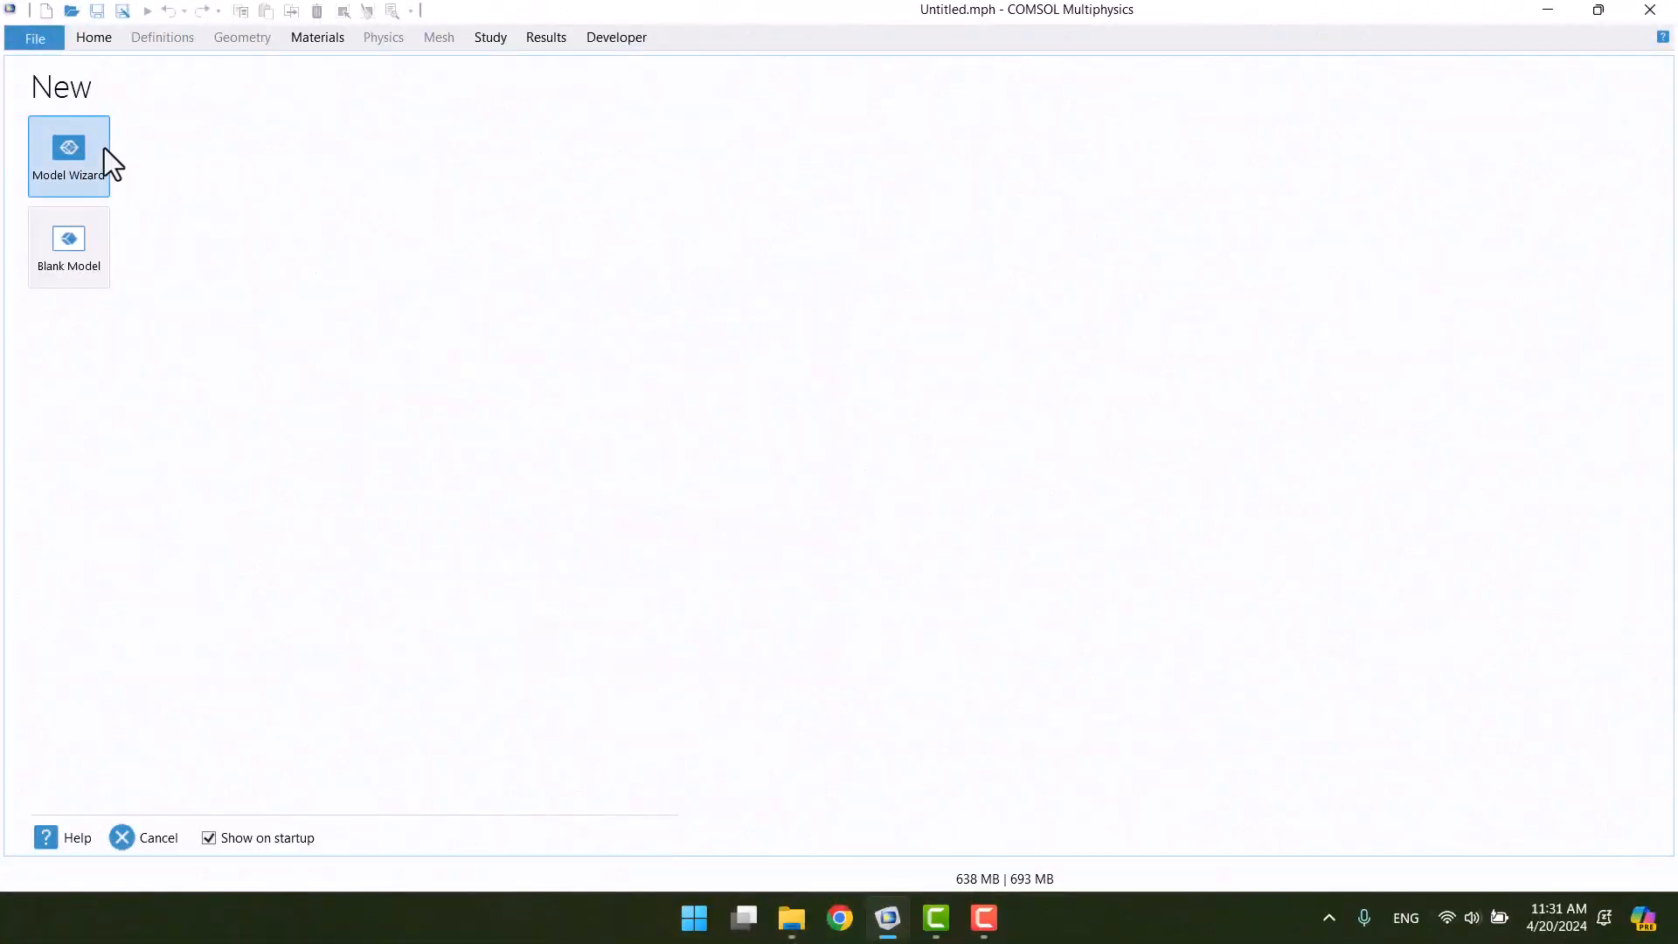
Launch the Model Wizard and choose a 2D space dimension.
click(68, 156)
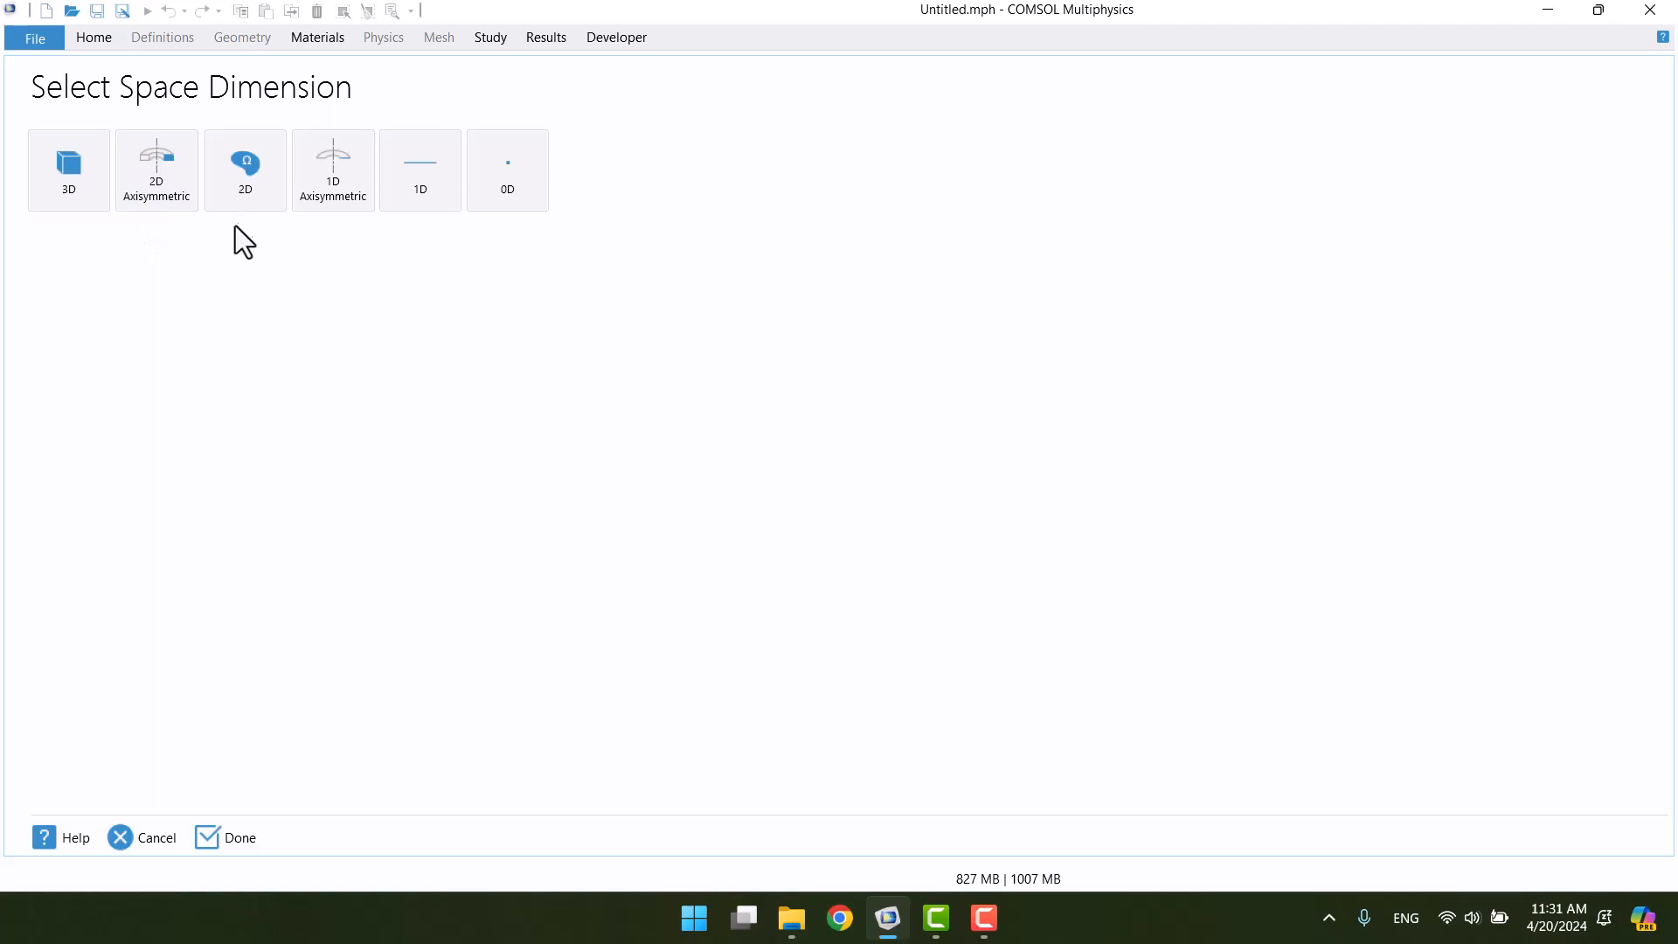
click(244, 168)
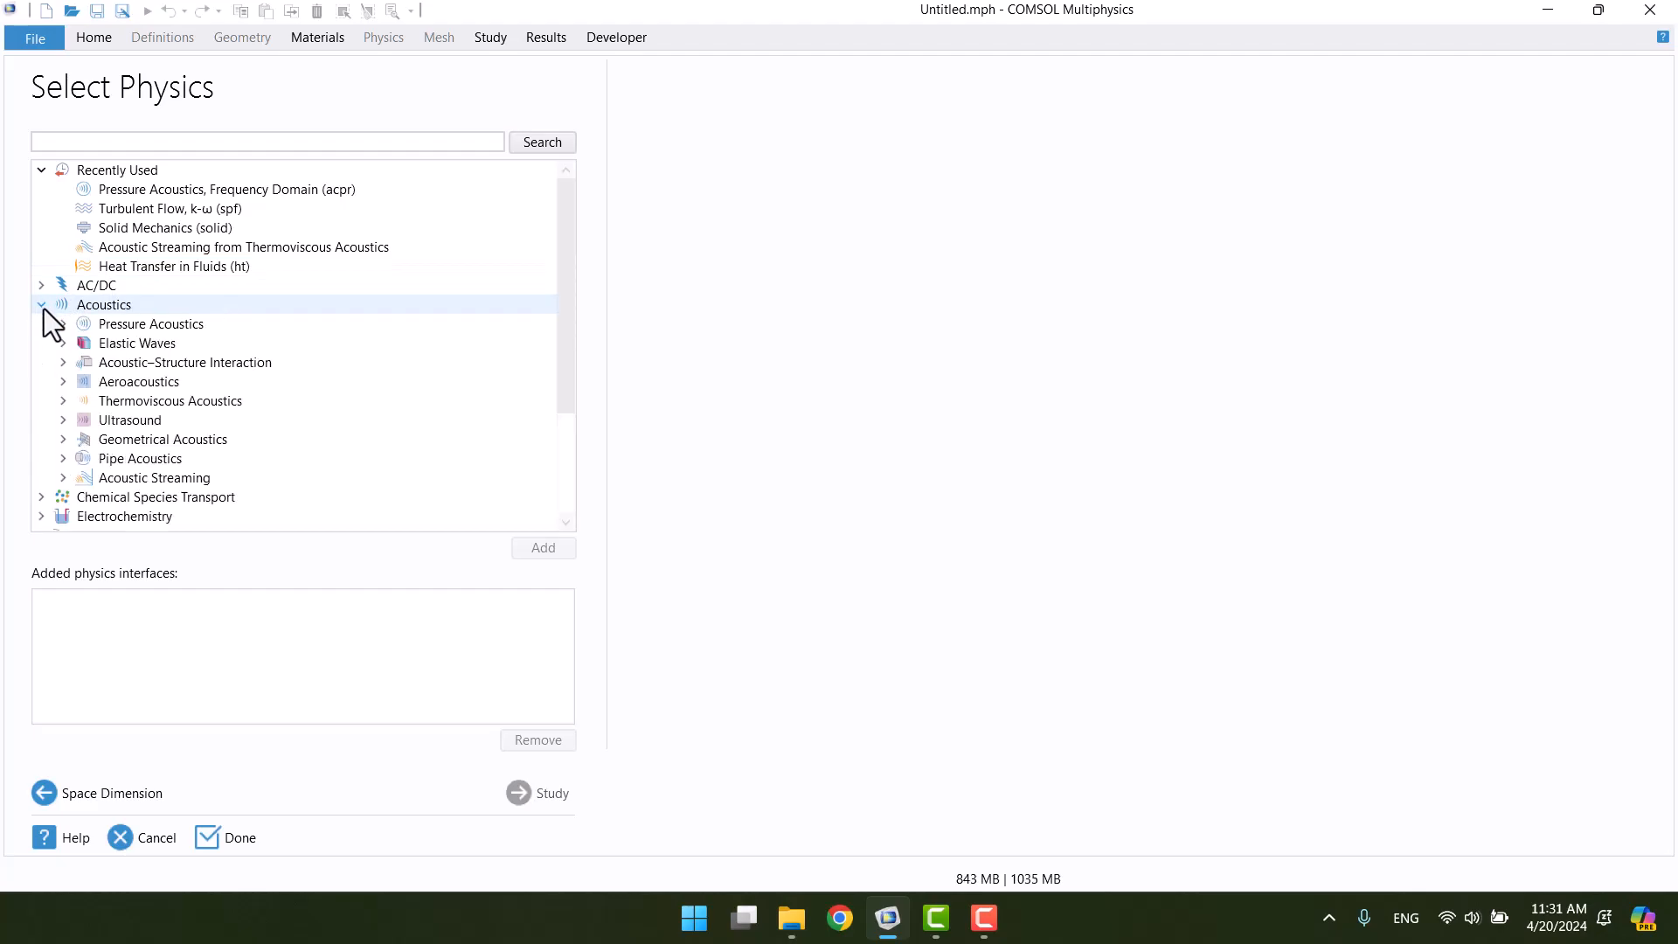
Add Pressure Acoustics, Frequency Domain (acpr) physics and continue to study selection.
click(62, 323)
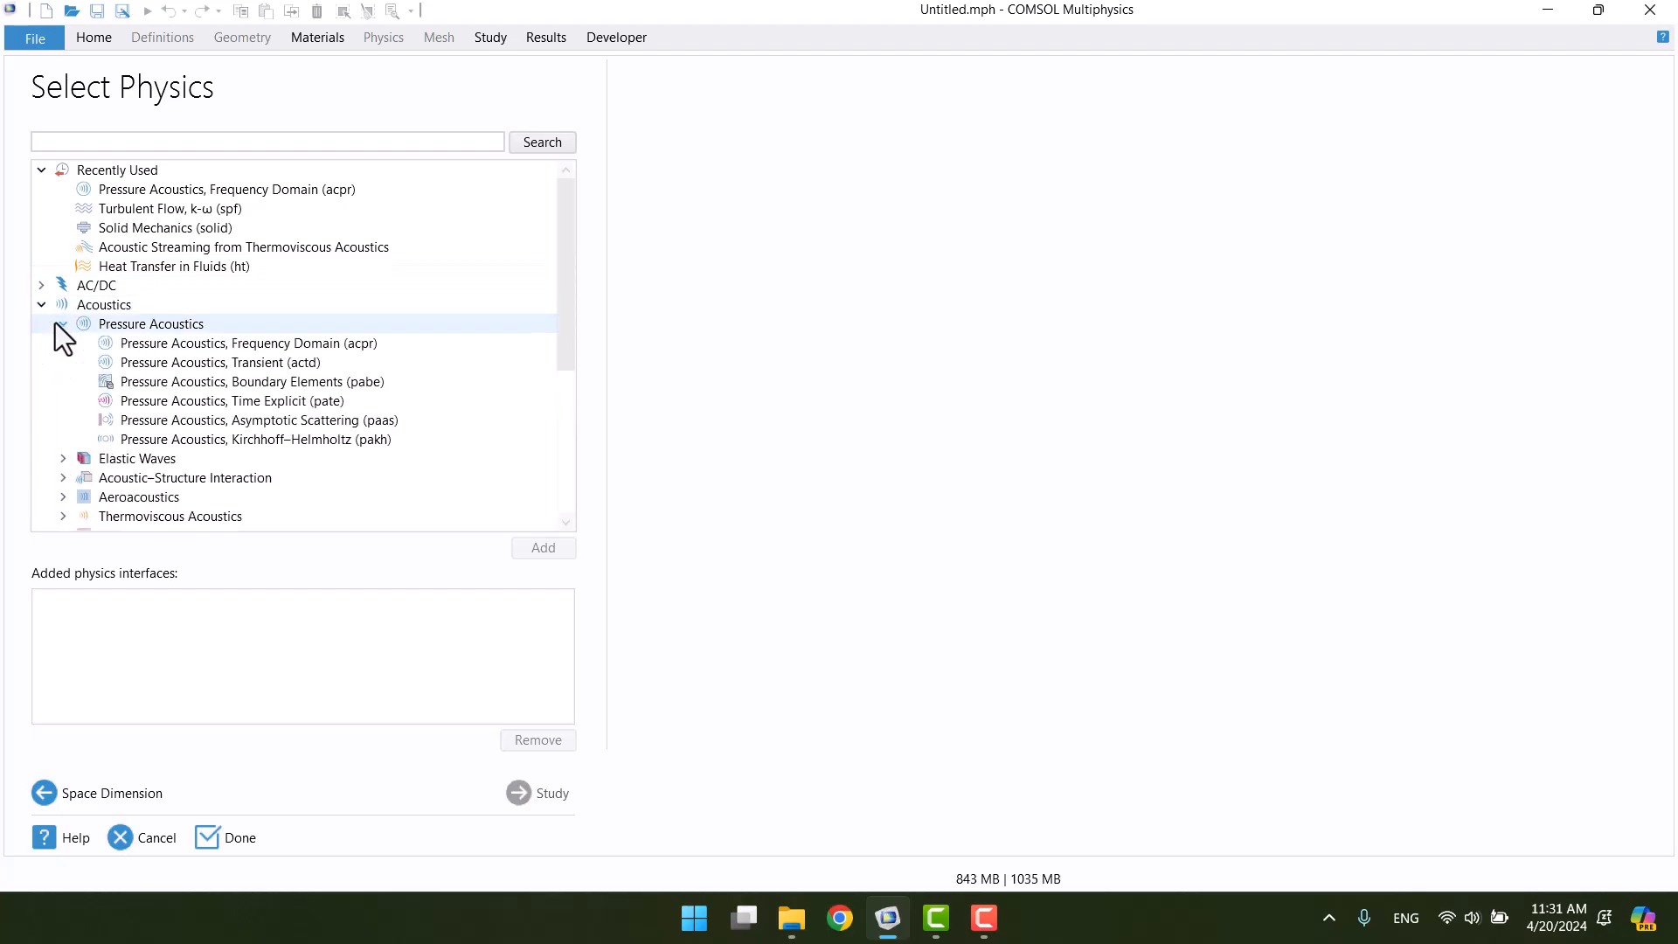
click(247, 343)
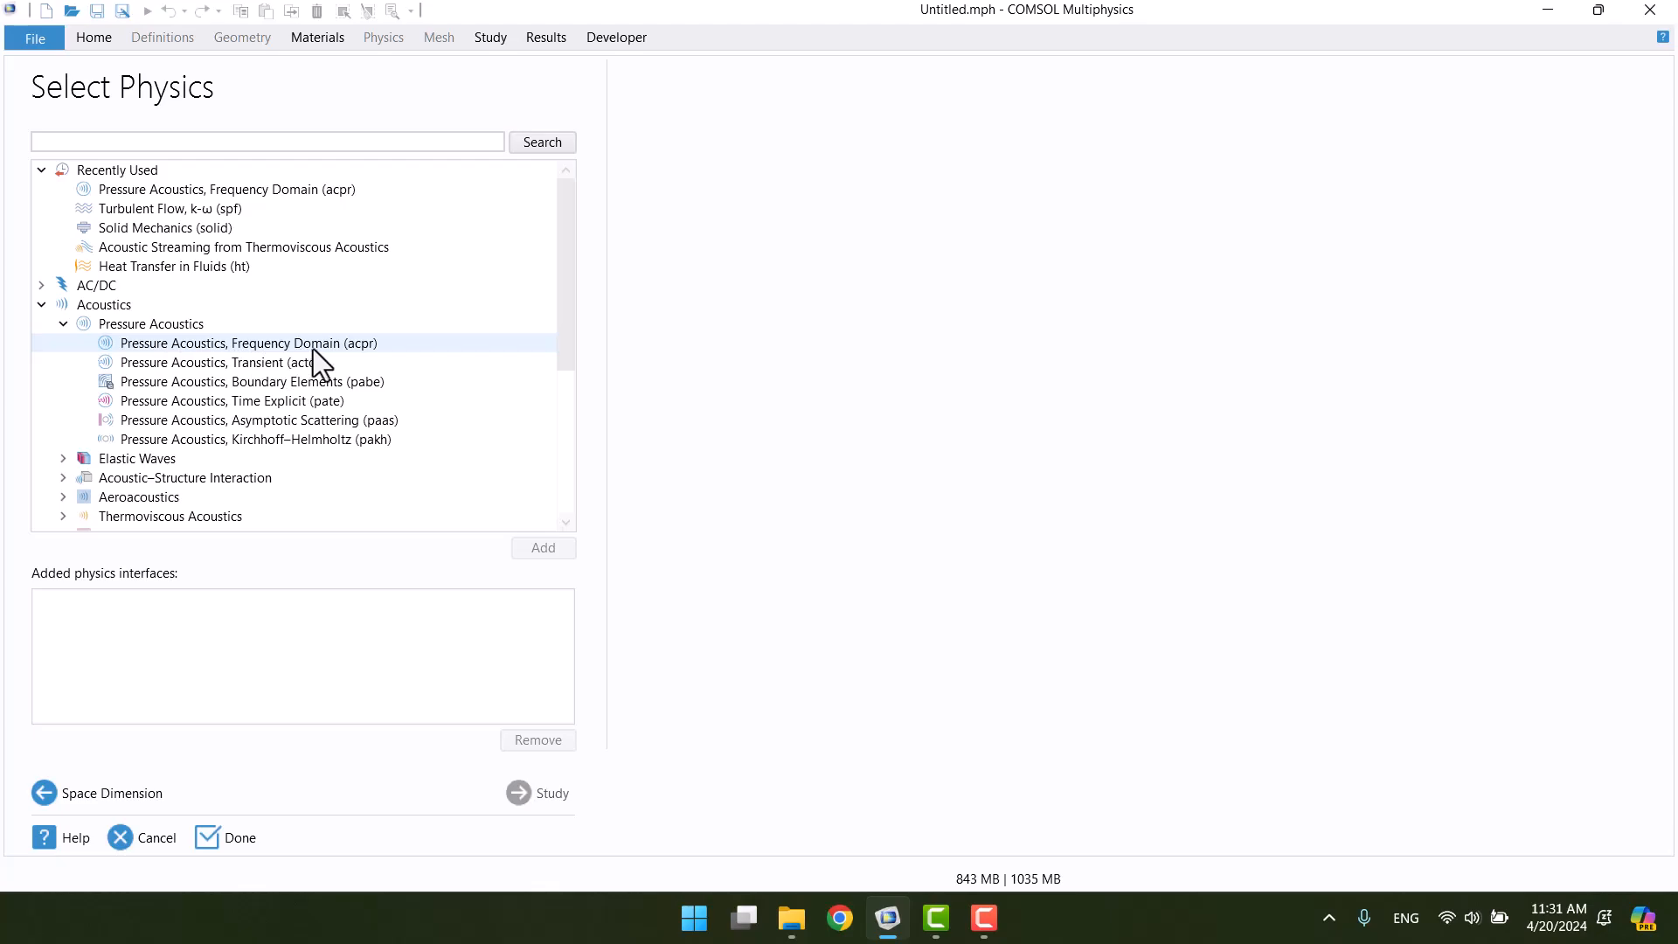
click(238, 342)
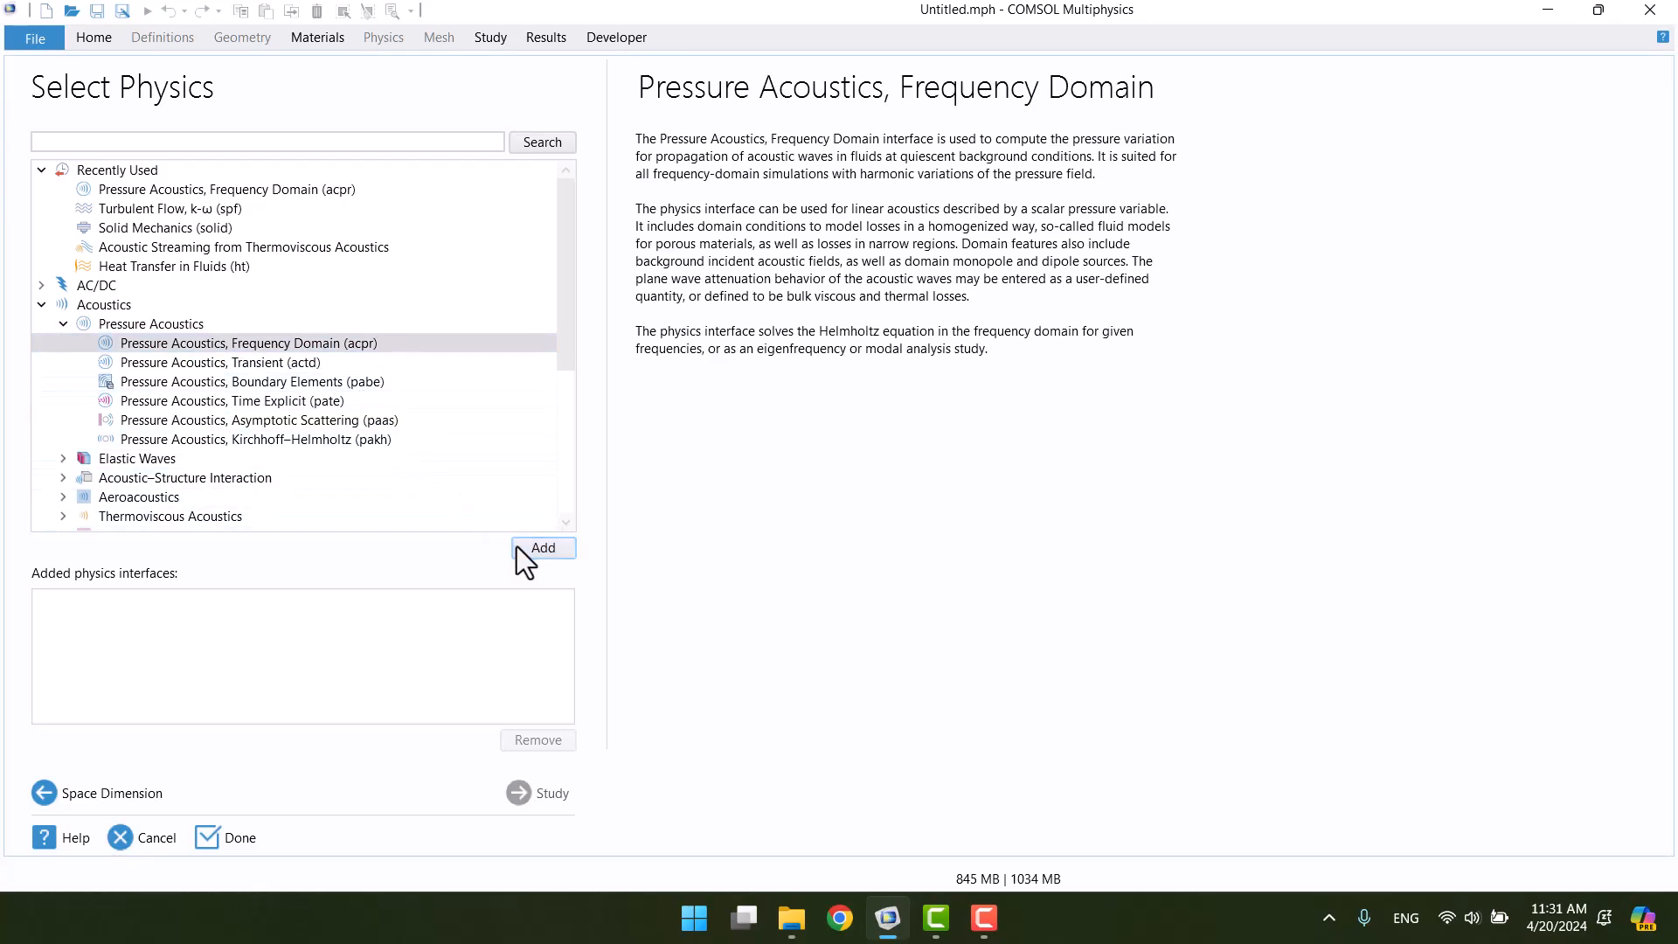
click(542, 547)
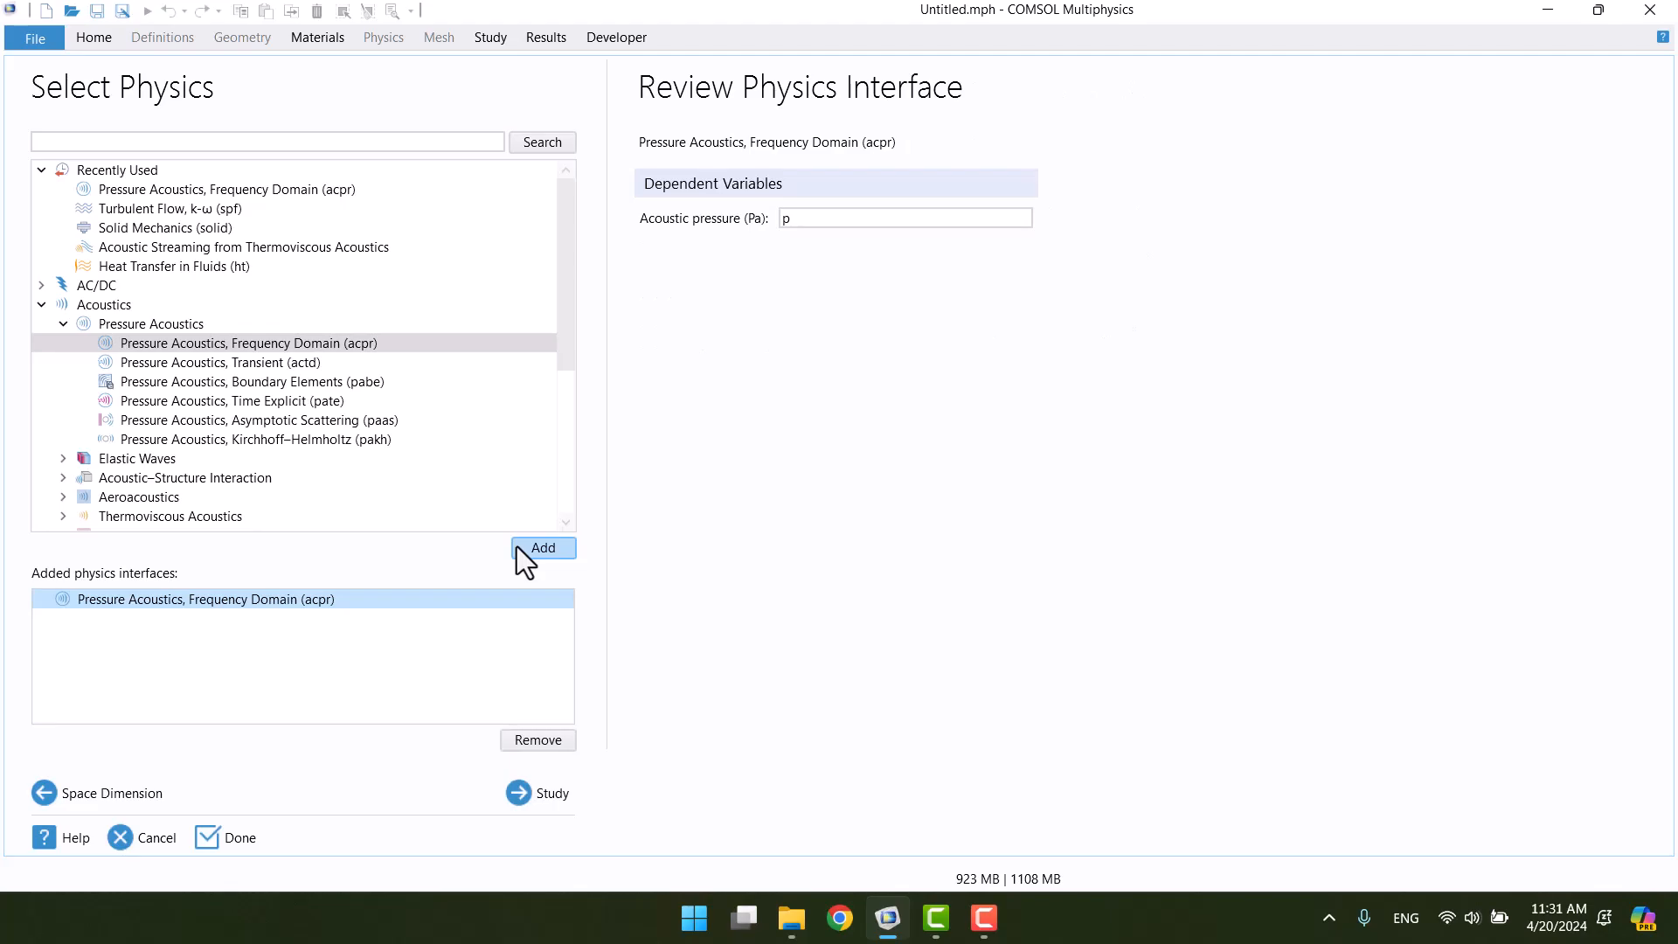
mouse_move(552, 792)
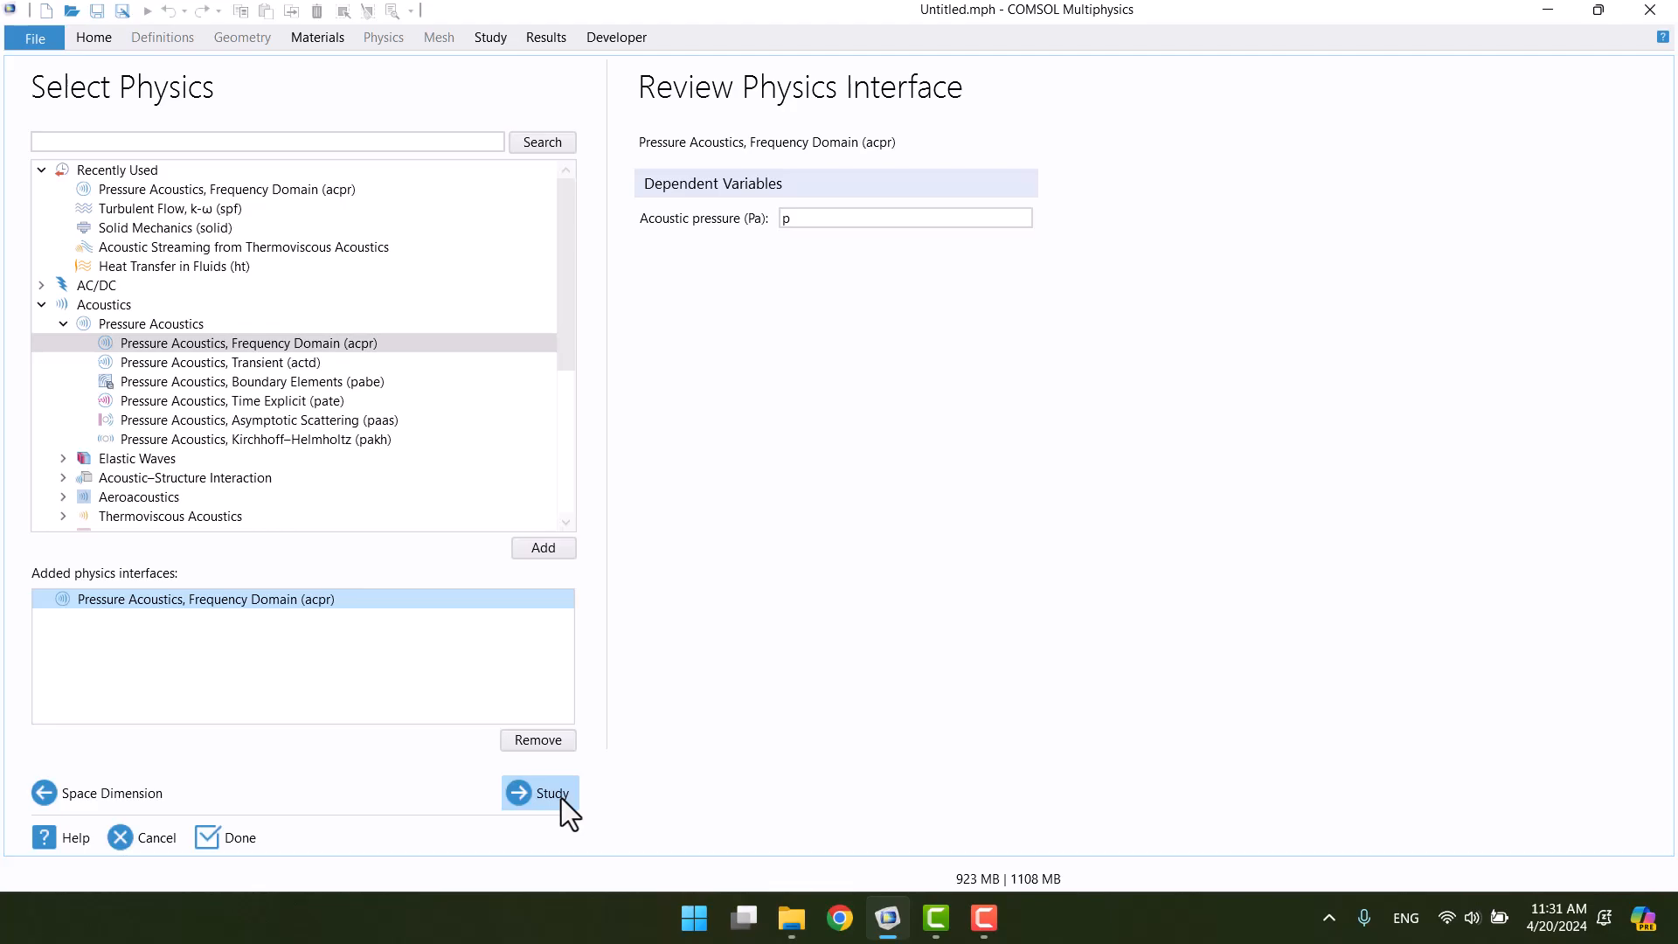
click(548, 793)
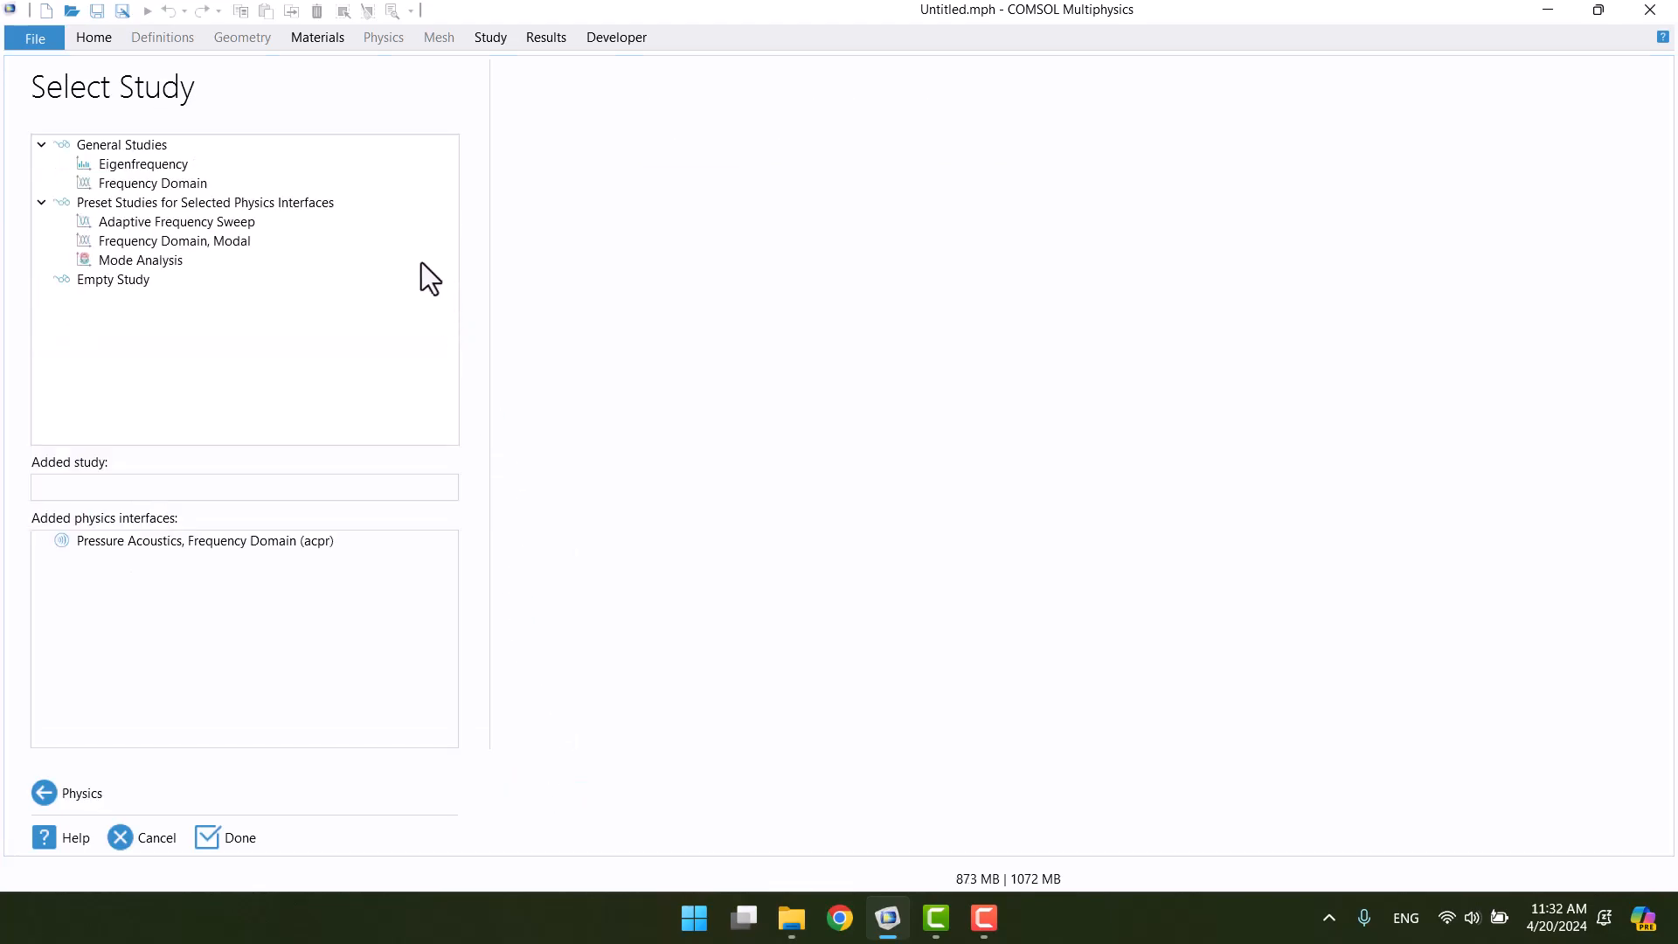
Choose a Frequency Domain study and finish the Model Wizard.
click(152, 182)
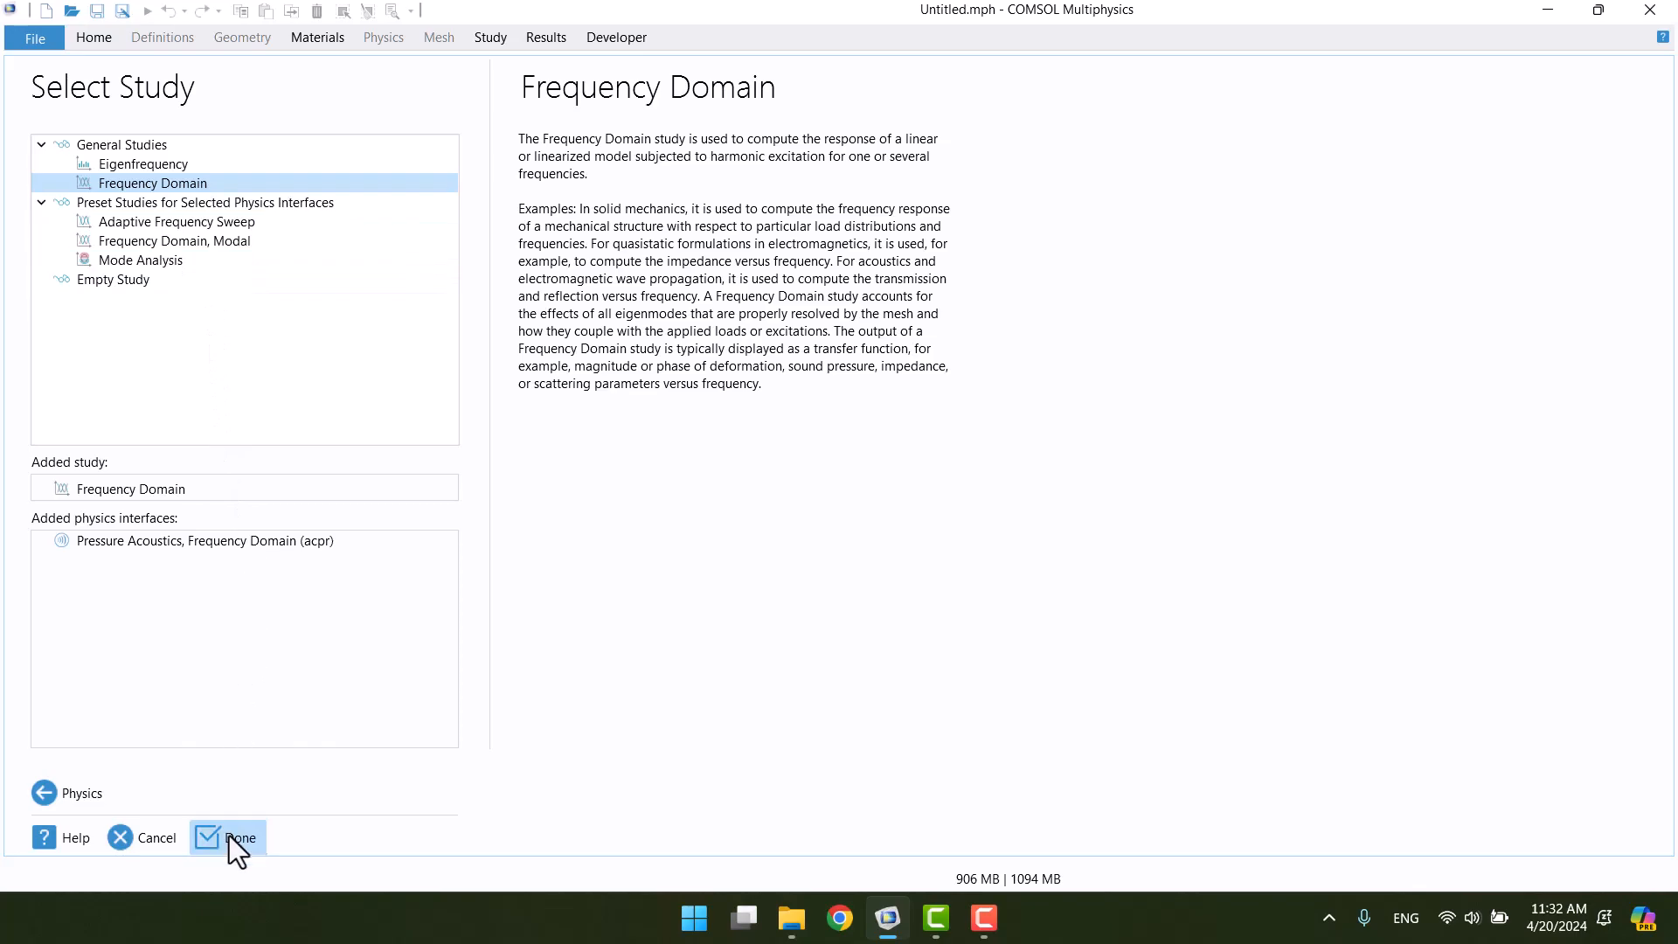
click(242, 837)
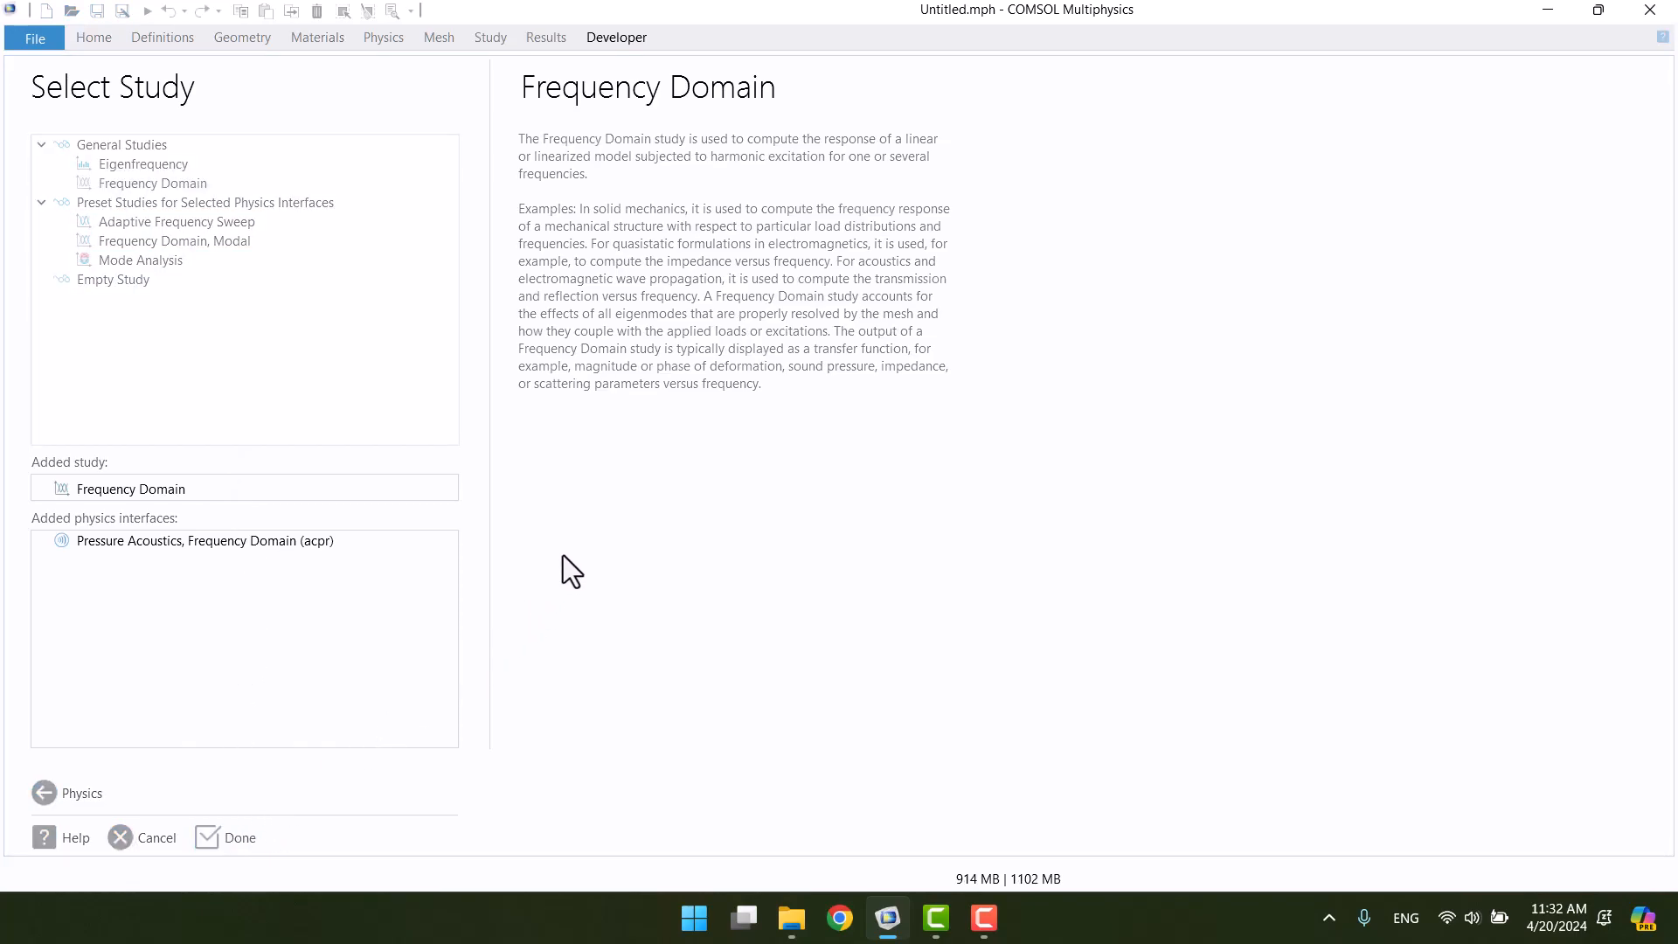
click(242, 837)
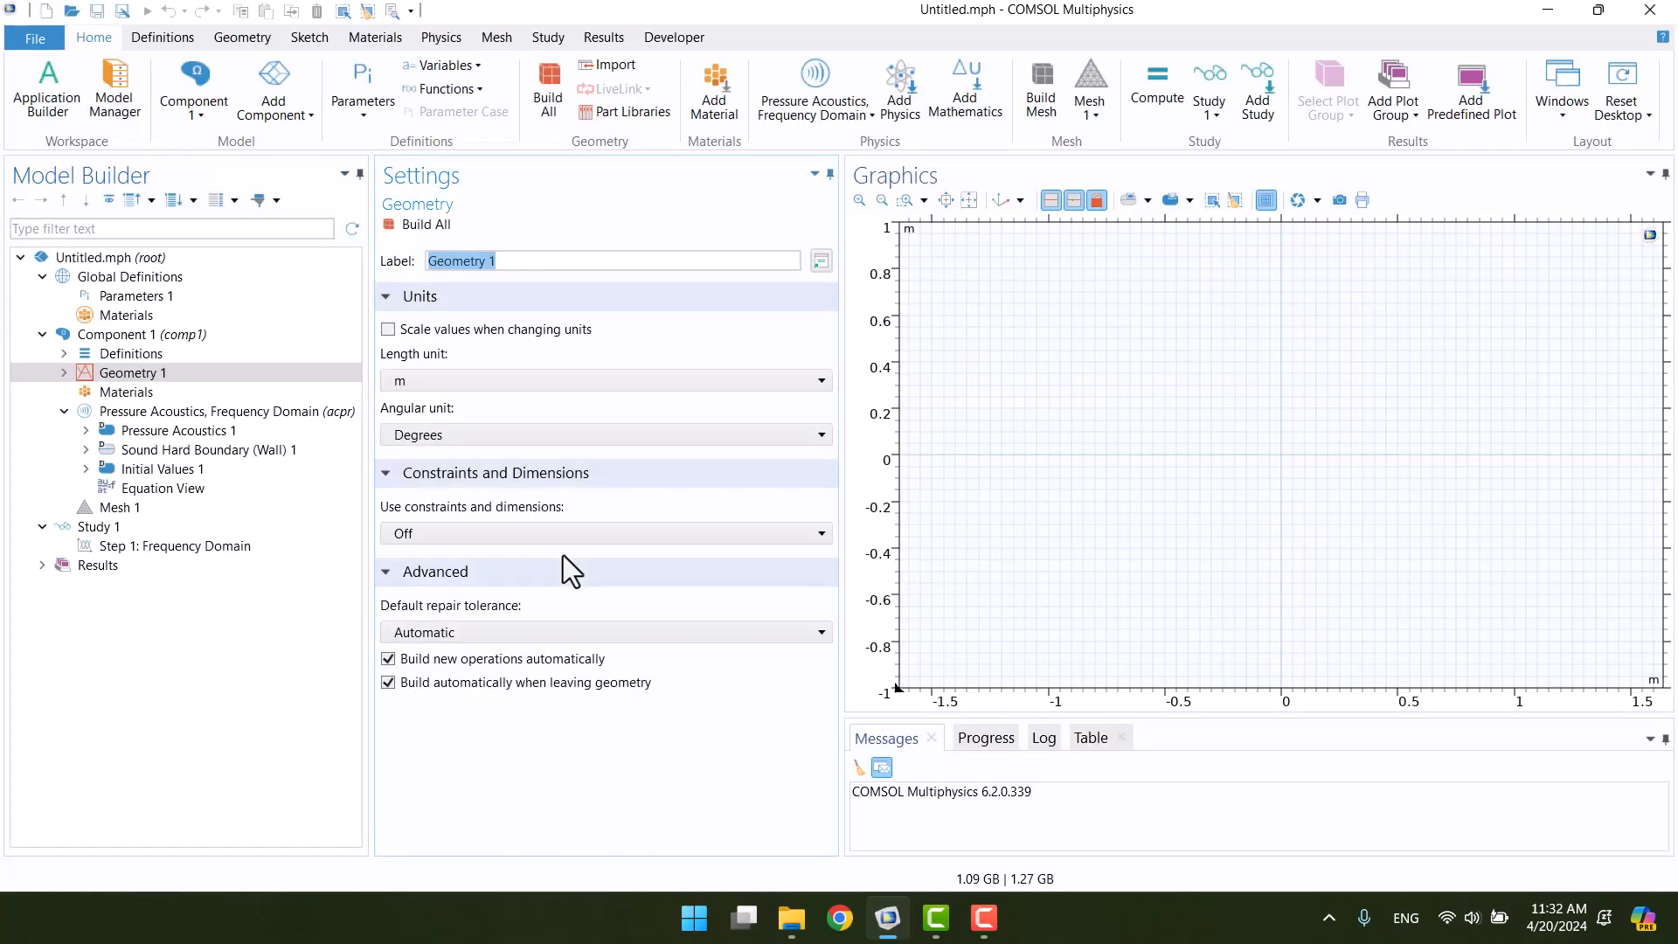
mouse_move(322, 638)
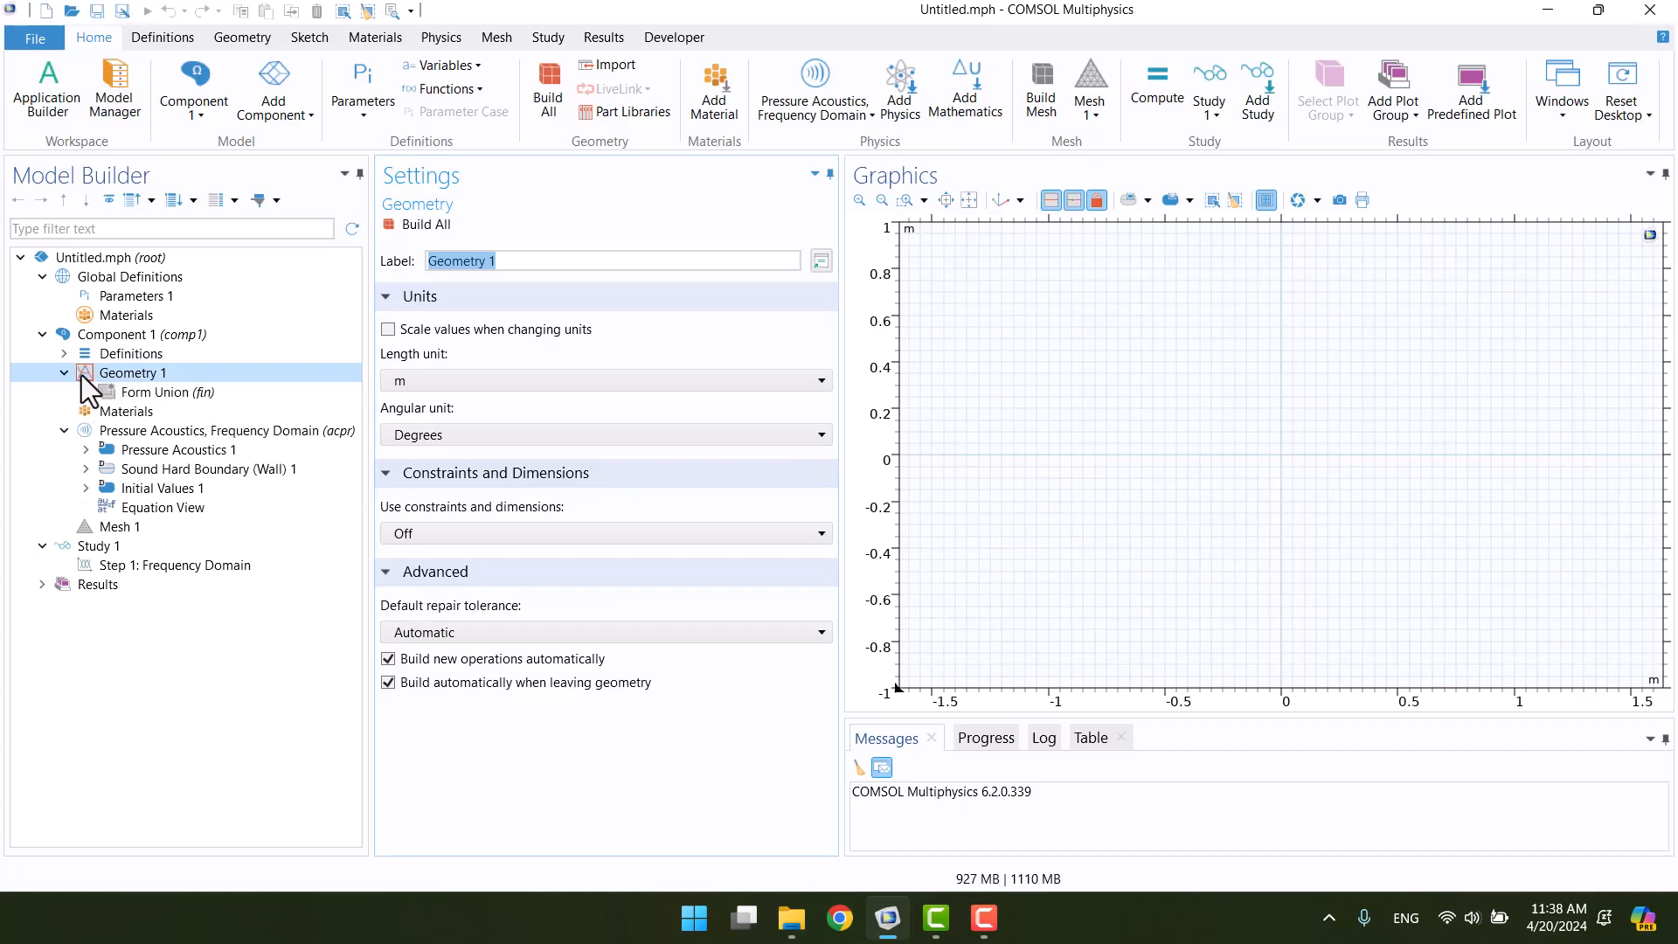
Sketch a trial 1.4 × 0.8 m rectangle using the geometry sketch tools.
right_click(132, 372)
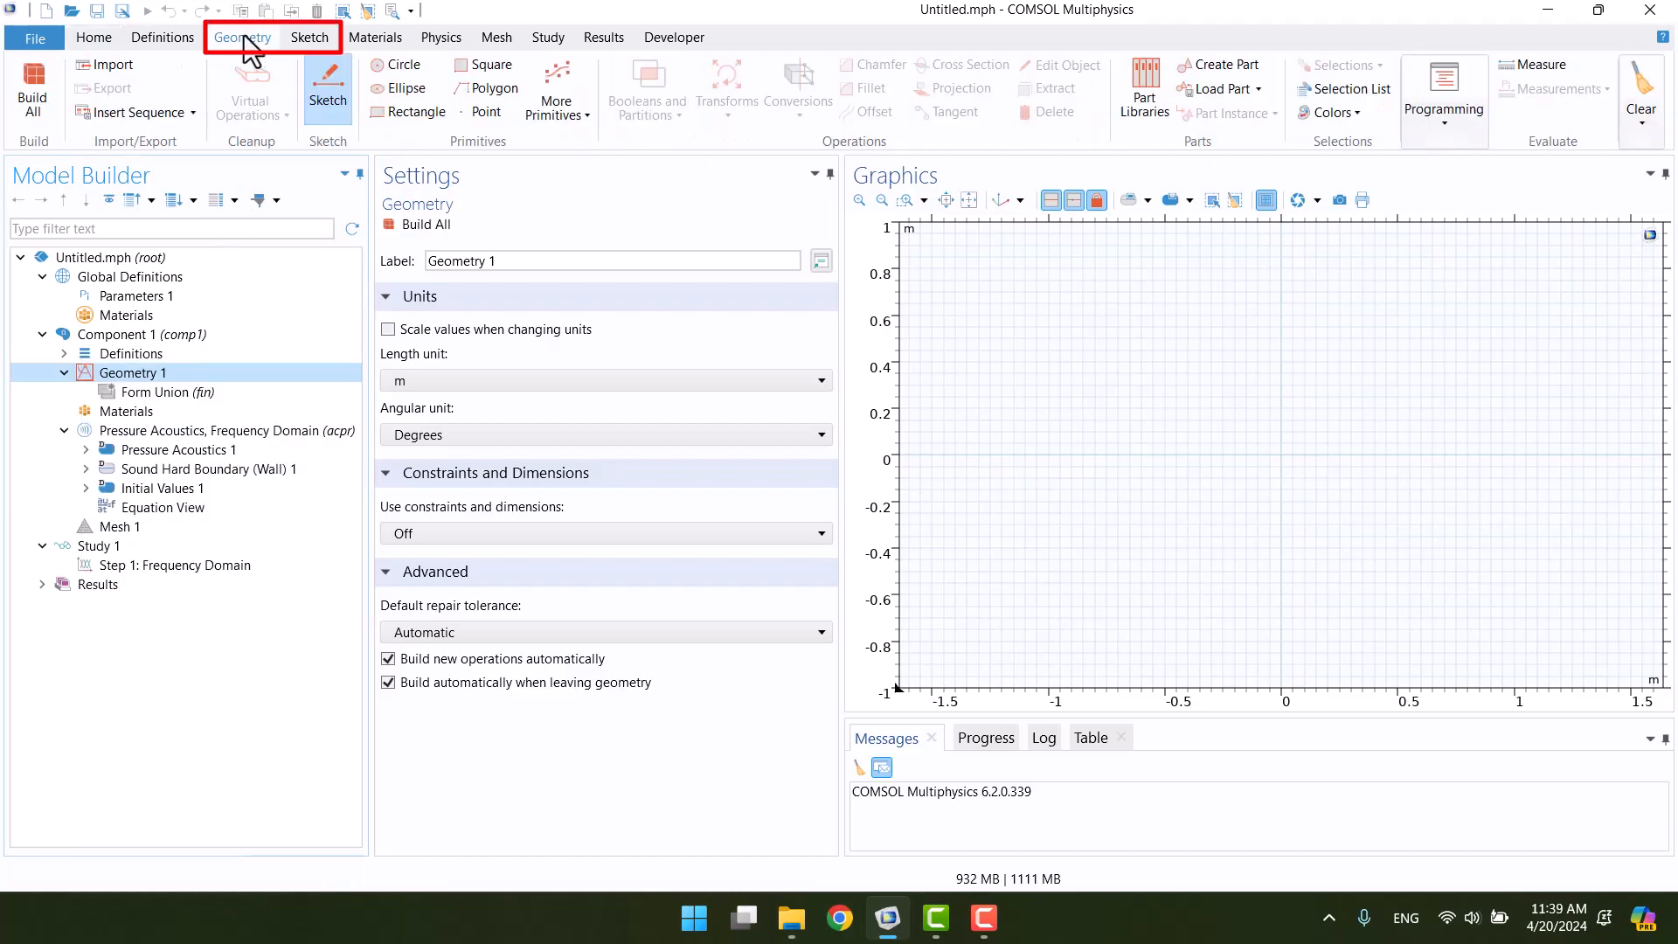
click(241, 37)
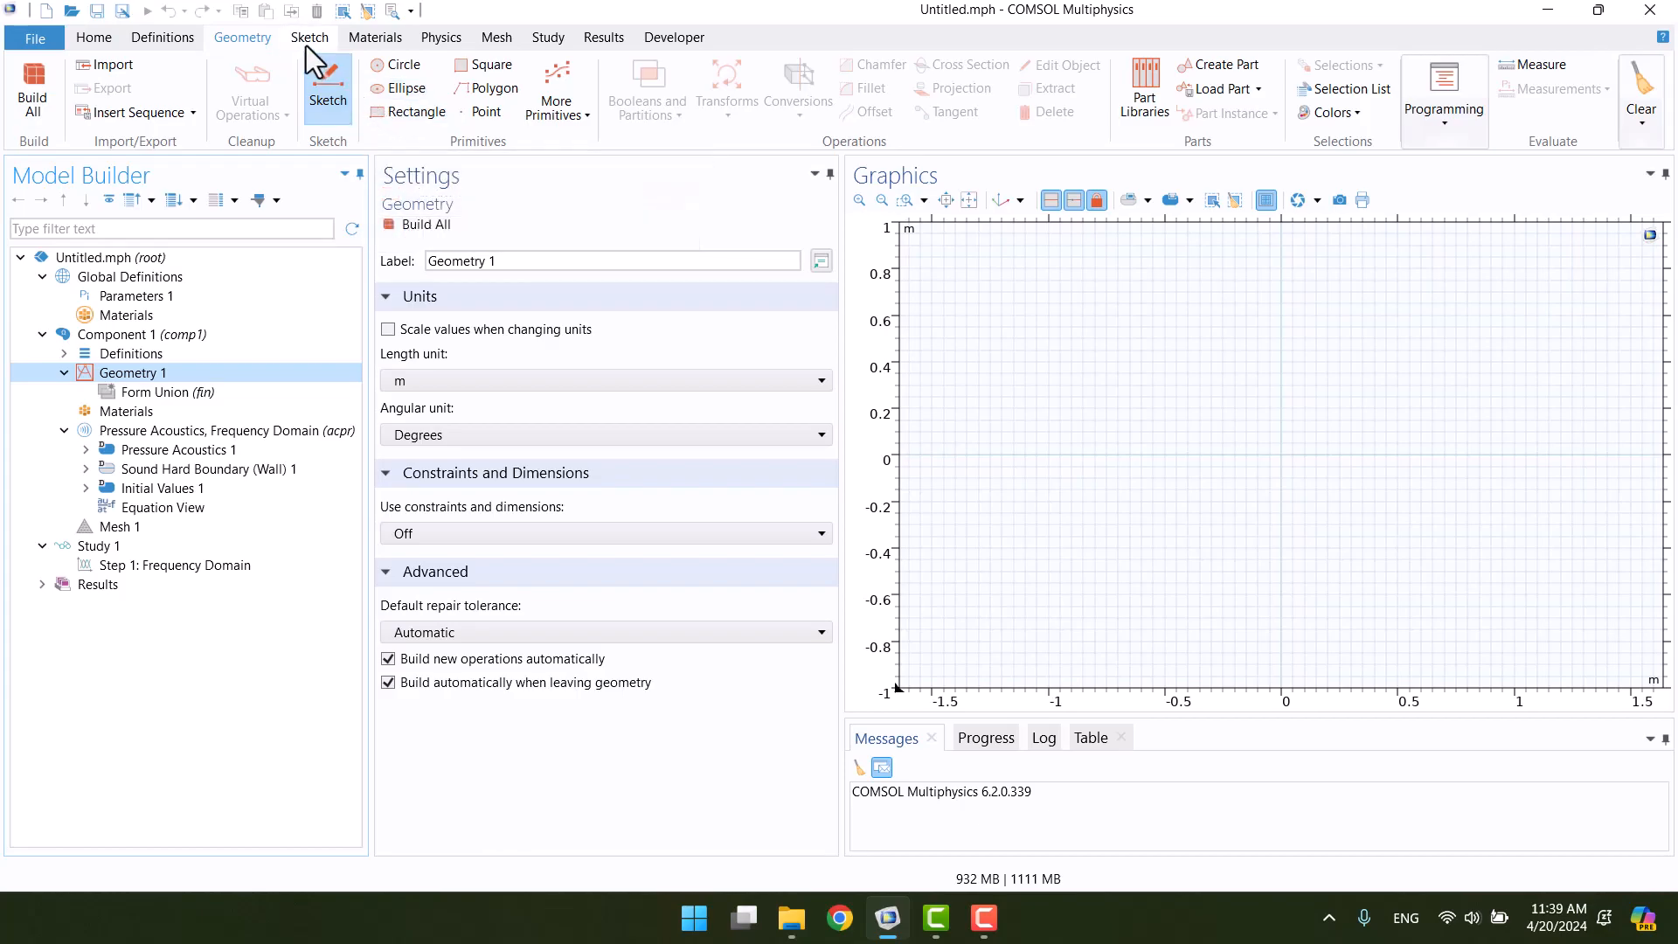
click(310, 37)
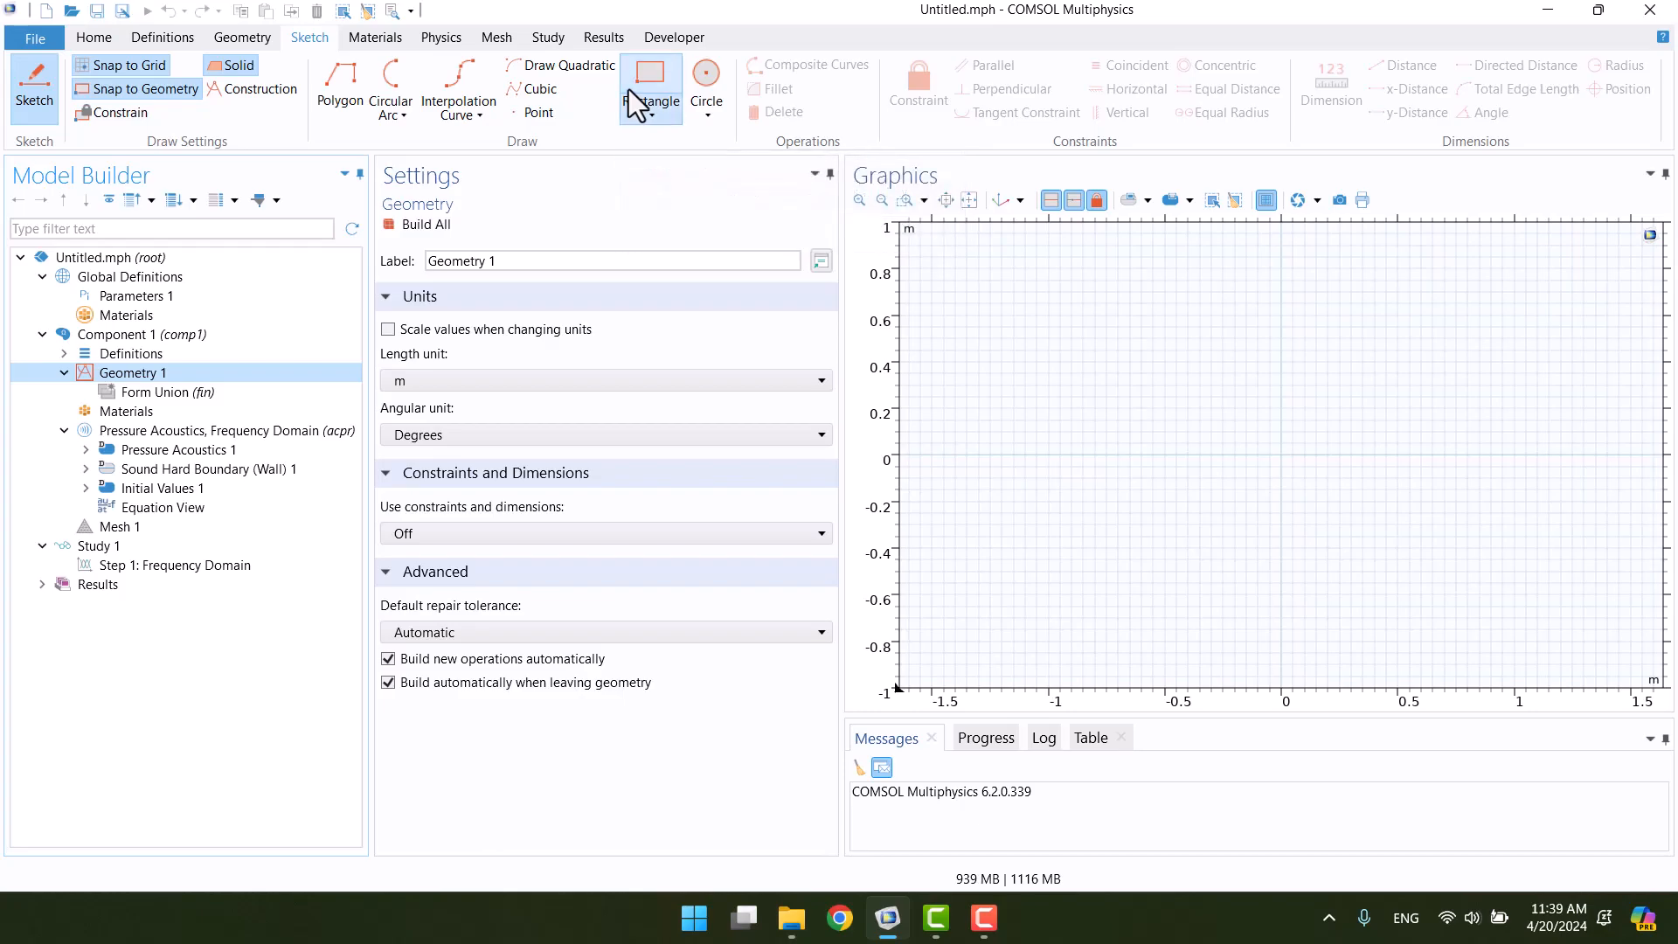
mouse_move(495, 114)
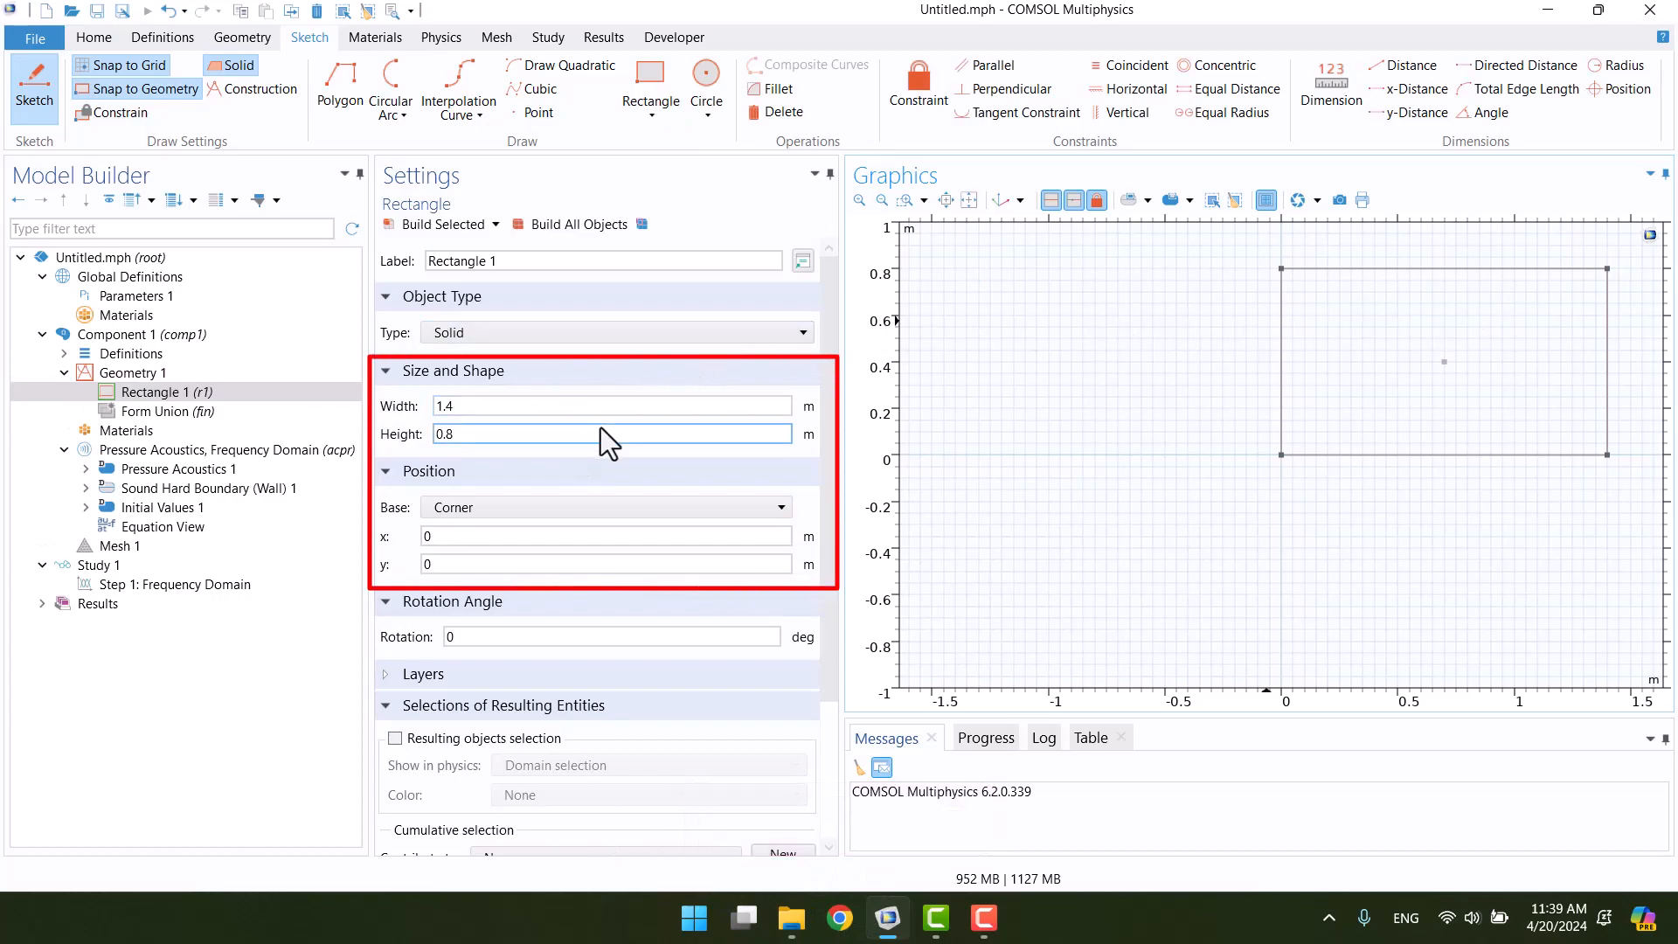
Delete Rectangle 1 and confirm the deletion.
right_click(160, 392)
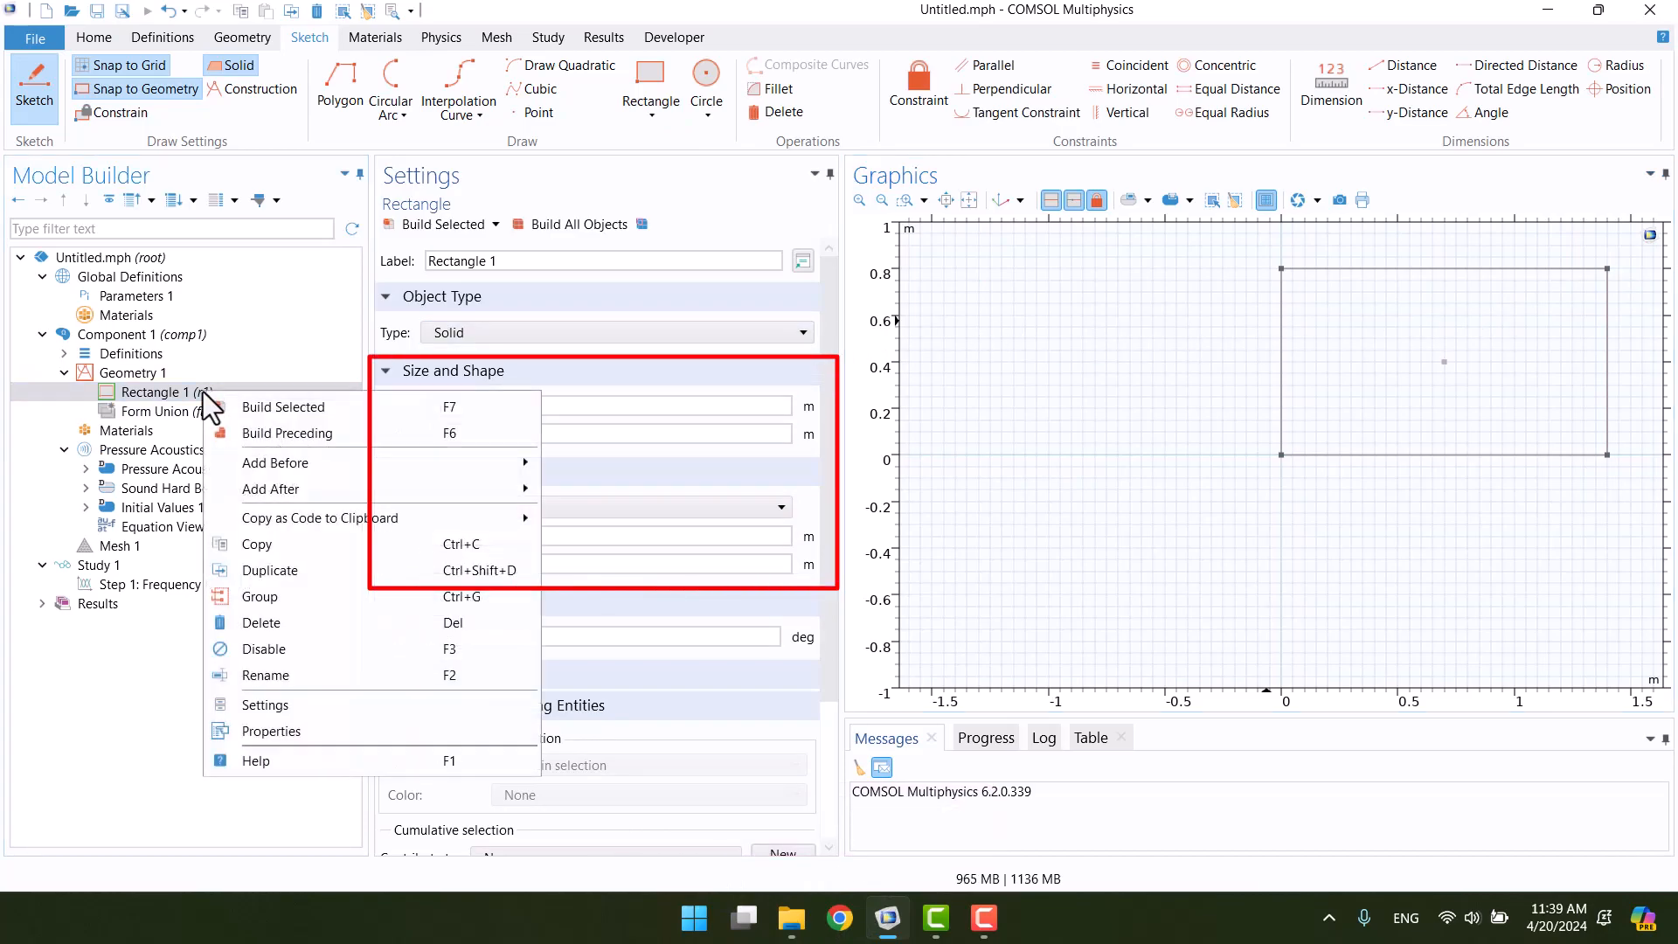
click(261, 624)
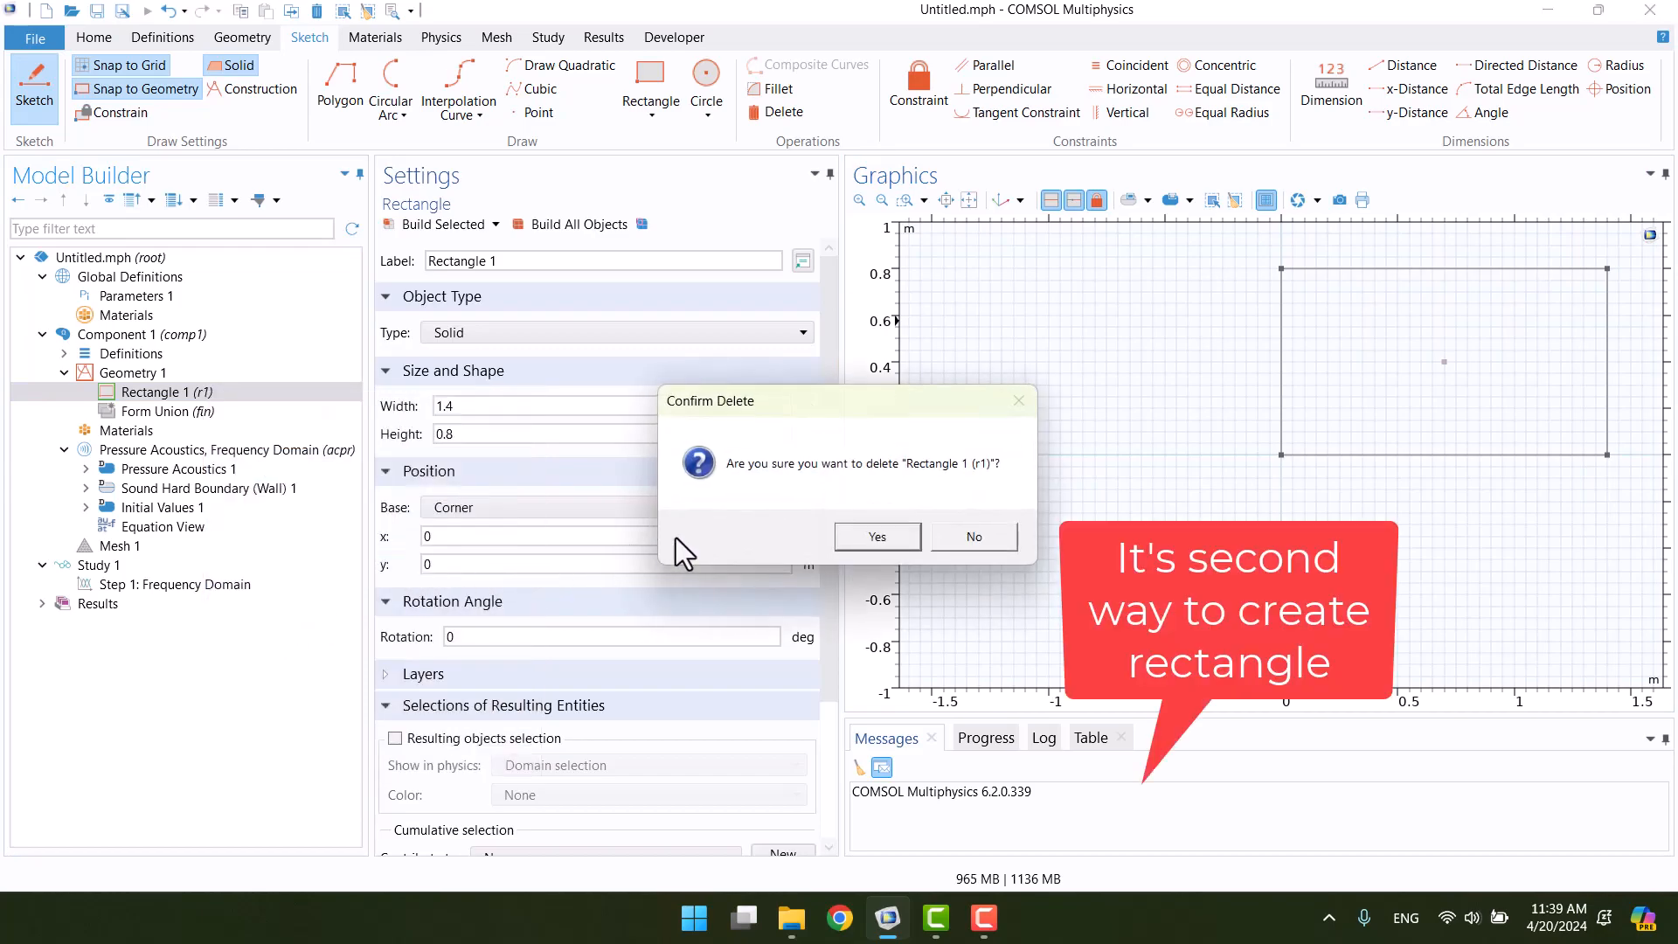
click(876, 536)
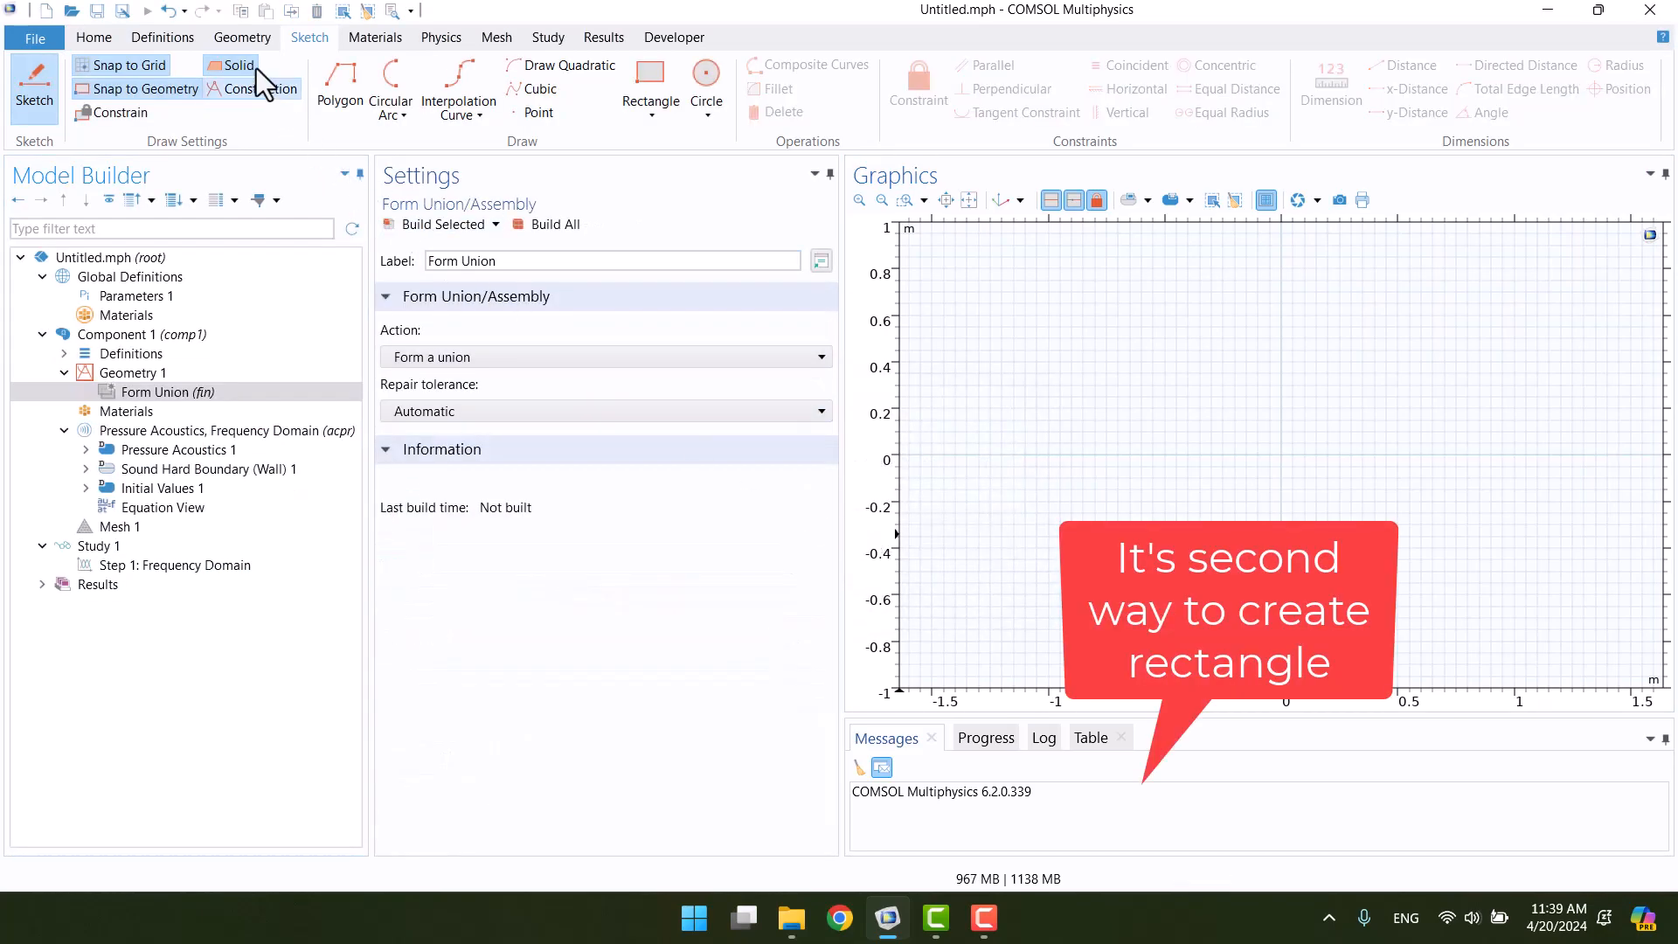
Add a rectangle 6 m wide and 5 m tall and build it.
click(242, 38)
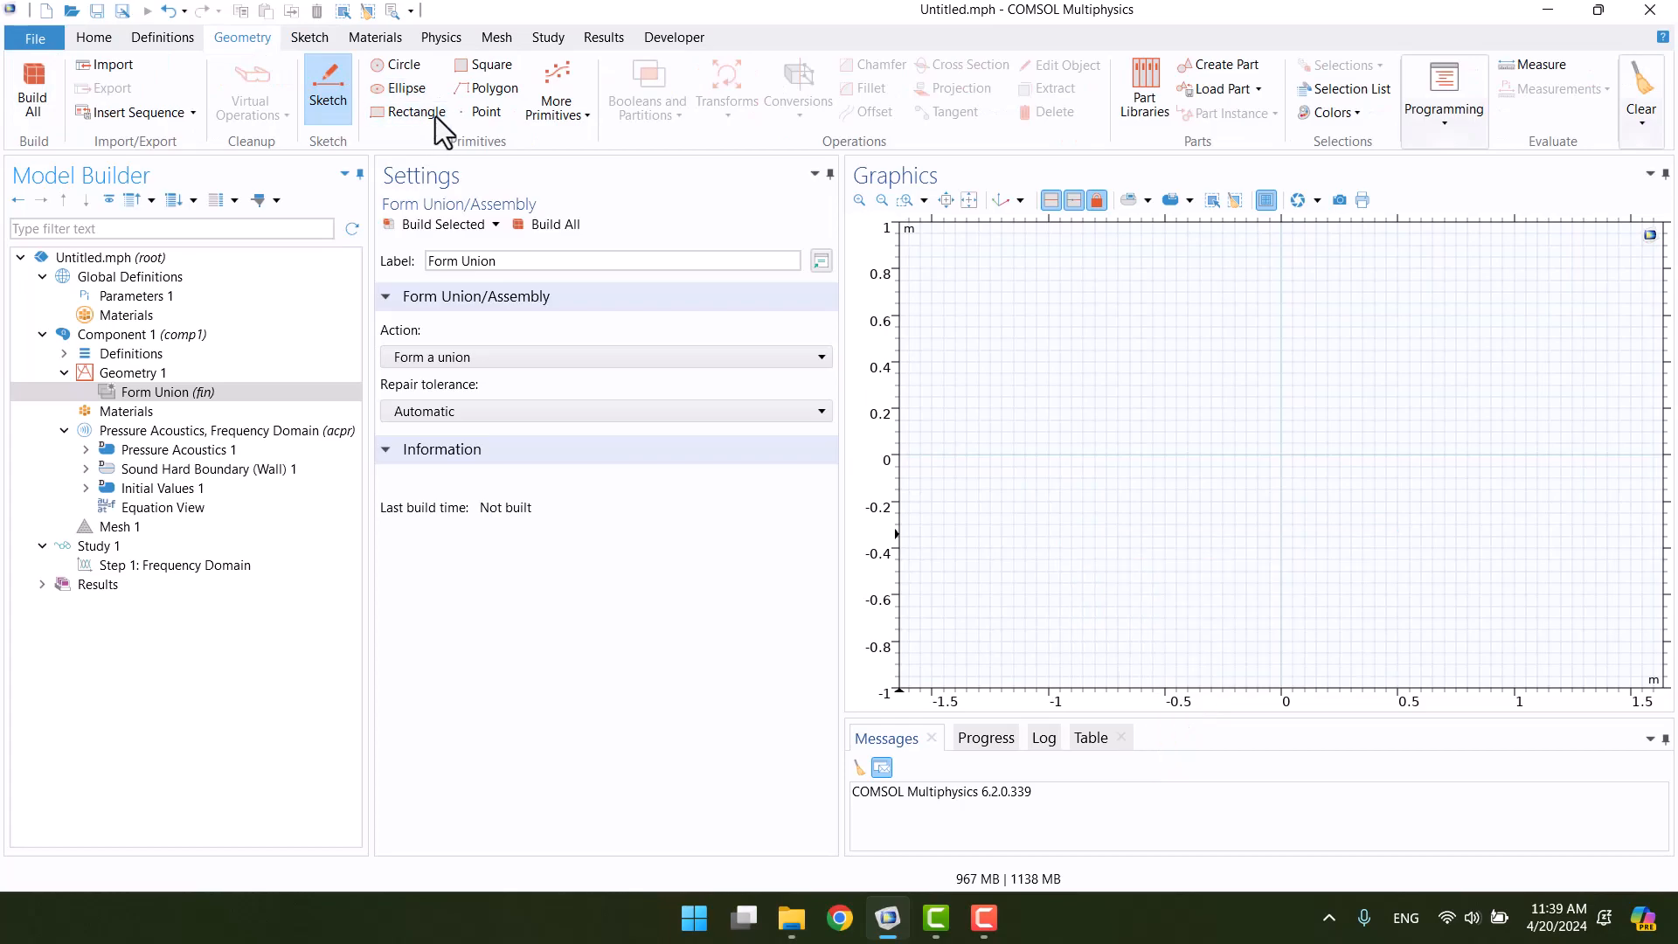
click(413, 111)
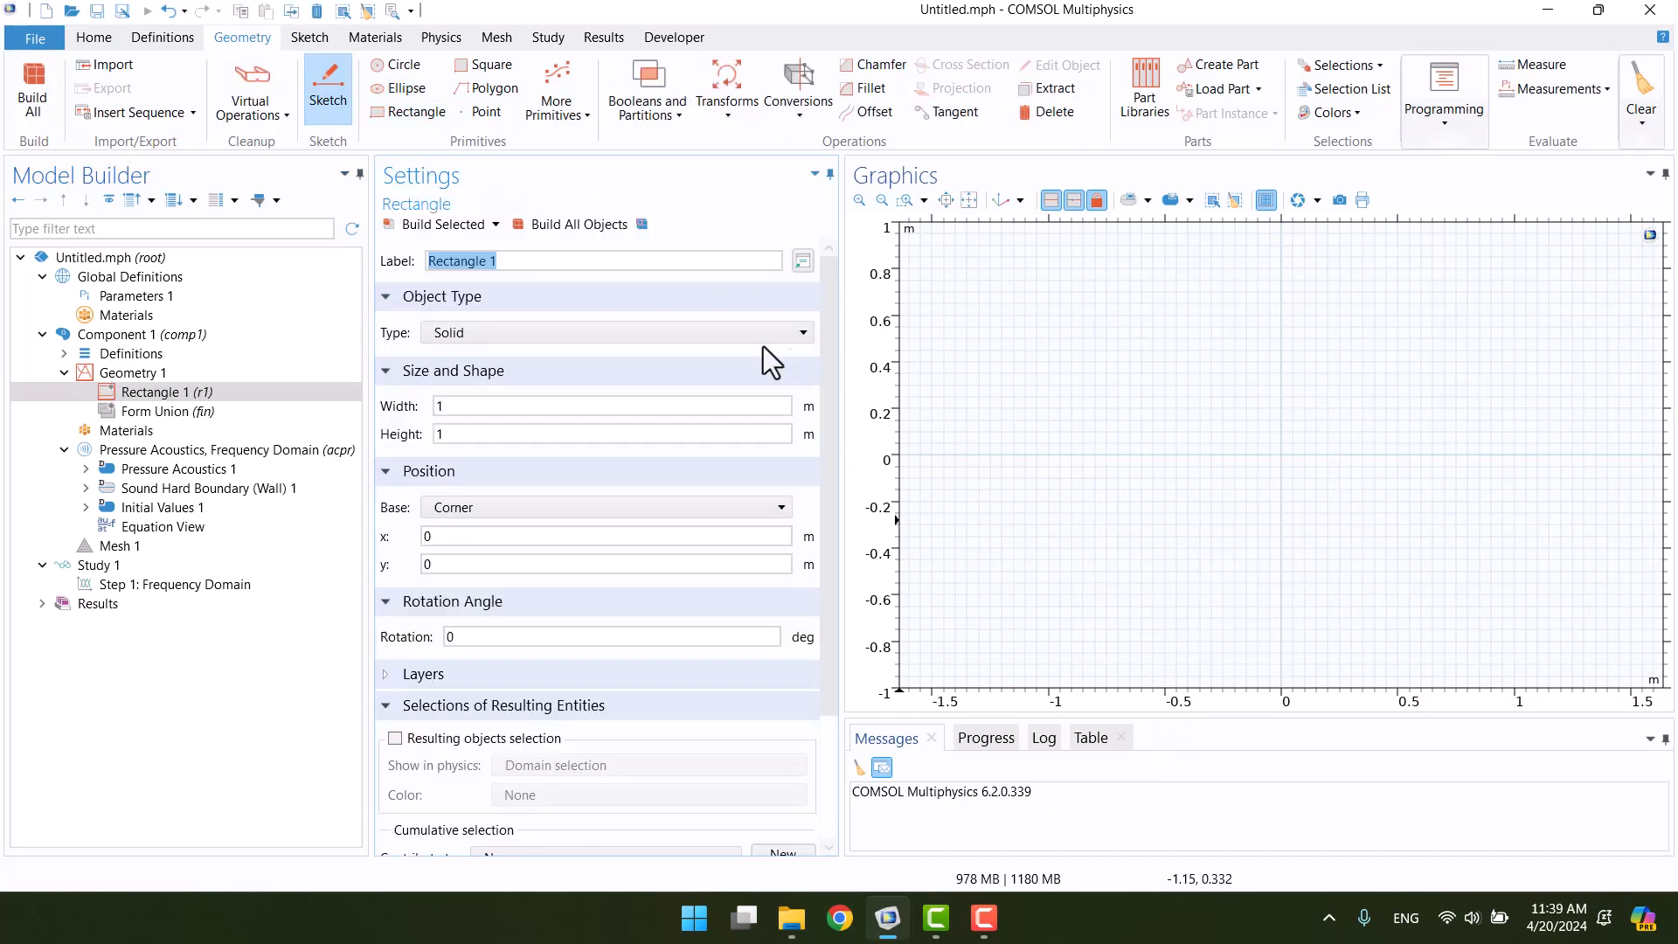
click(610, 405)
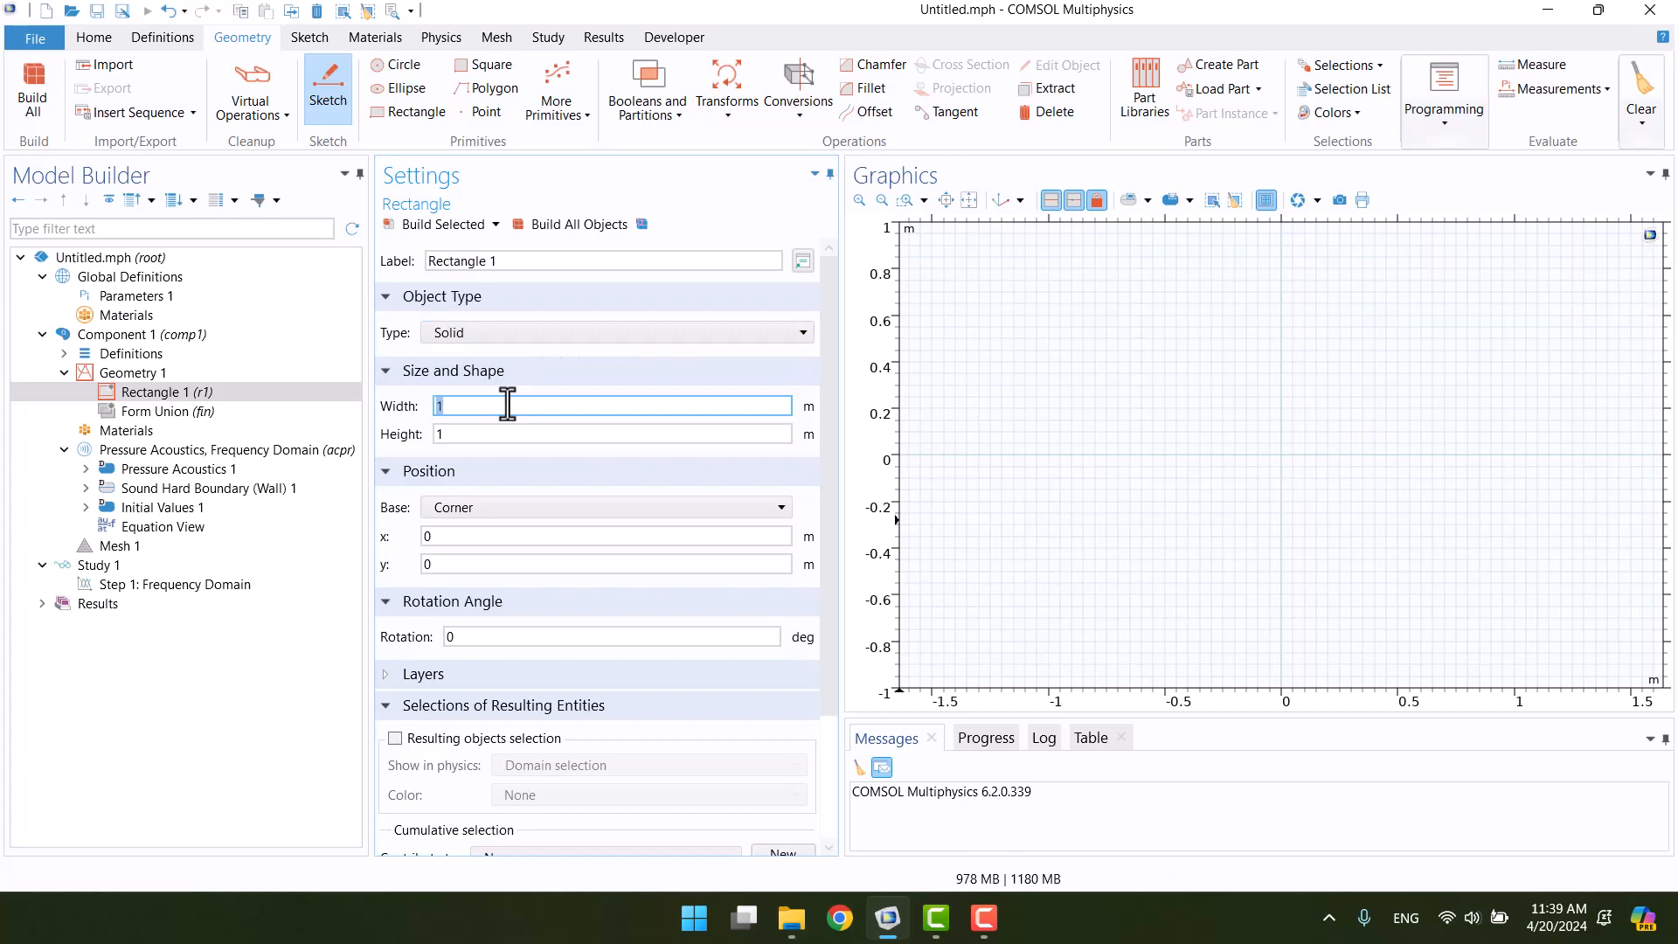
text(6)
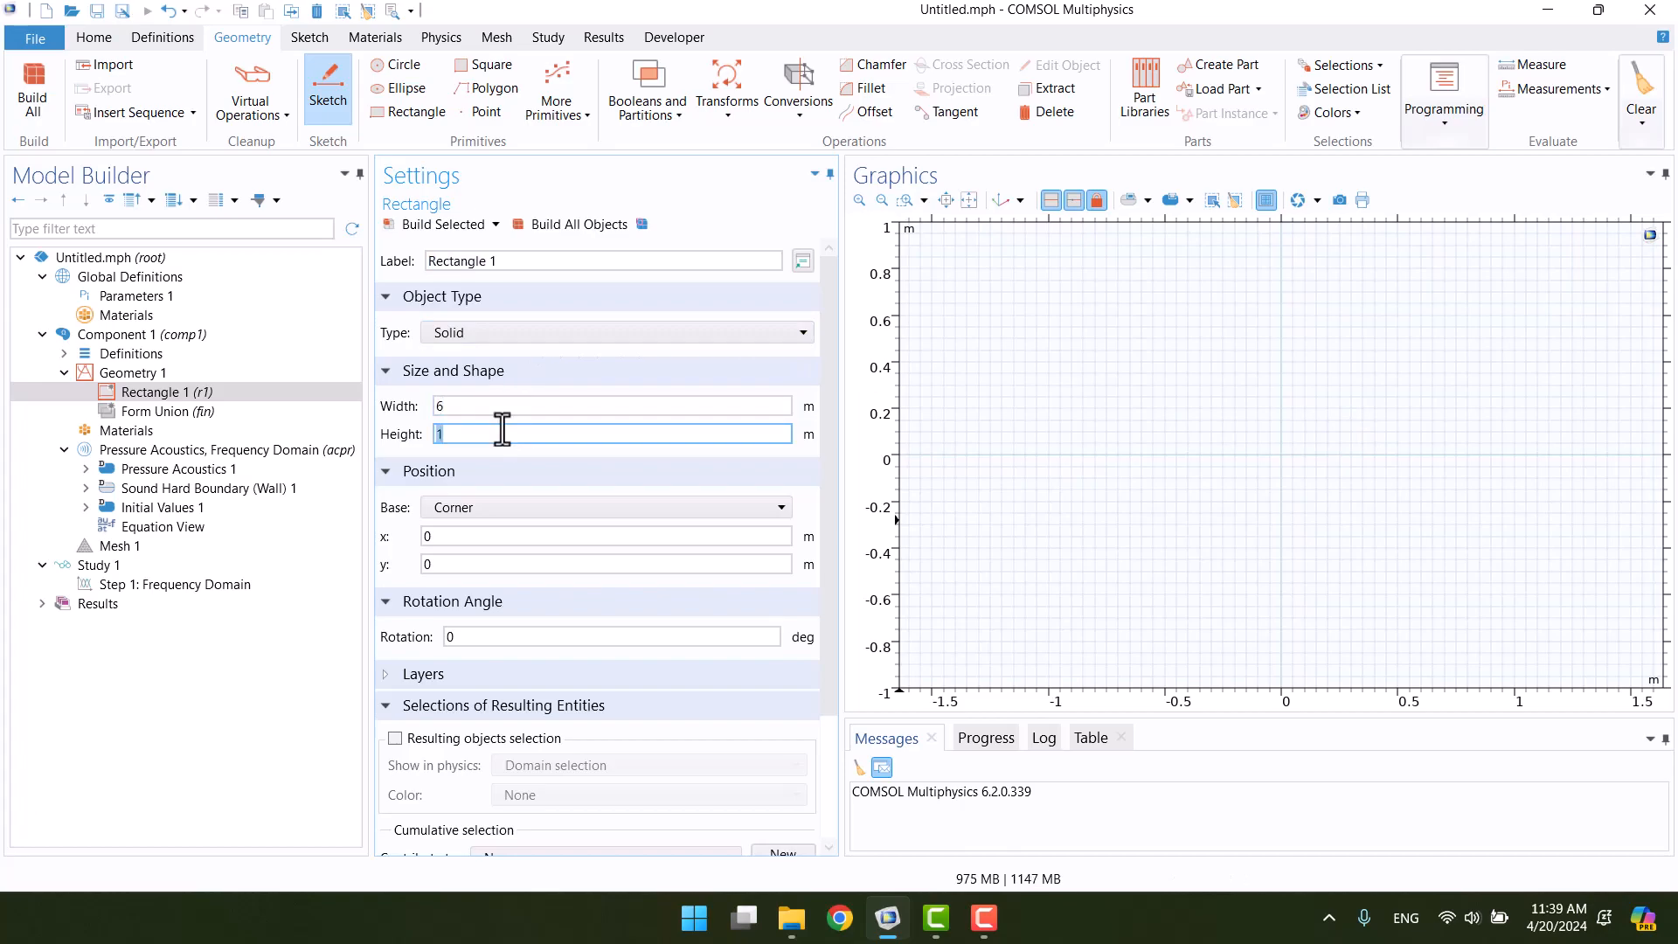
text(5)
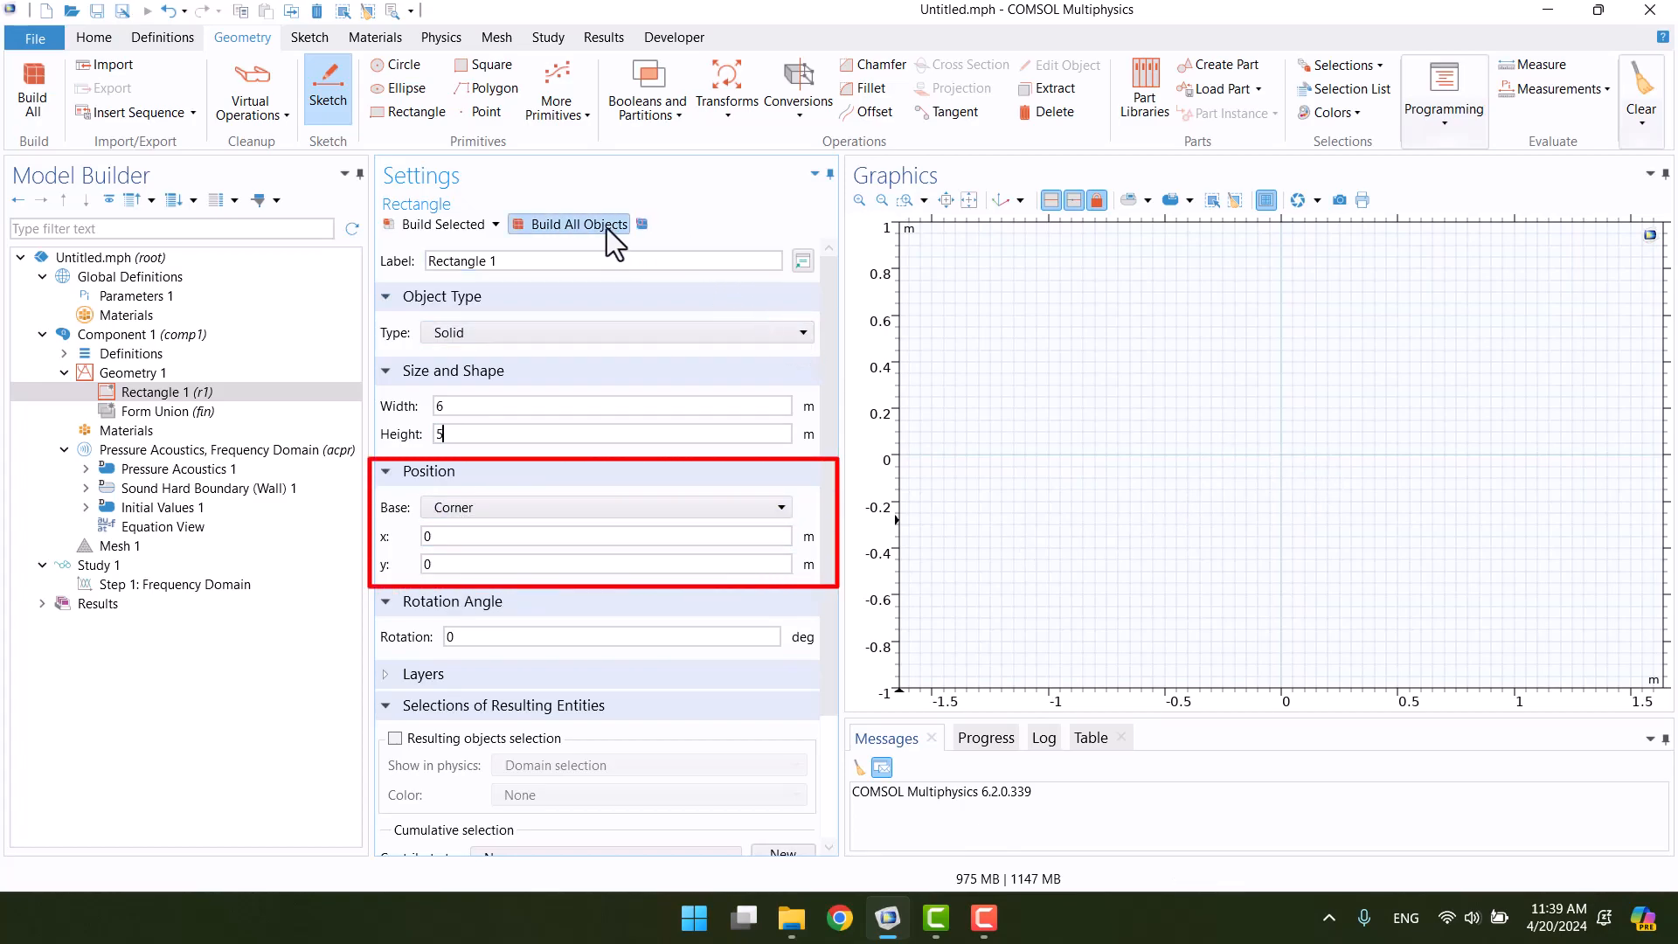
click(576, 224)
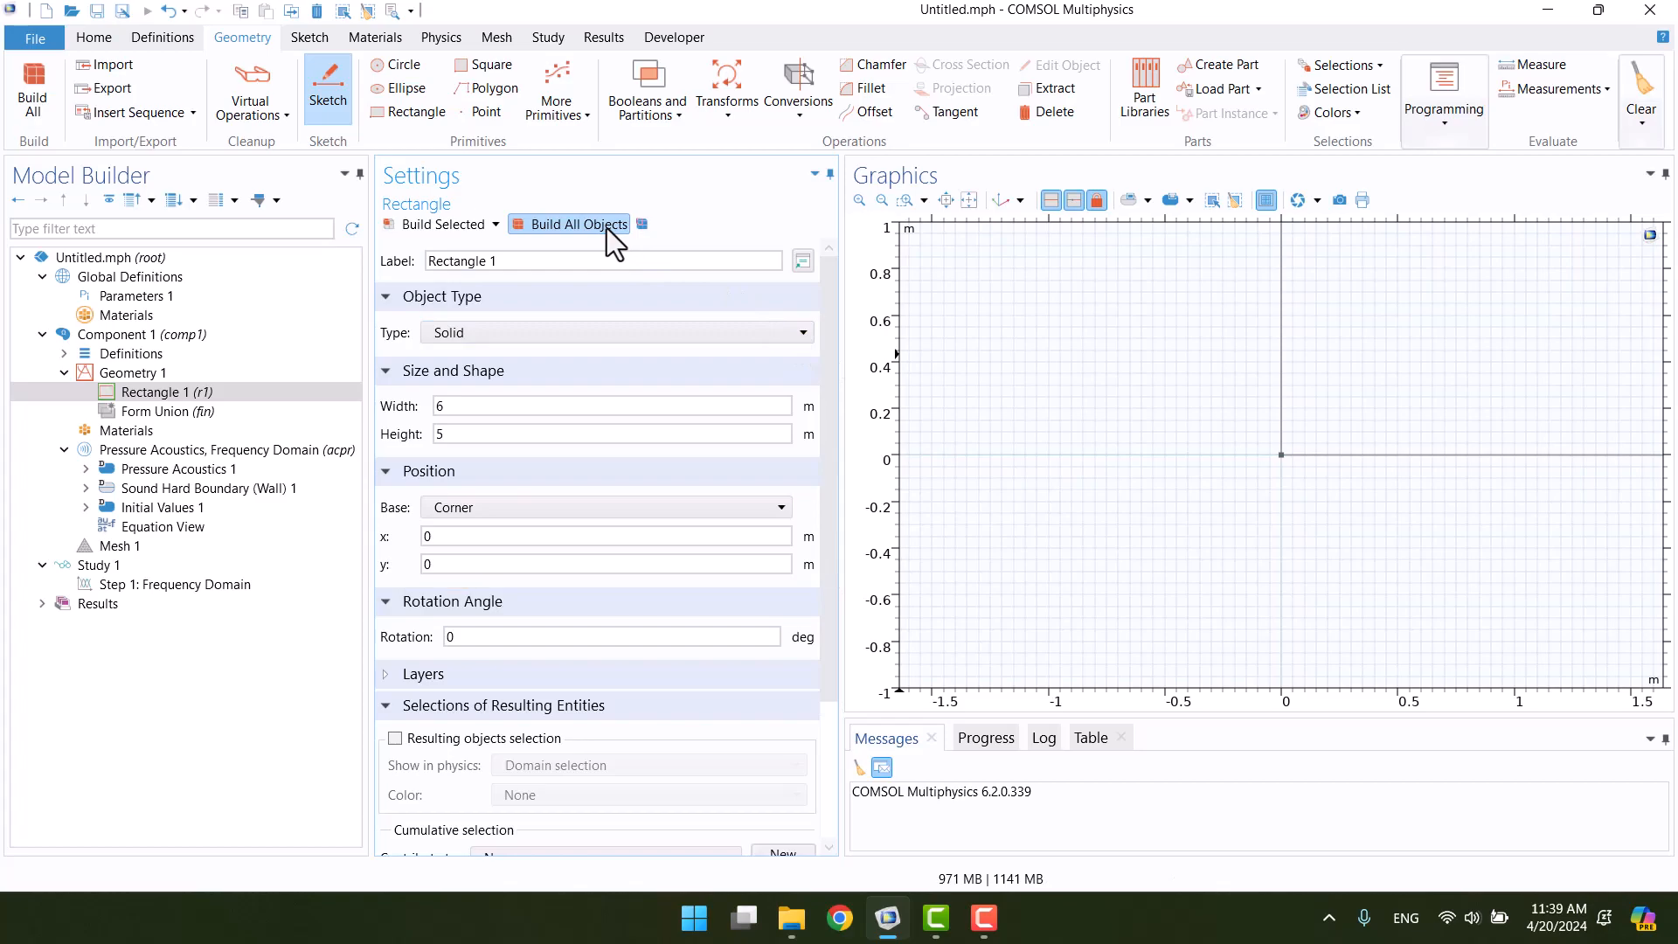
mouse_move(977, 206)
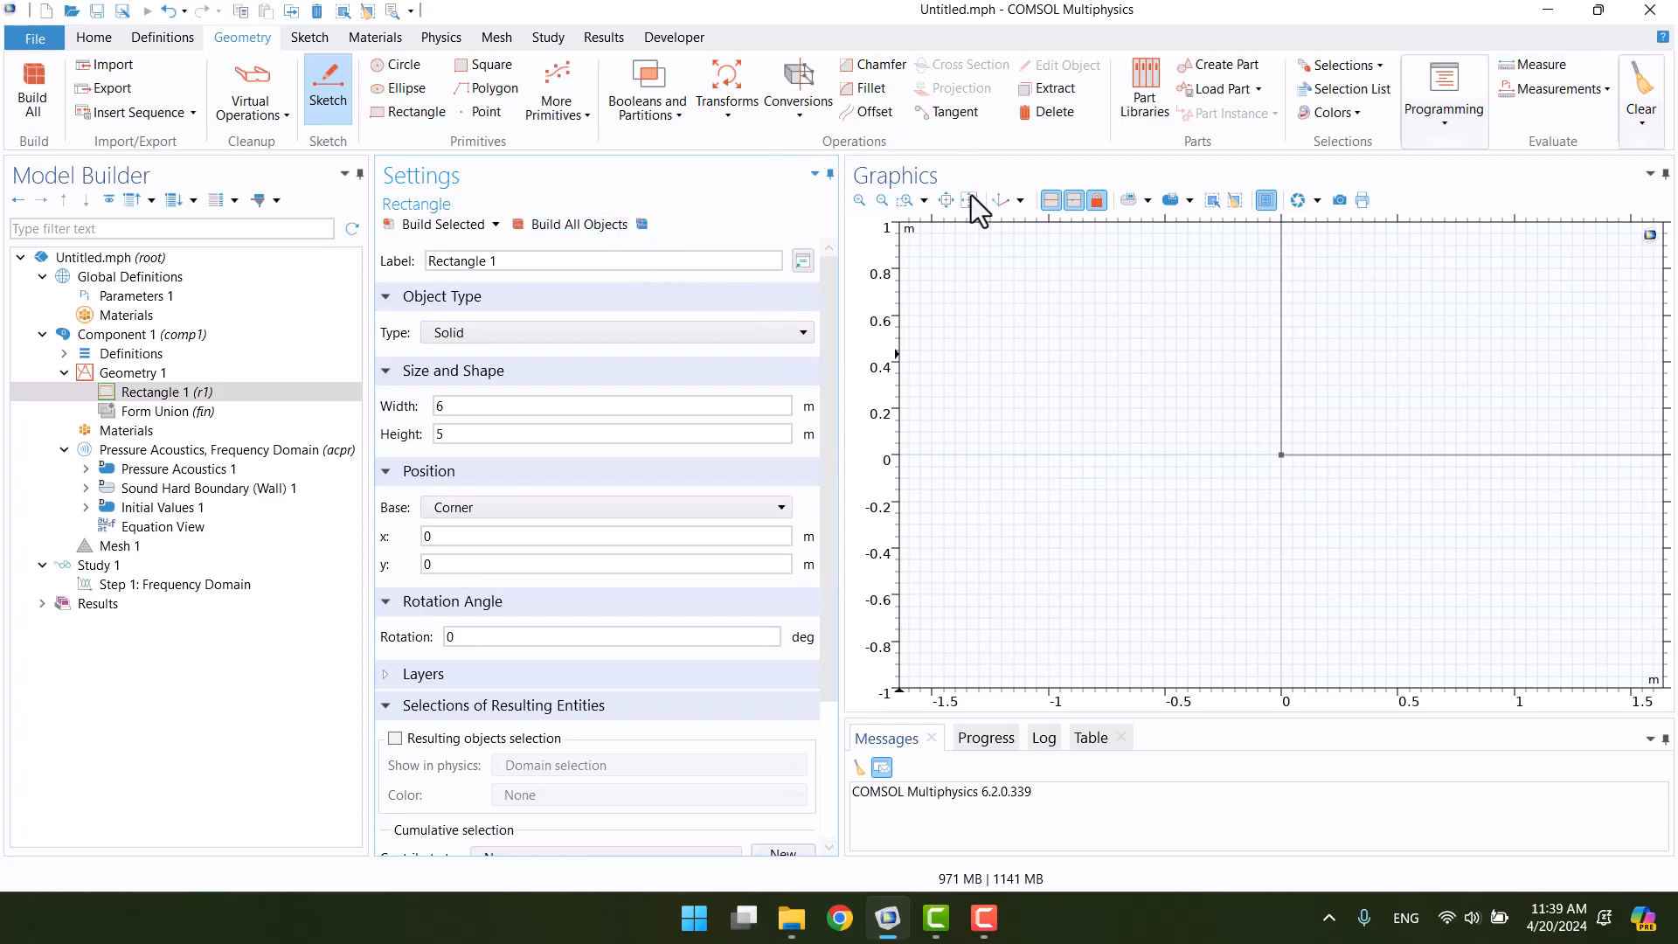
mouse_move(969, 200)
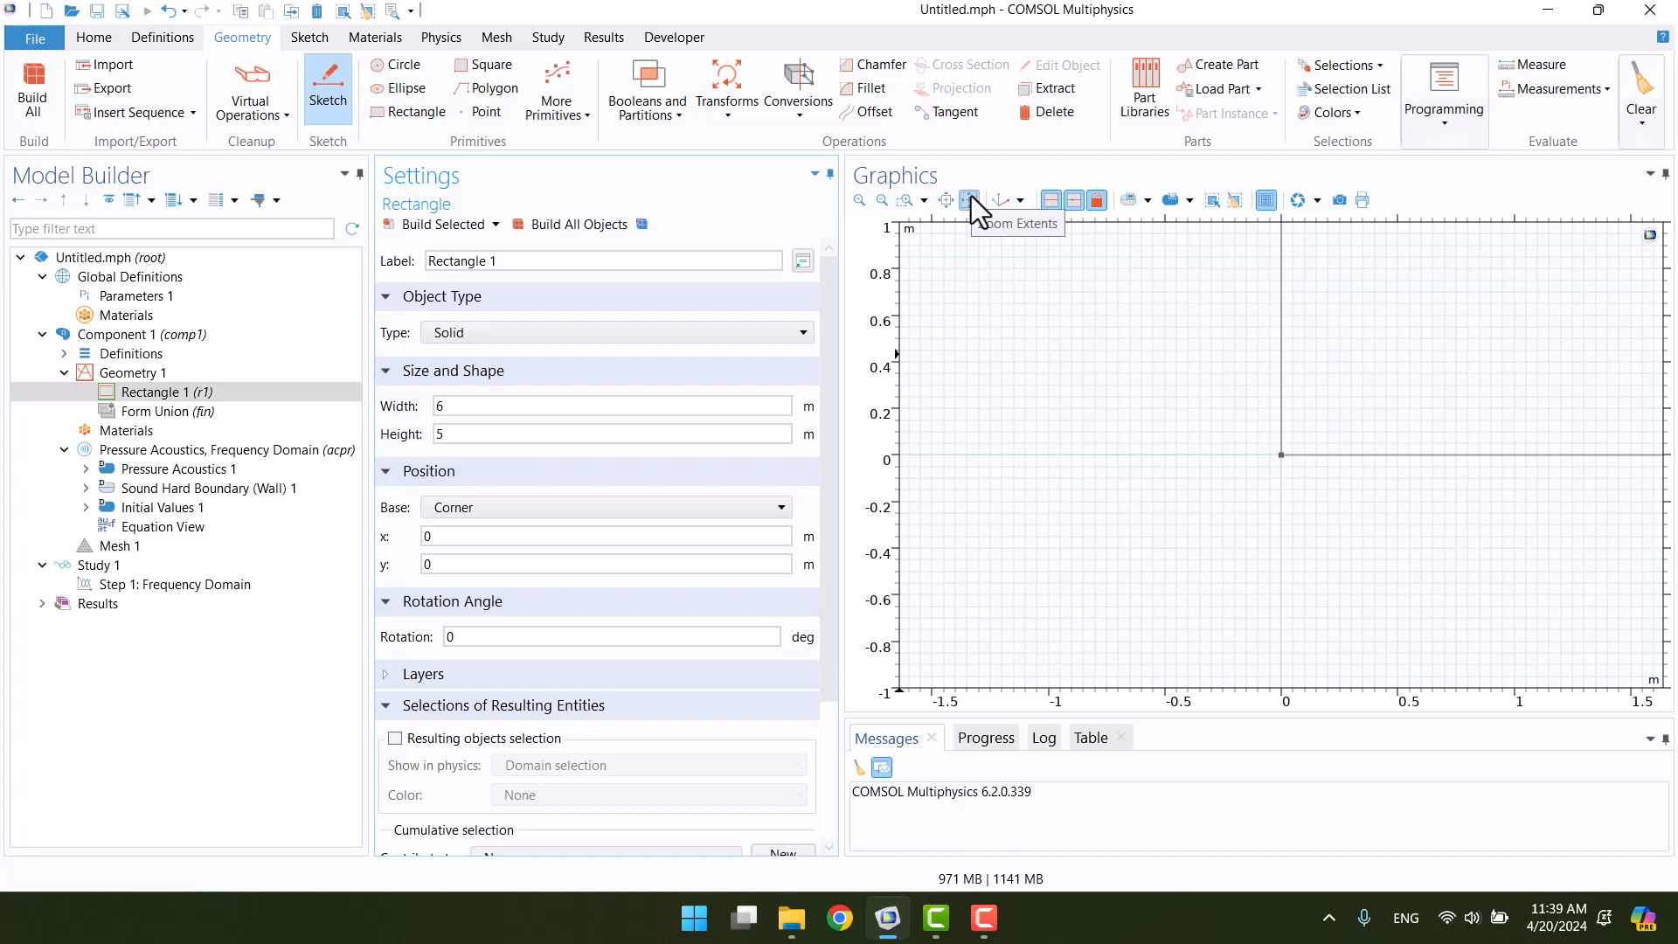
Zoom to extents and build the entire geometry as one domain.
click(968, 200)
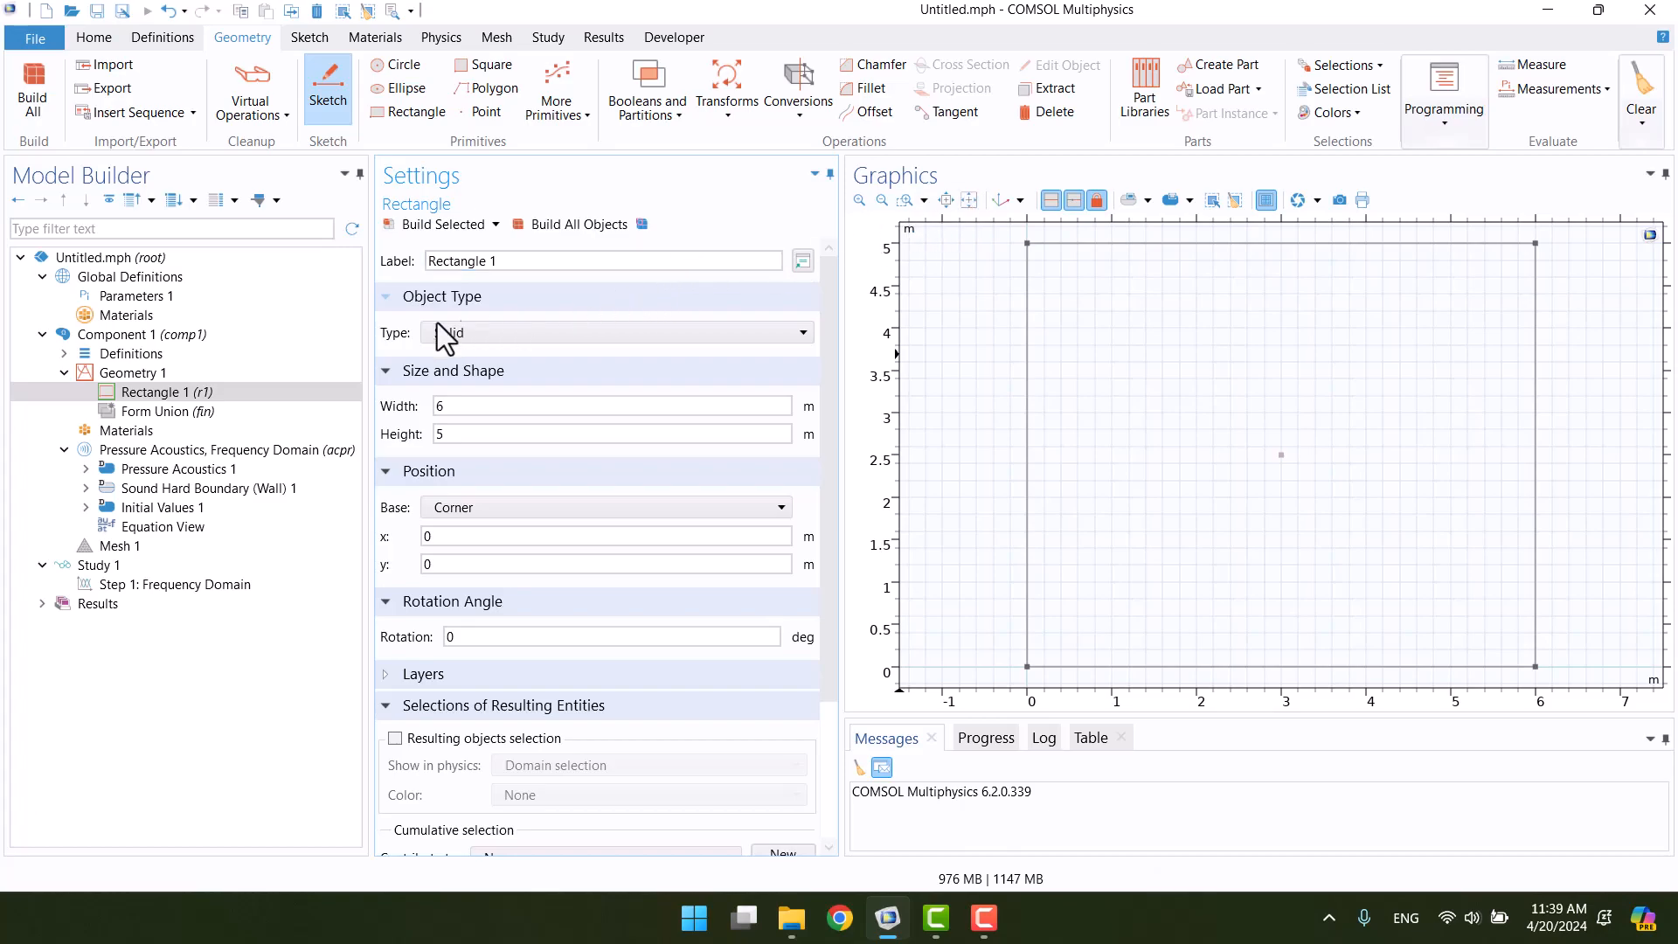
click(133, 373)
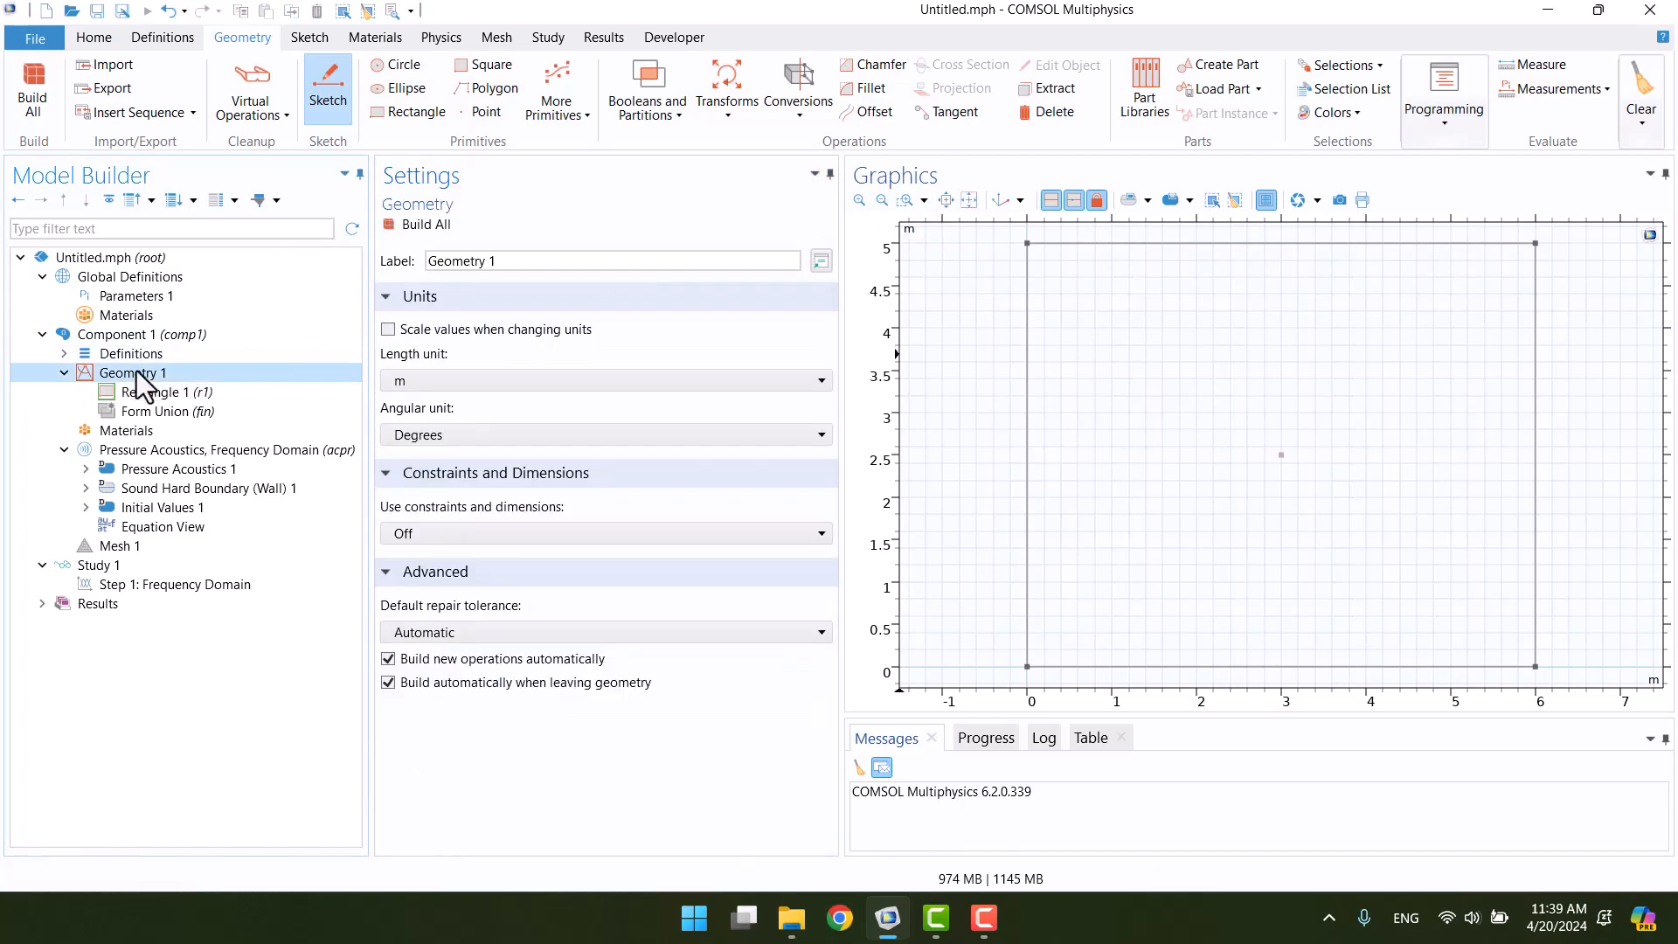
click(418, 224)
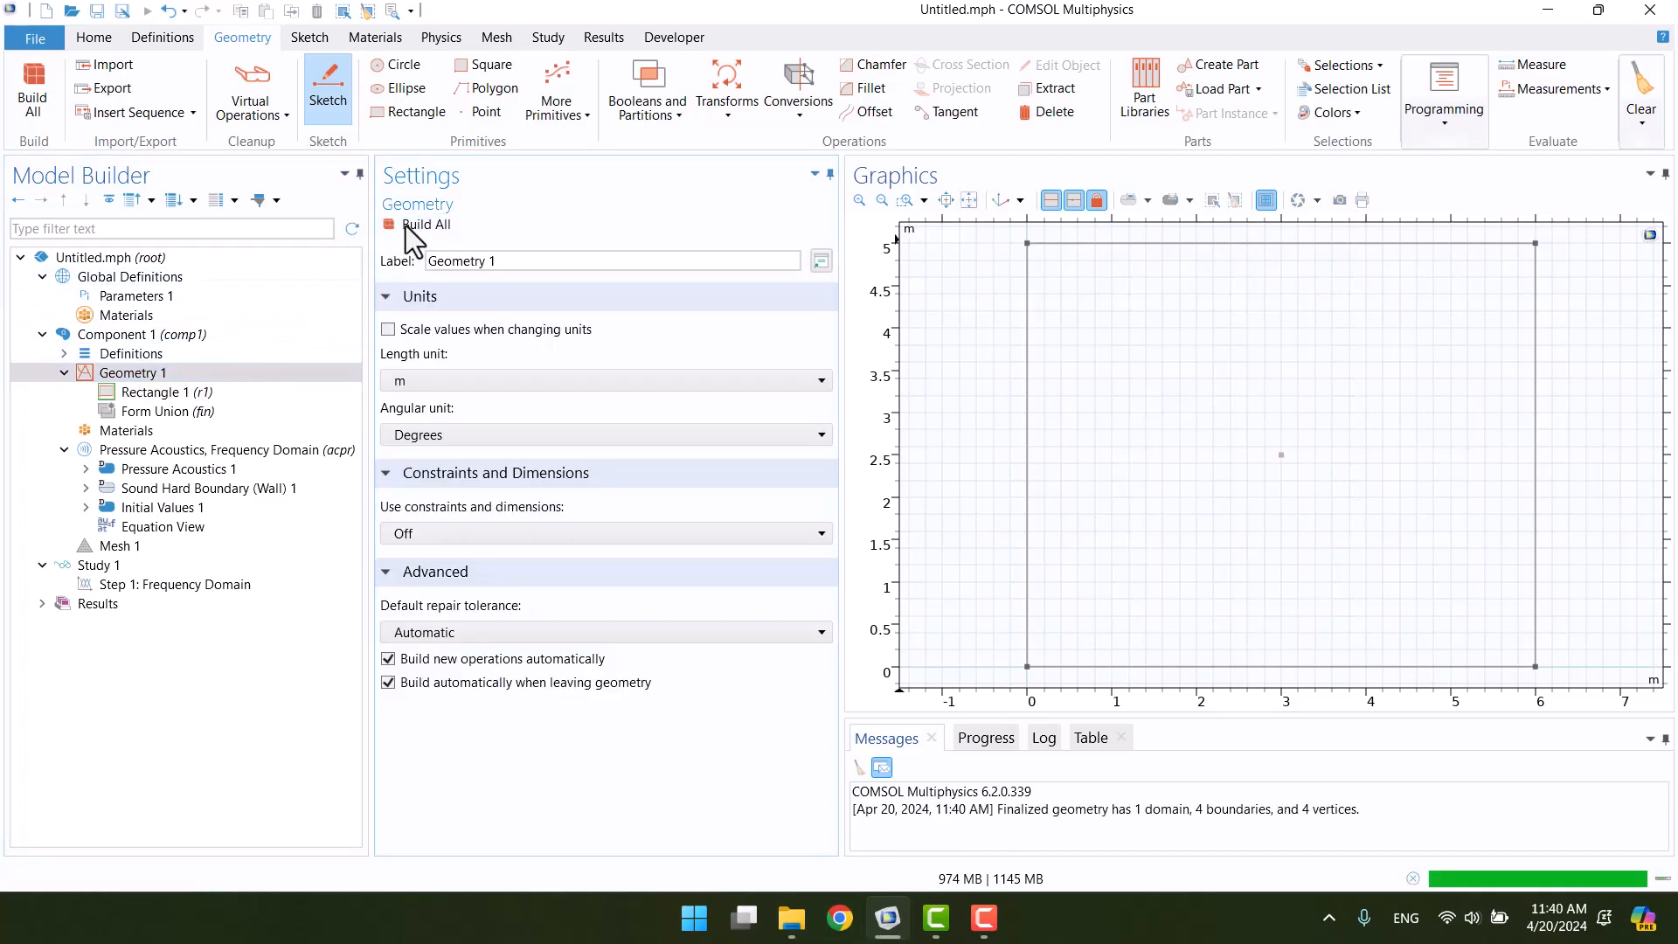
click(423, 224)
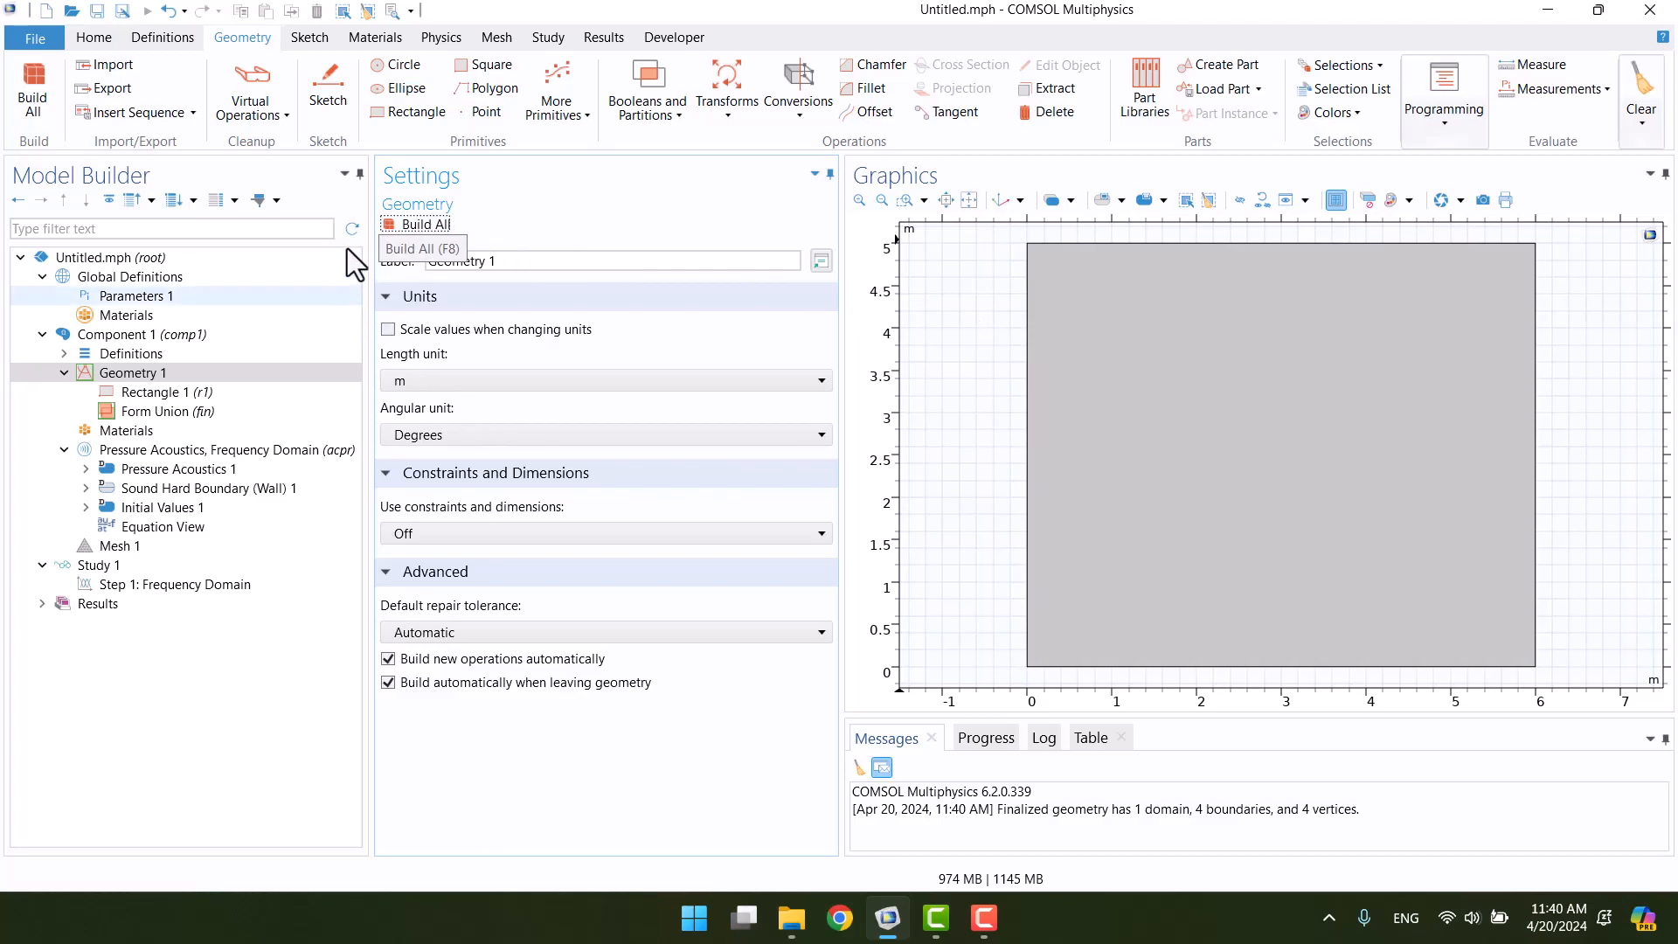
Add a geometry point at x = 1.5 m, y = 0.5 m and build it.
click(486, 111)
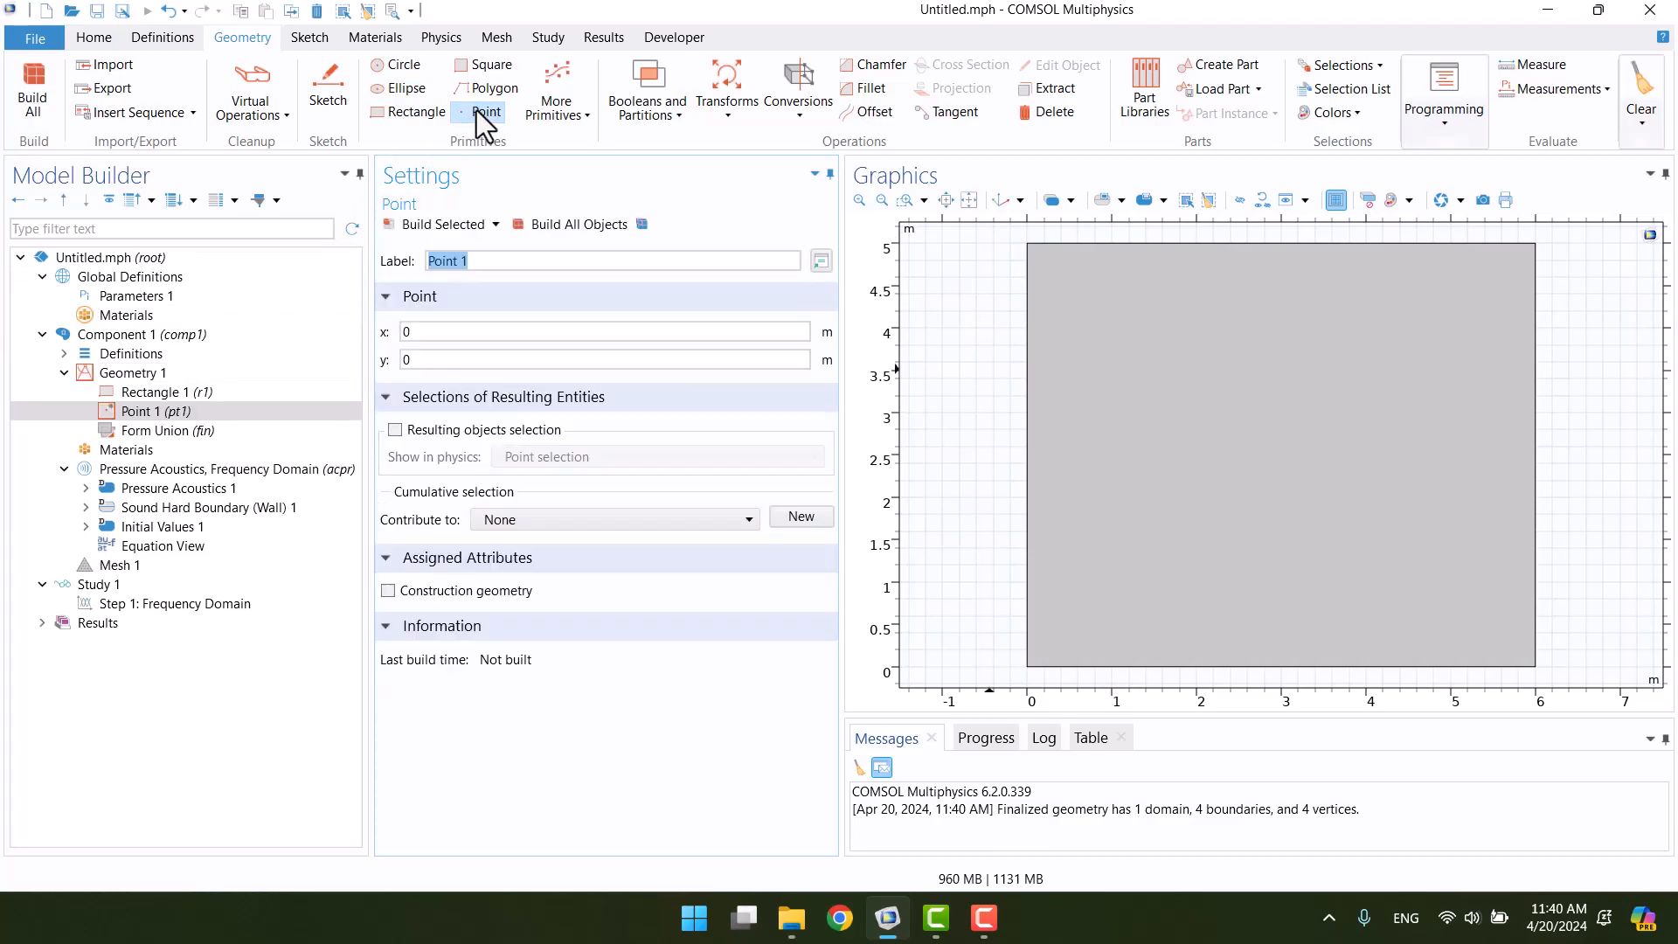
click(599, 331)
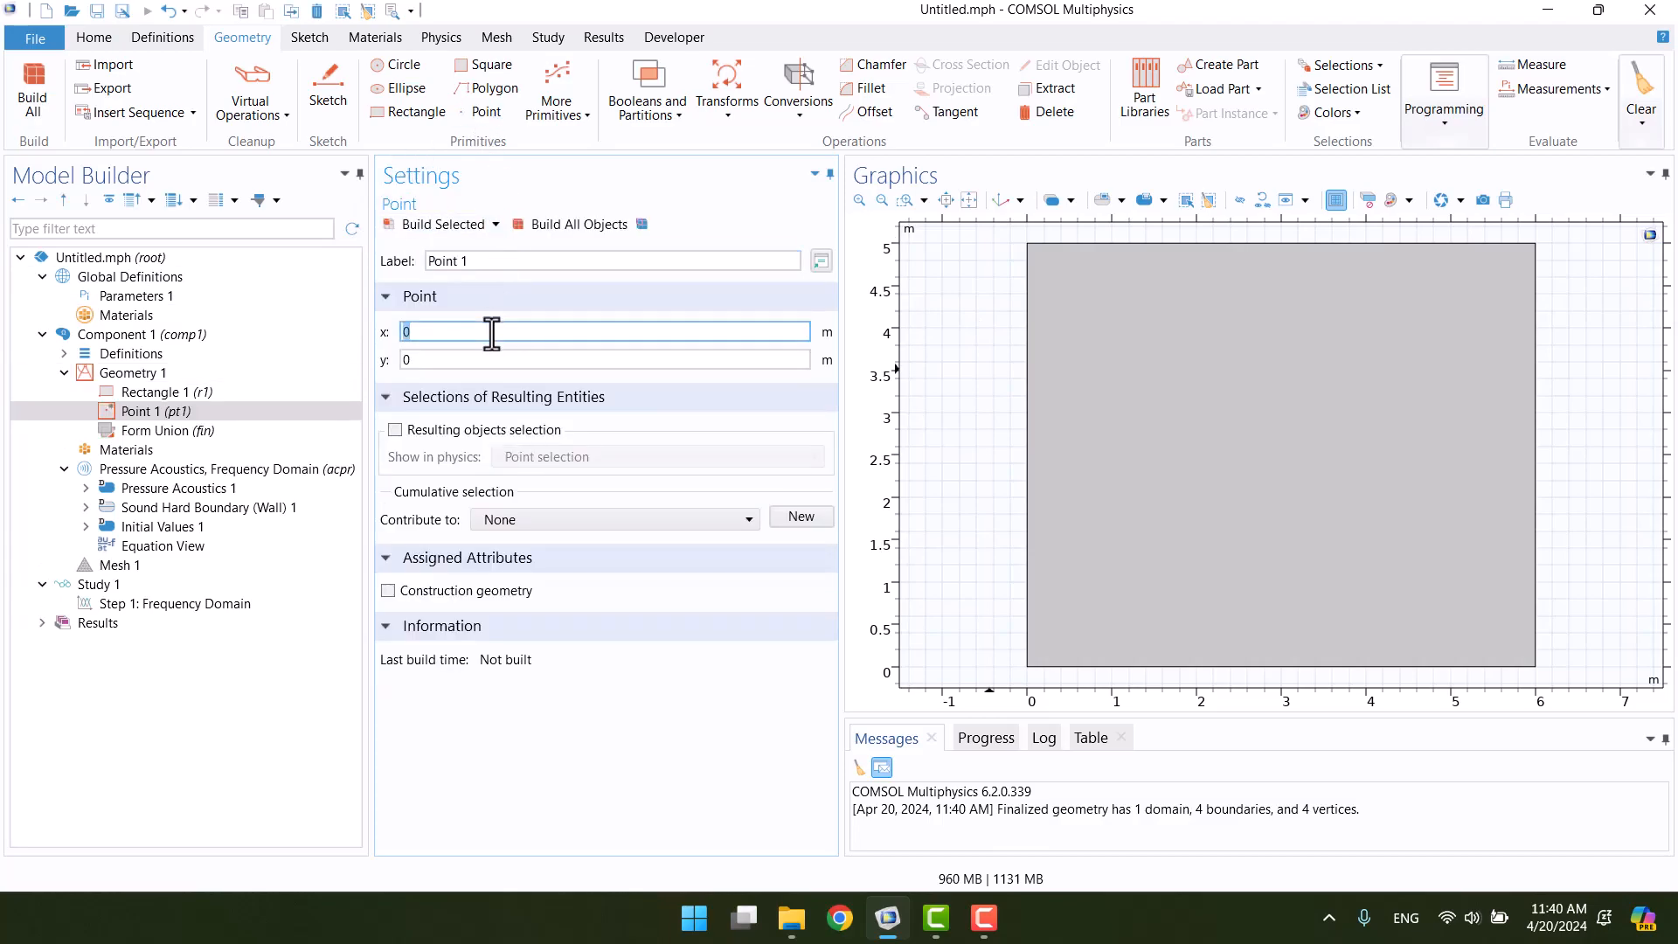
text(1.5)
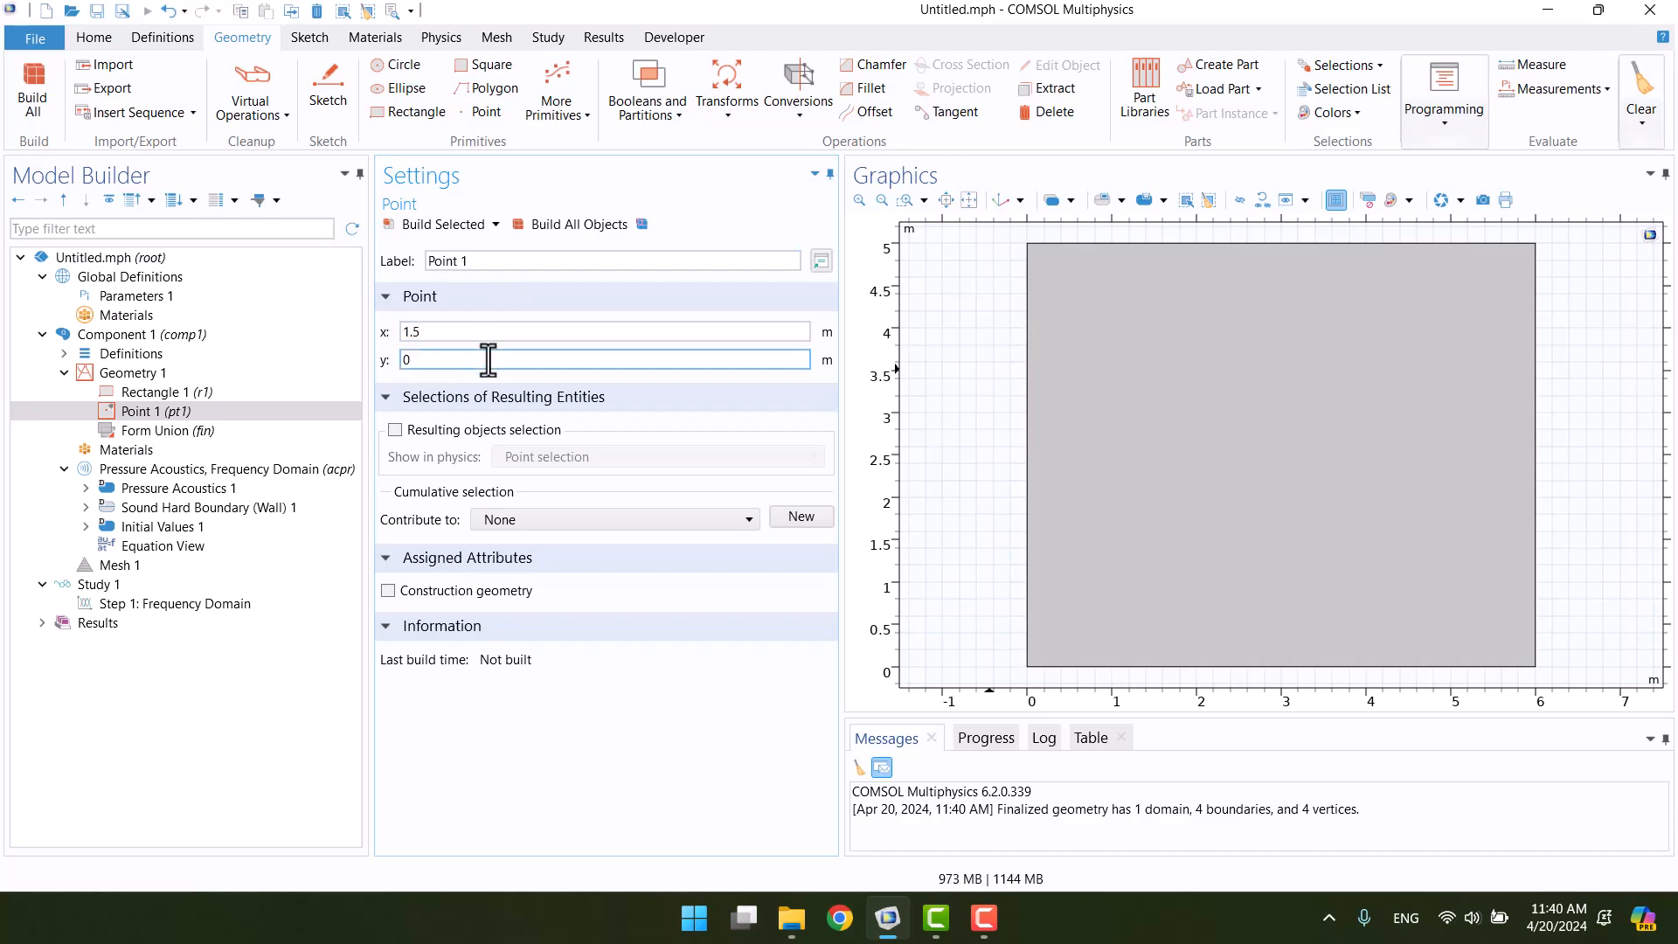
click(578, 224)
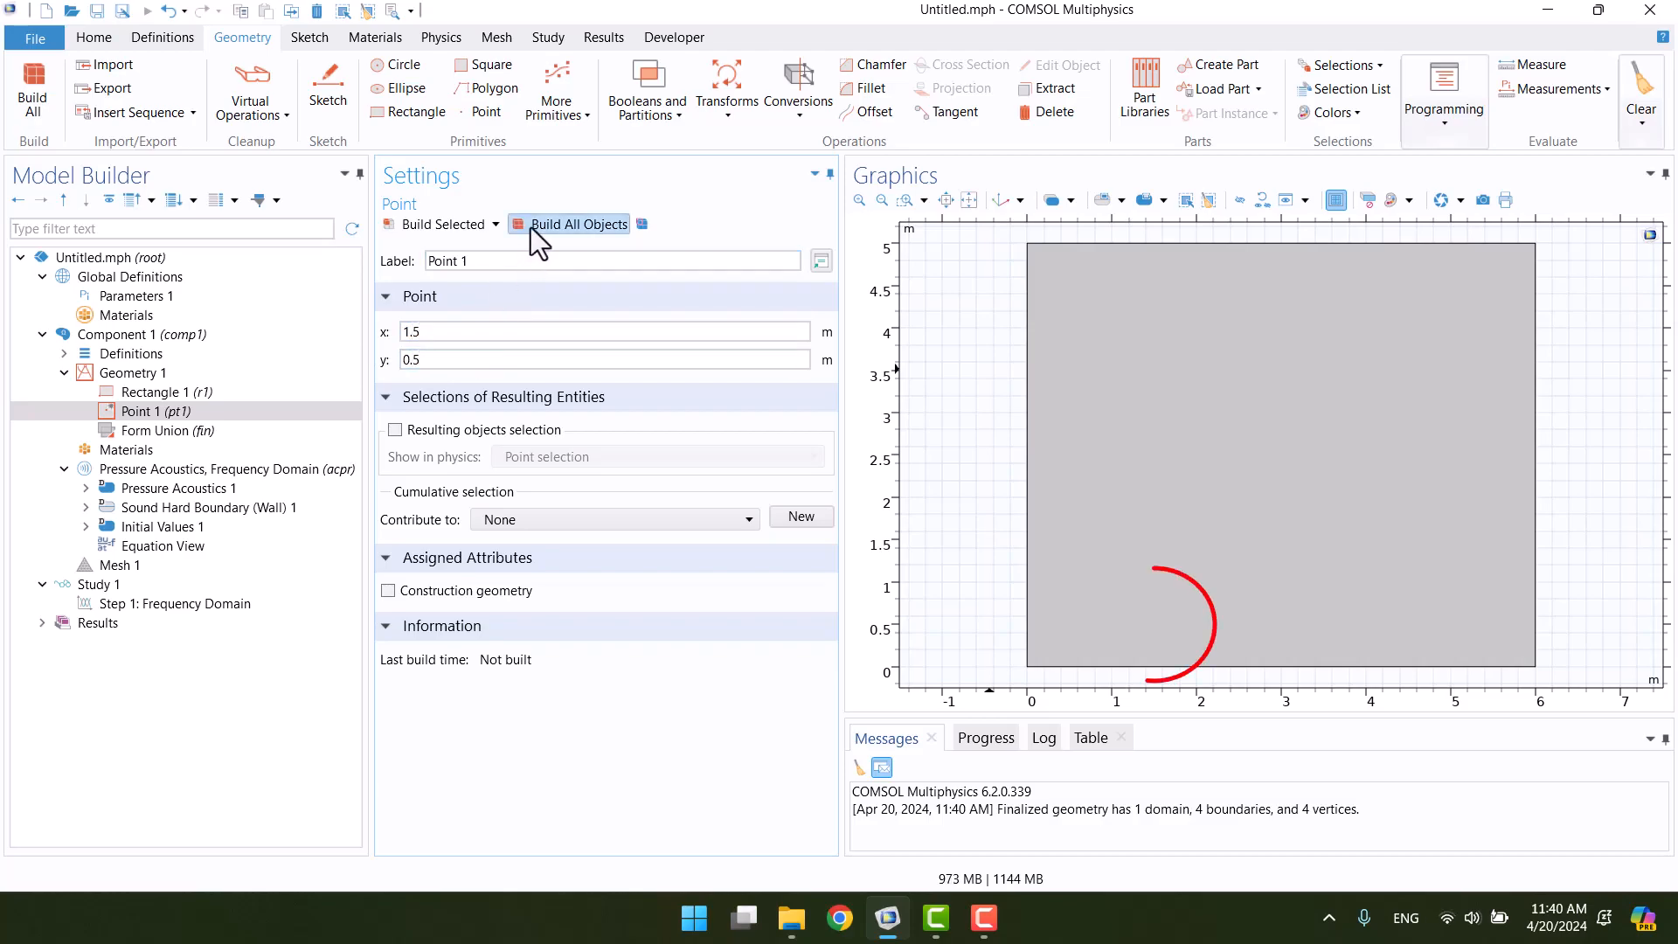
click(578, 225)
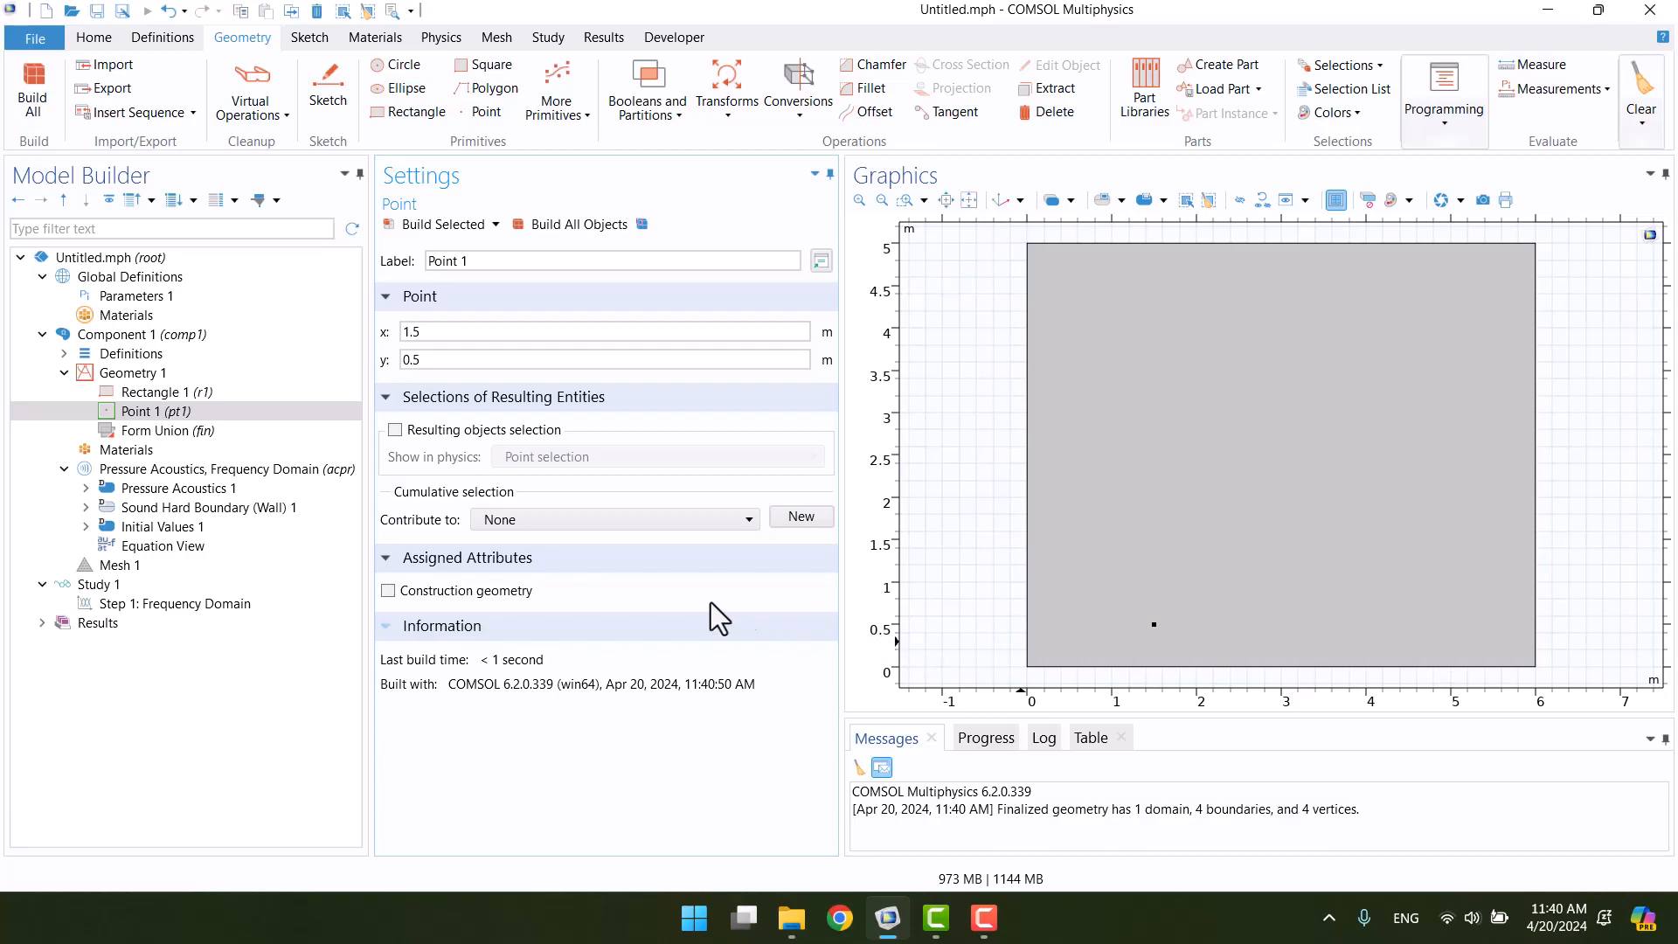
click(125, 449)
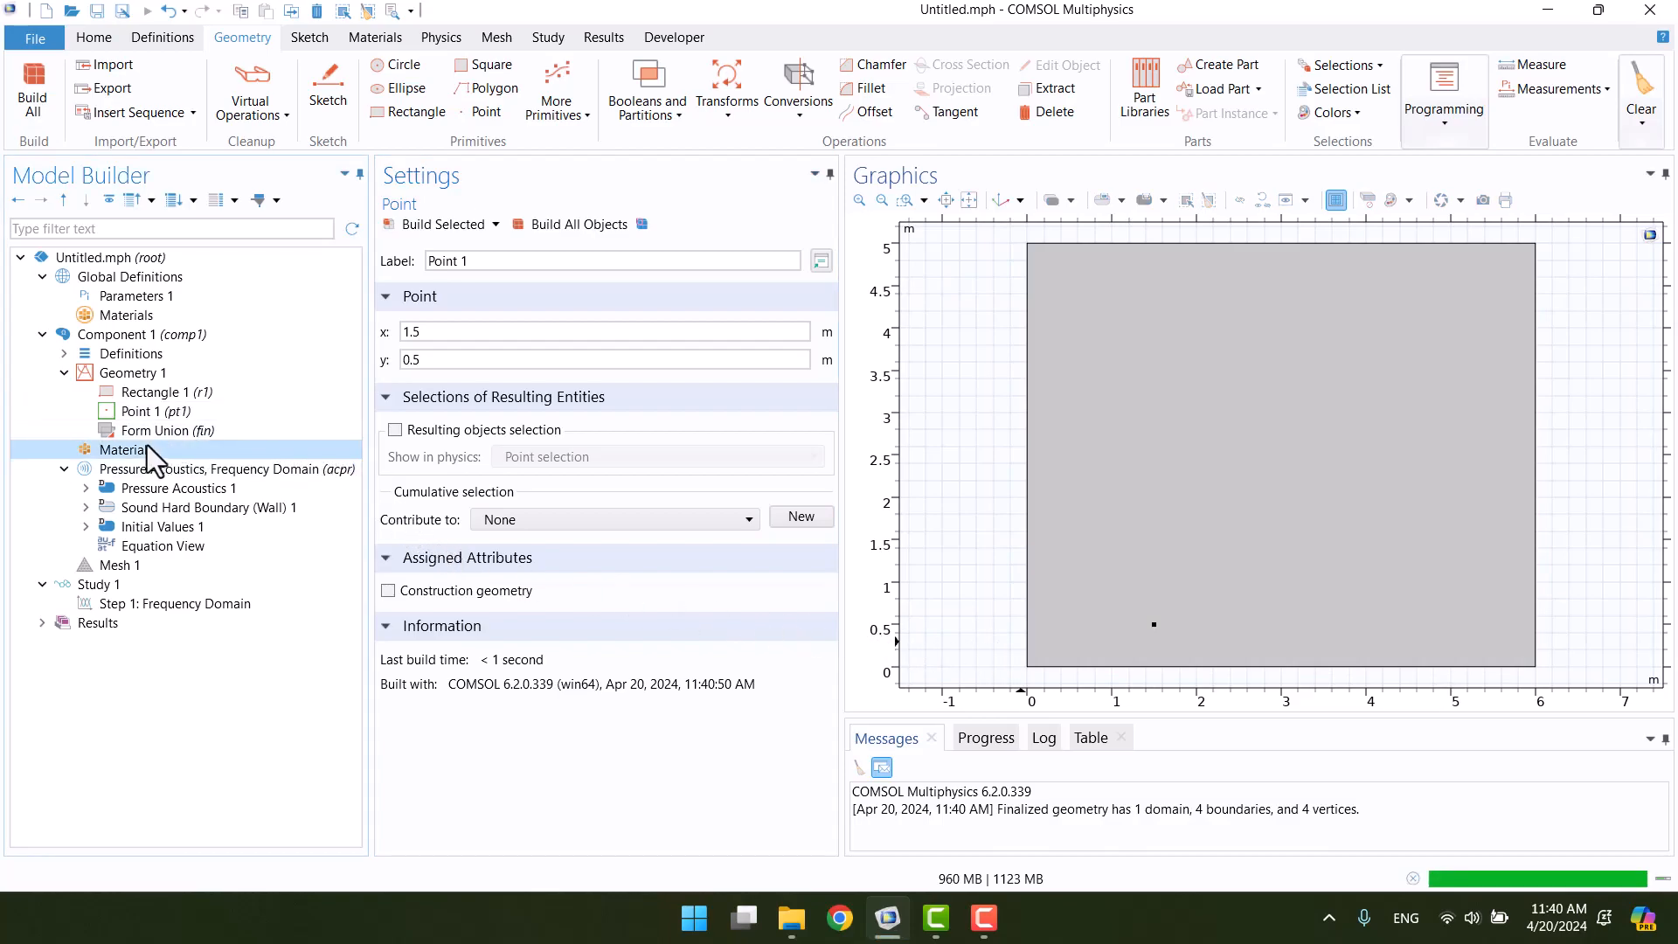
Add built-in Air from the material library to the component.
click(124, 449)
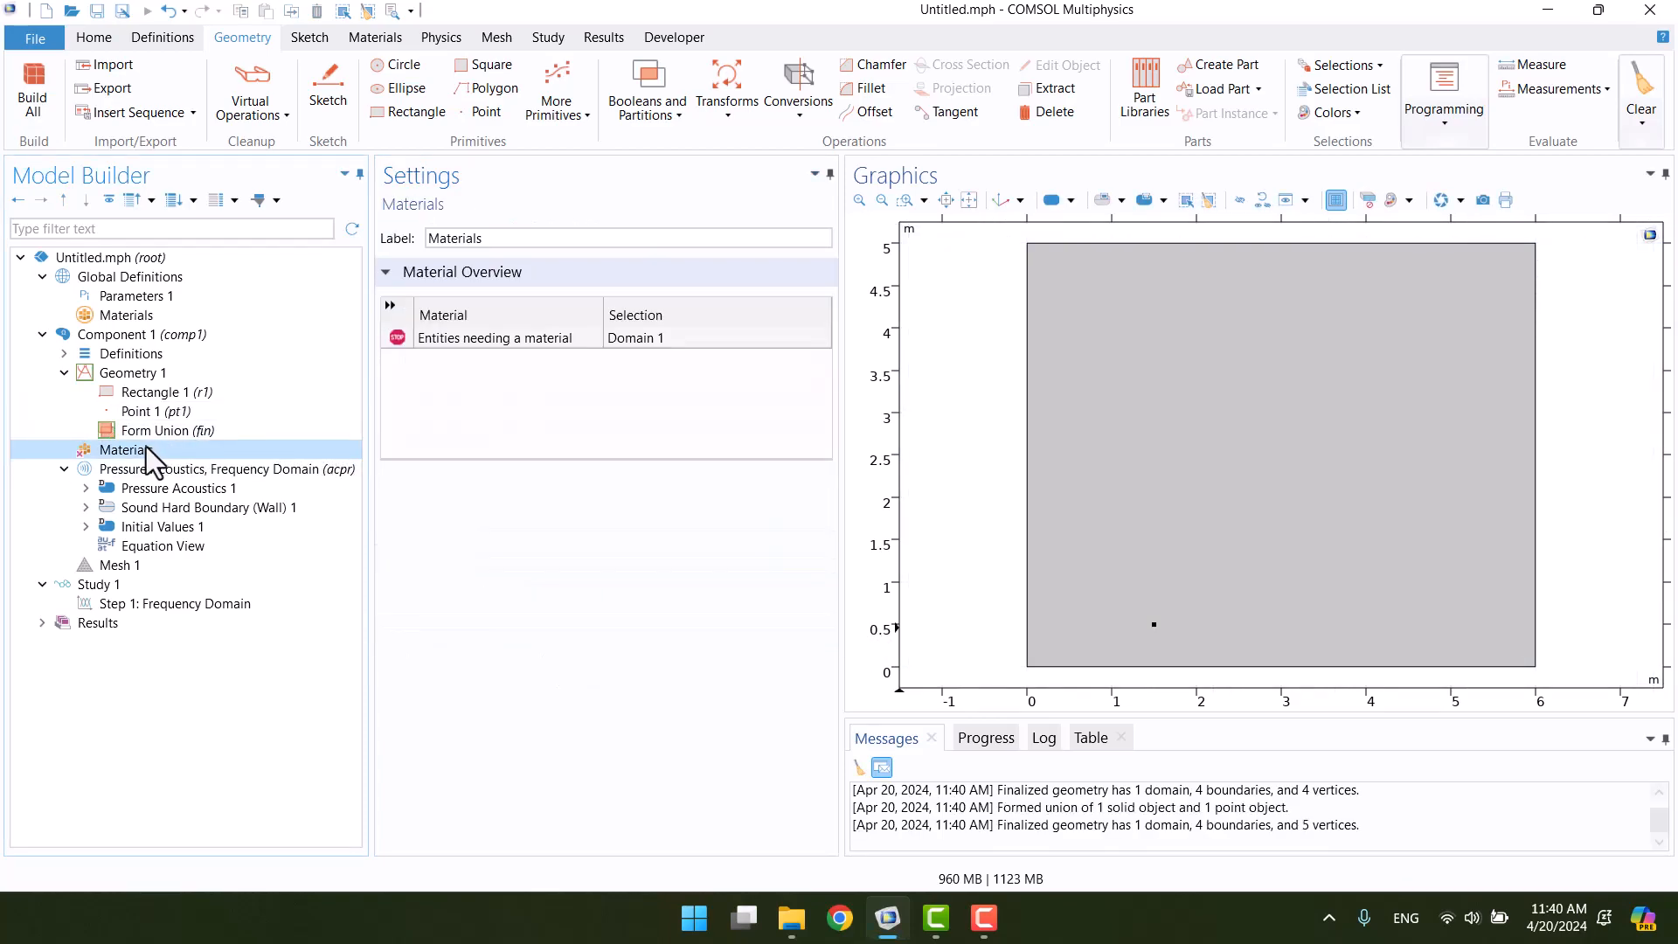
right_click(124, 450)
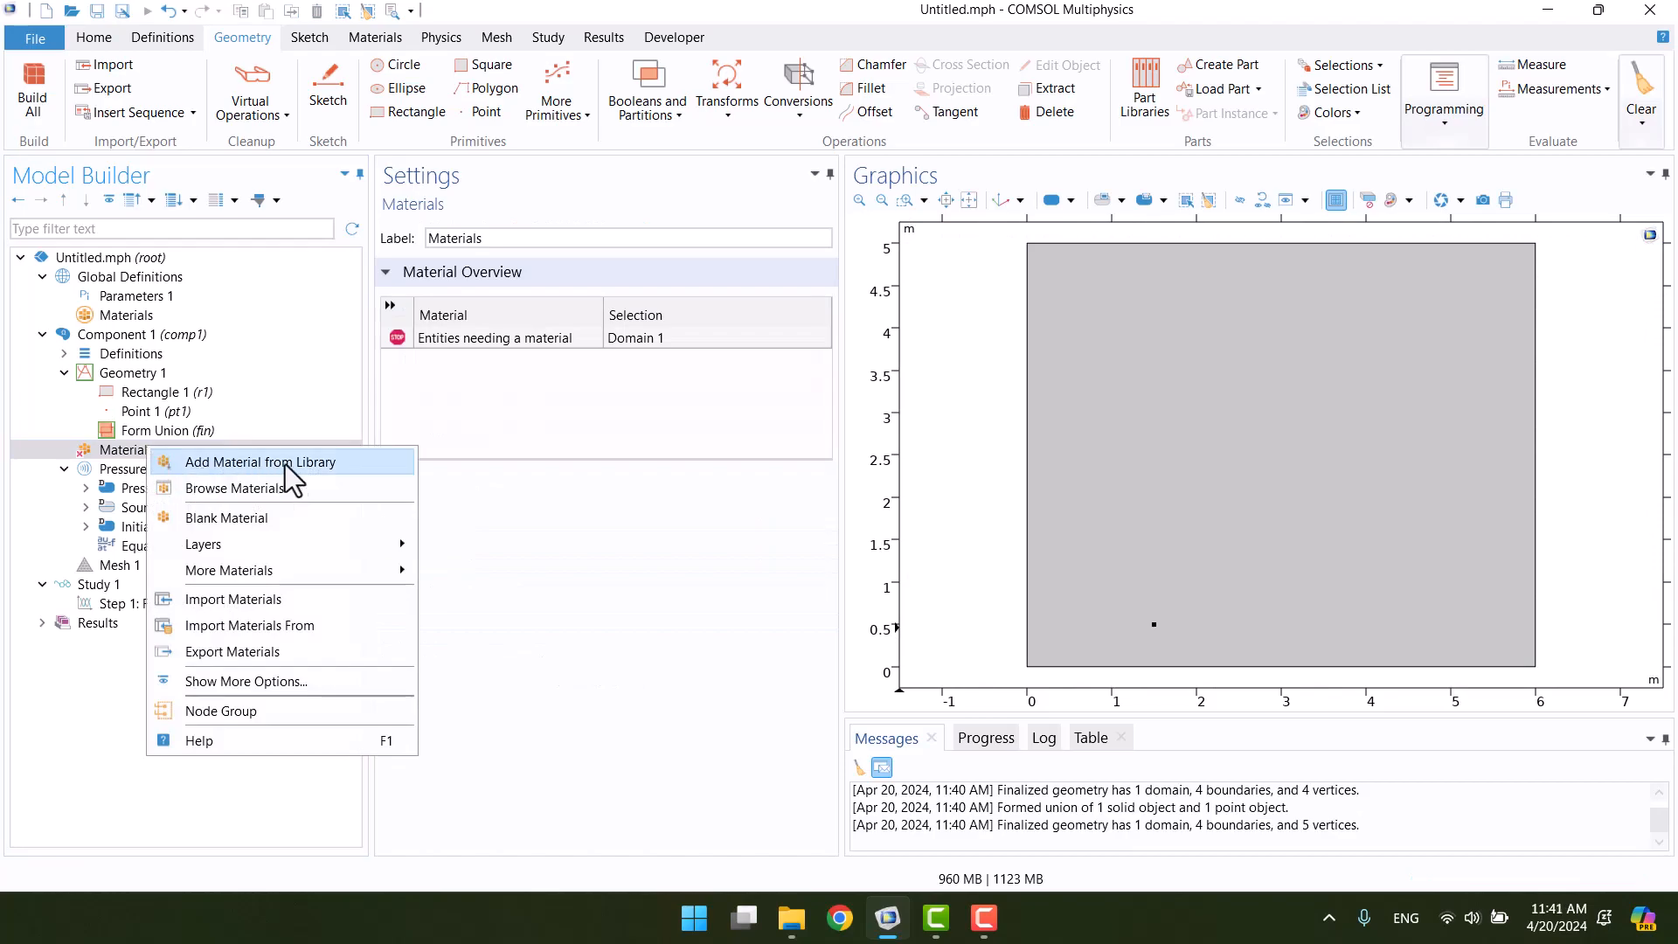
click(261, 461)
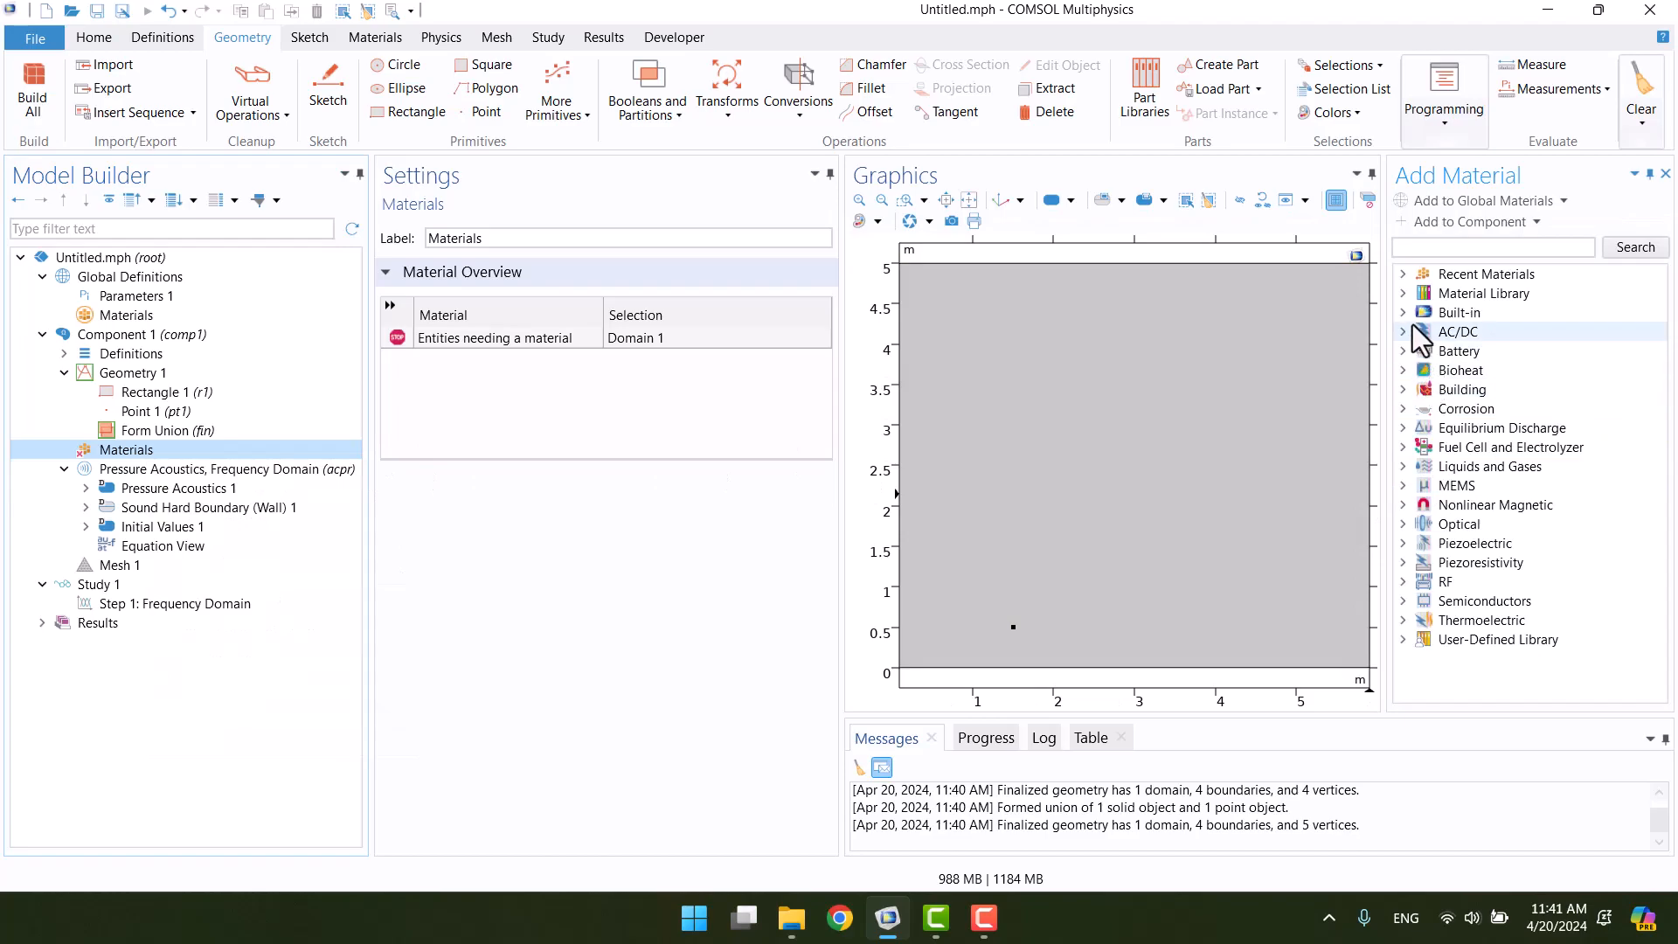
click(1403, 311)
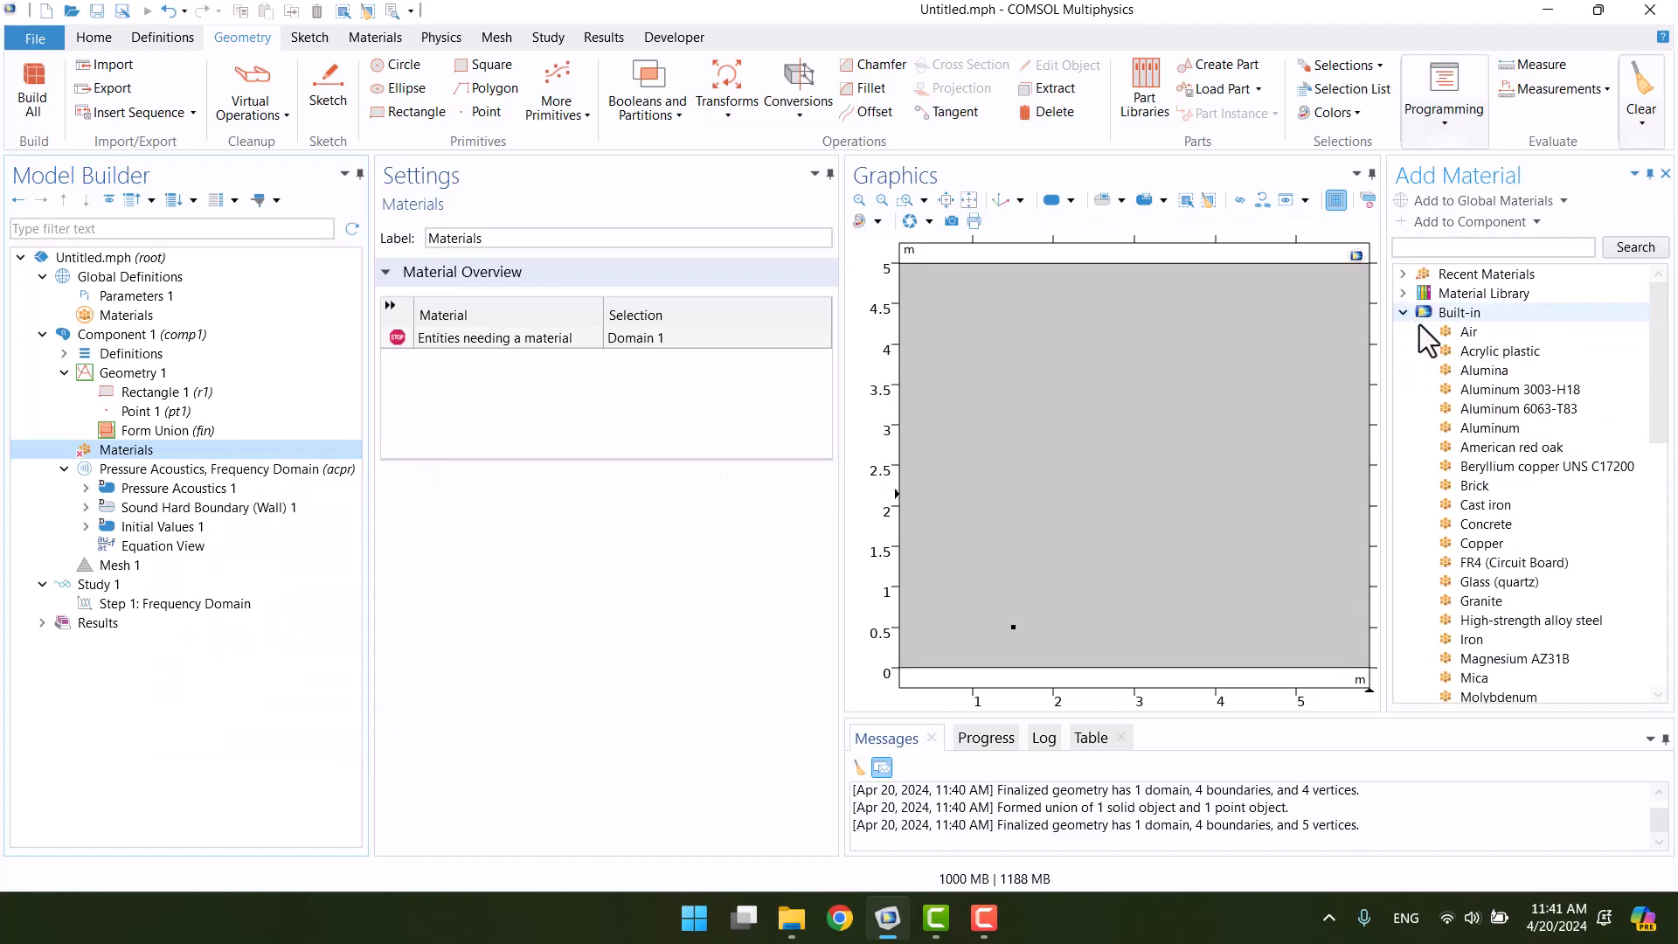
click(1469, 331)
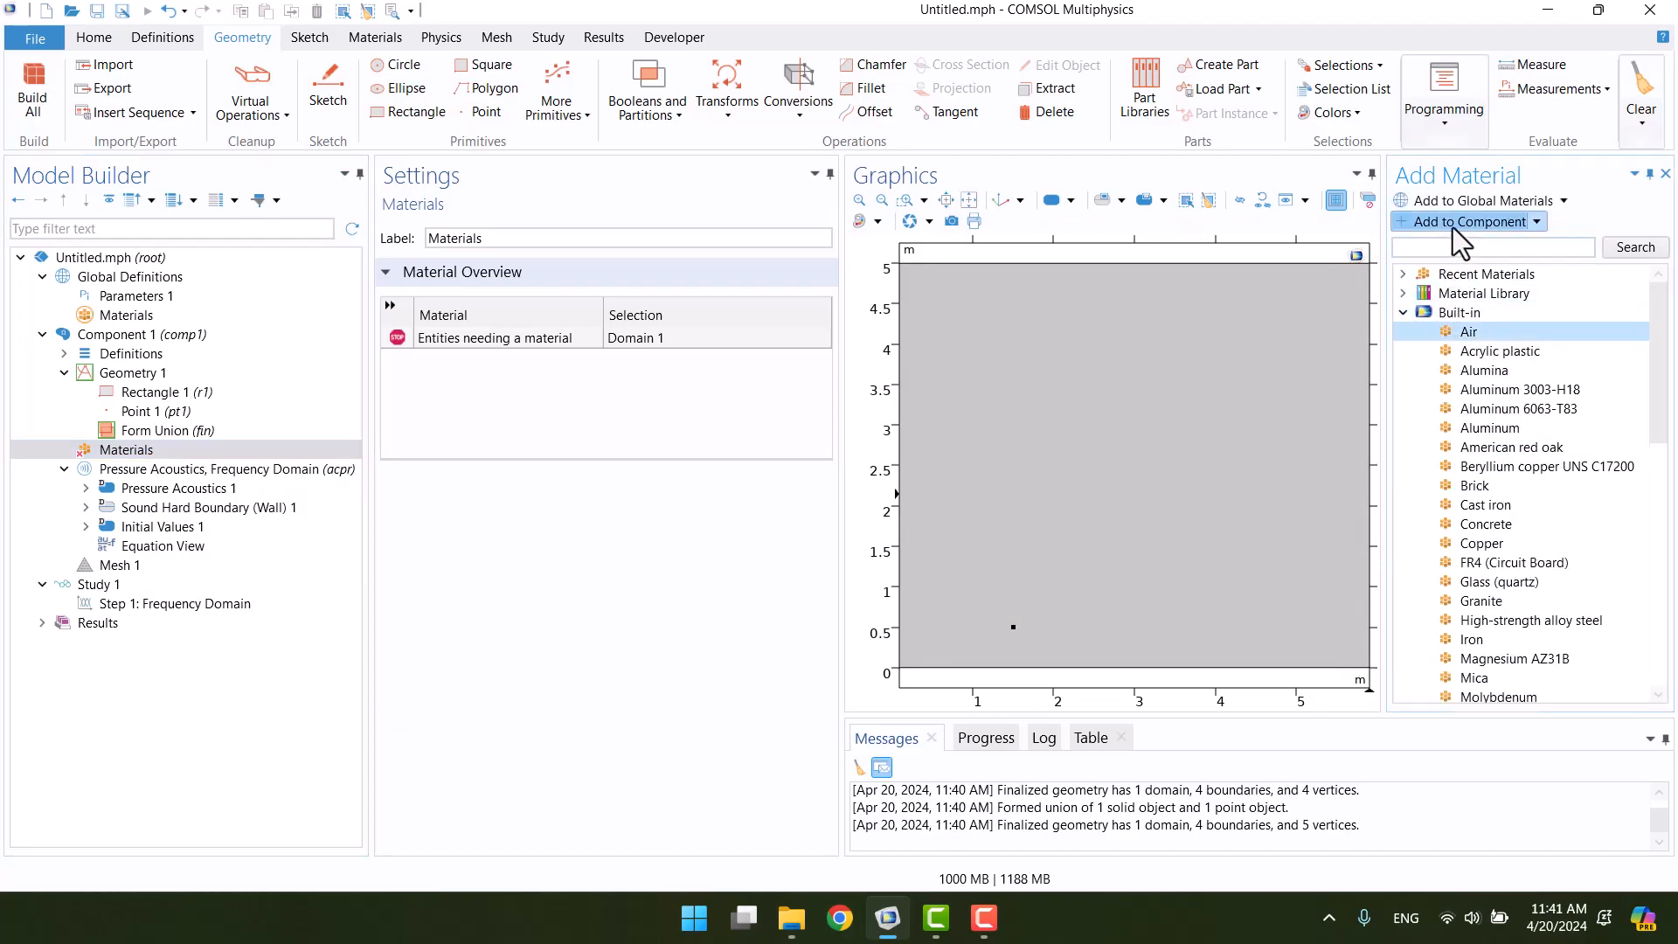
mouse_move(1474, 221)
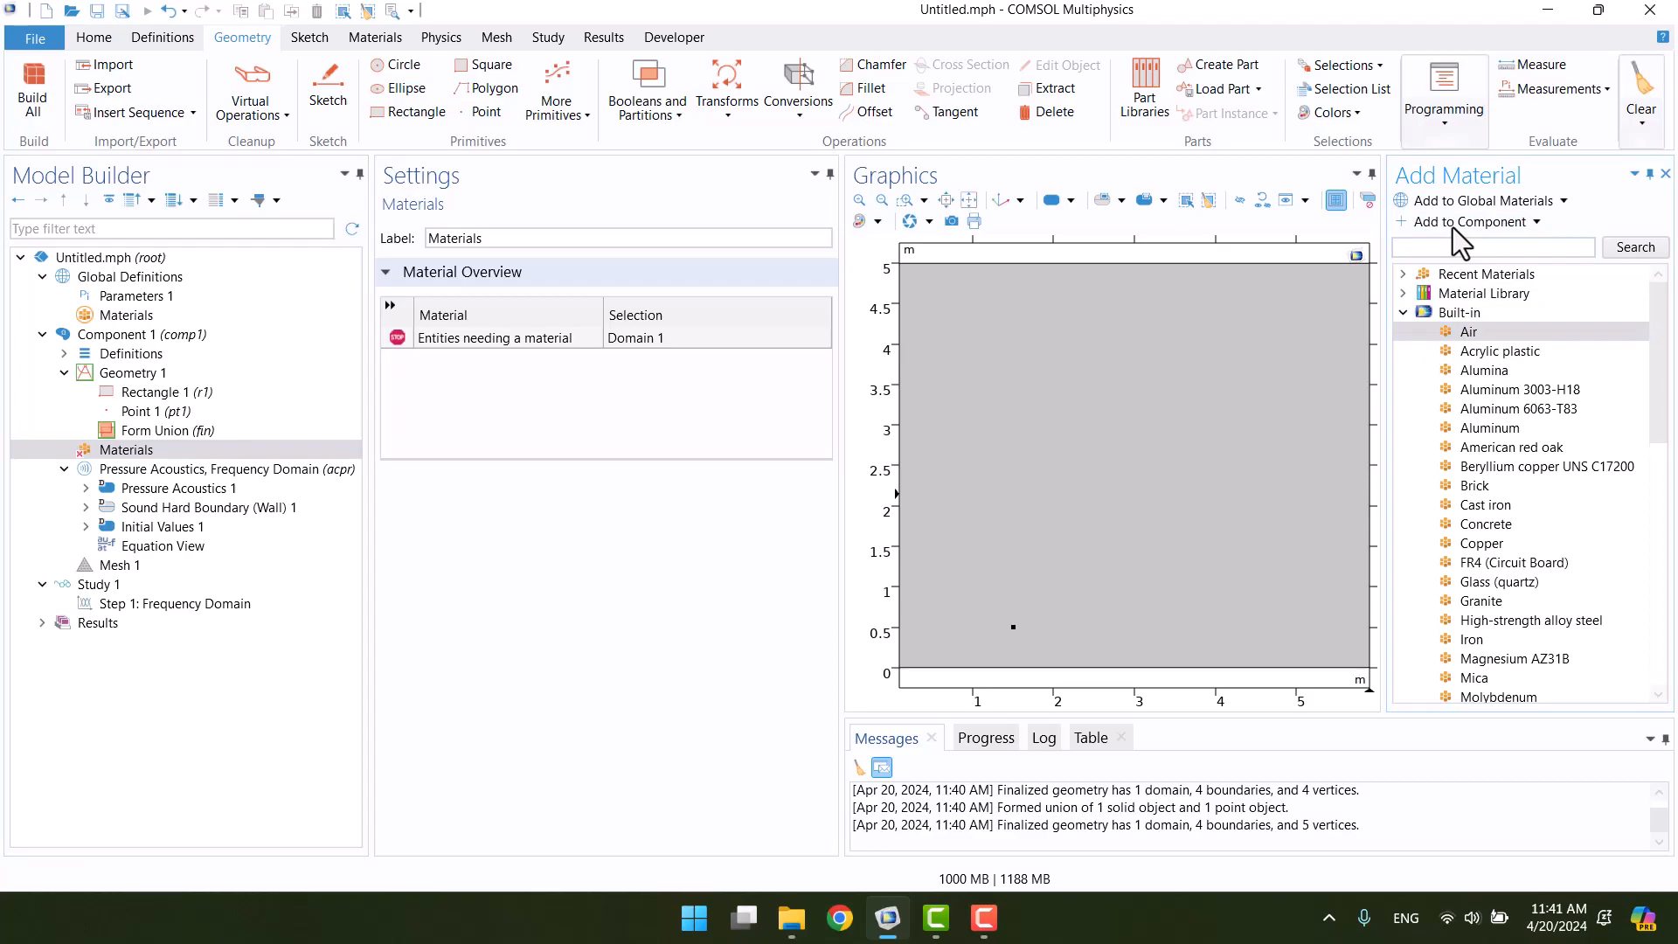
double_click(1470, 331)
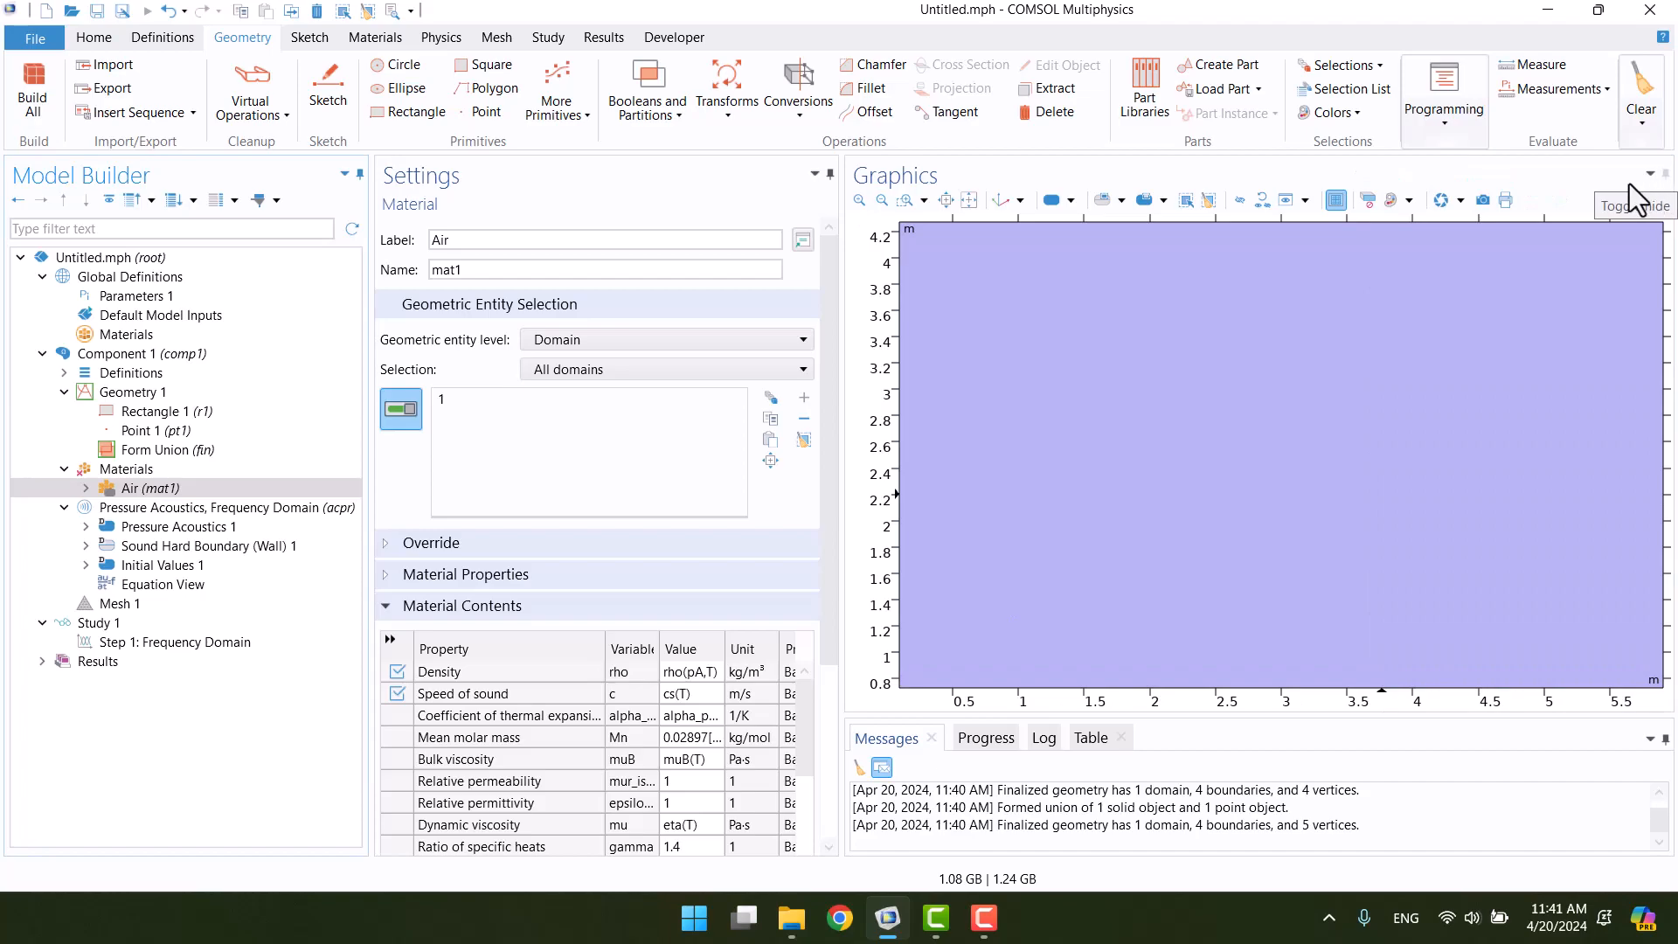
click(968, 200)
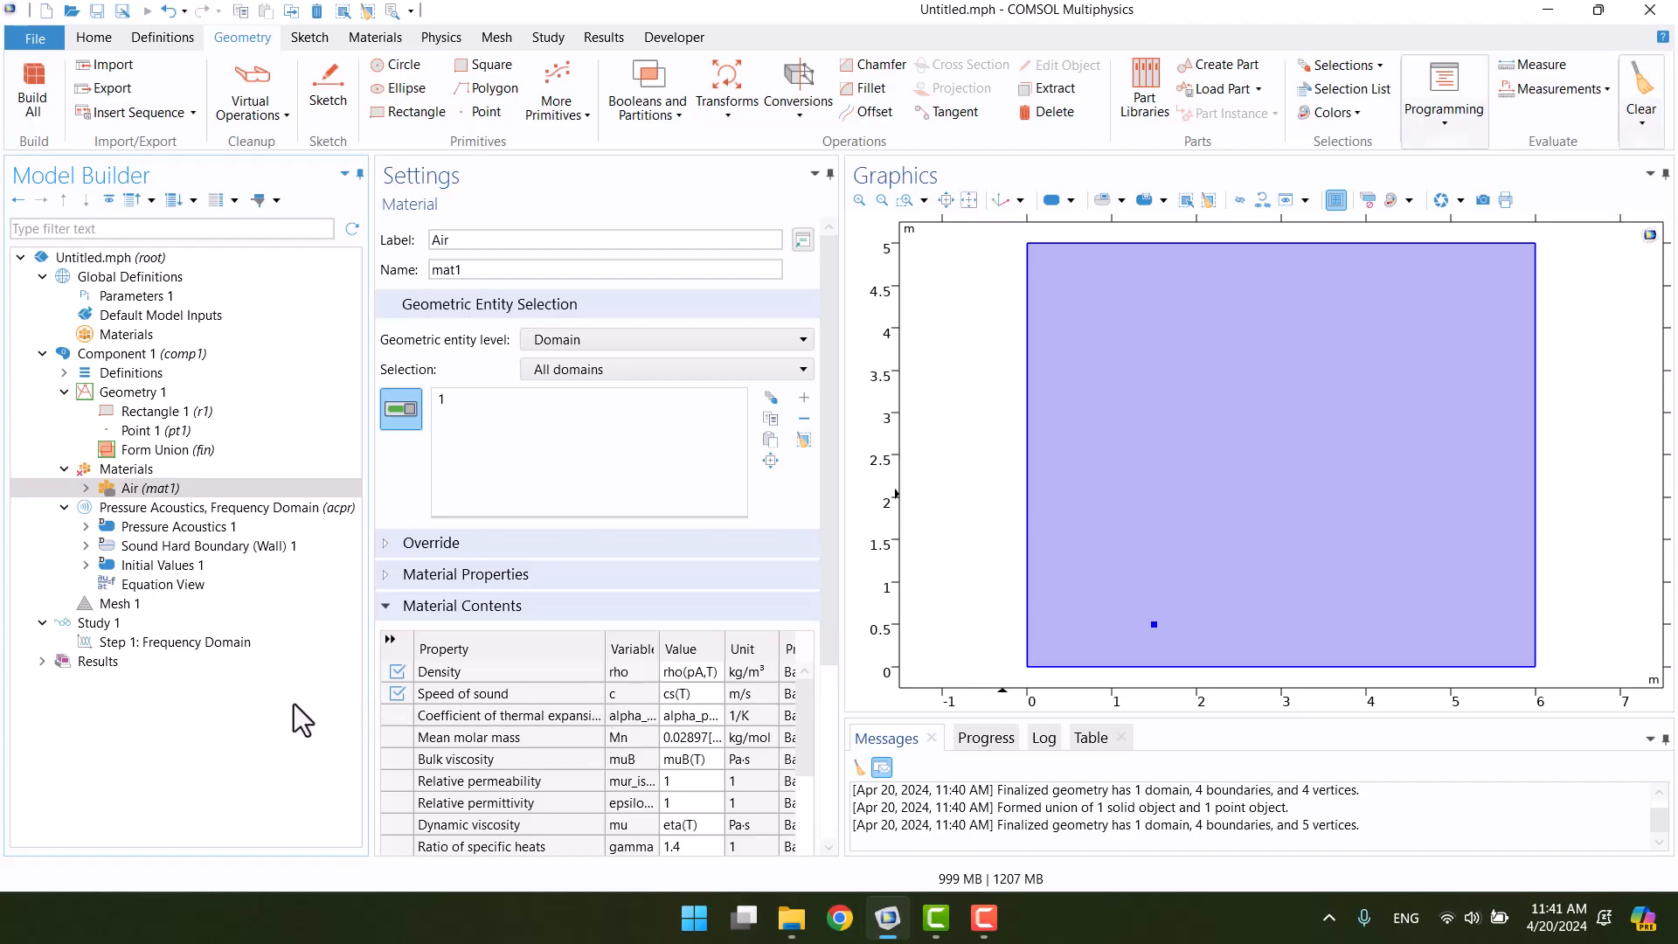
Show the Pressure Acoustics point features, including Monopole, Dipole and Quadrupole Point Source.
click(125, 469)
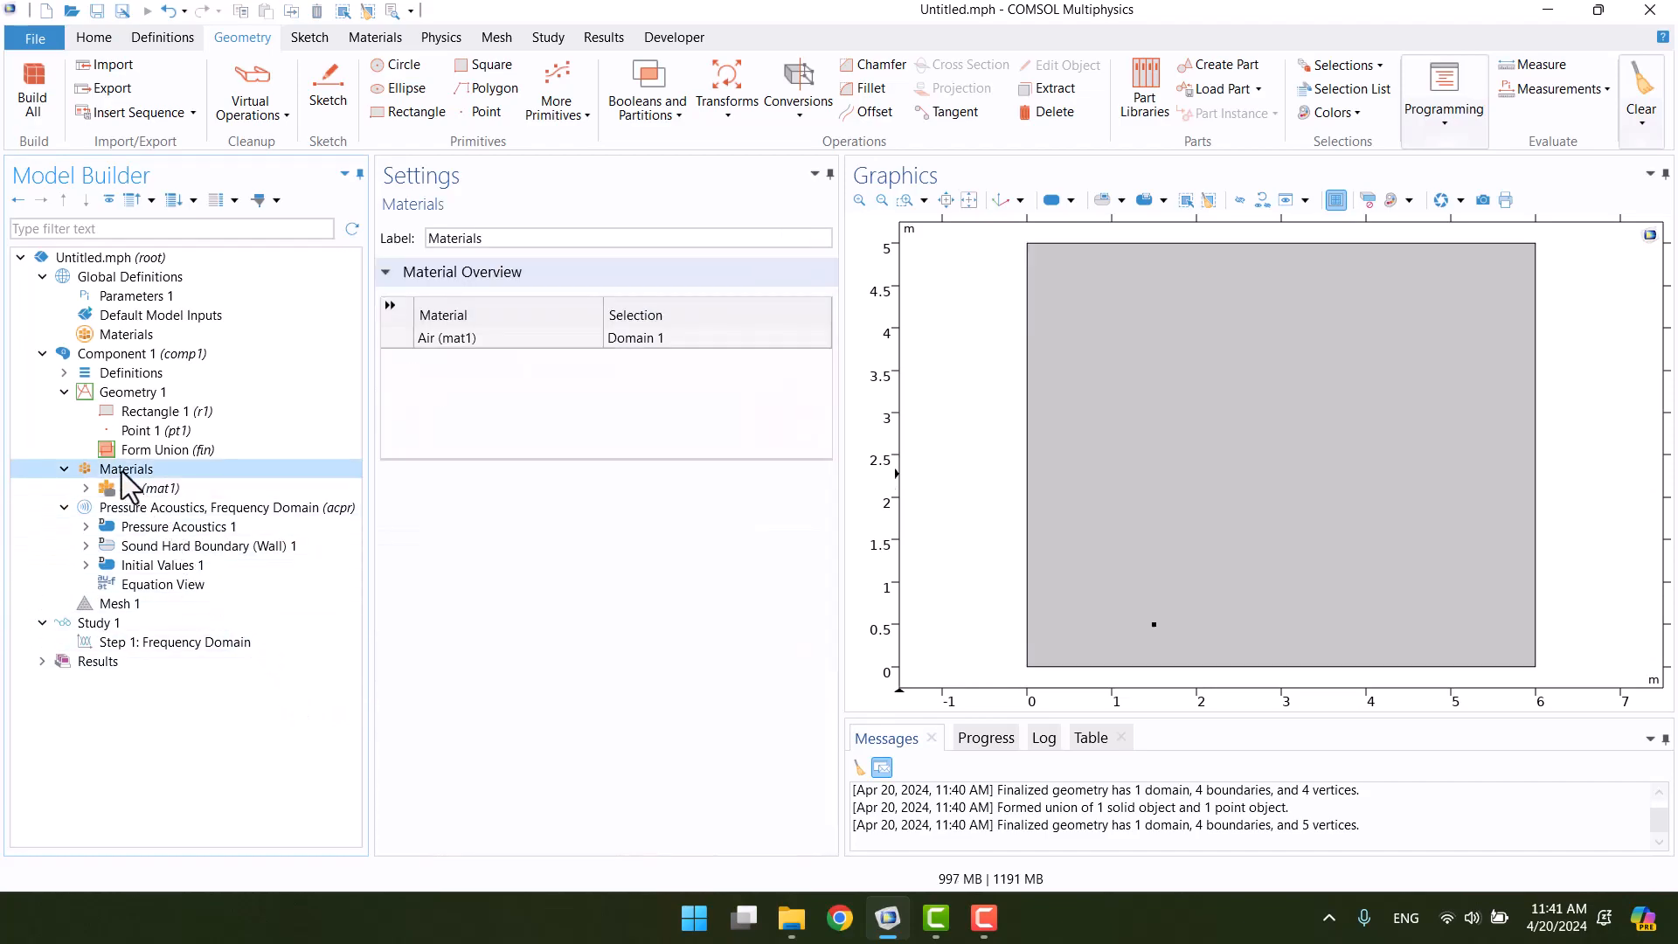
click(214, 507)
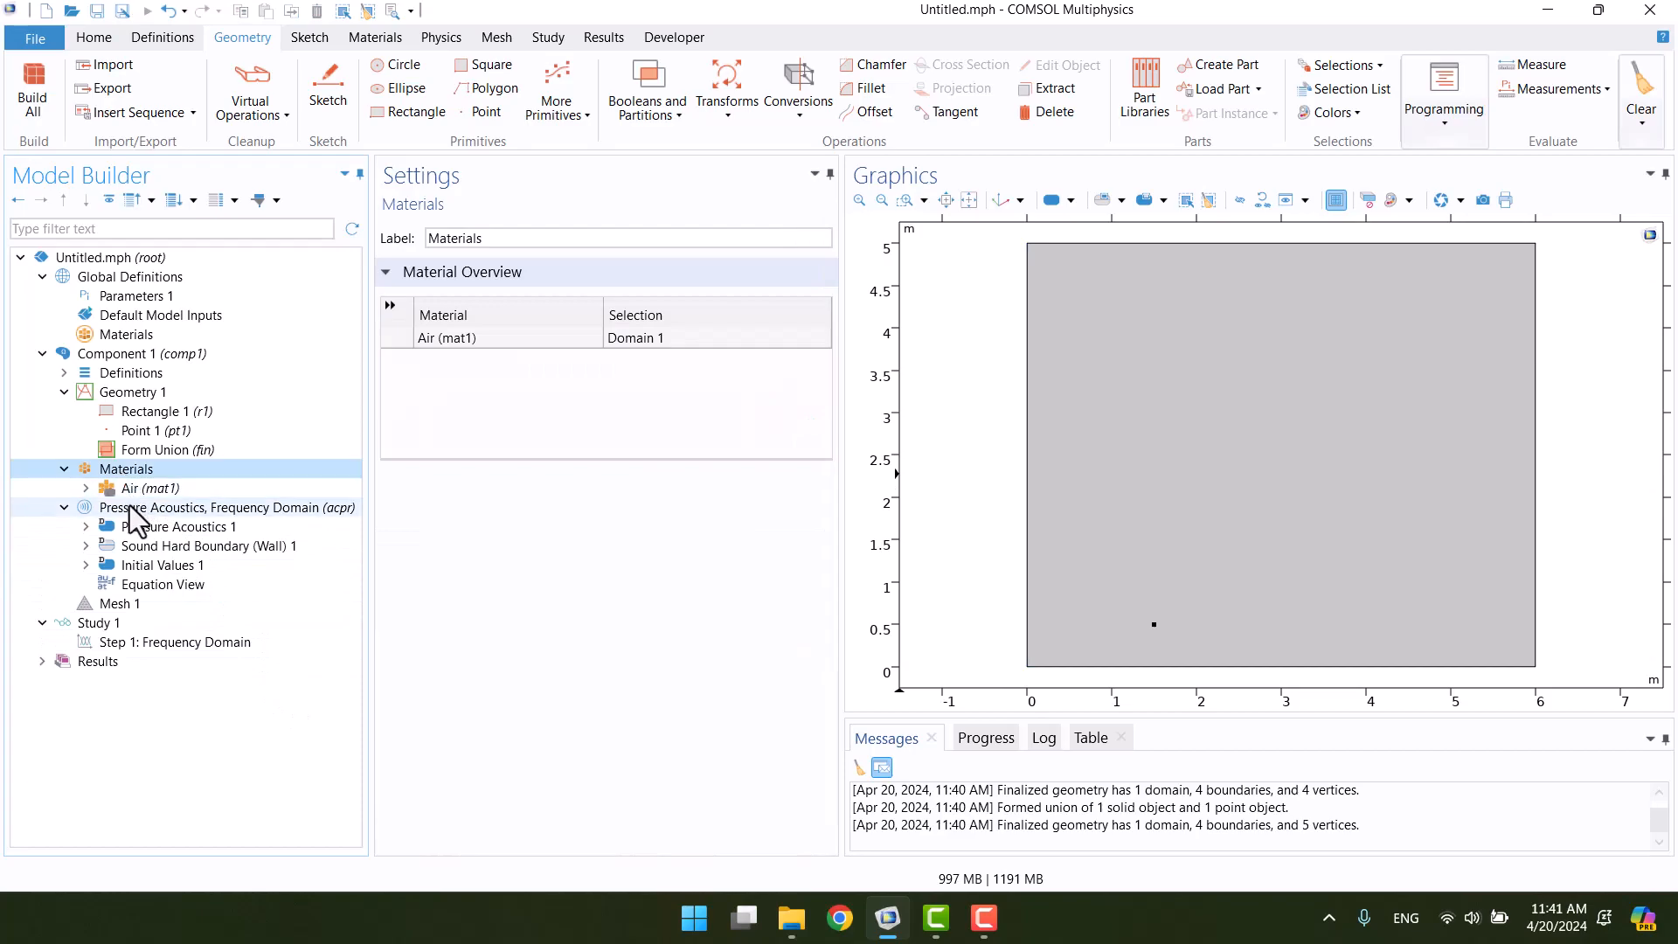
click(221, 506)
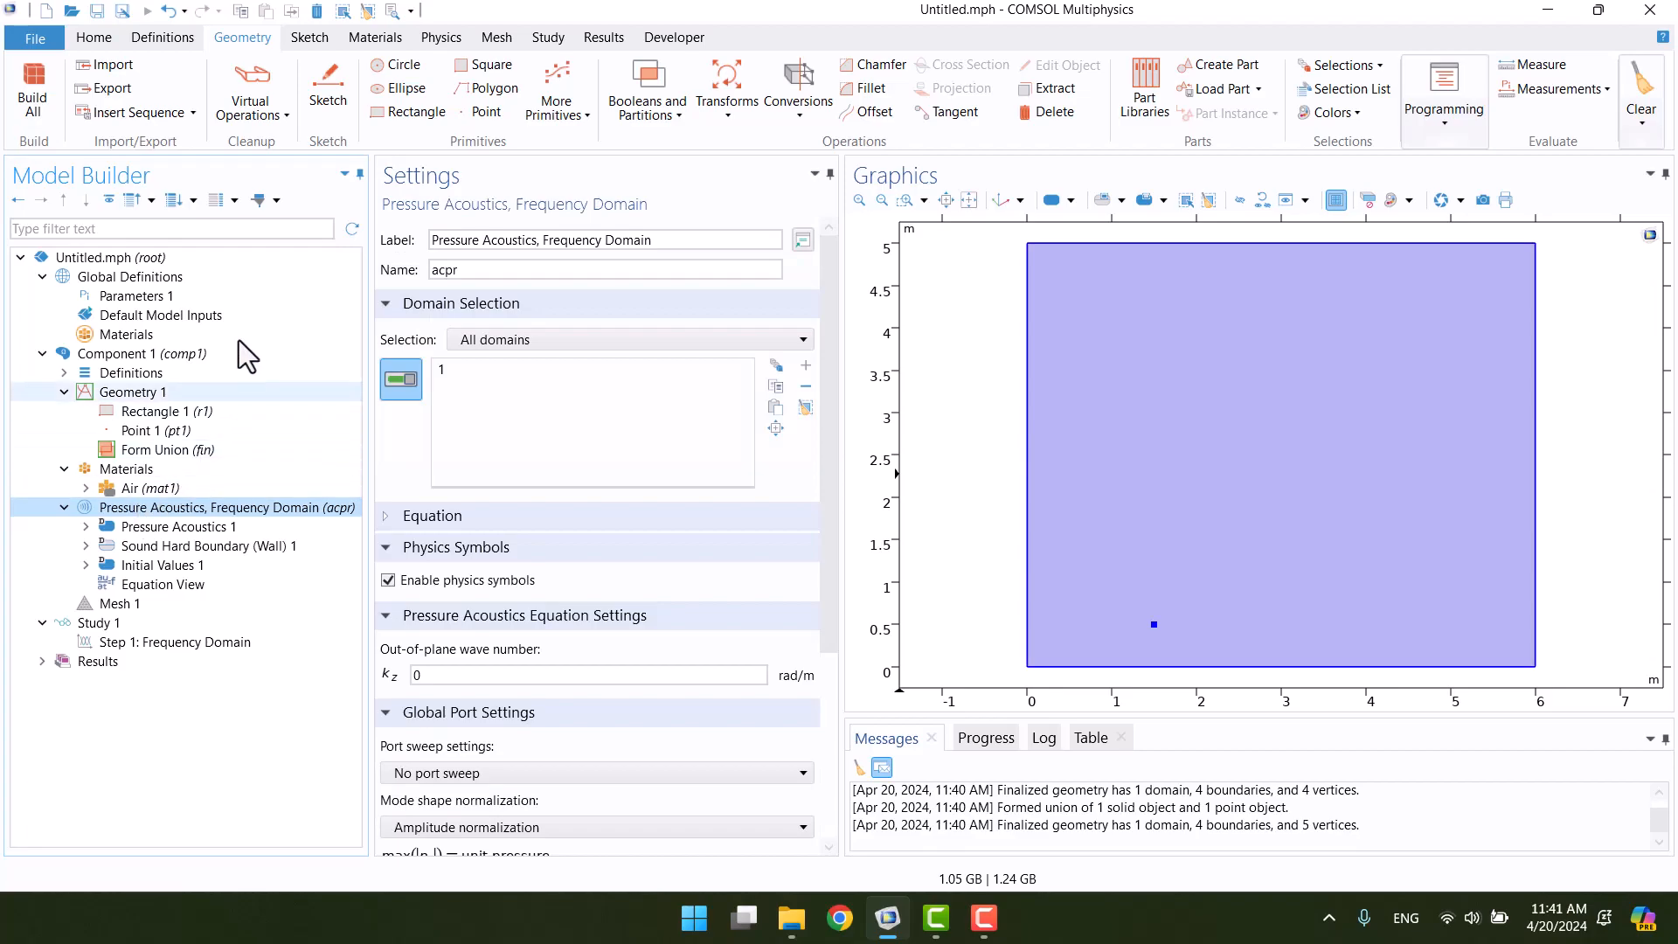
click(441, 37)
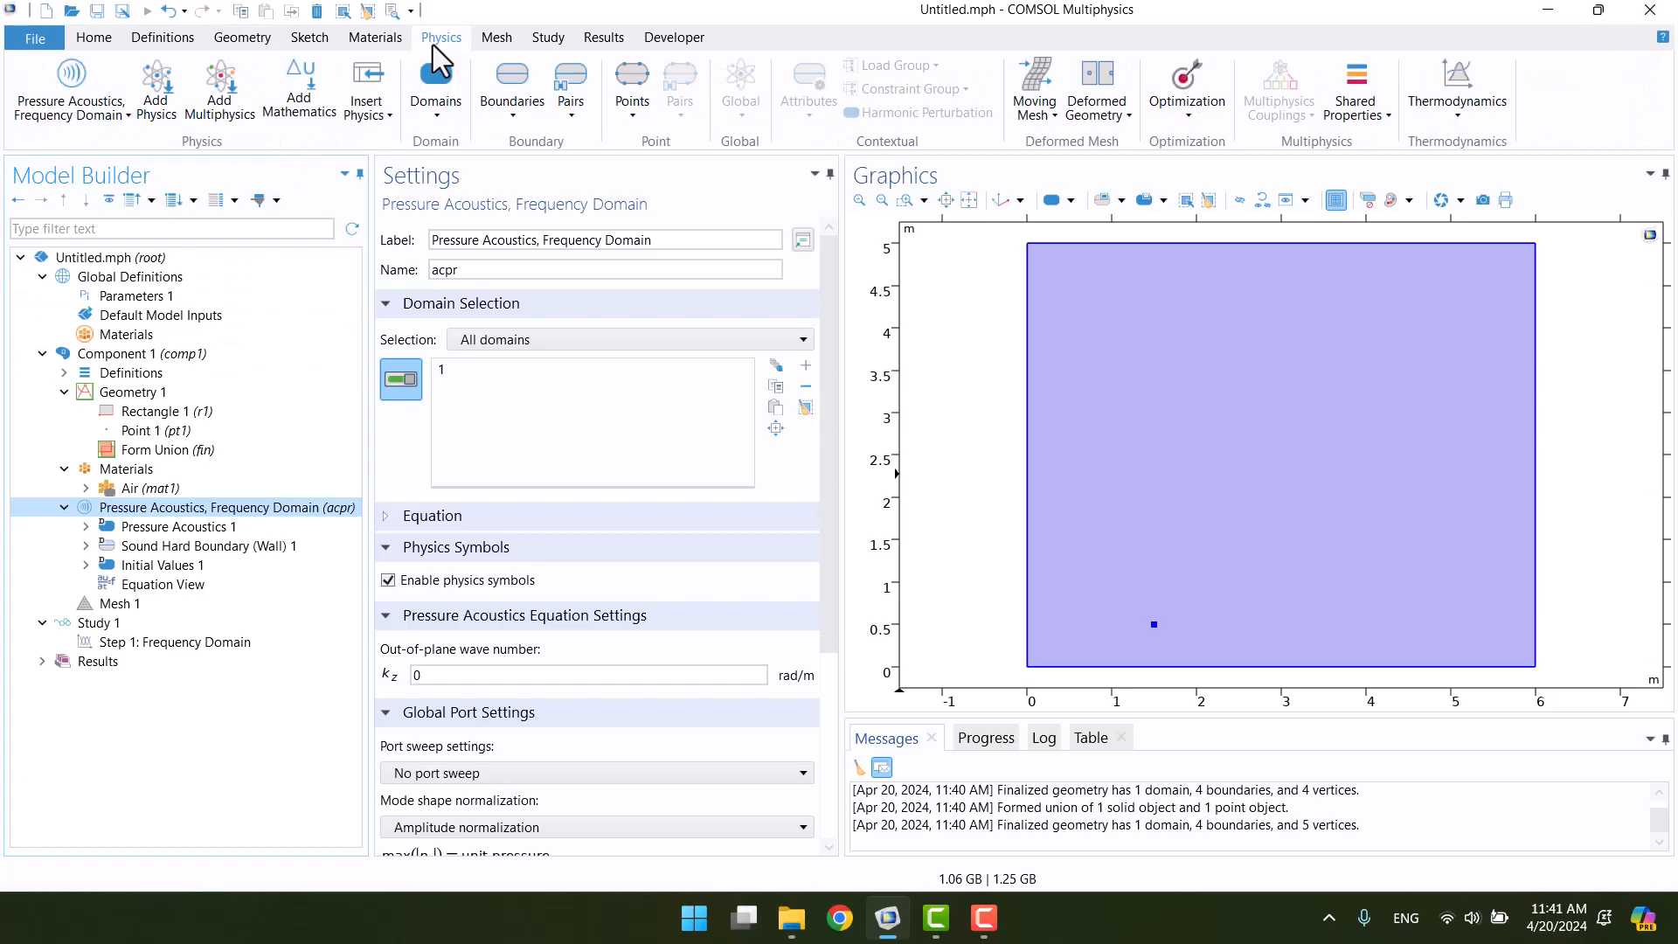
mouse_move(631, 86)
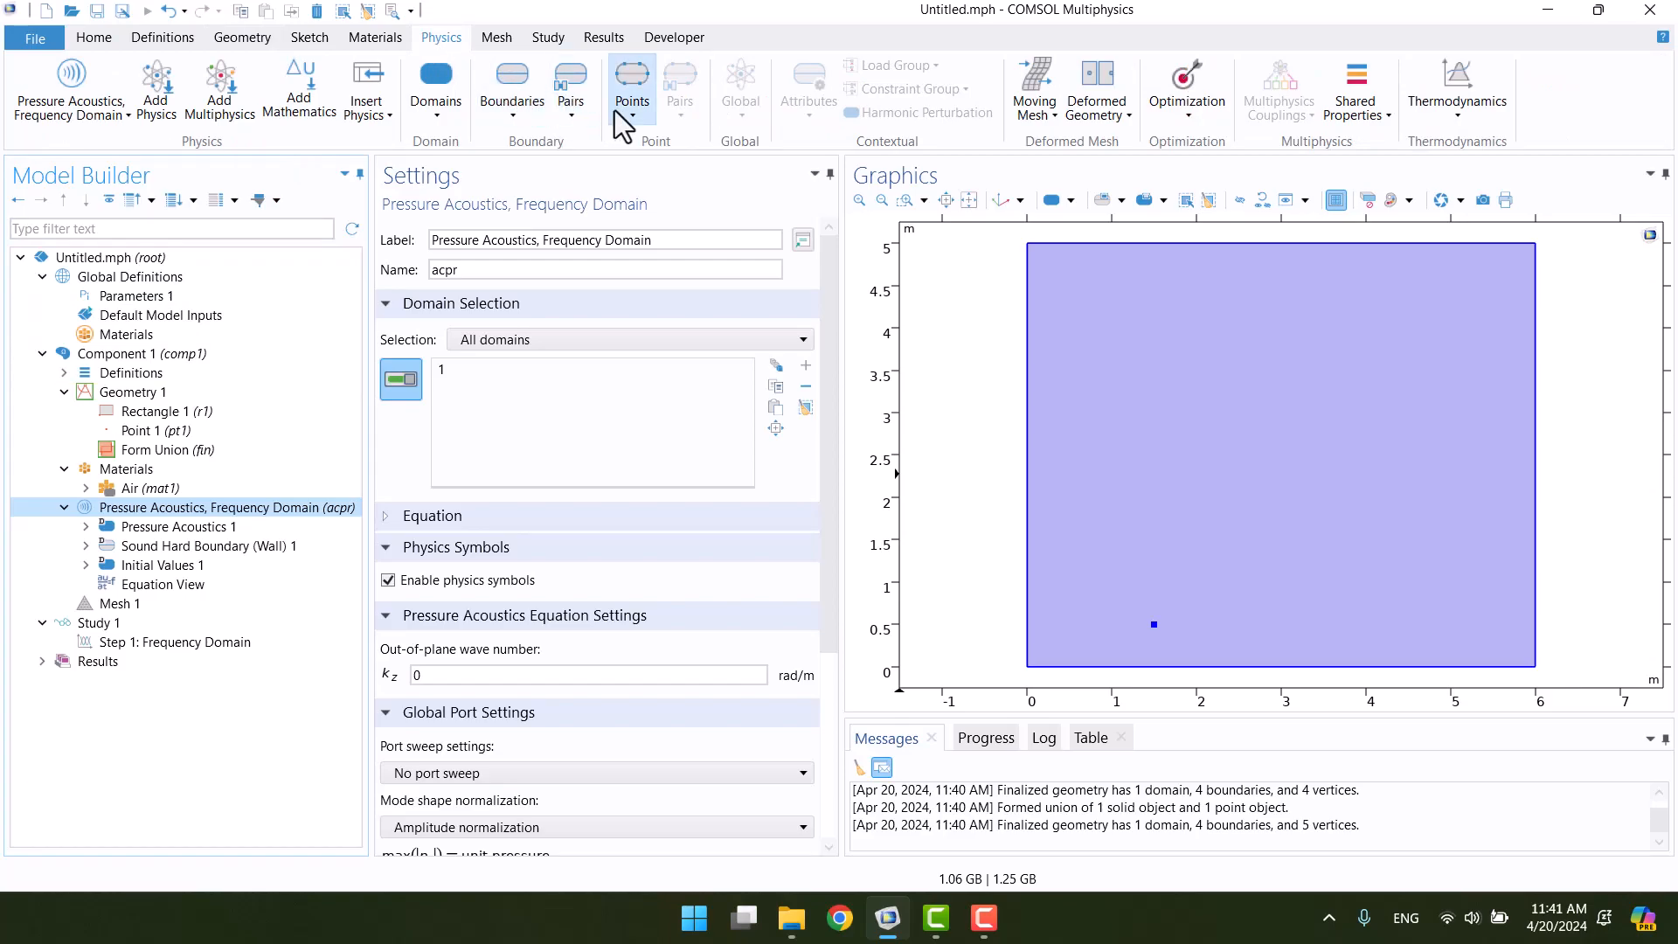
click(631, 86)
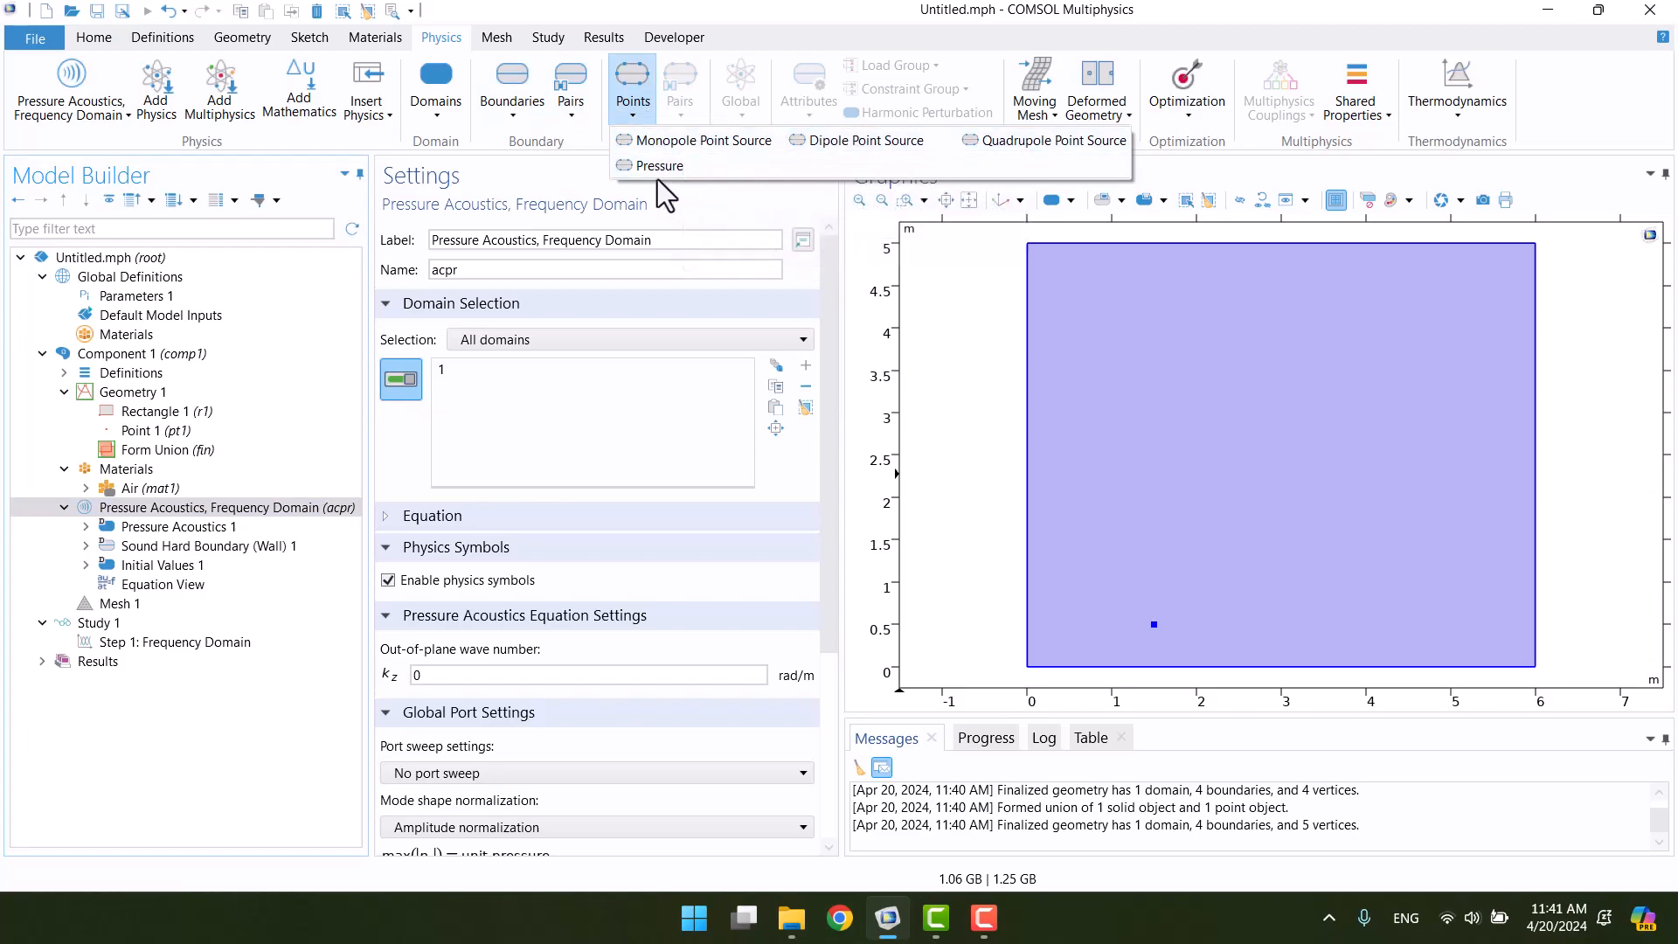
mouse_move(656, 166)
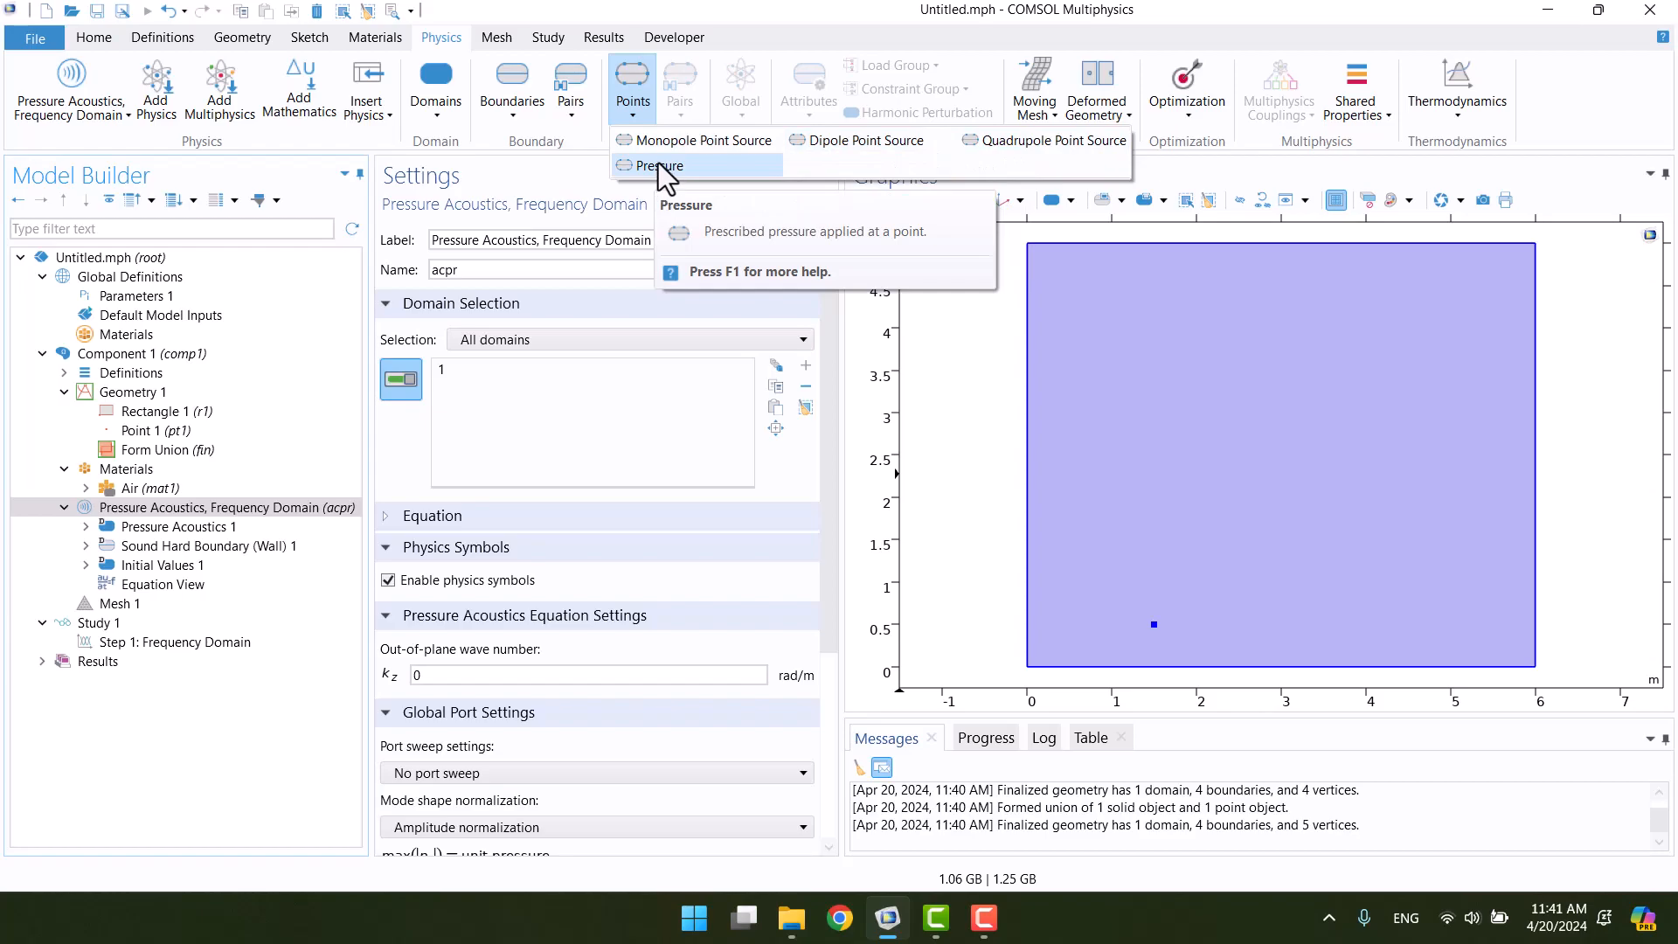
Add a Monopole Point Source at point 3, Power type, 0.1 W/m.
click(701, 140)
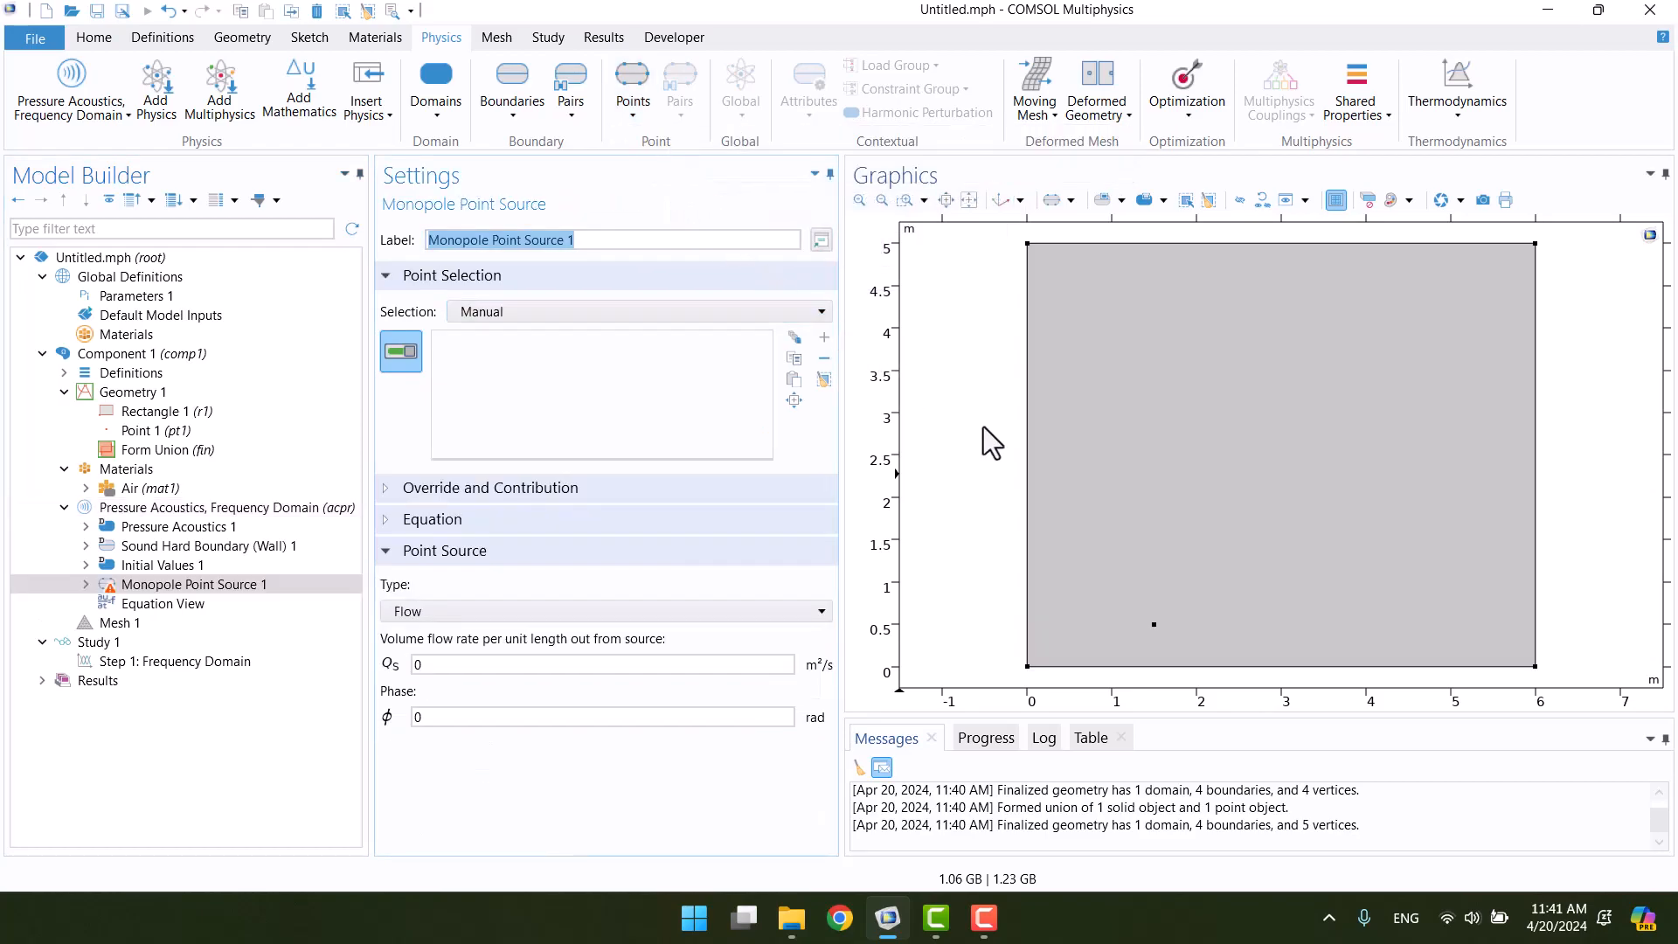
mouse_move(1021, 674)
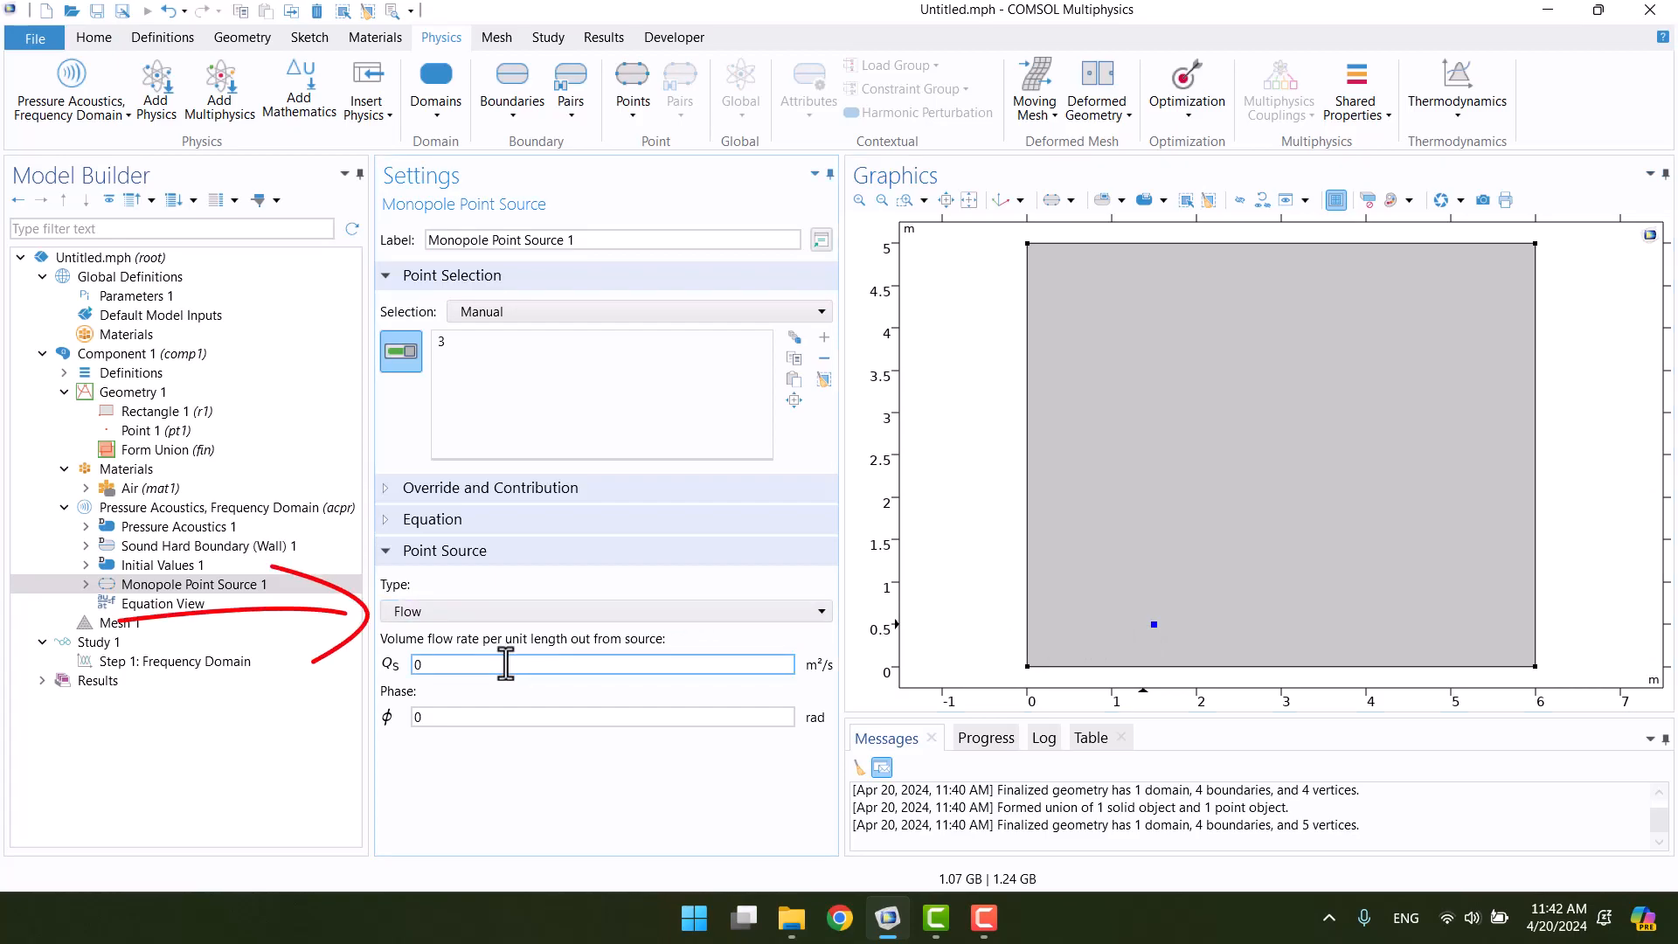
text(0.1)
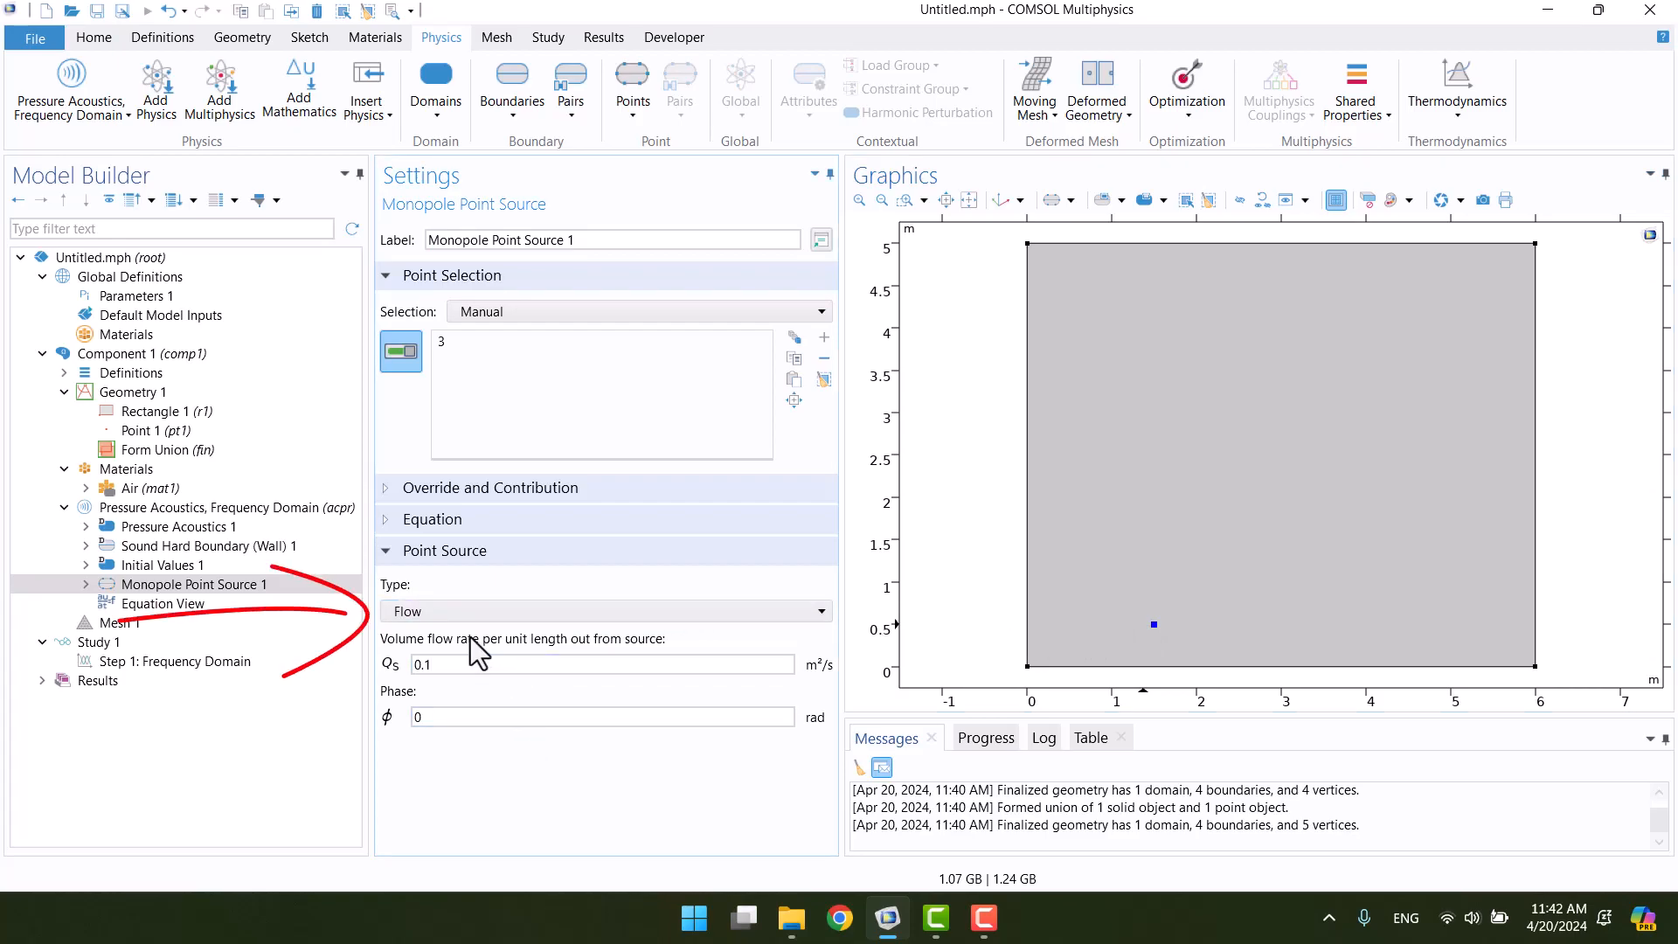
click(605, 611)
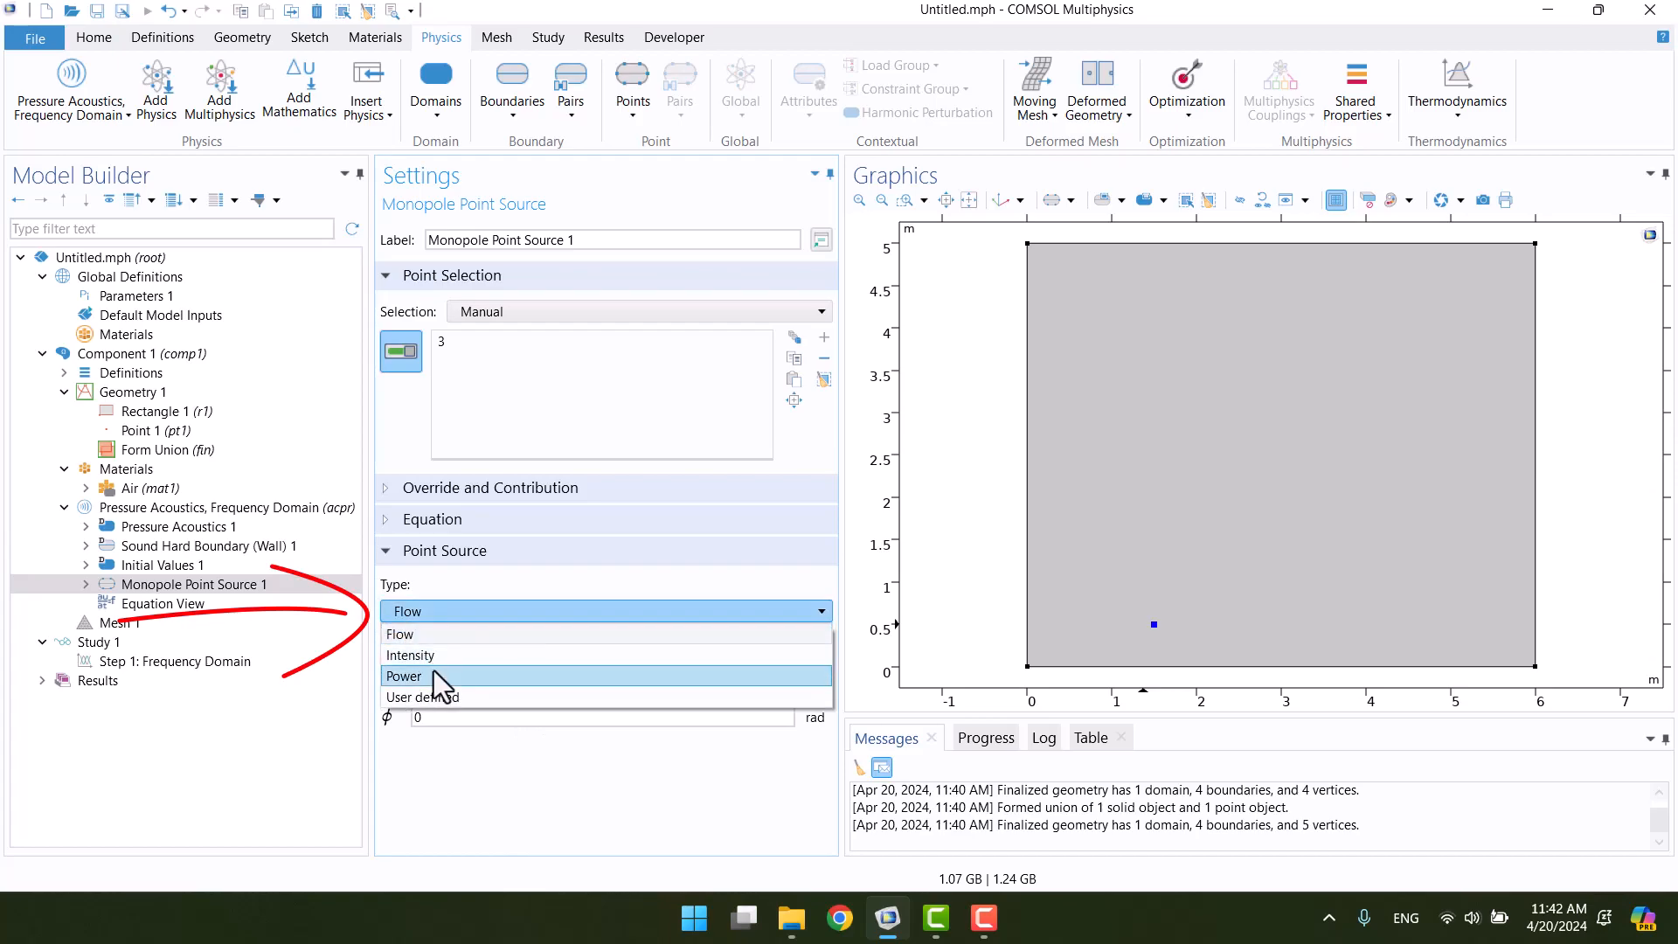
mouse_move(438, 634)
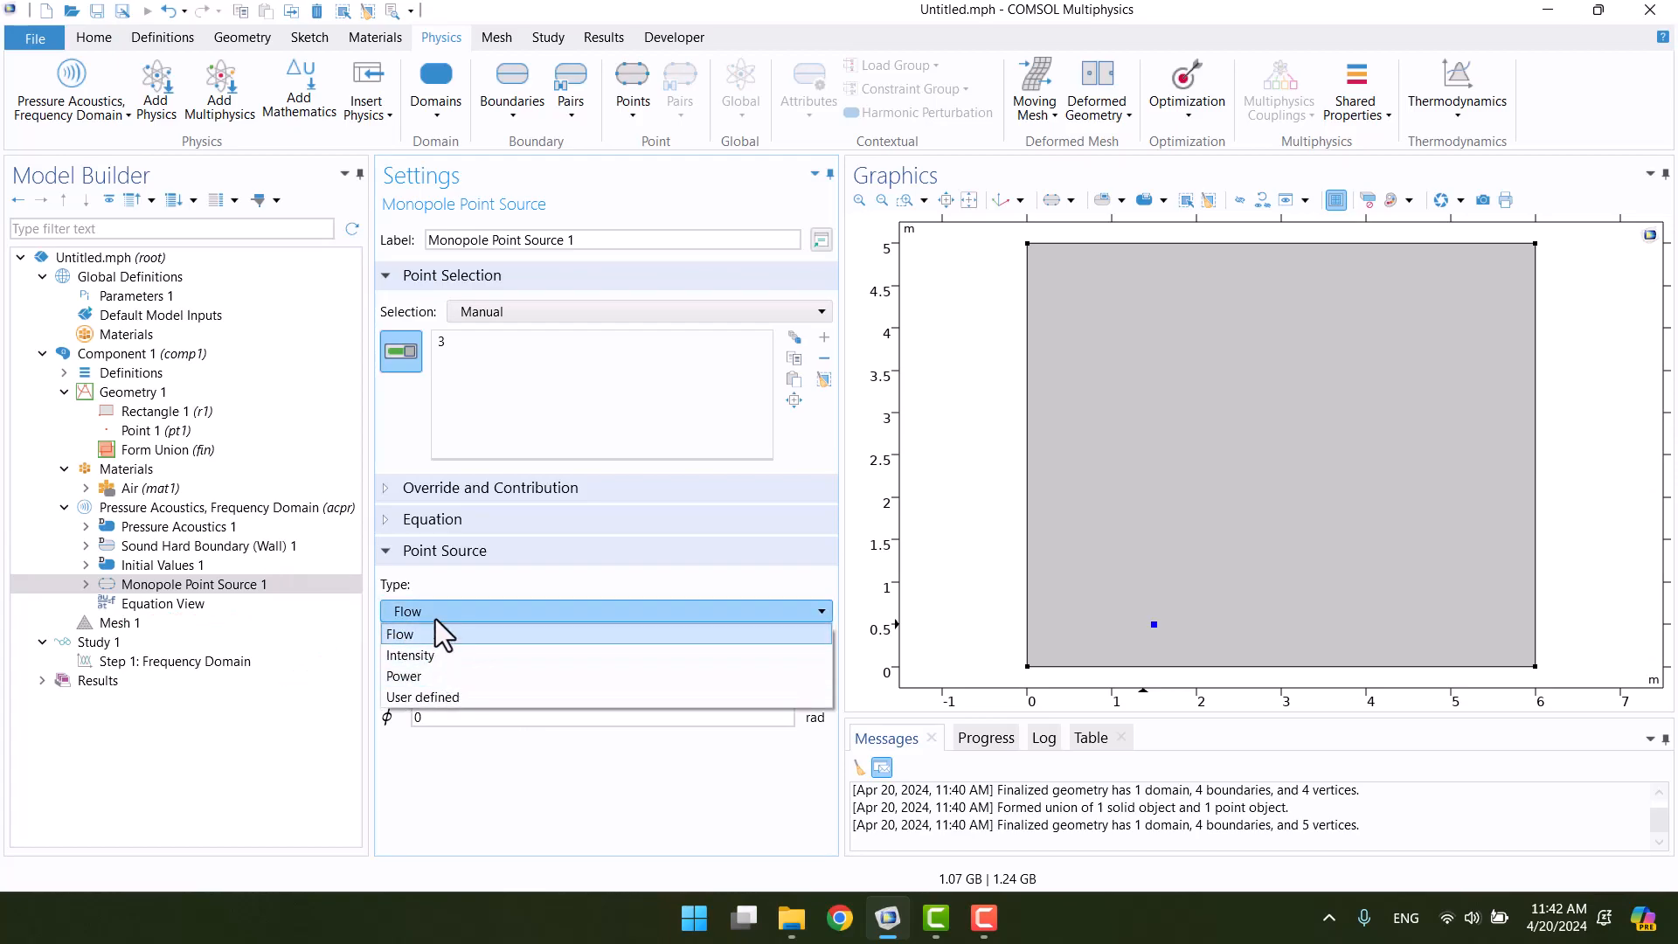
click(403, 675)
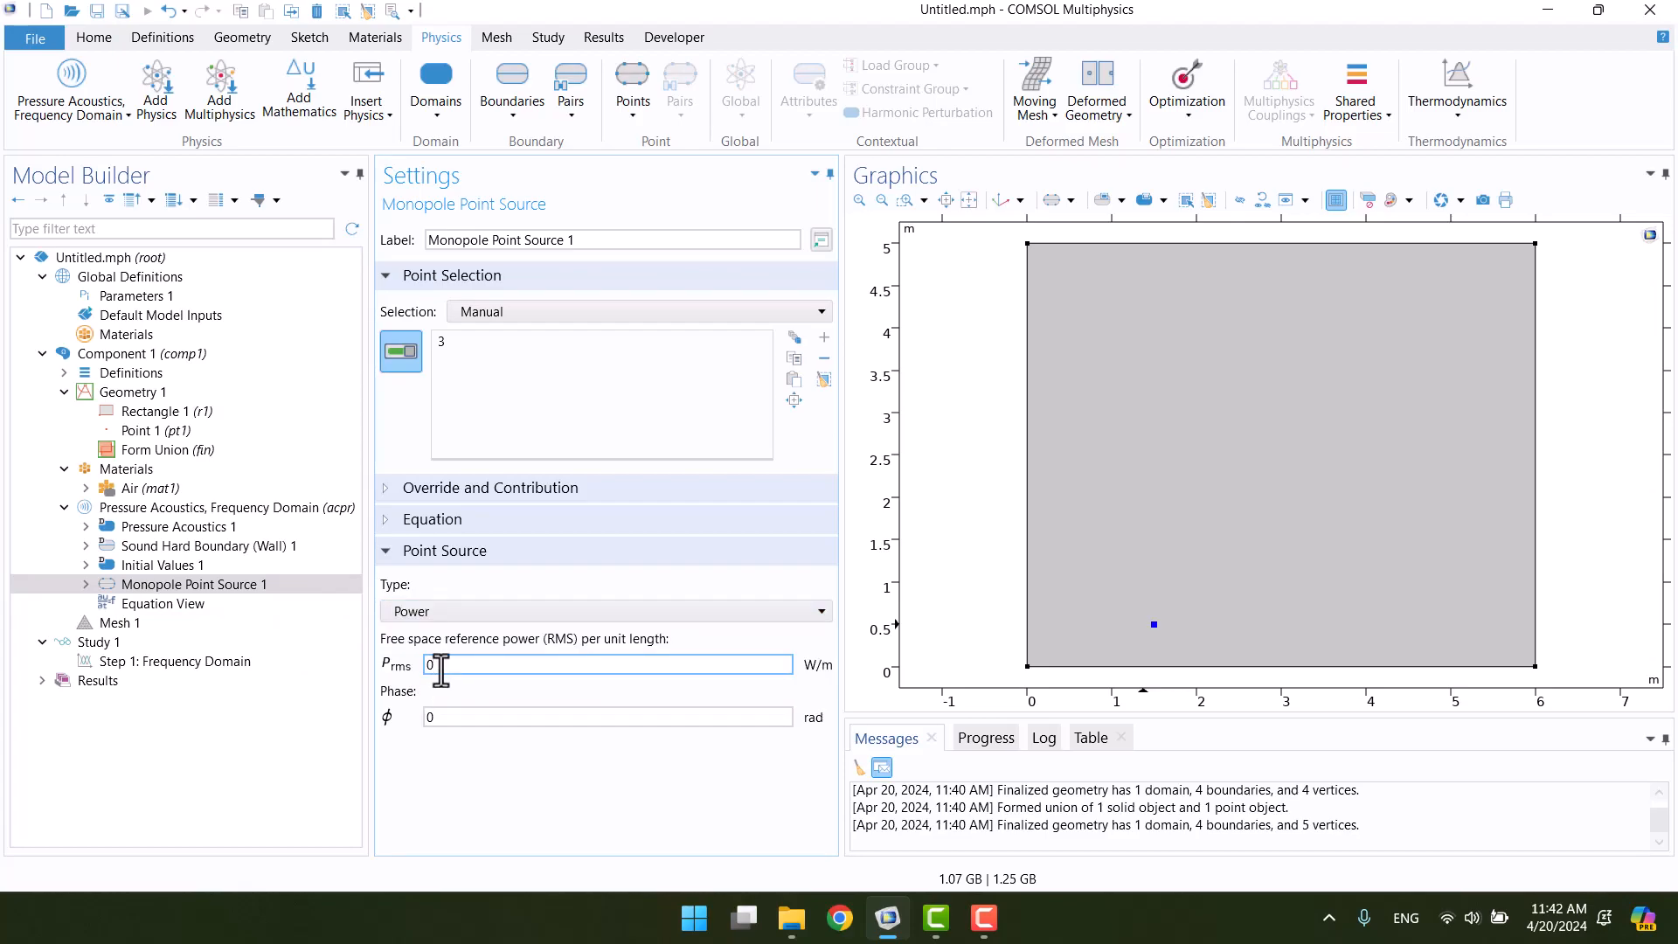
text(0.1)
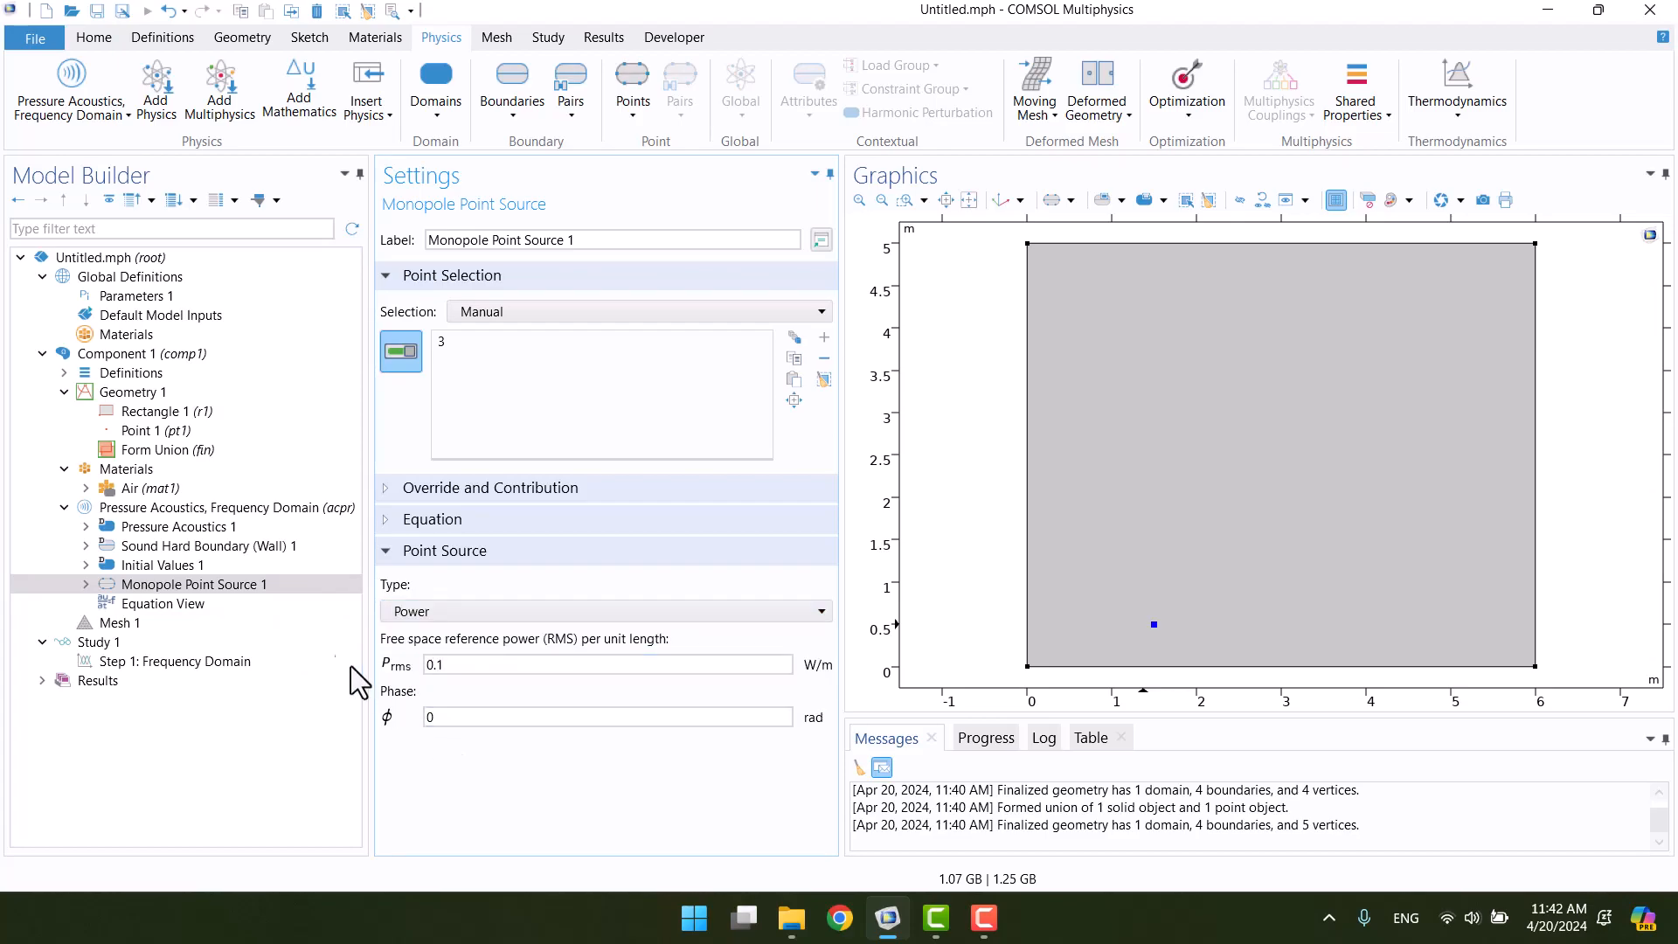
click(225, 507)
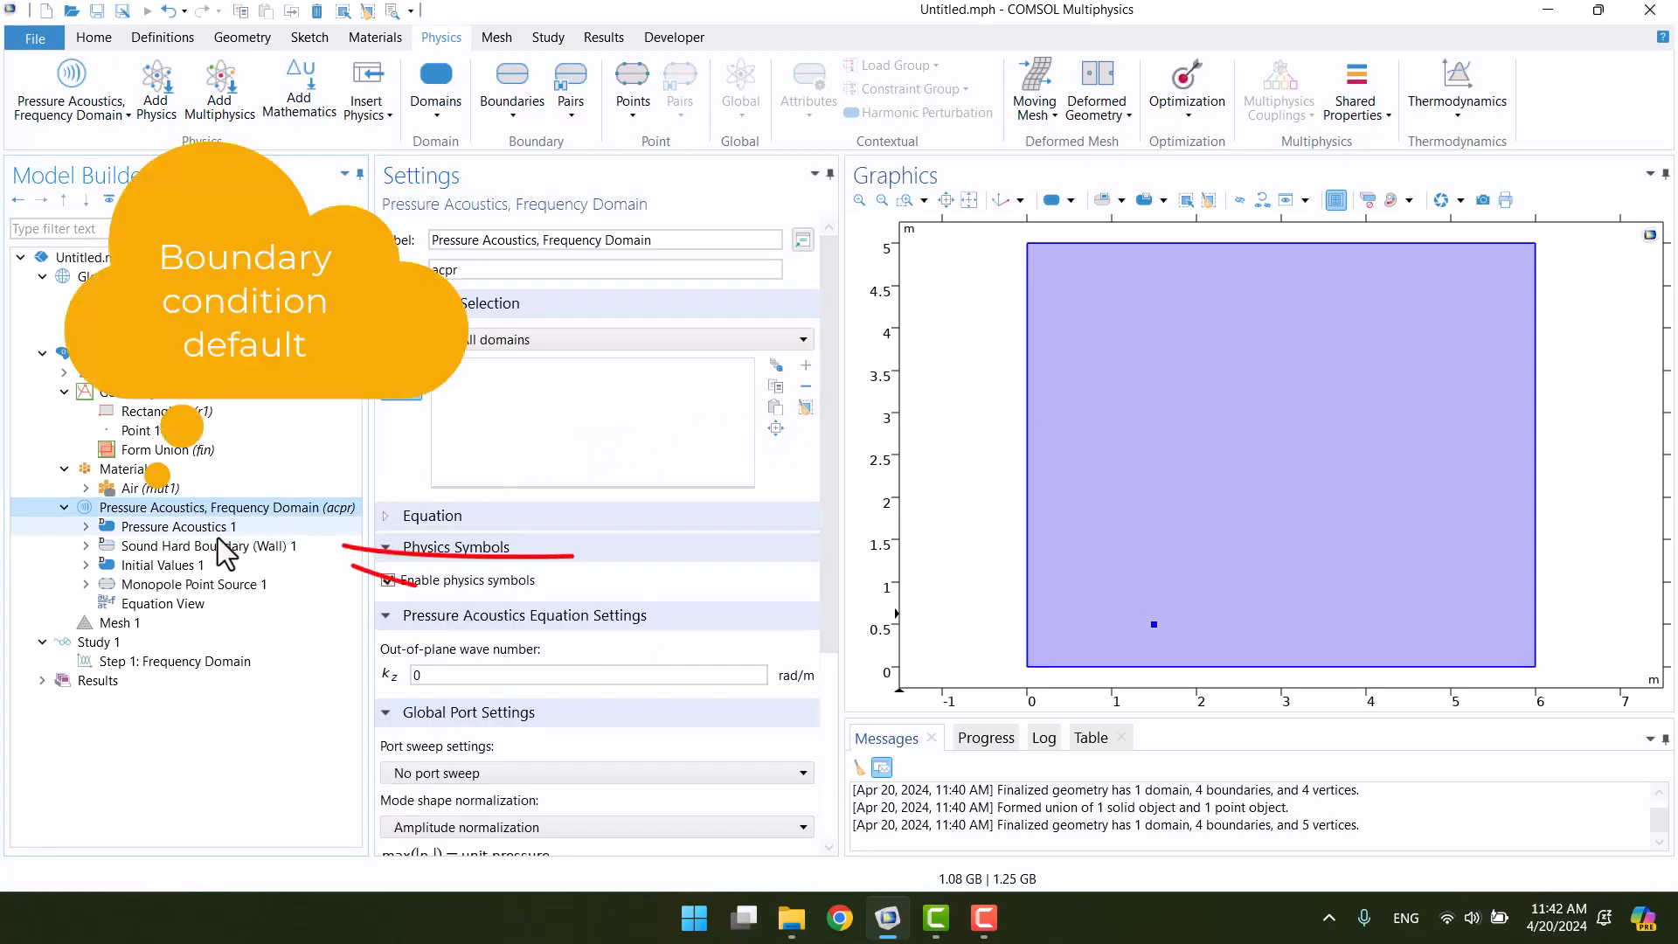
Check the default Sound Hard Boundary on all four walls, then open the Frequency Domain step.
click(208, 545)
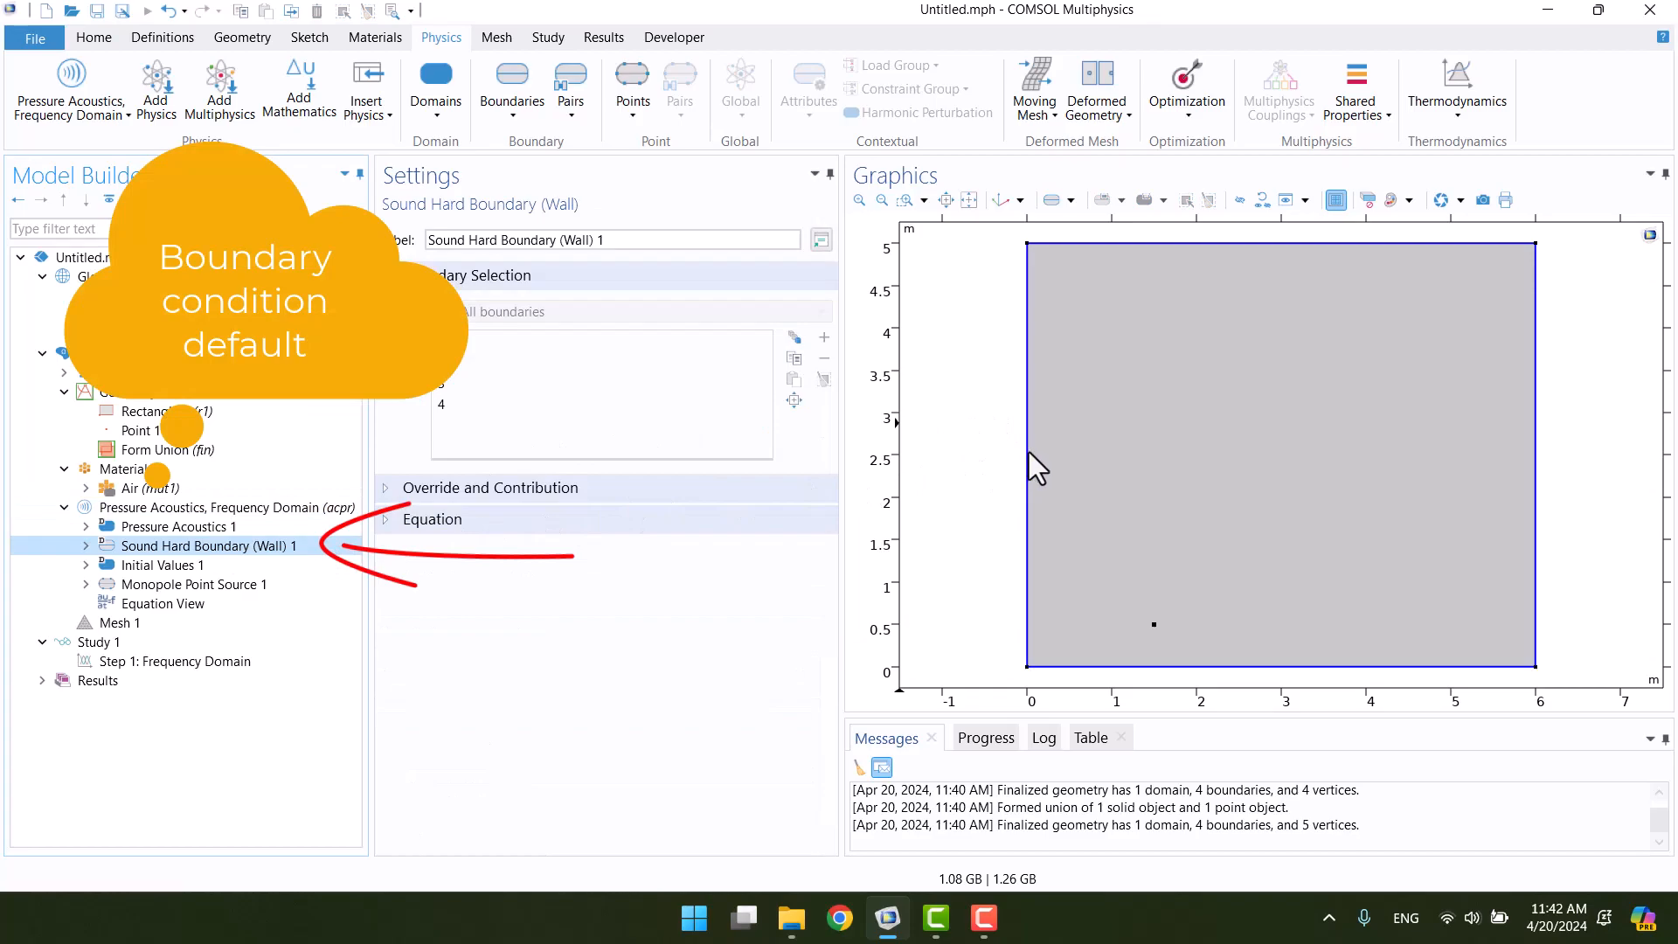
mouse_move(1520, 669)
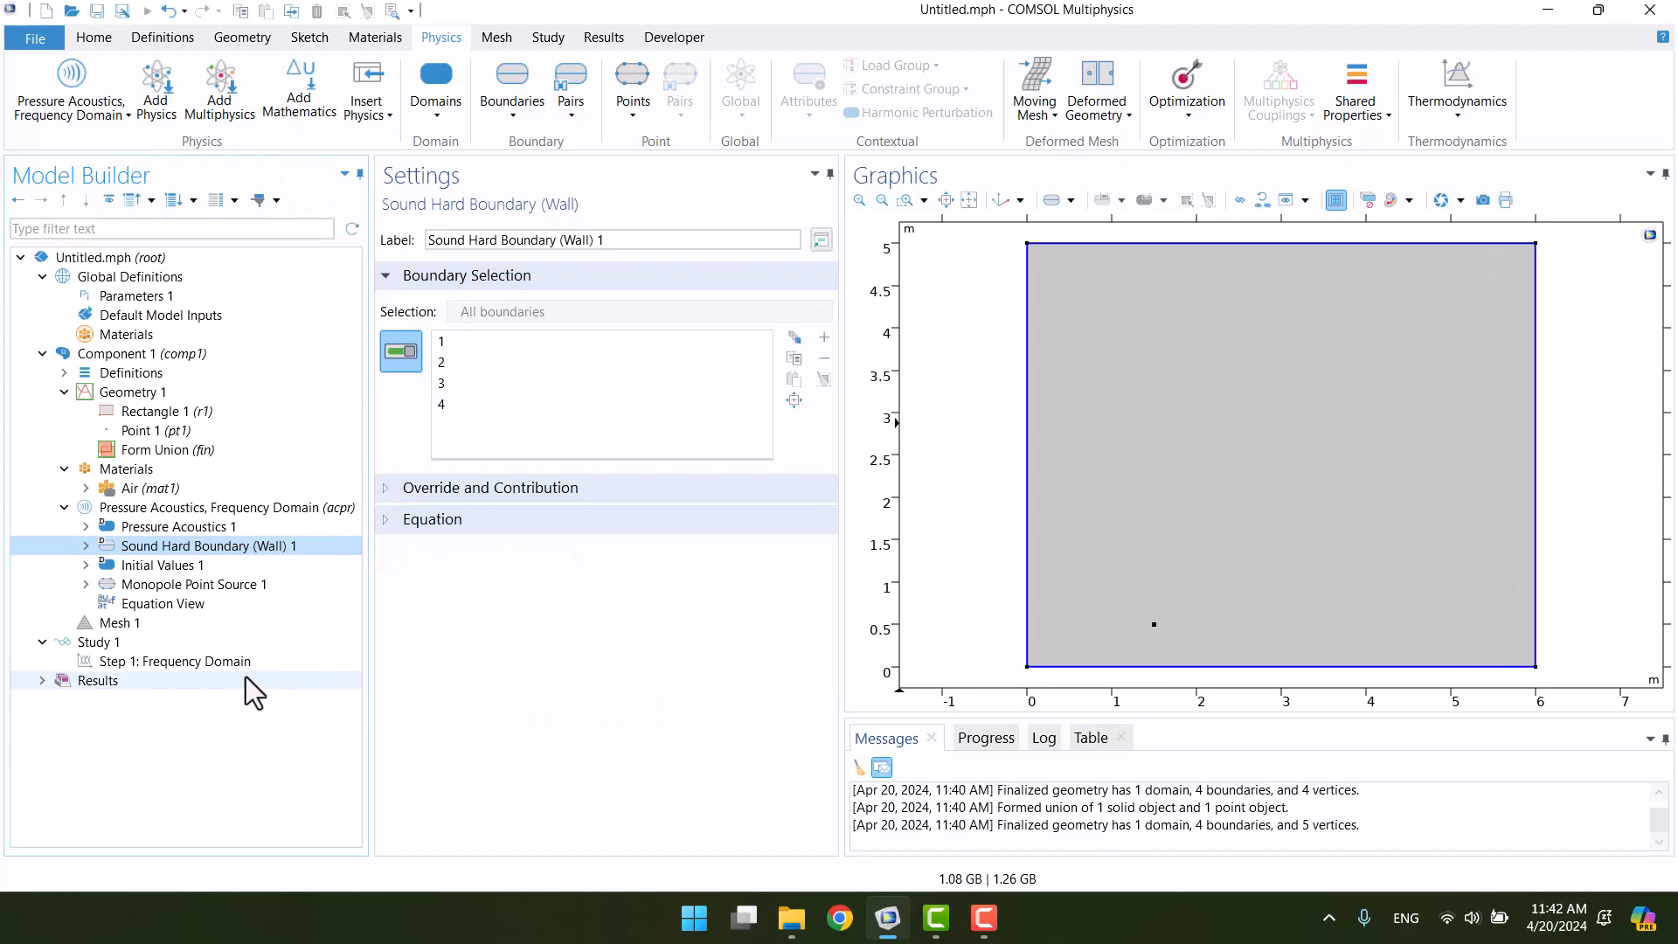
click(176, 660)
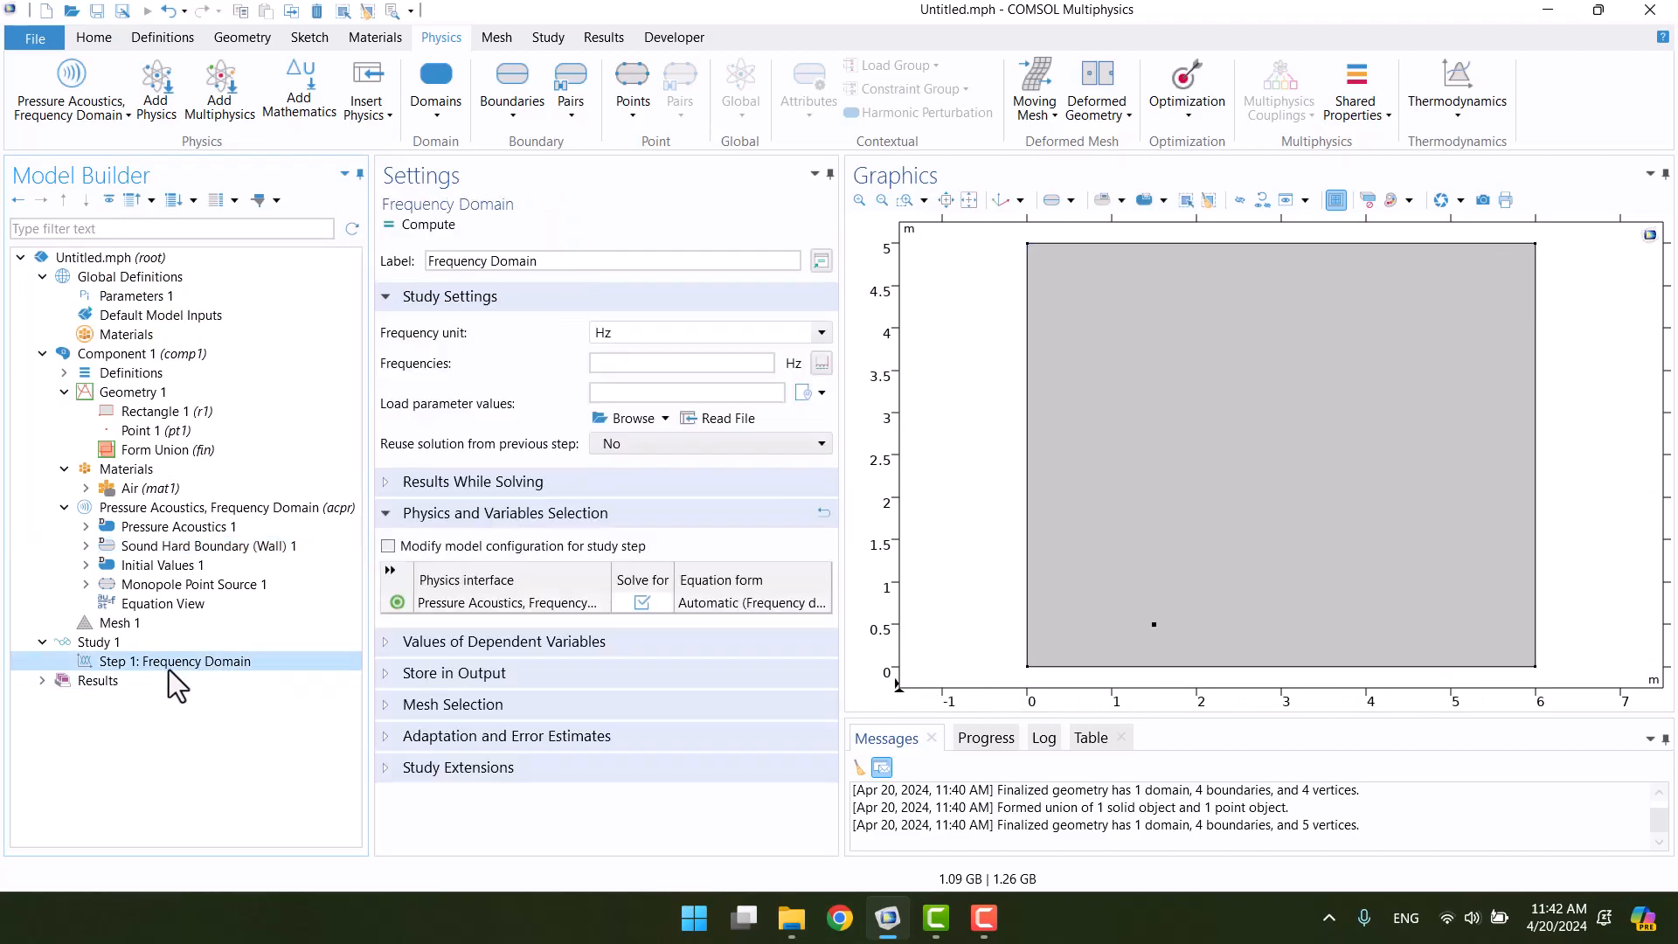
click(682, 363)
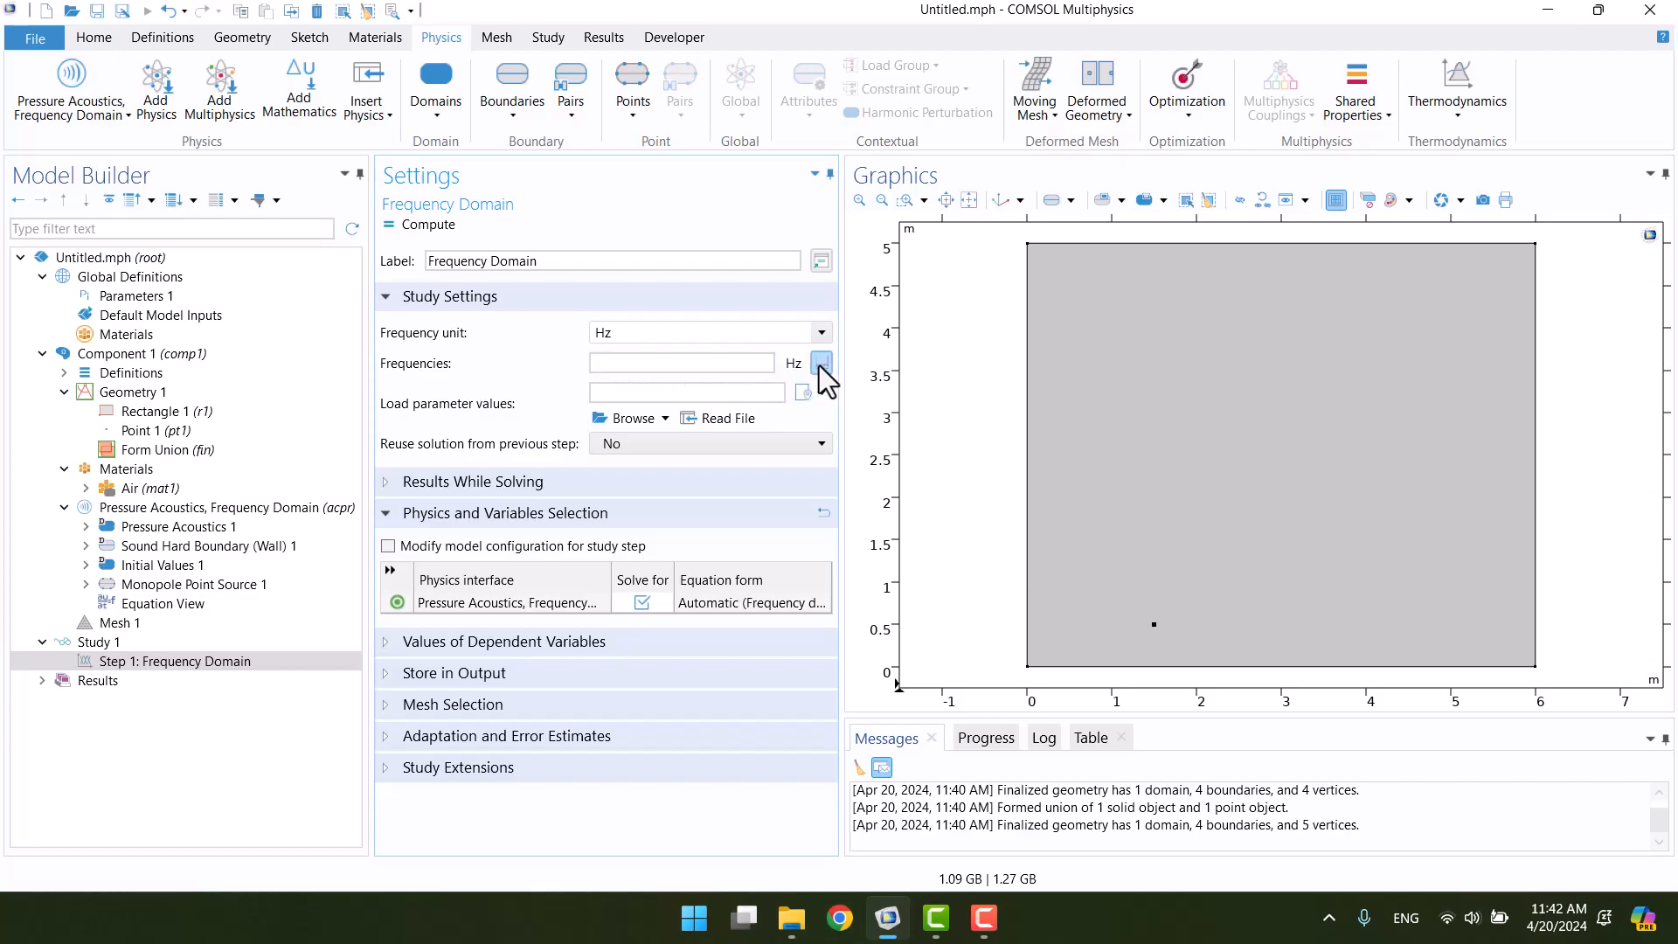
Add ISO preferred one-third-octave frequencies from 100 to 1000 Hz to the study.
click(821, 363)
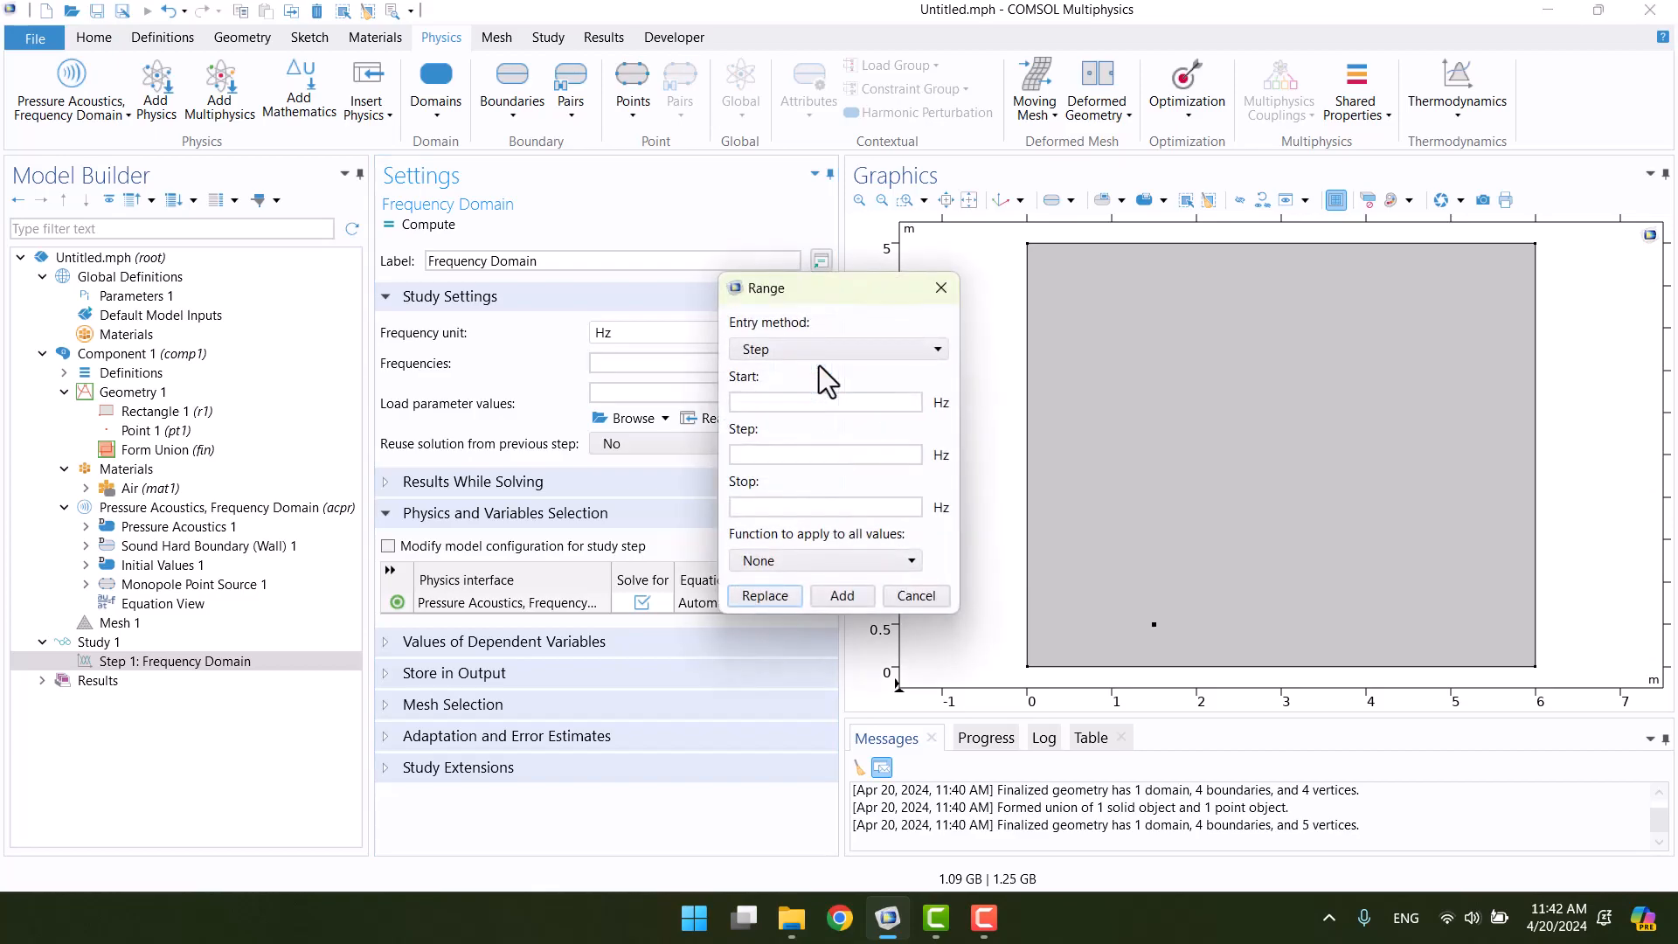
mouse_move(787, 449)
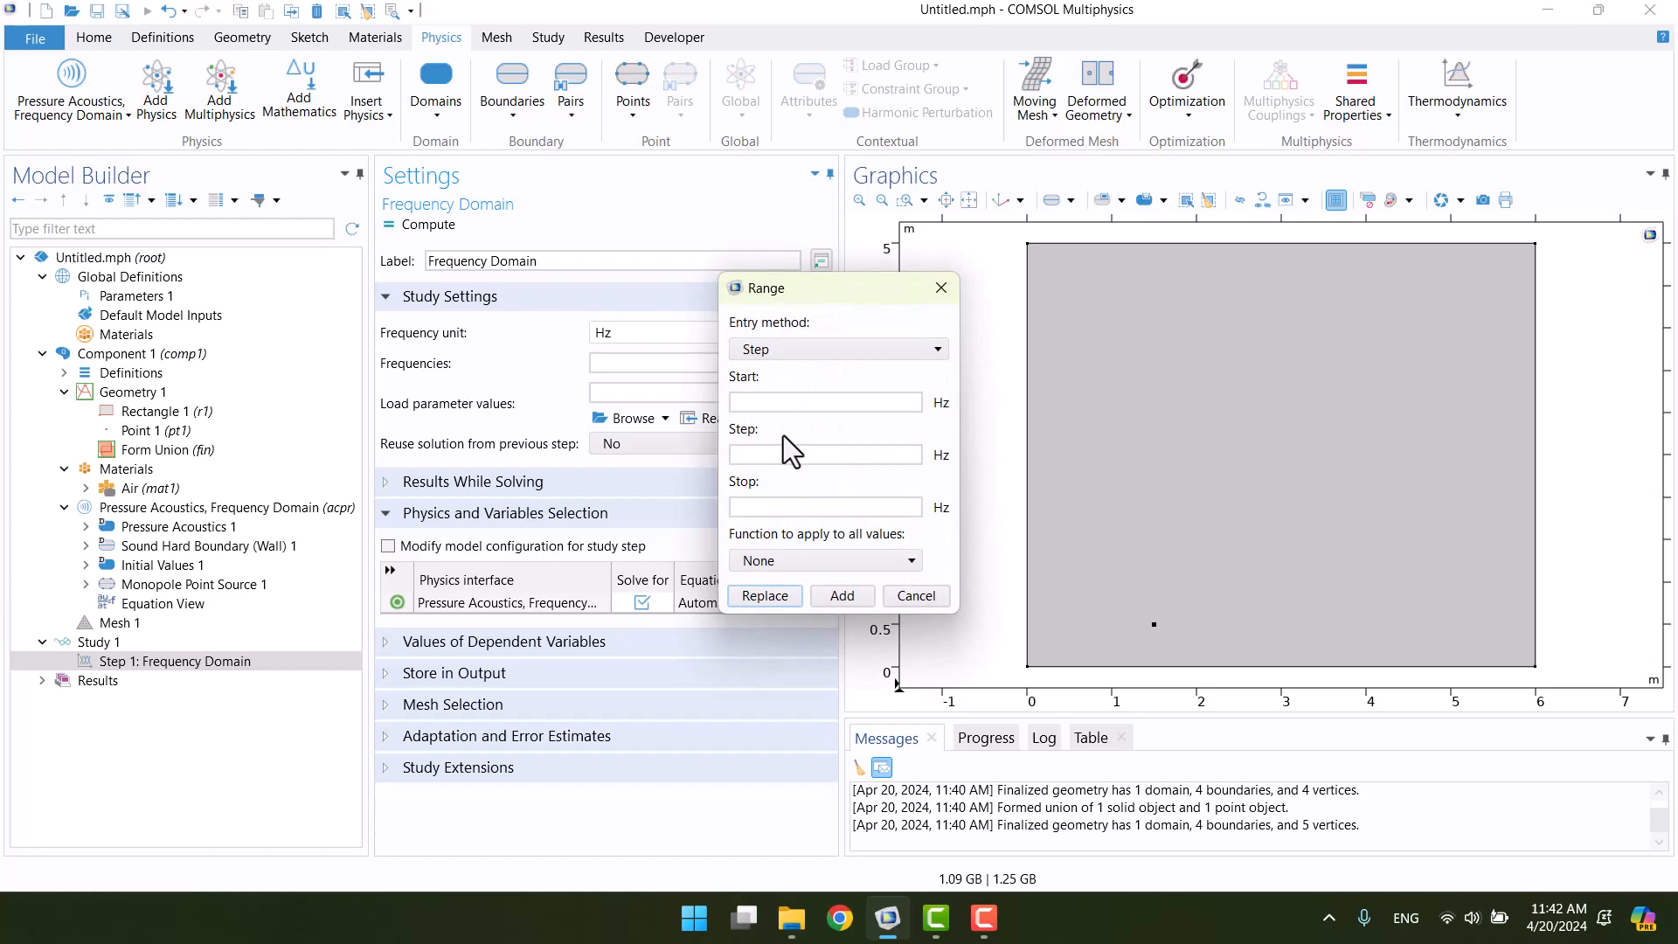
click(824, 506)
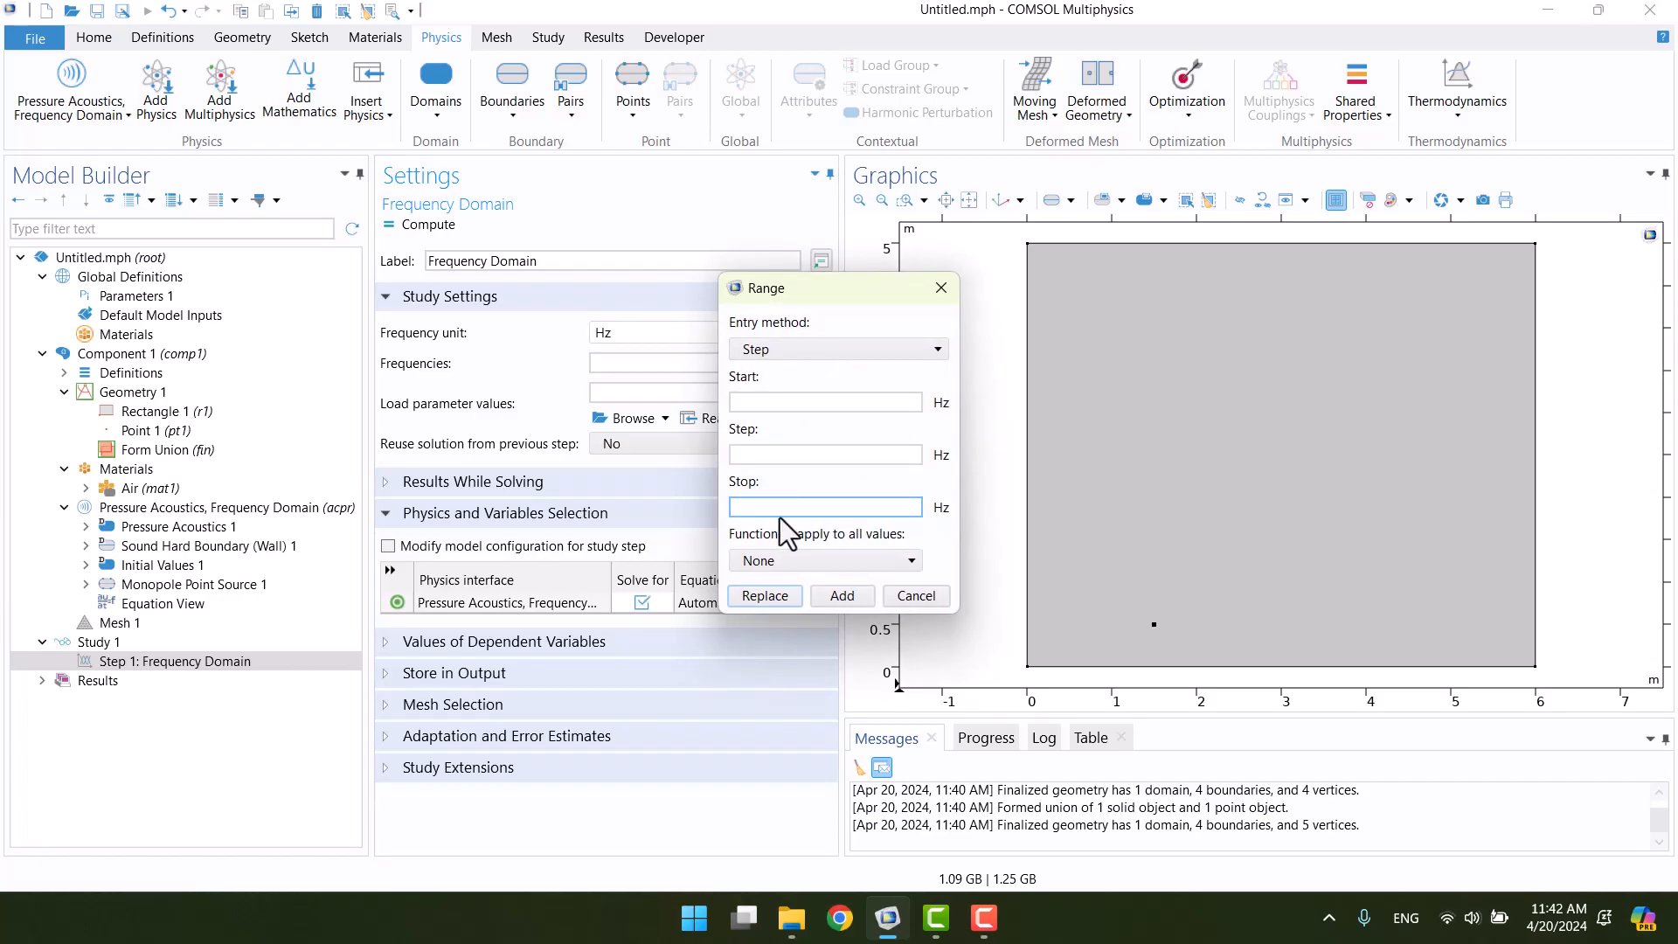
click(835, 348)
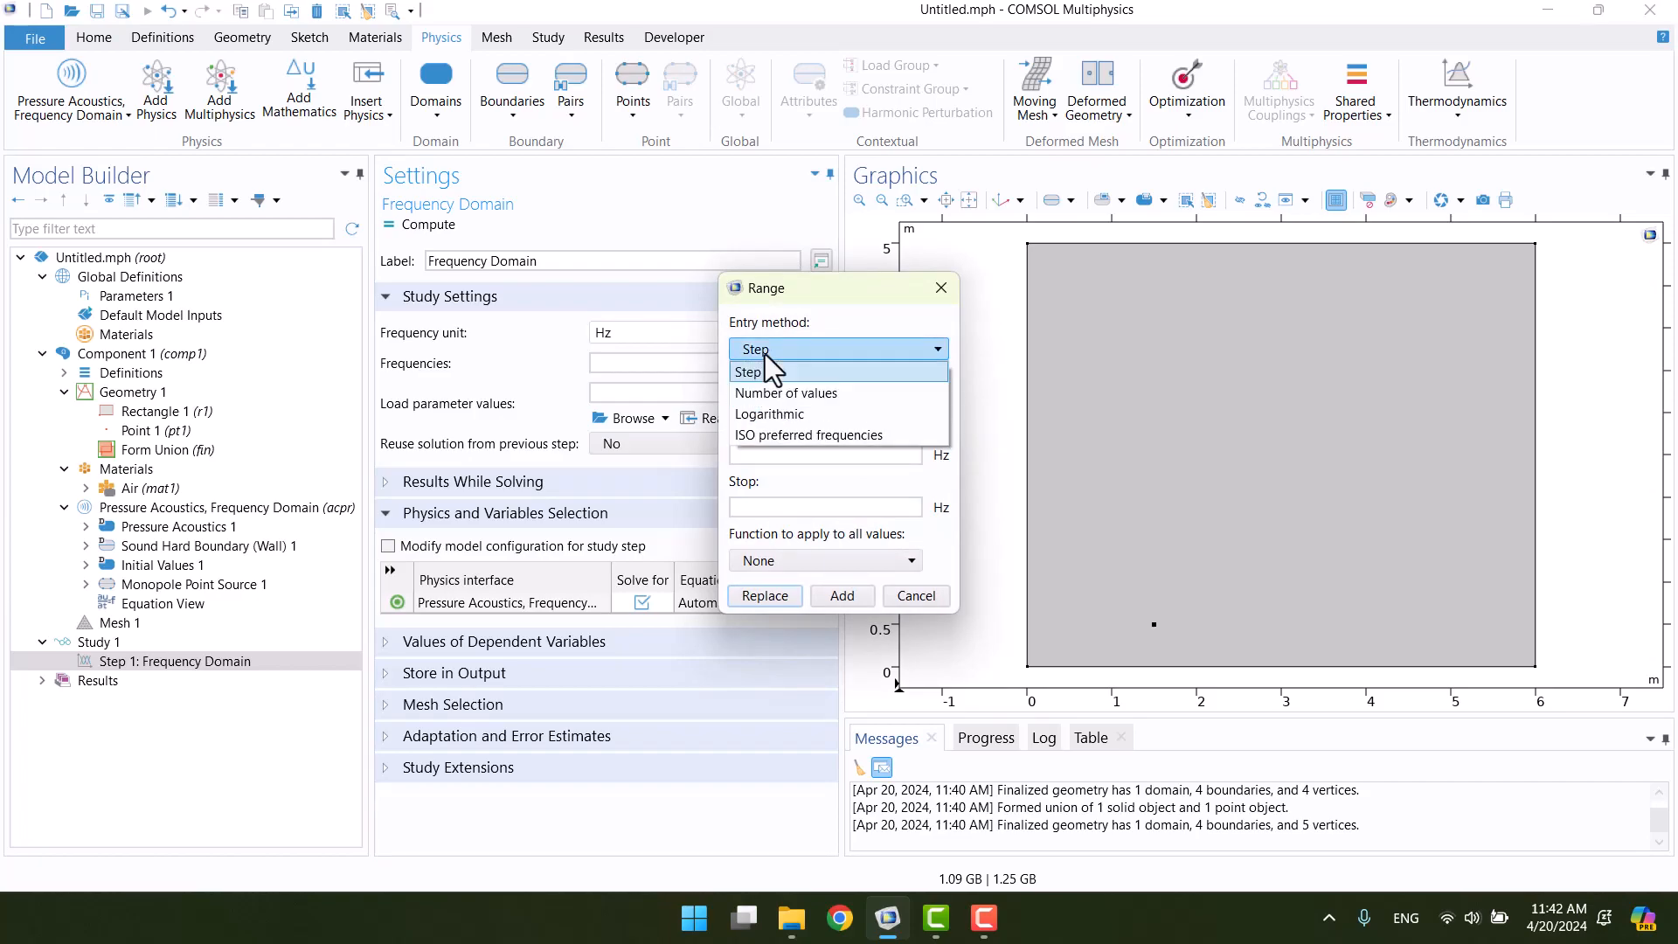
click(838, 435)
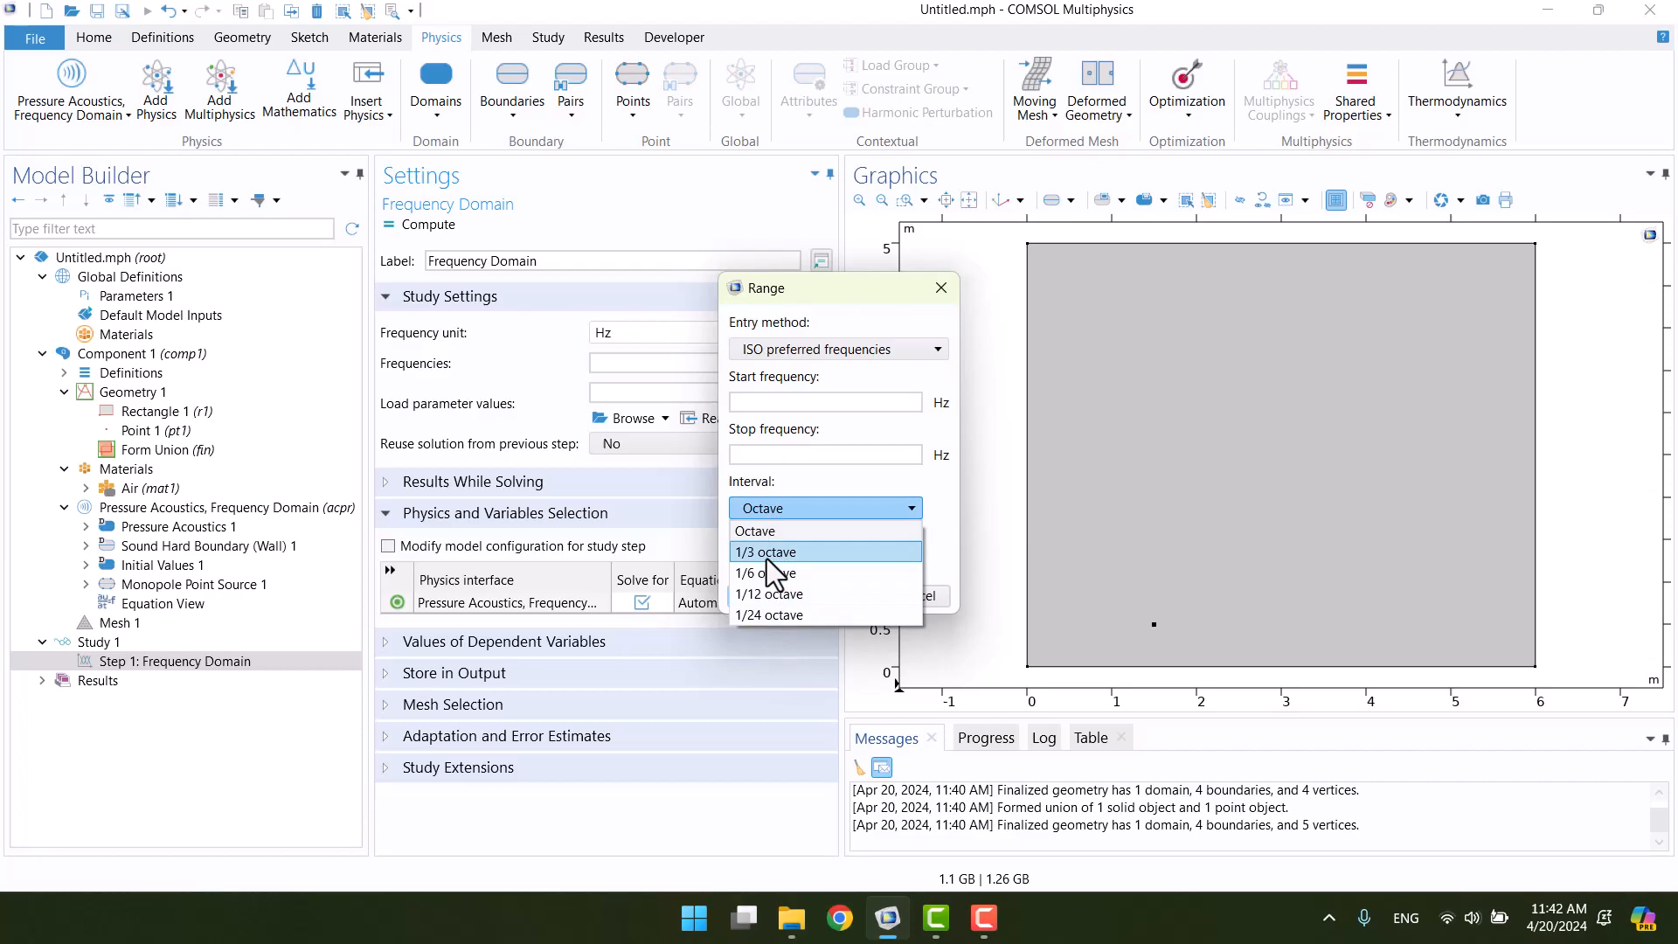
click(766, 552)
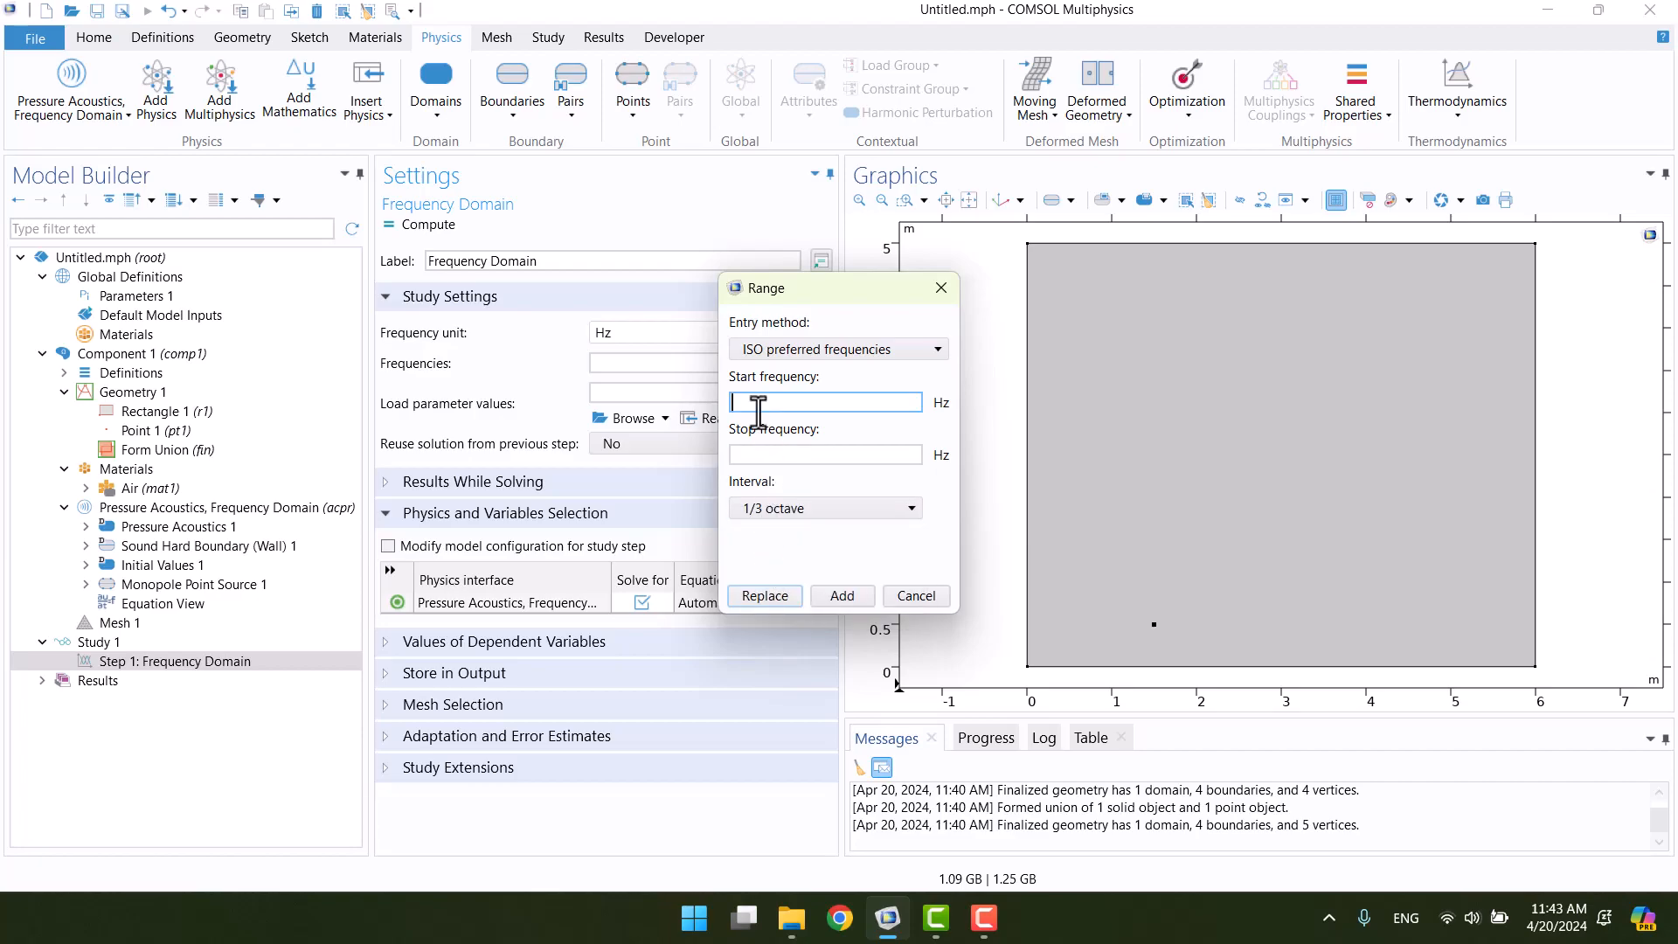
text(100)
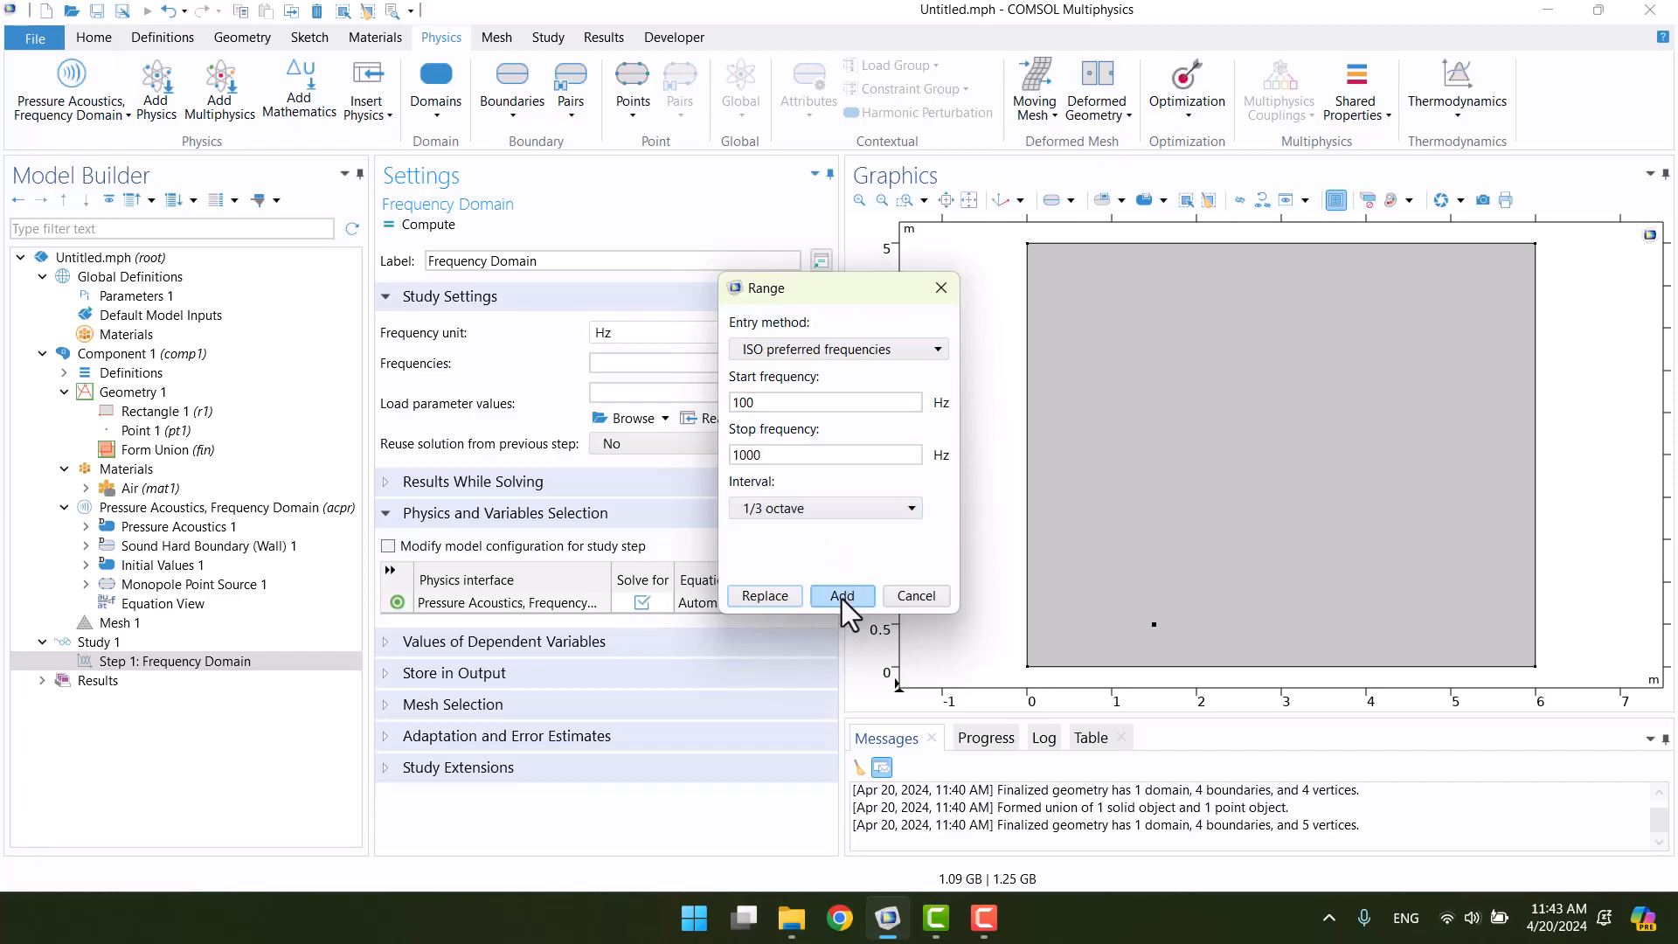
click(842, 596)
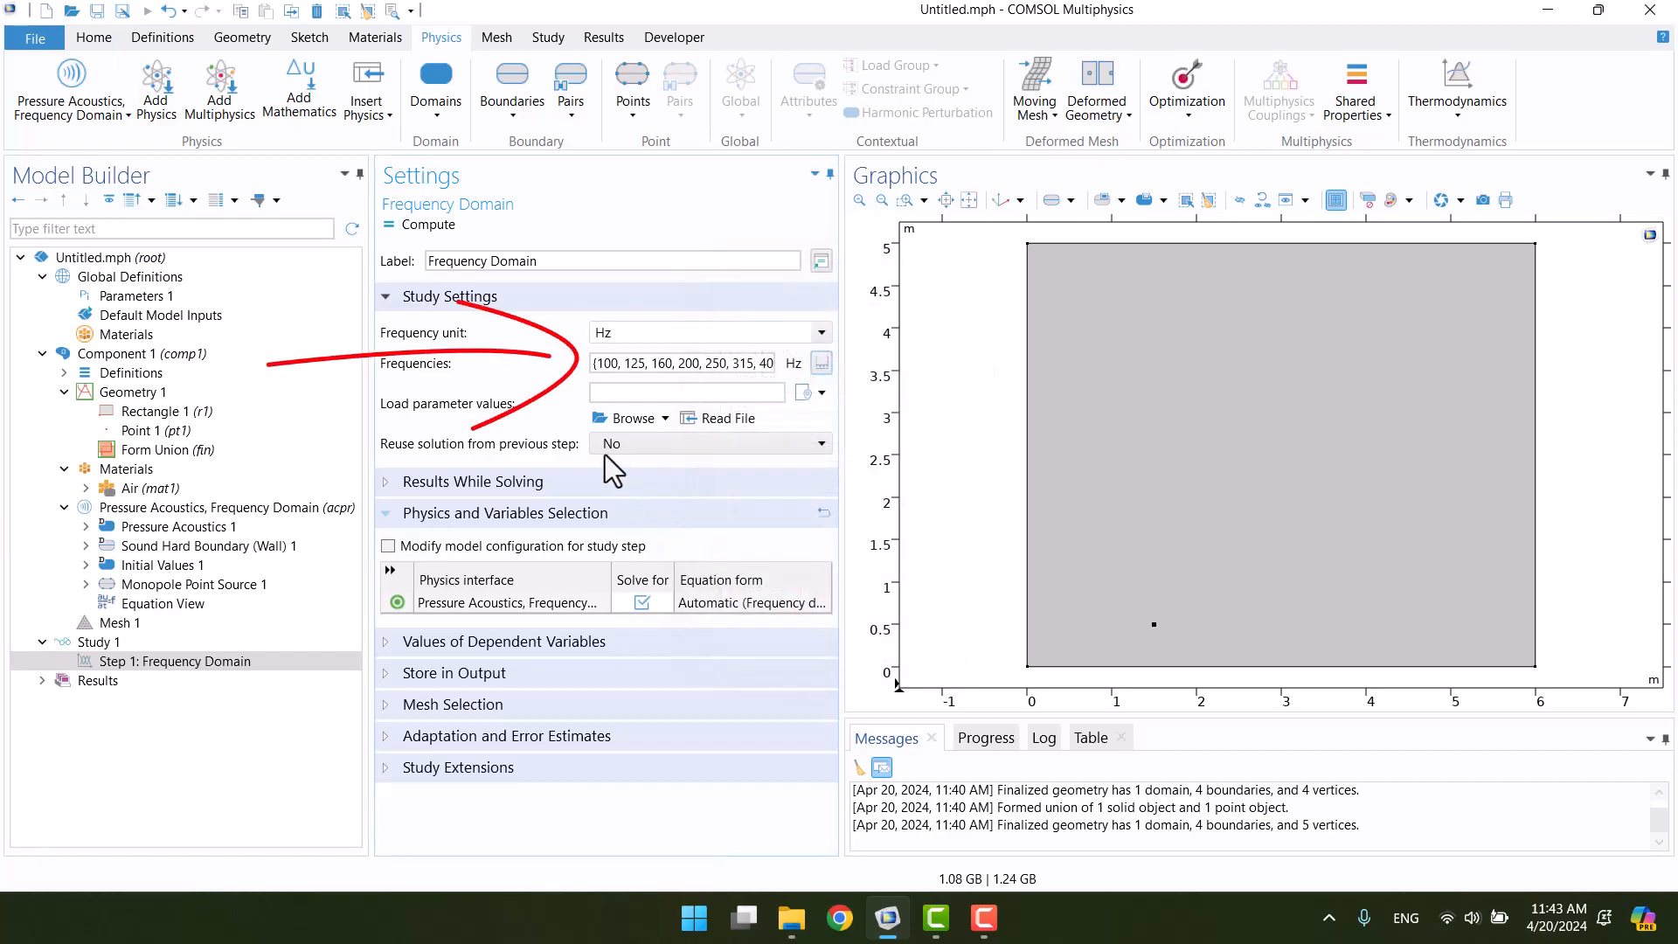
click(682, 363)
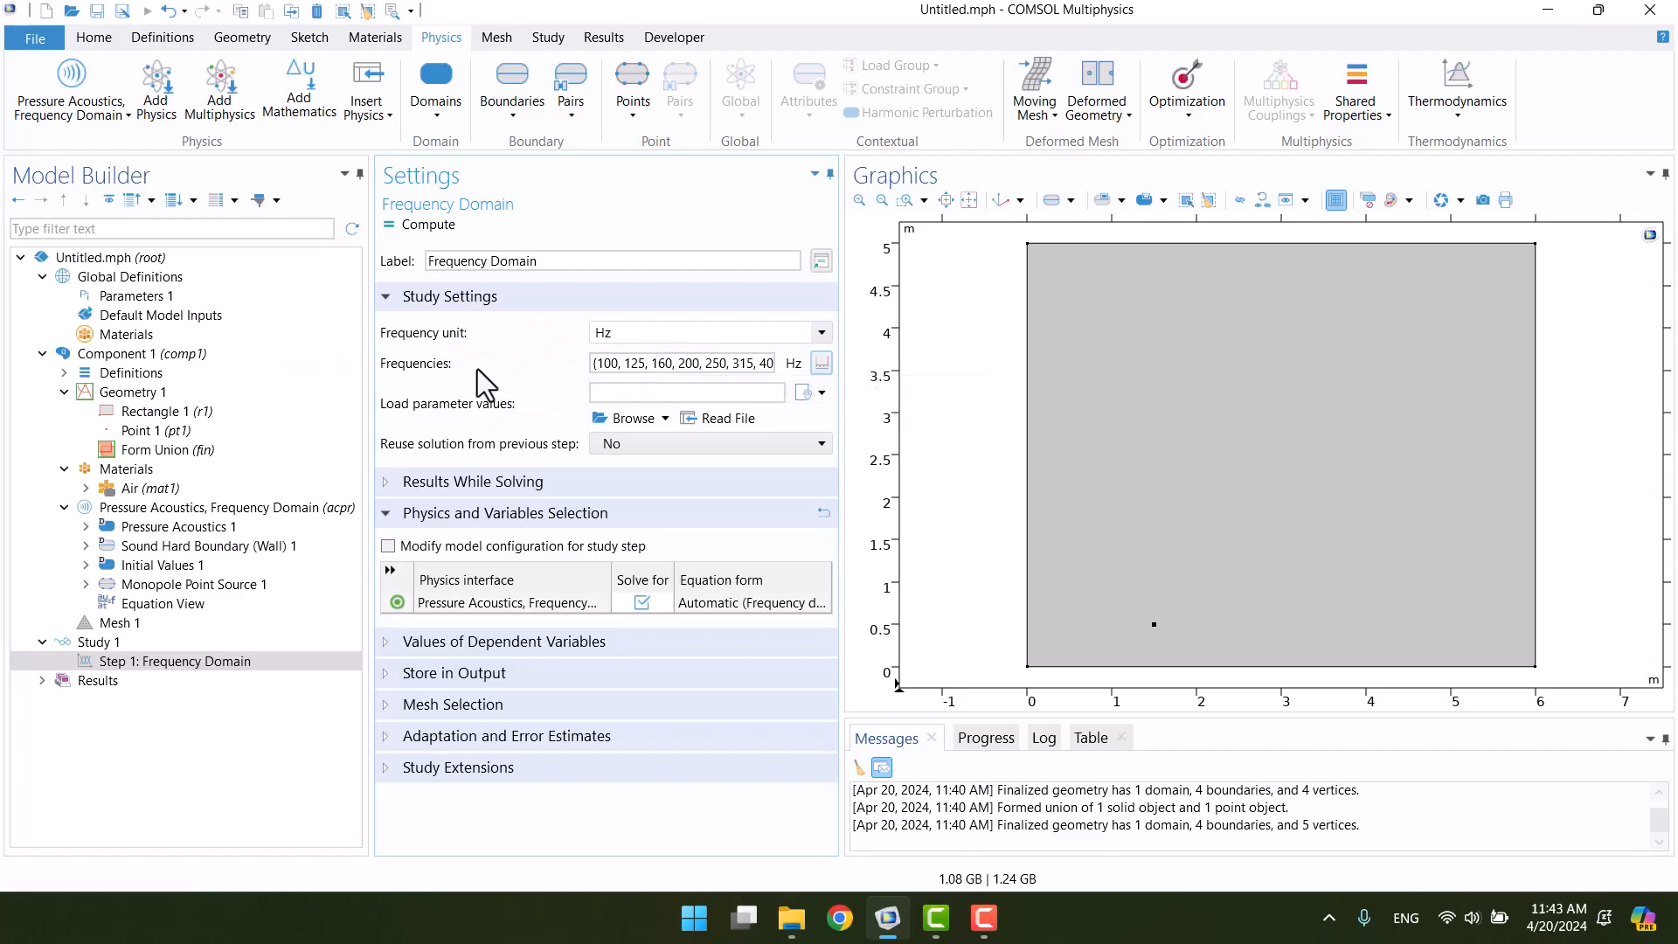
Build Mesh 1, producing 16076 domain and 322 boundary elements.
click(119, 623)
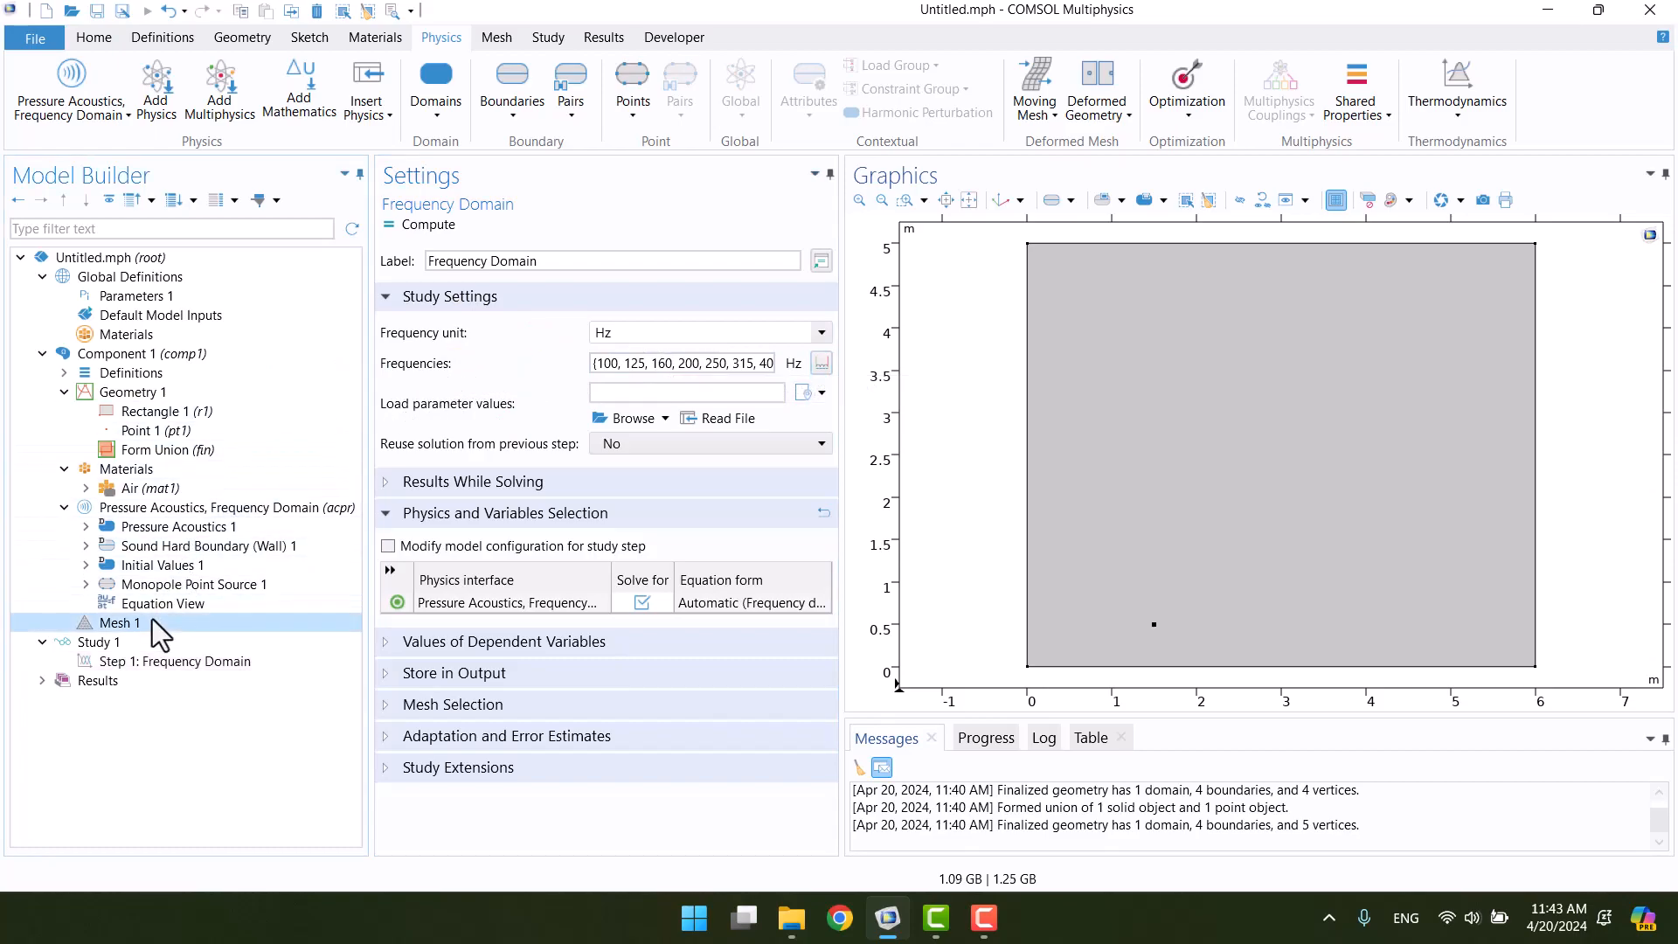
click(120, 622)
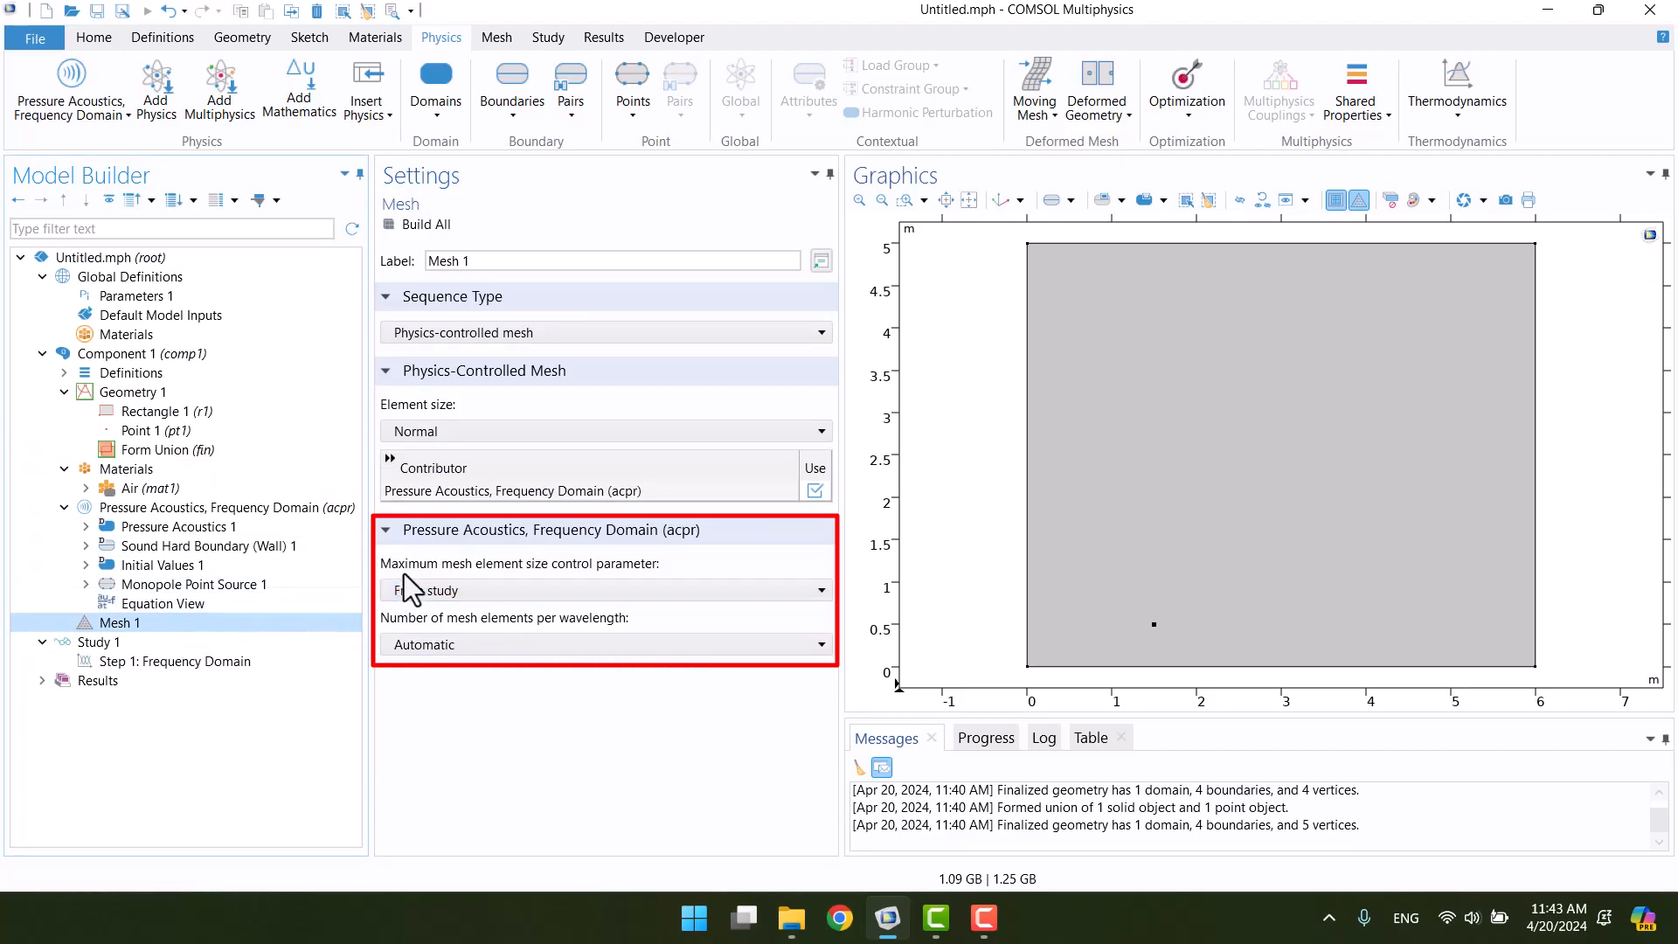
mouse_move(648, 582)
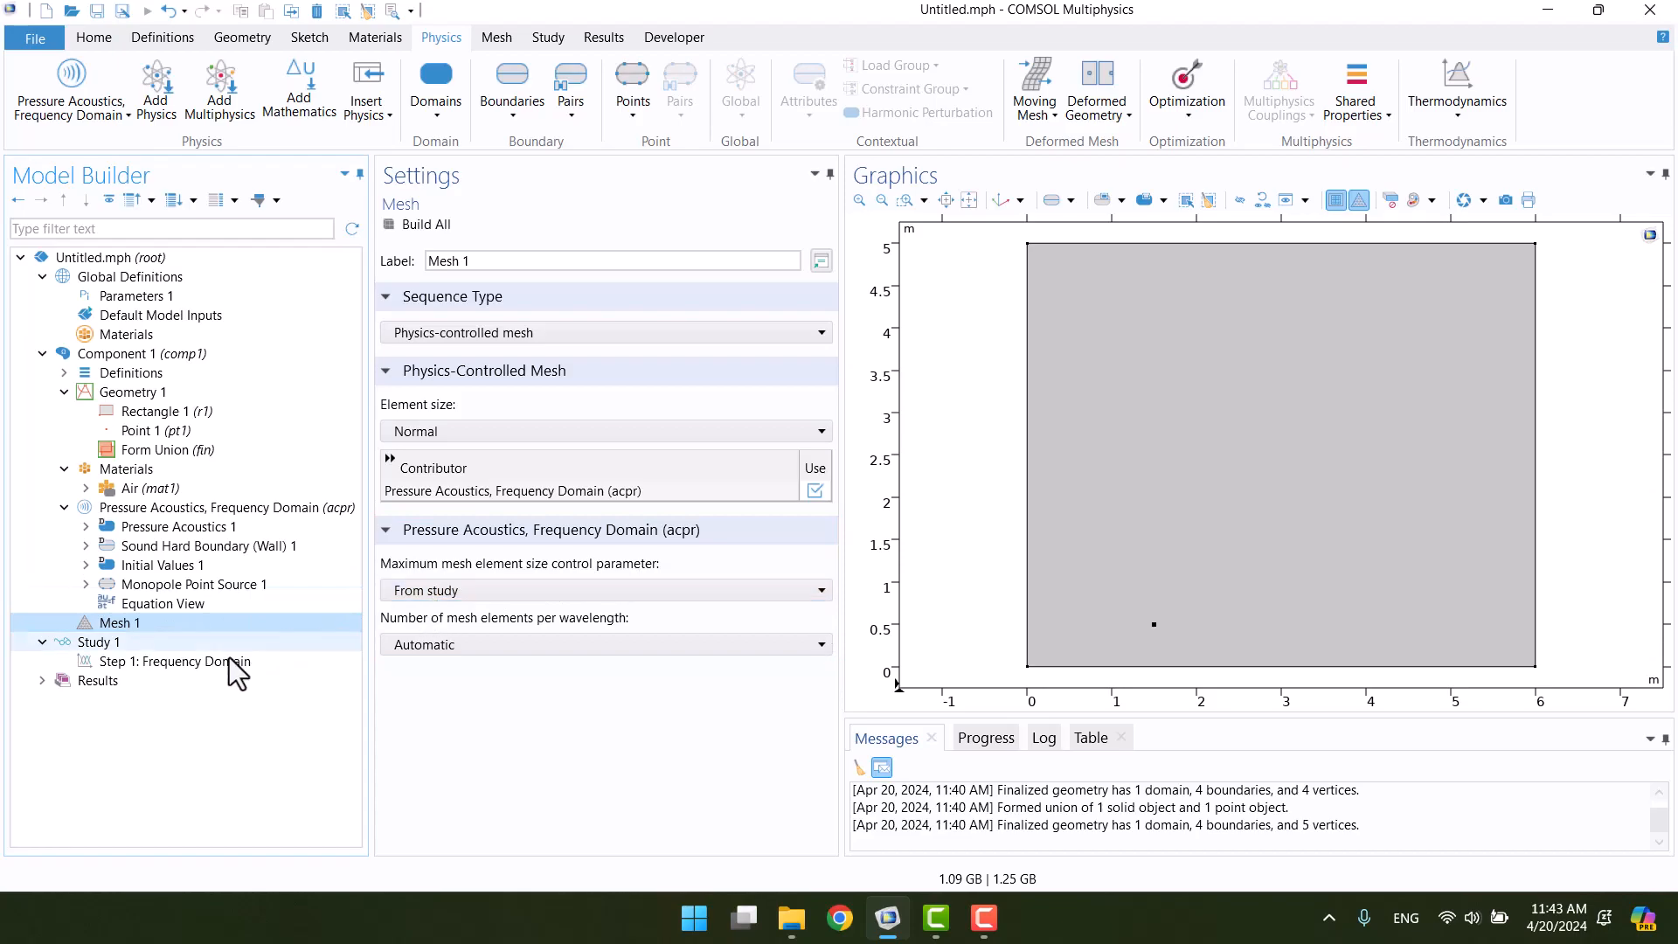
click(605, 643)
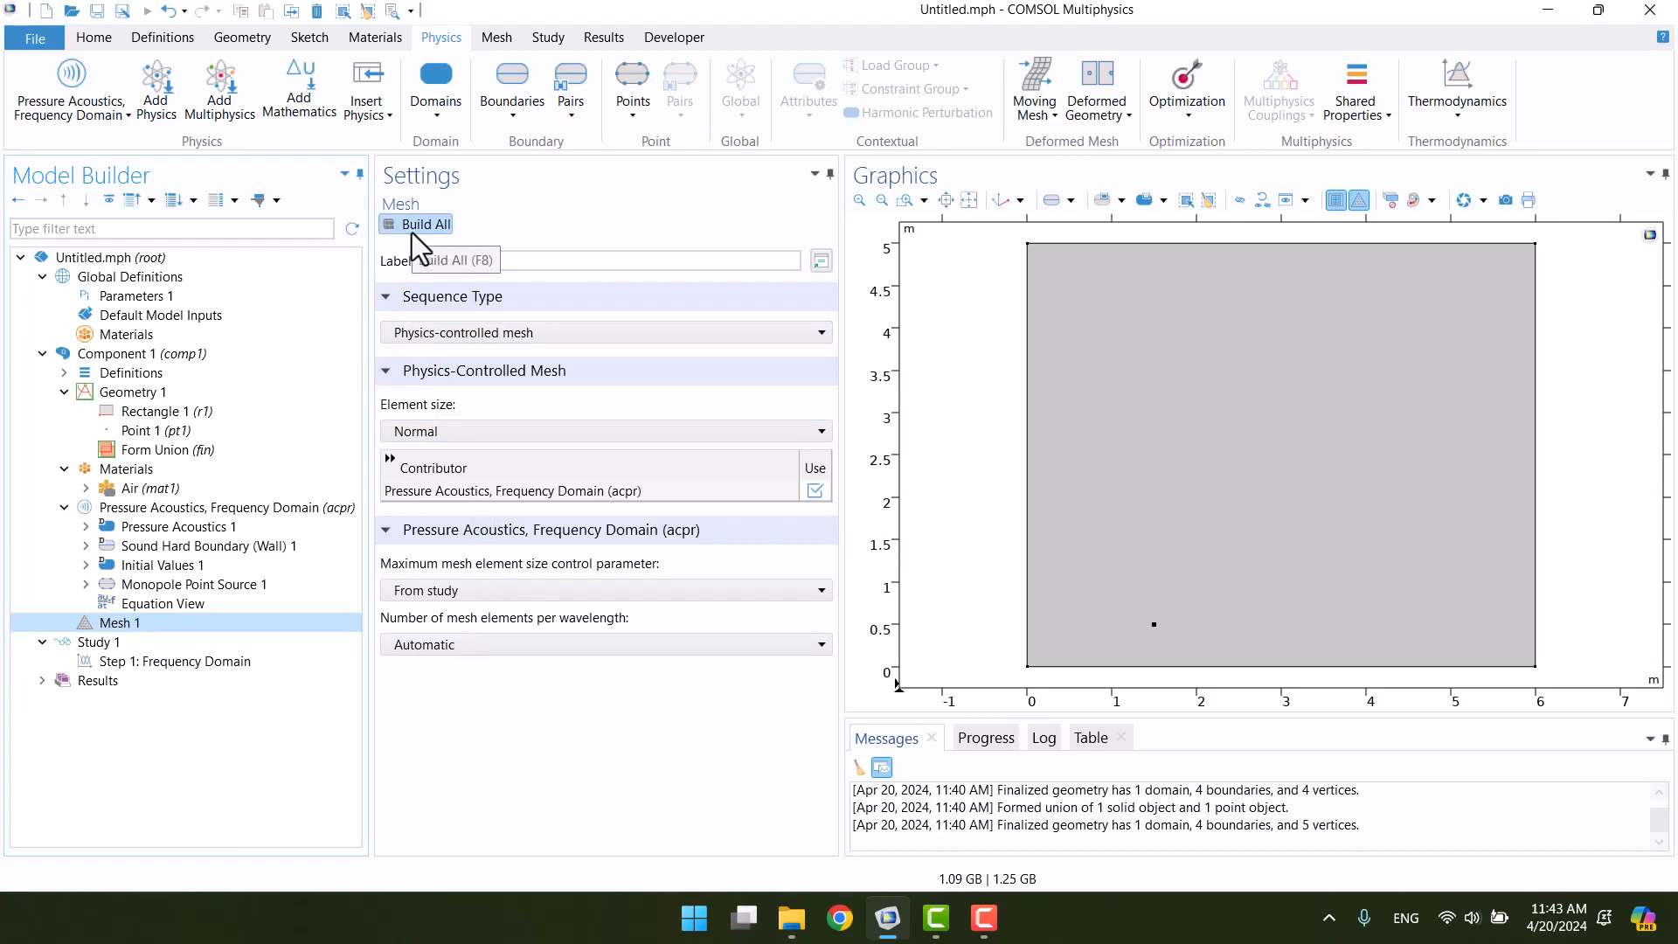
click(415, 223)
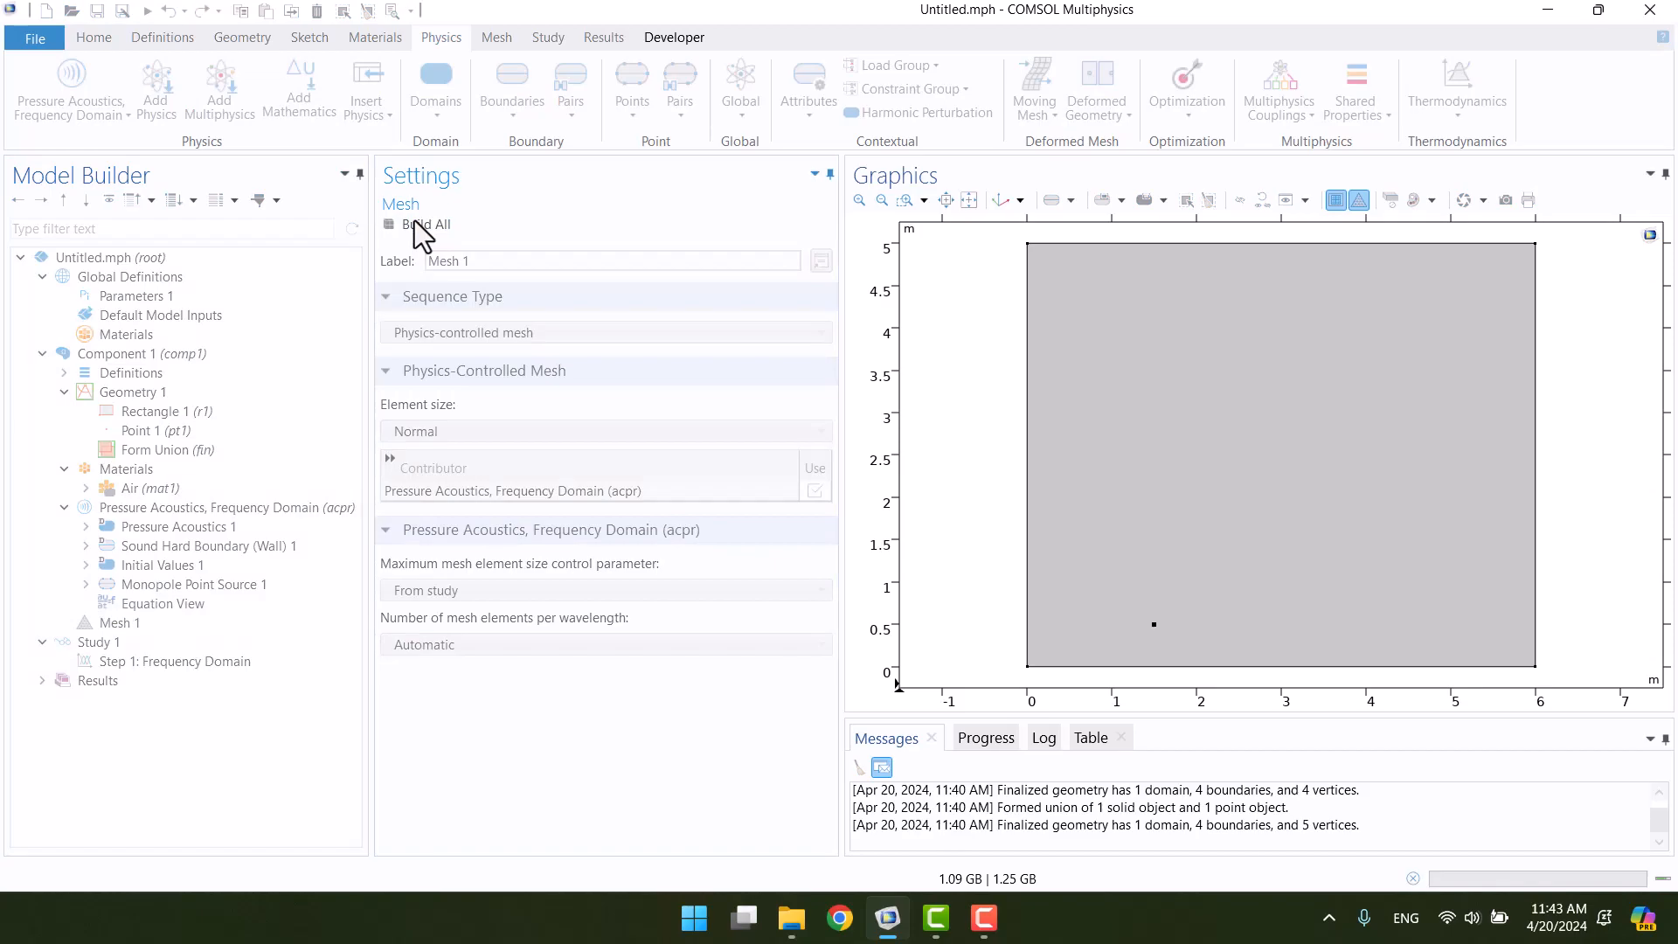
click(424, 223)
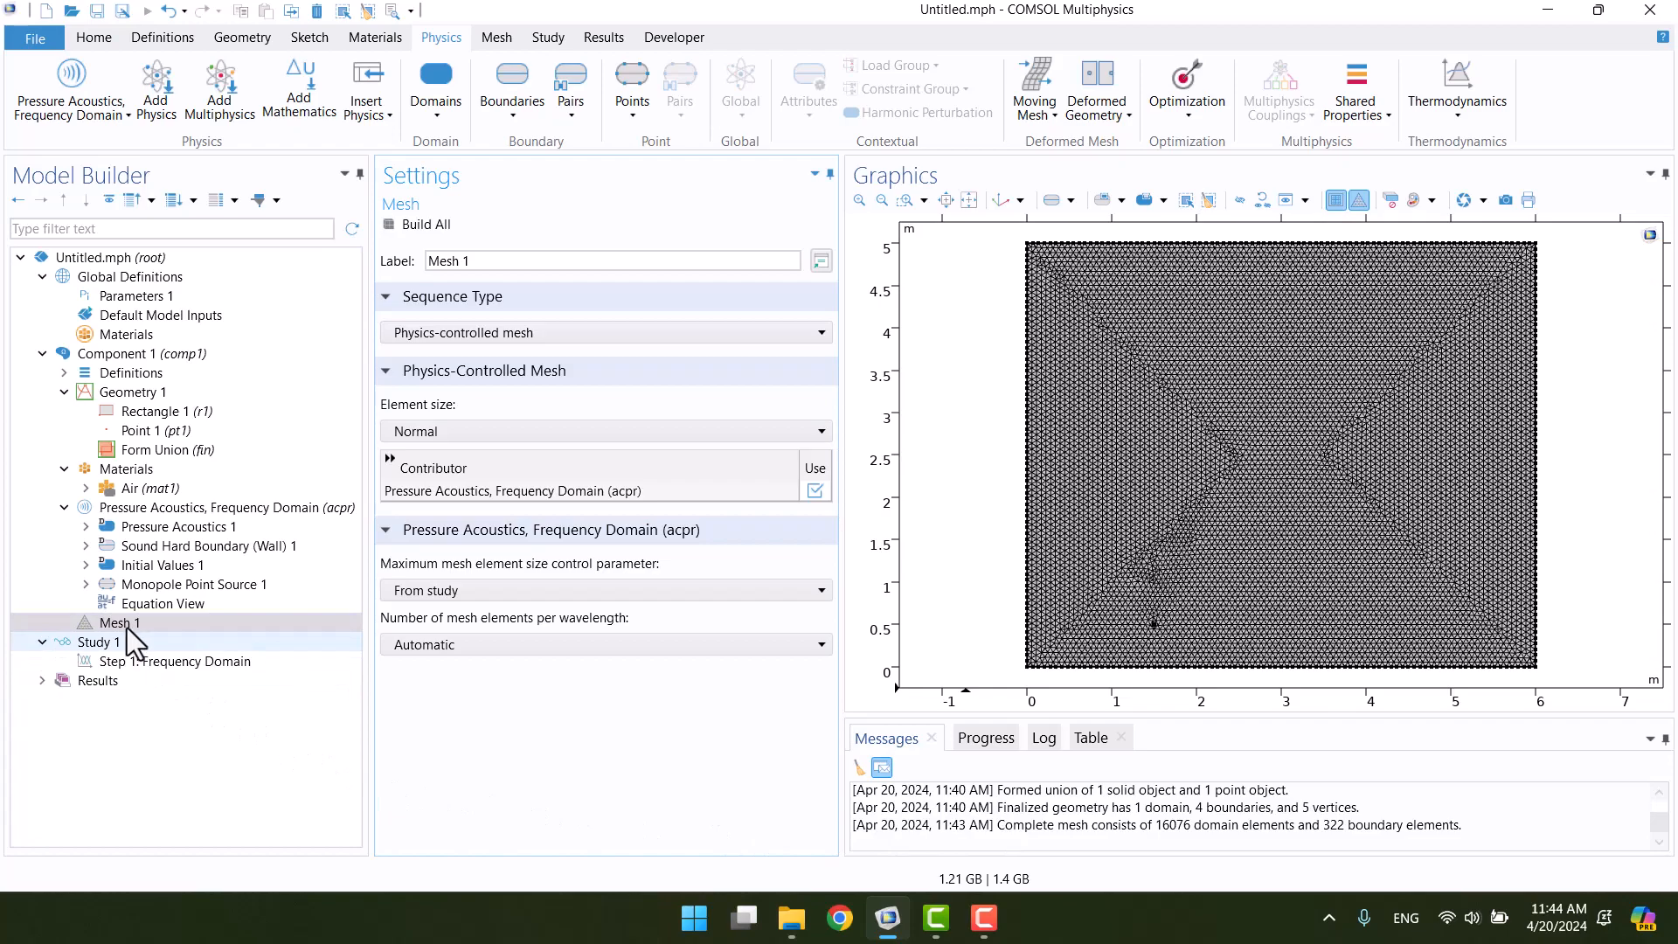
Compute Study 1 and view the 1000 Hz acoustic pressure and sound pressure level plots.
click(99, 642)
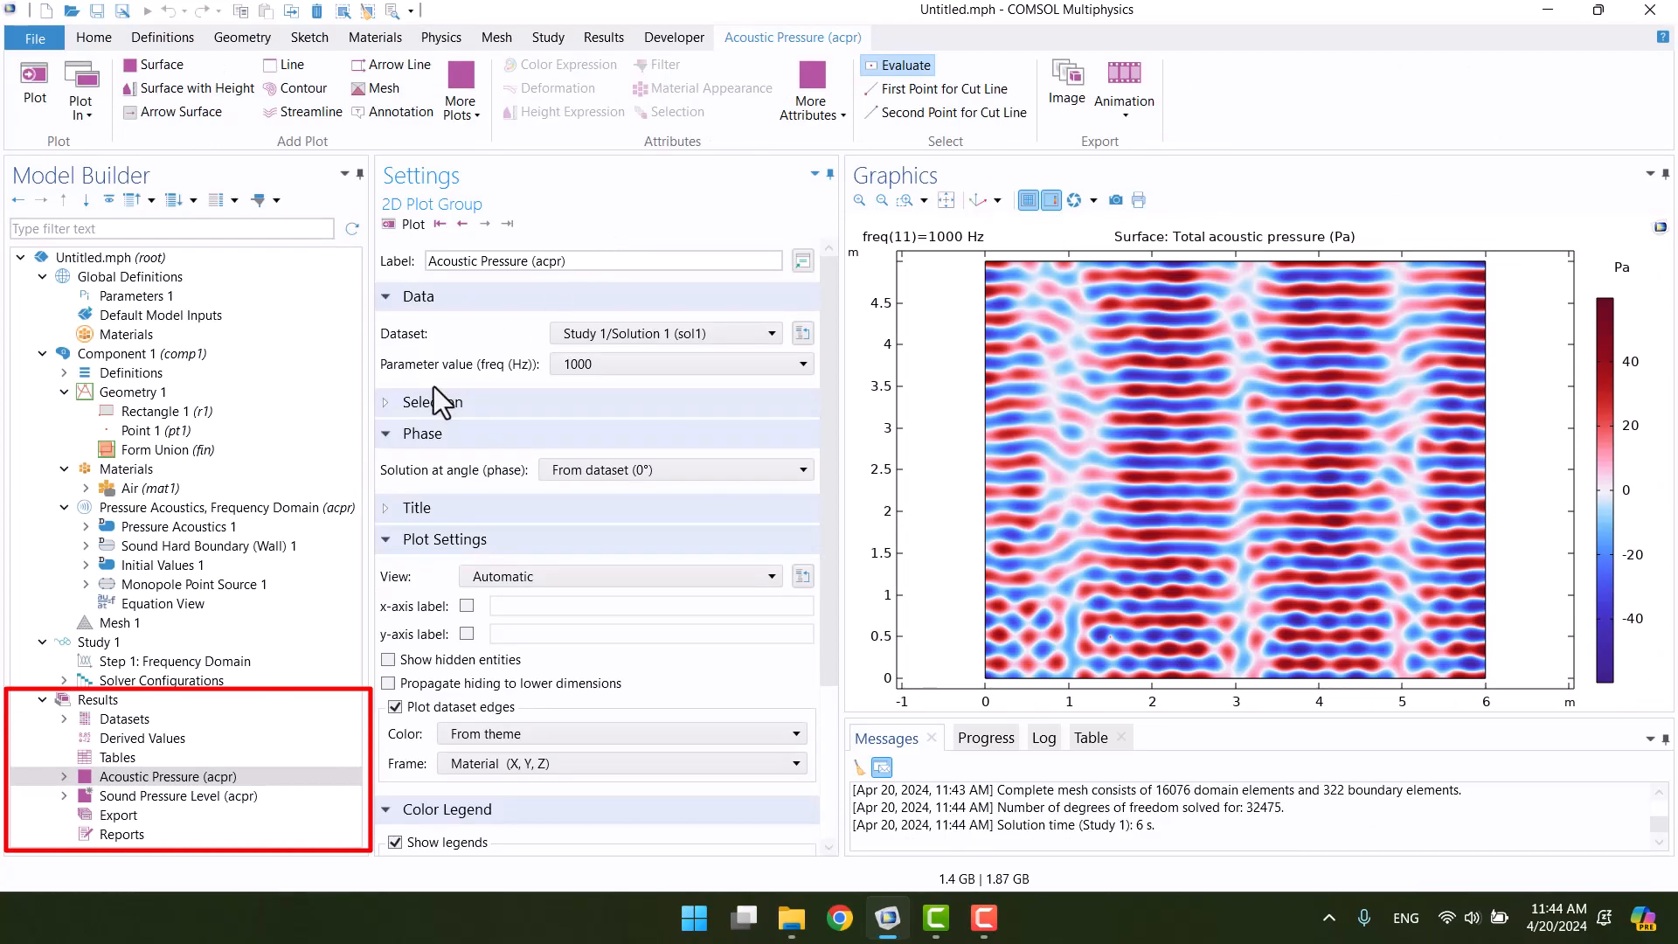
click(167, 776)
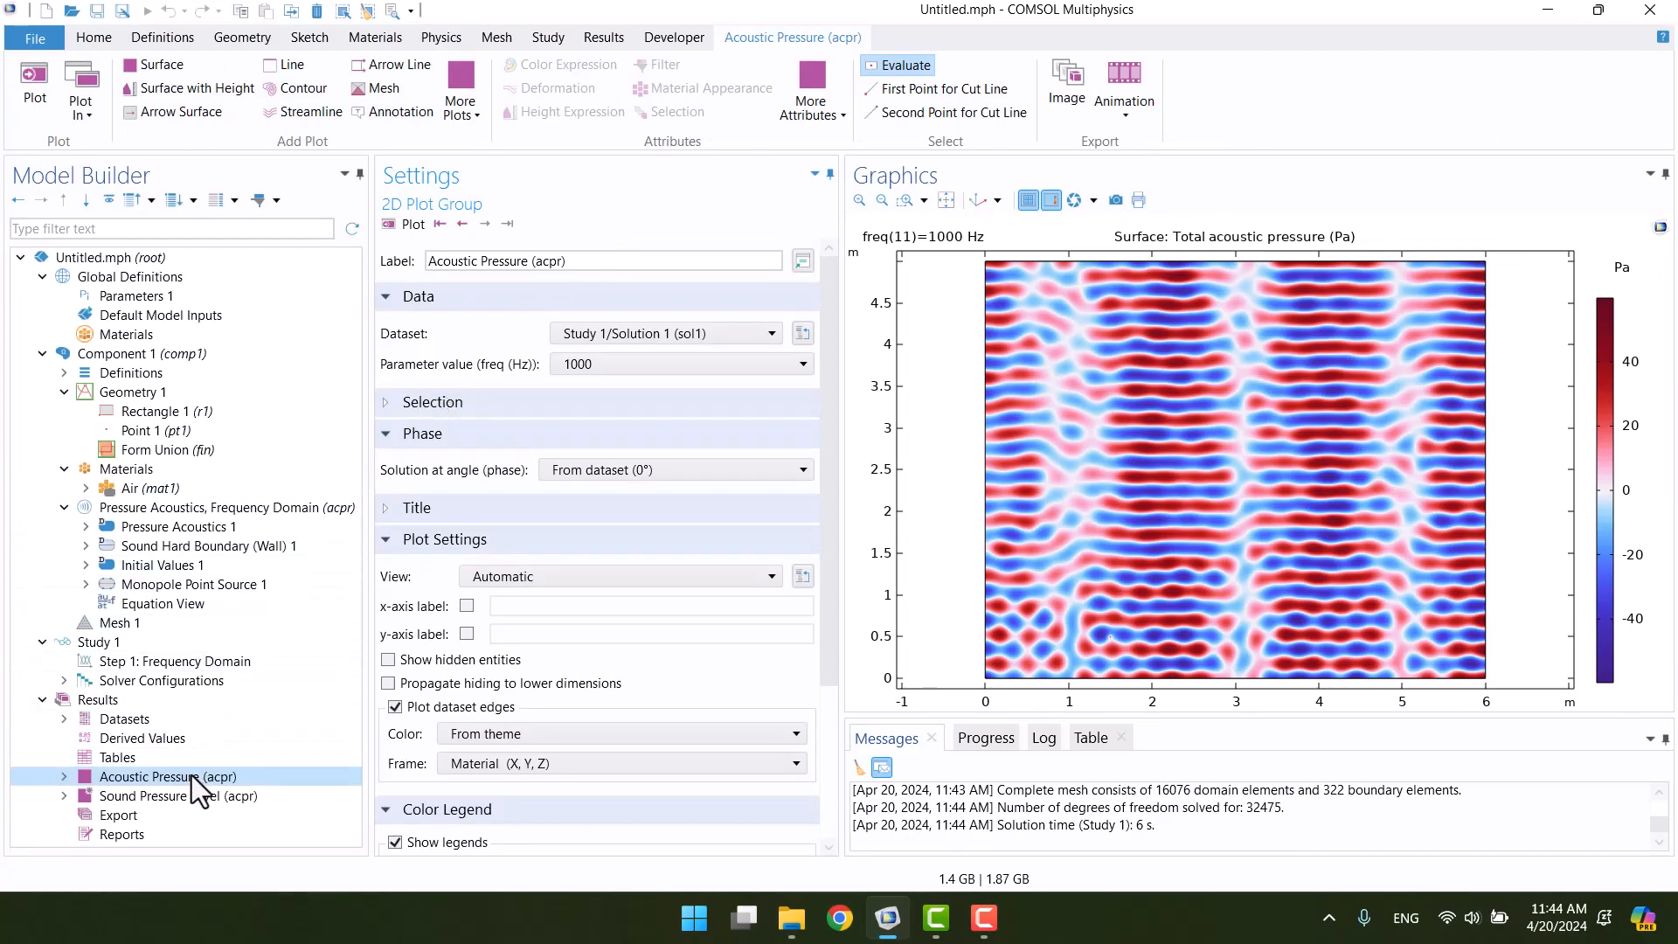
click(179, 795)
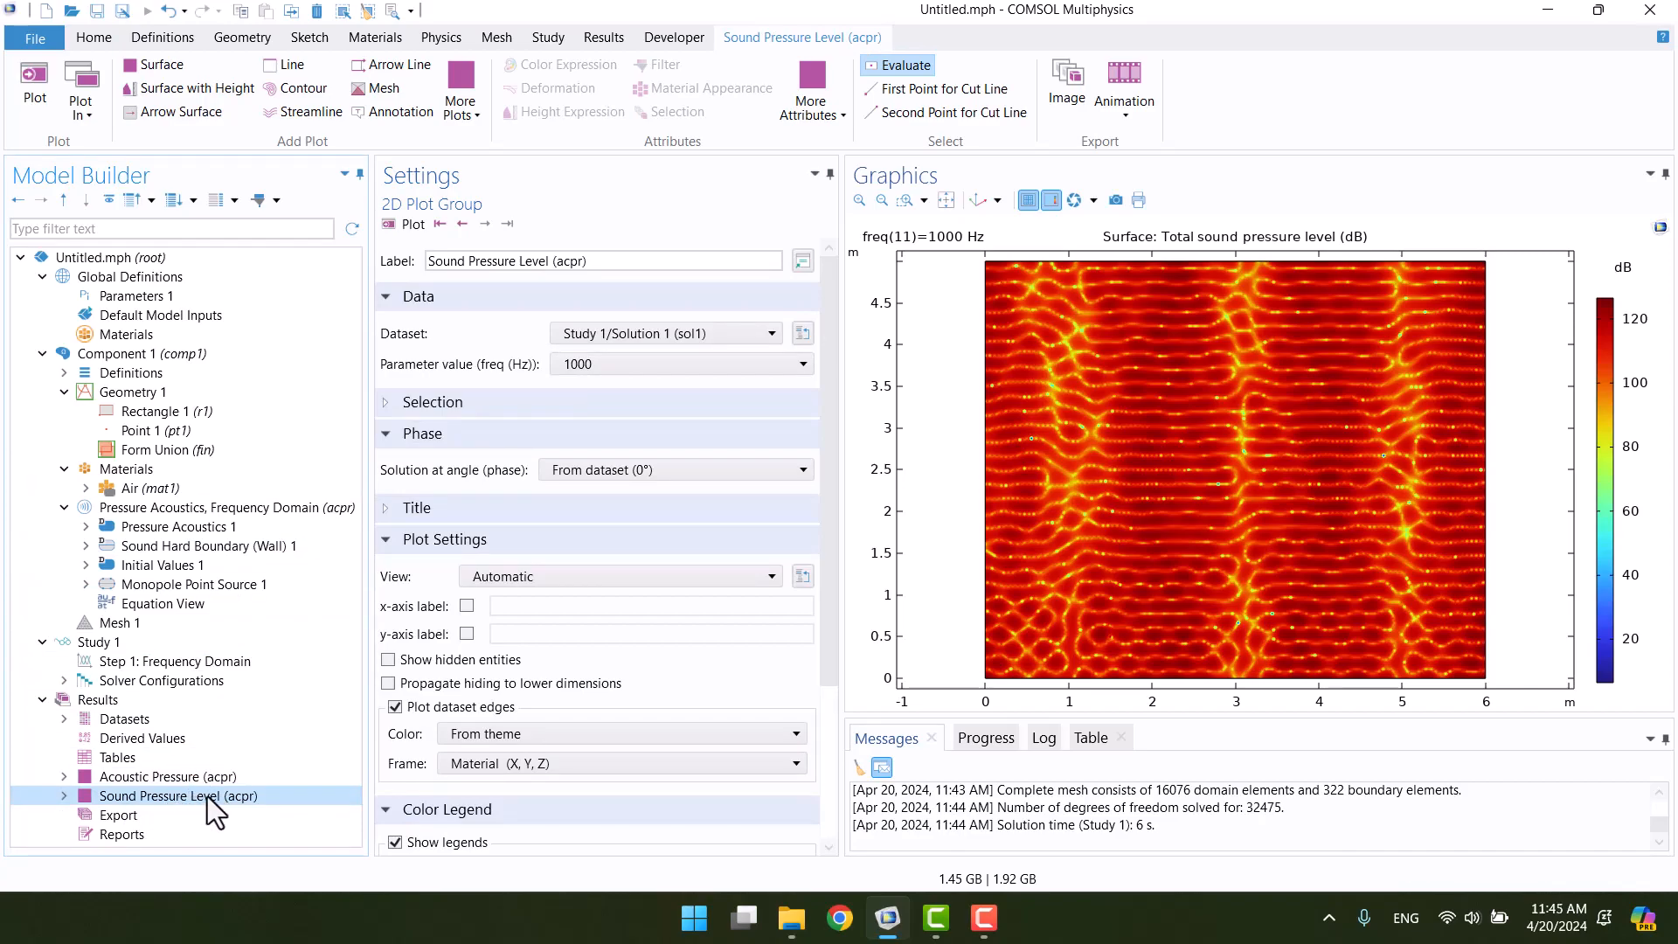
Plot acoustic pressure at 200 Hz, then step through 315 Hz to 400 Hz.
click(167, 777)
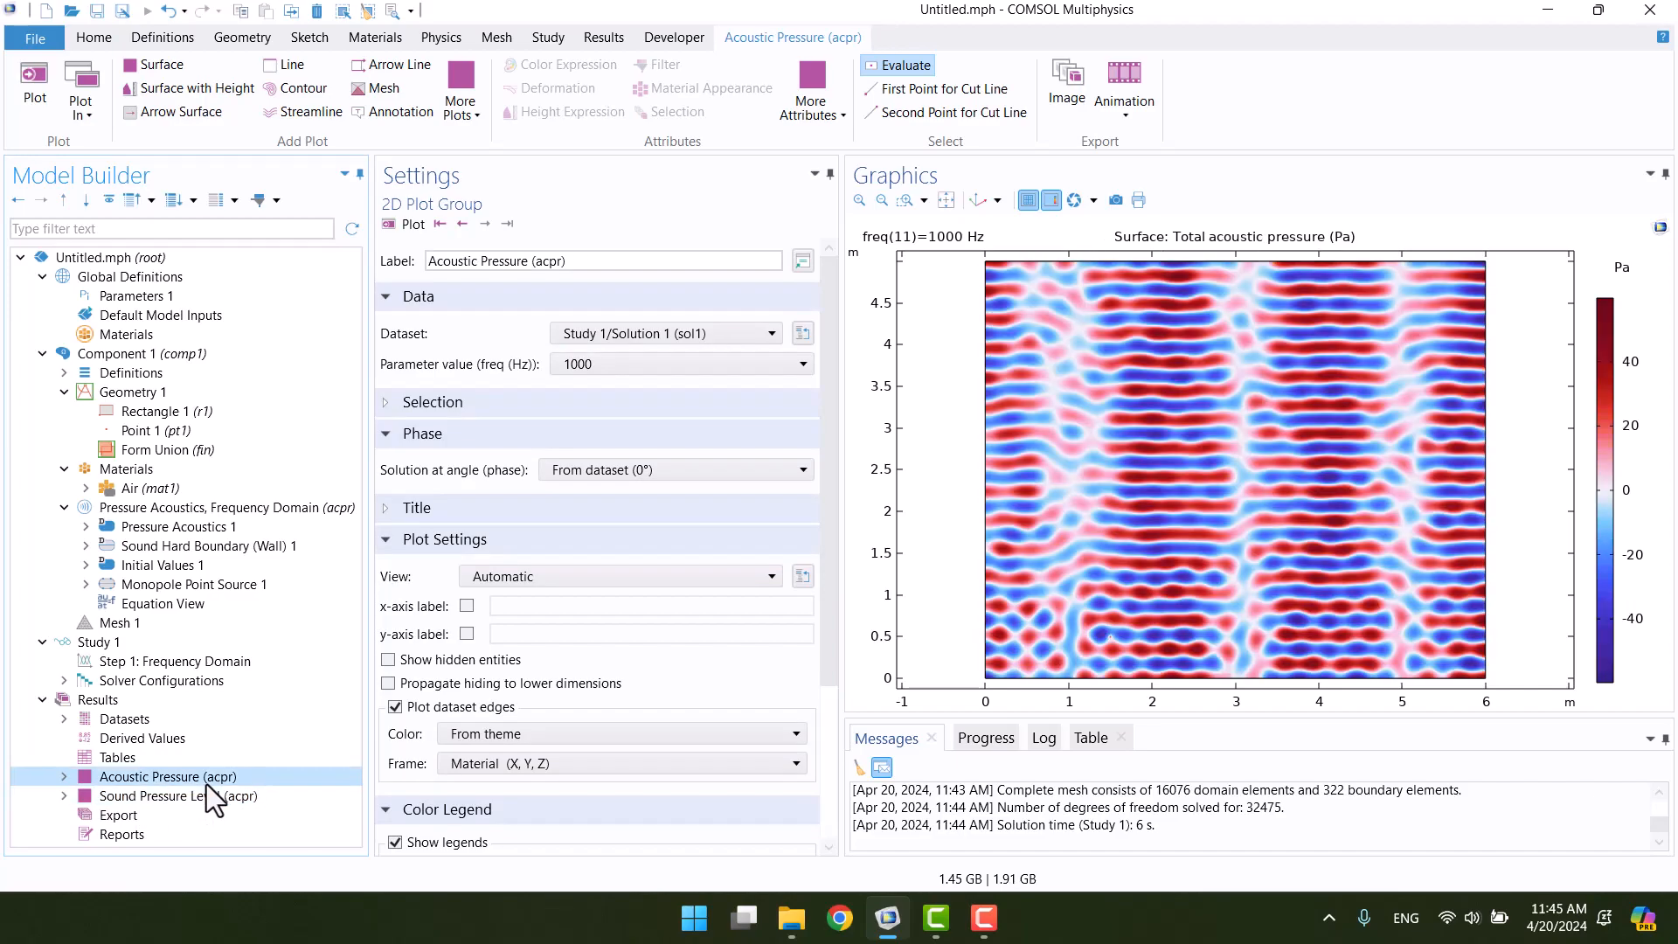
click(797, 363)
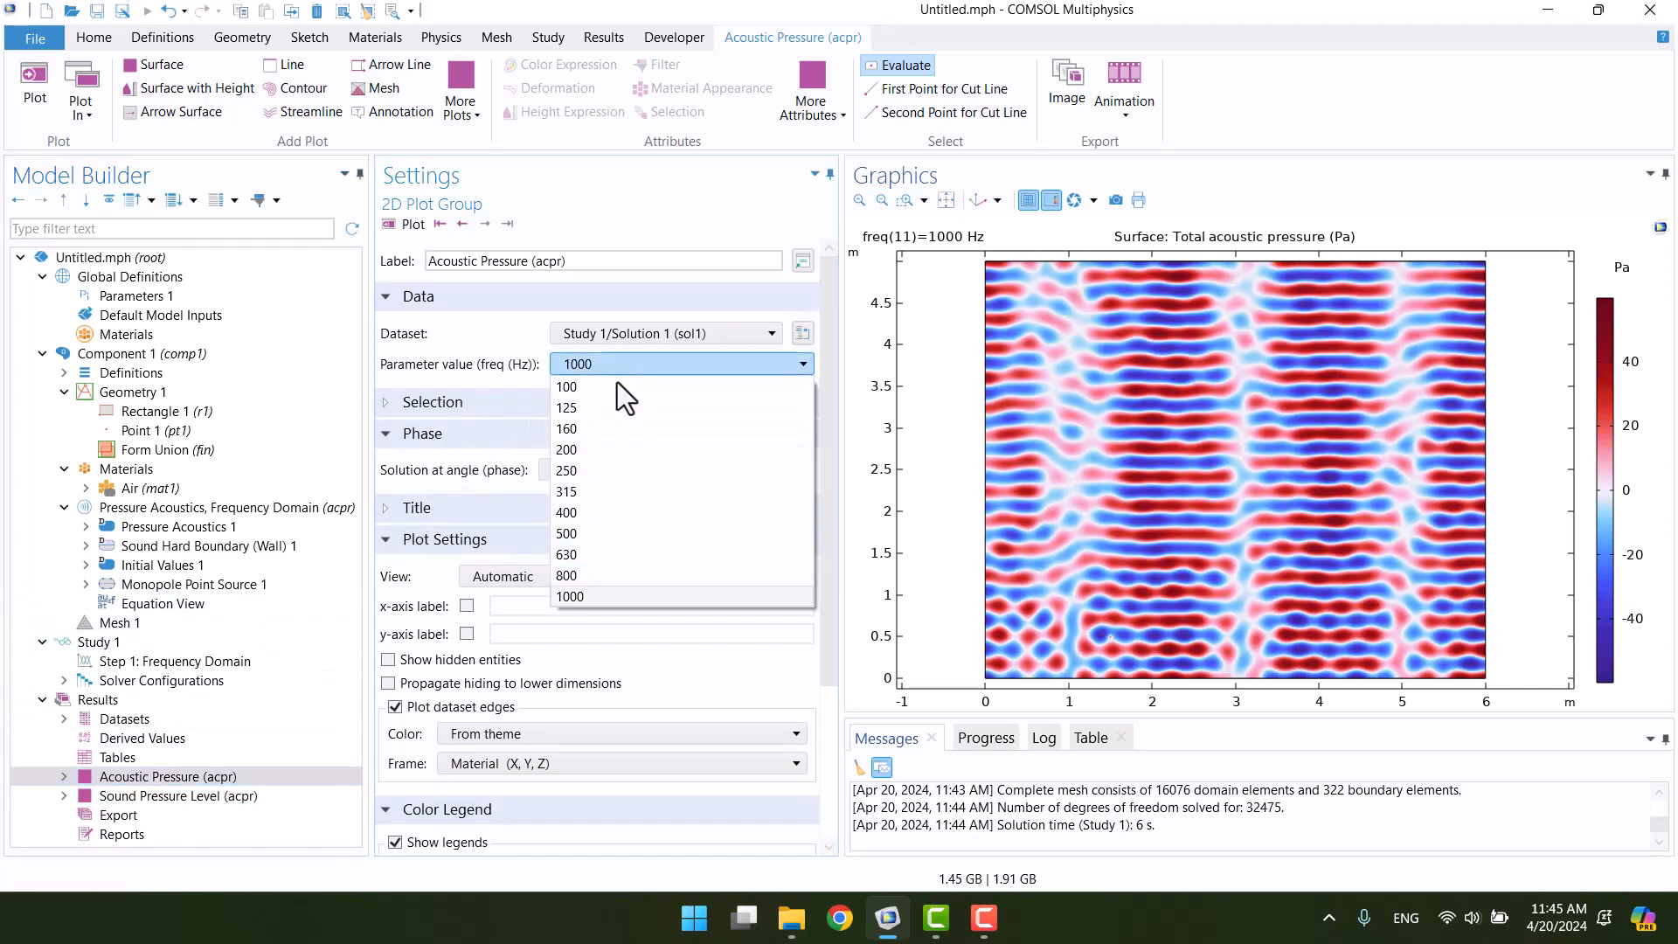
click(566, 449)
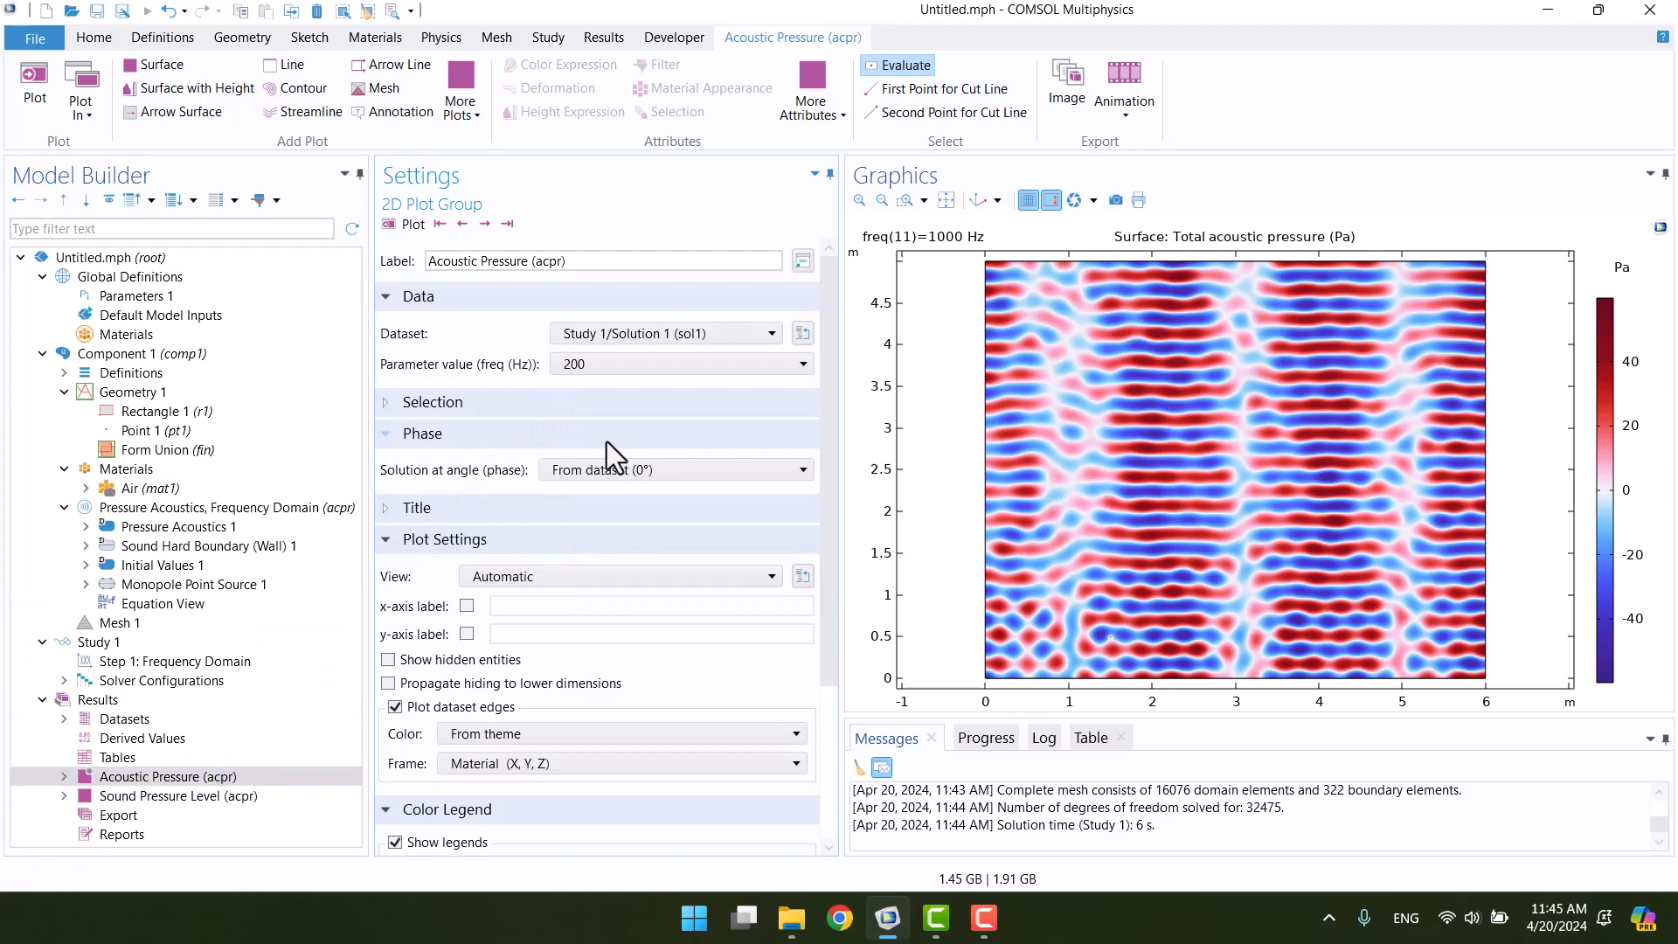
click(388, 223)
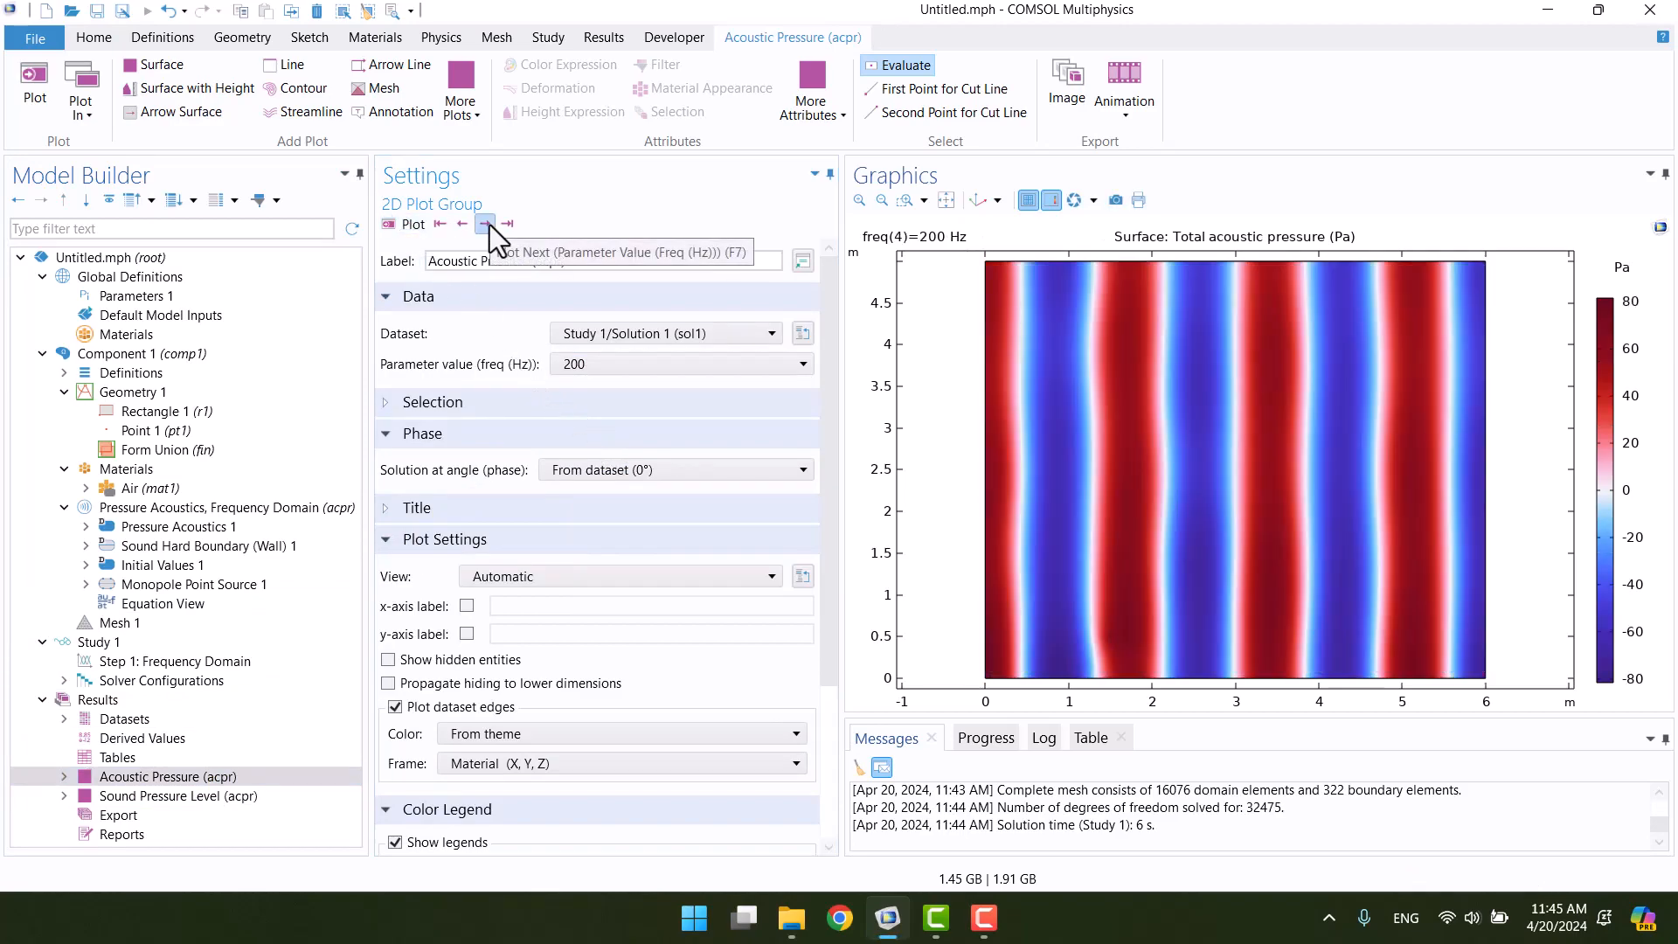
click(483, 223)
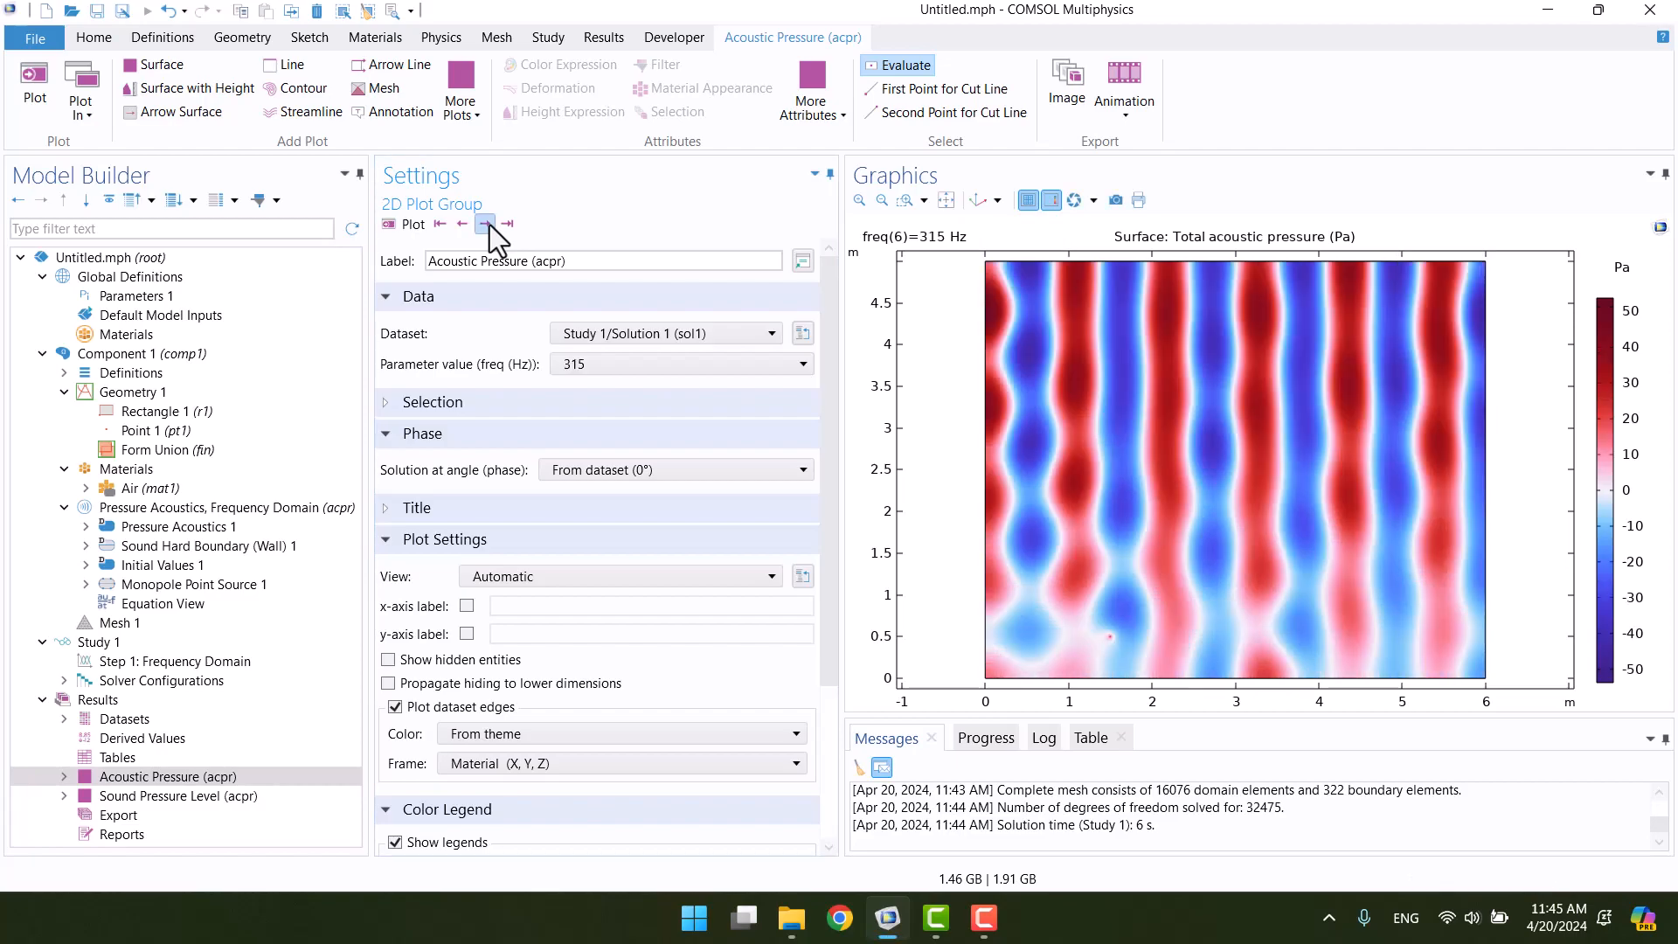
click(486, 223)
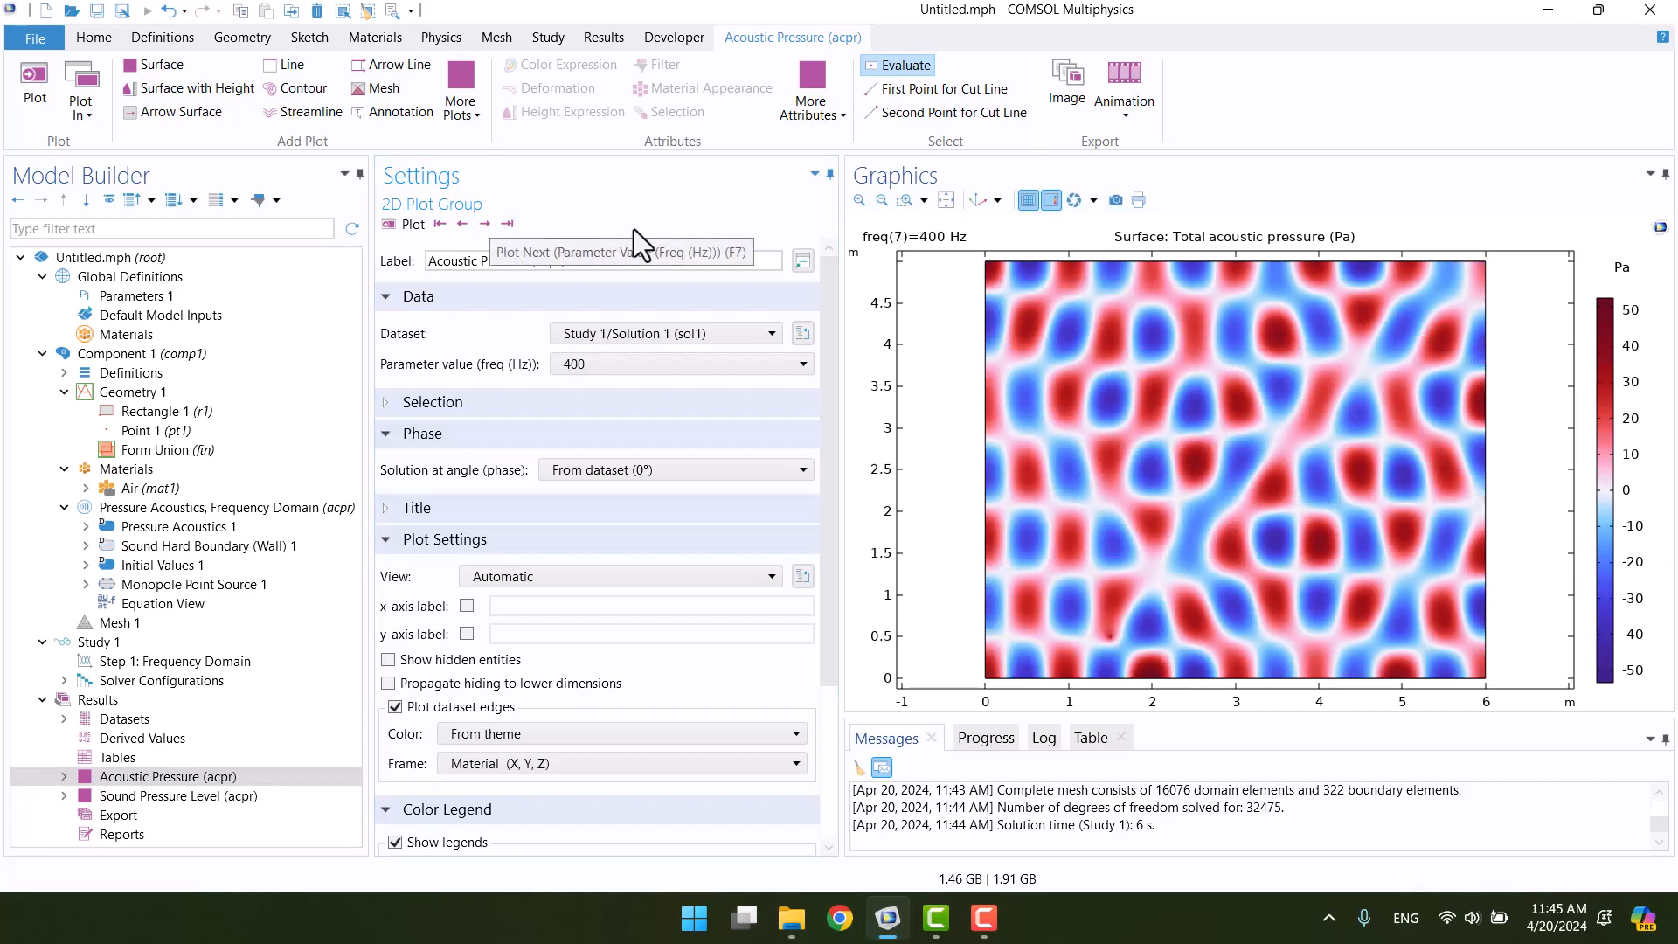
mouse_move(653, 211)
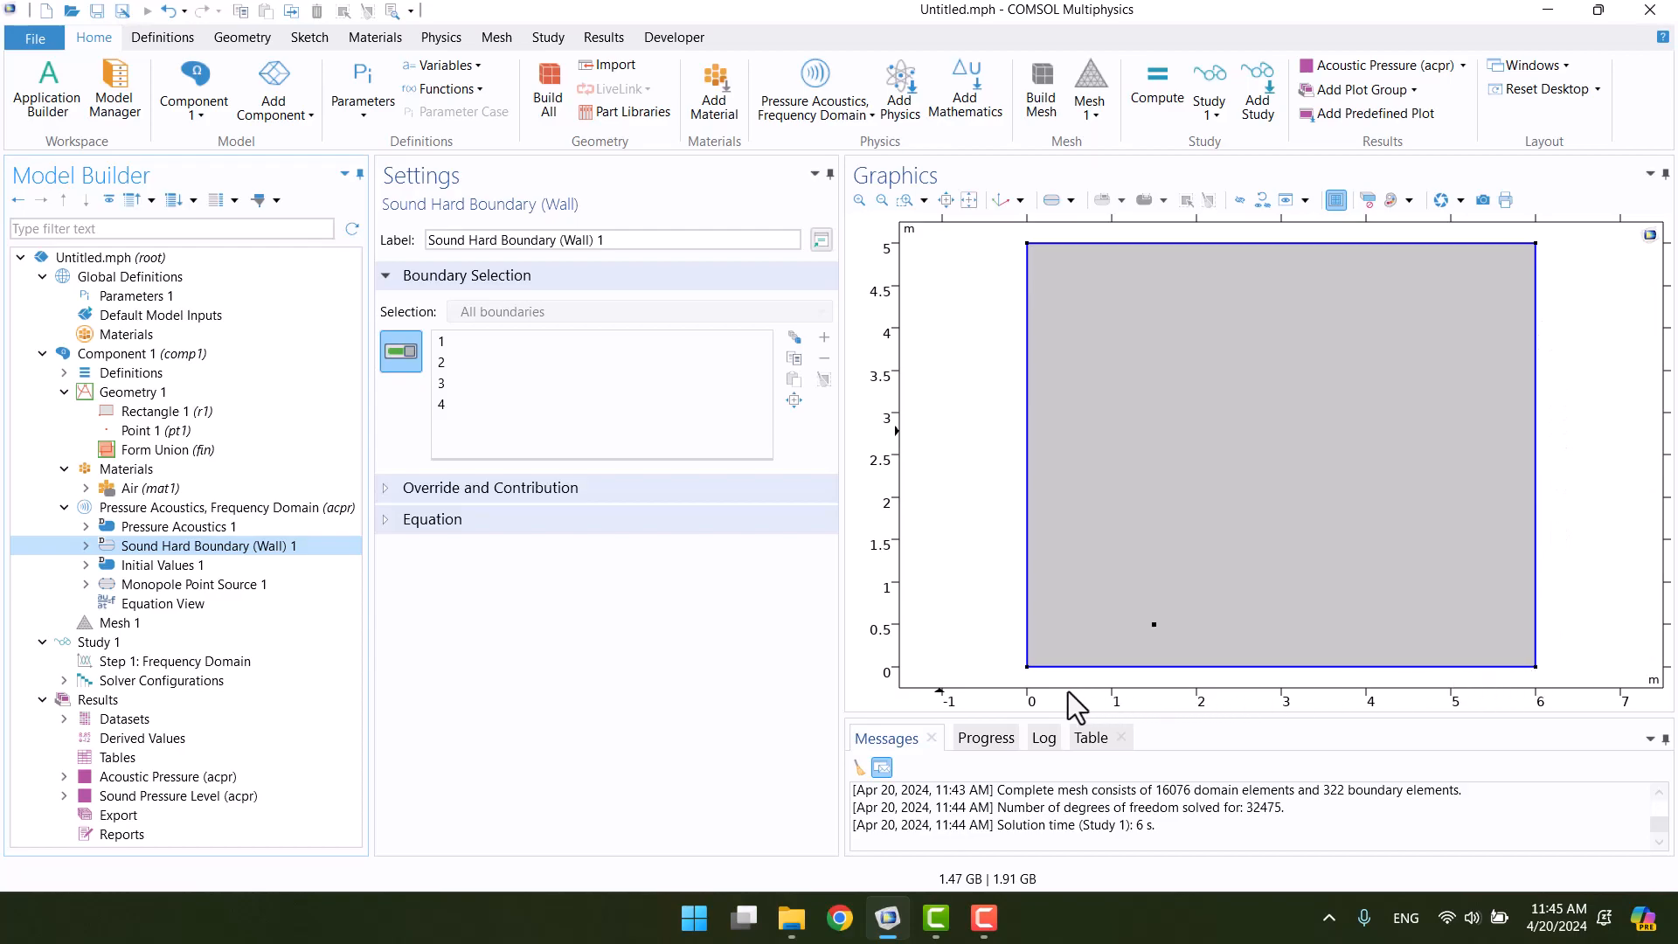
mouse_move(978, 458)
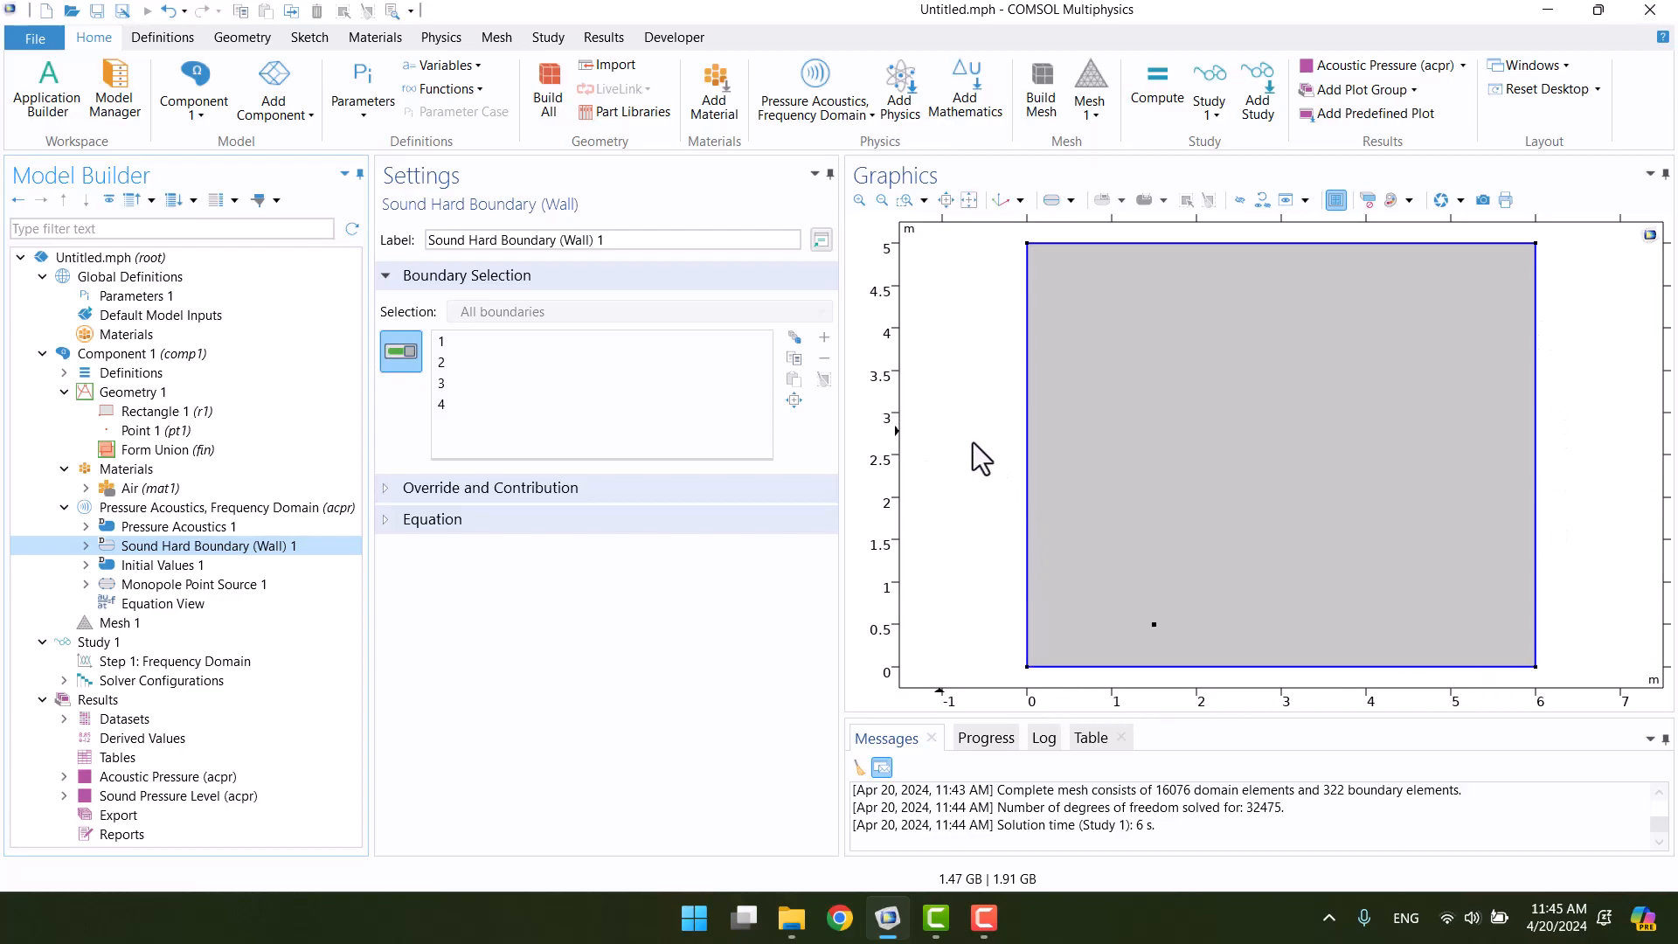
mouse_move(816, 474)
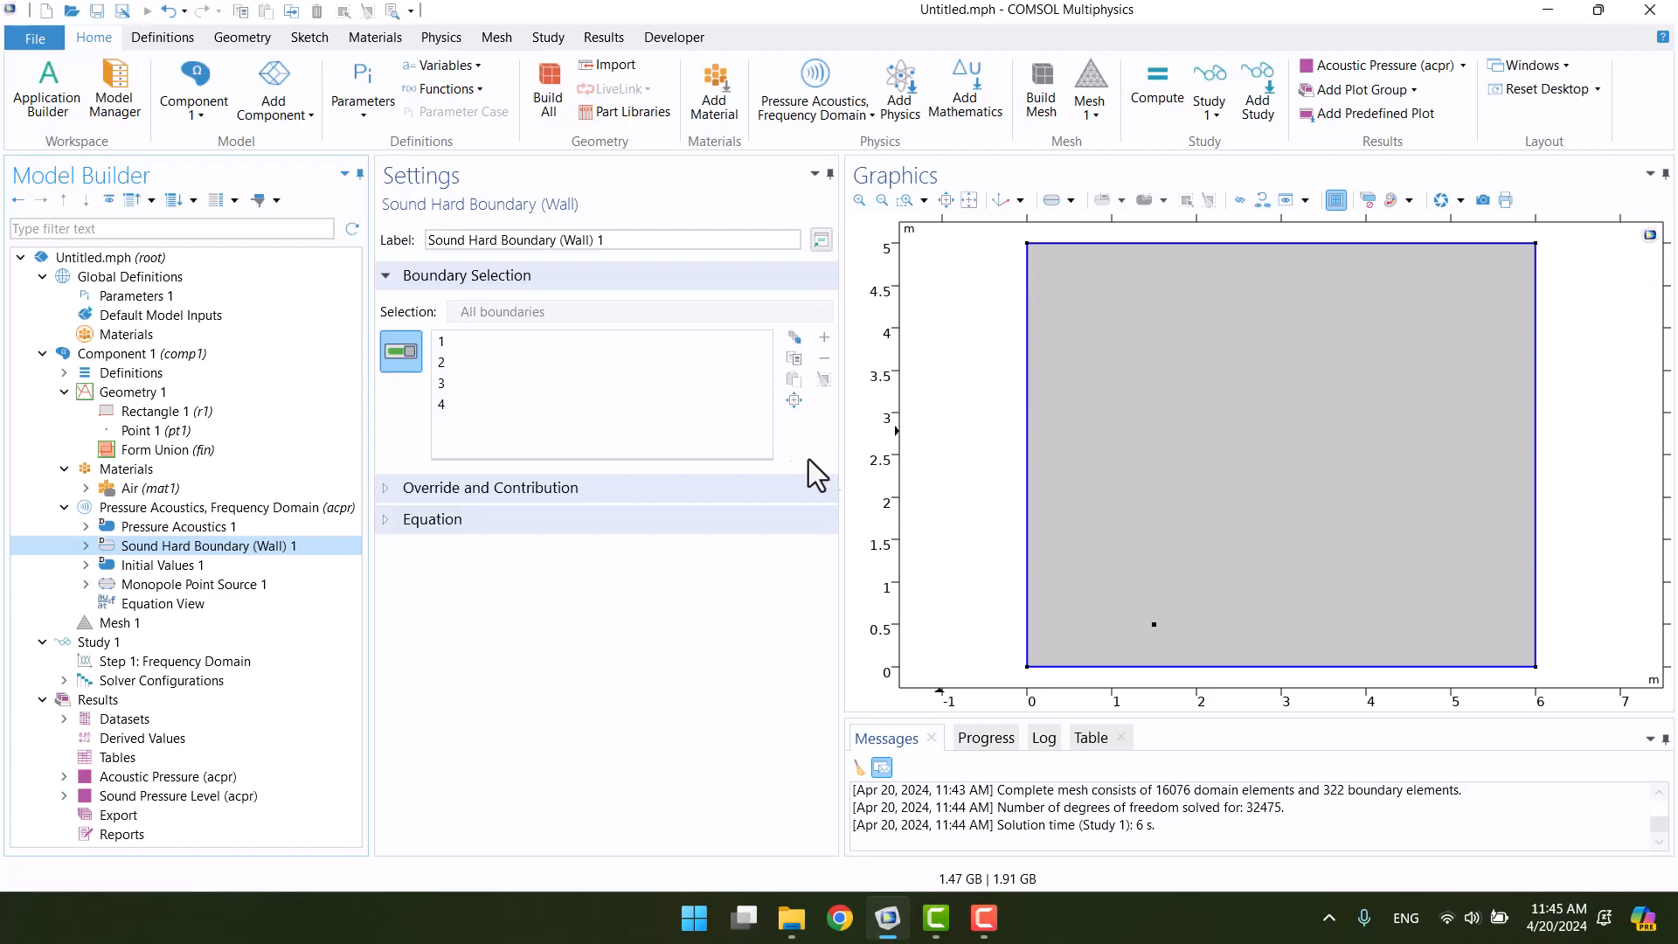
Open the Pressure Acoustics, Frequency Domain context menu to list boundary conditions.
right_click(182, 507)
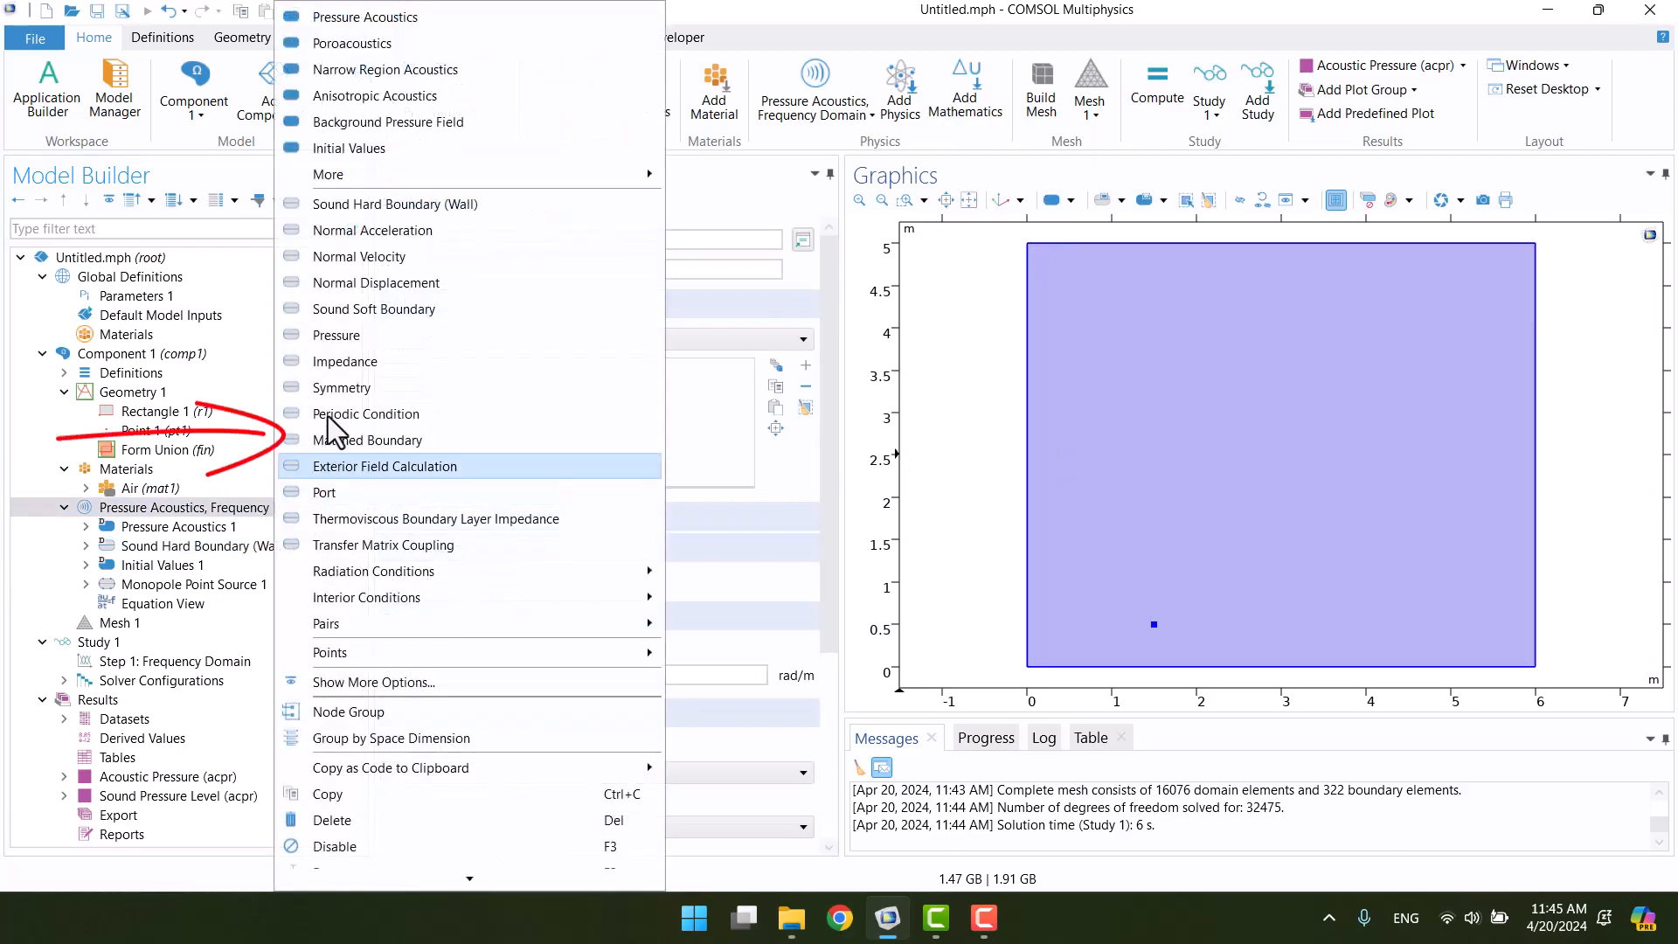
mouse_move(369, 597)
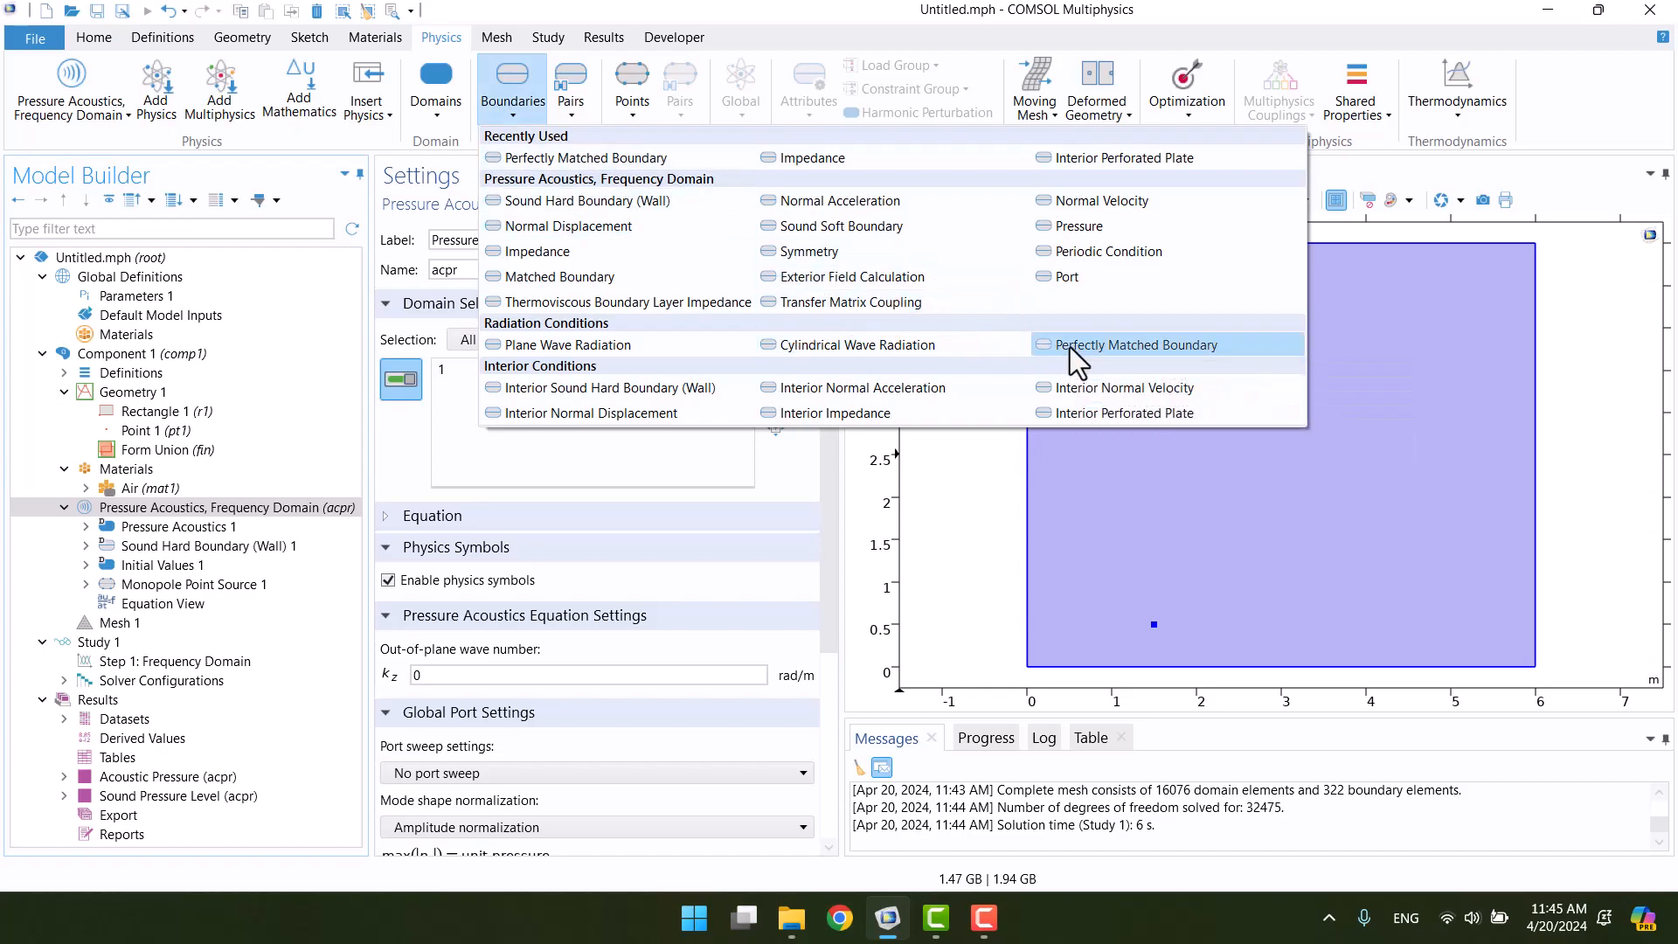
Add a Perfectly Matched Boundary on boundaries 1–4 with Normal attenuation direction.
click(1137, 343)
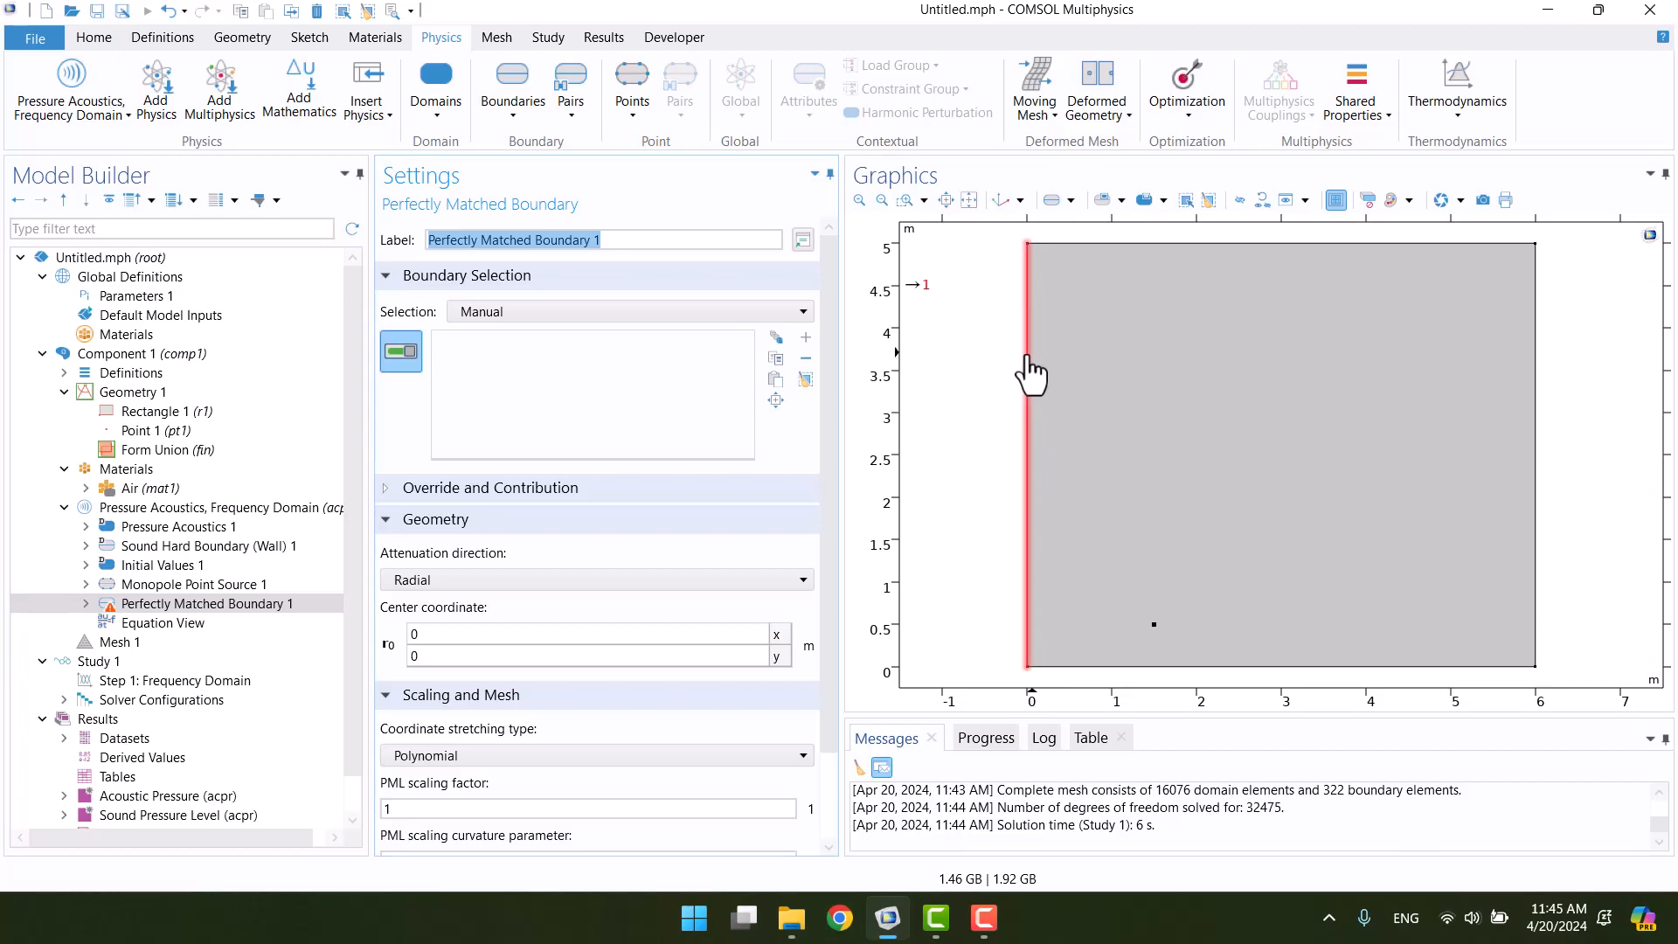
click(1279, 245)
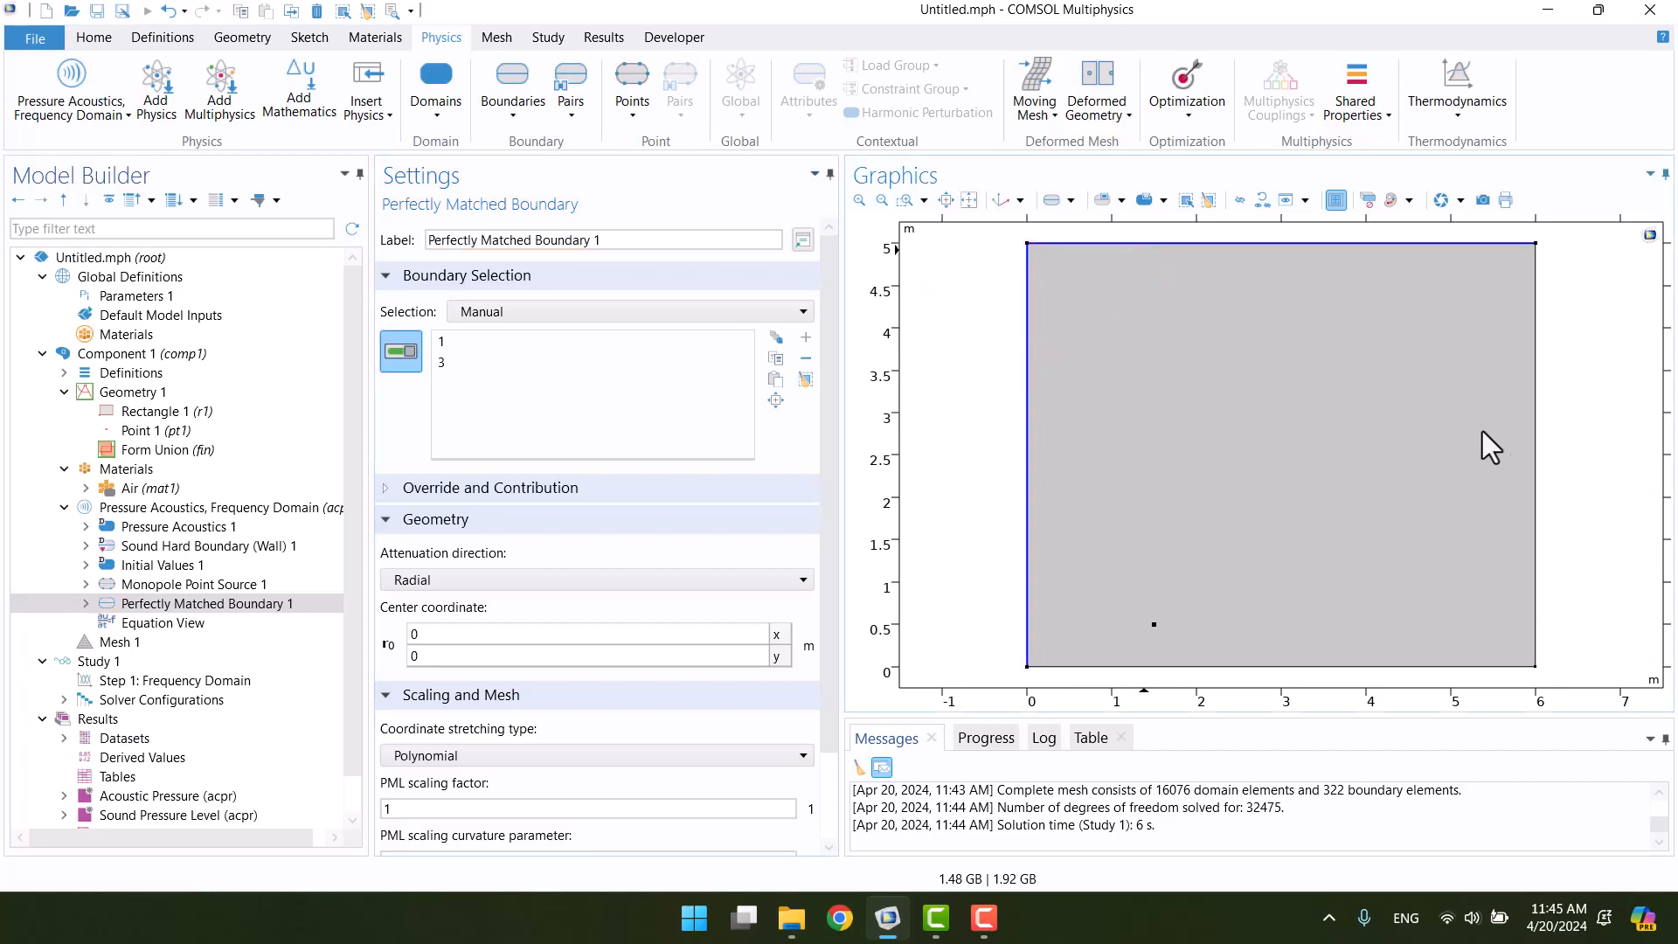
click(1391, 667)
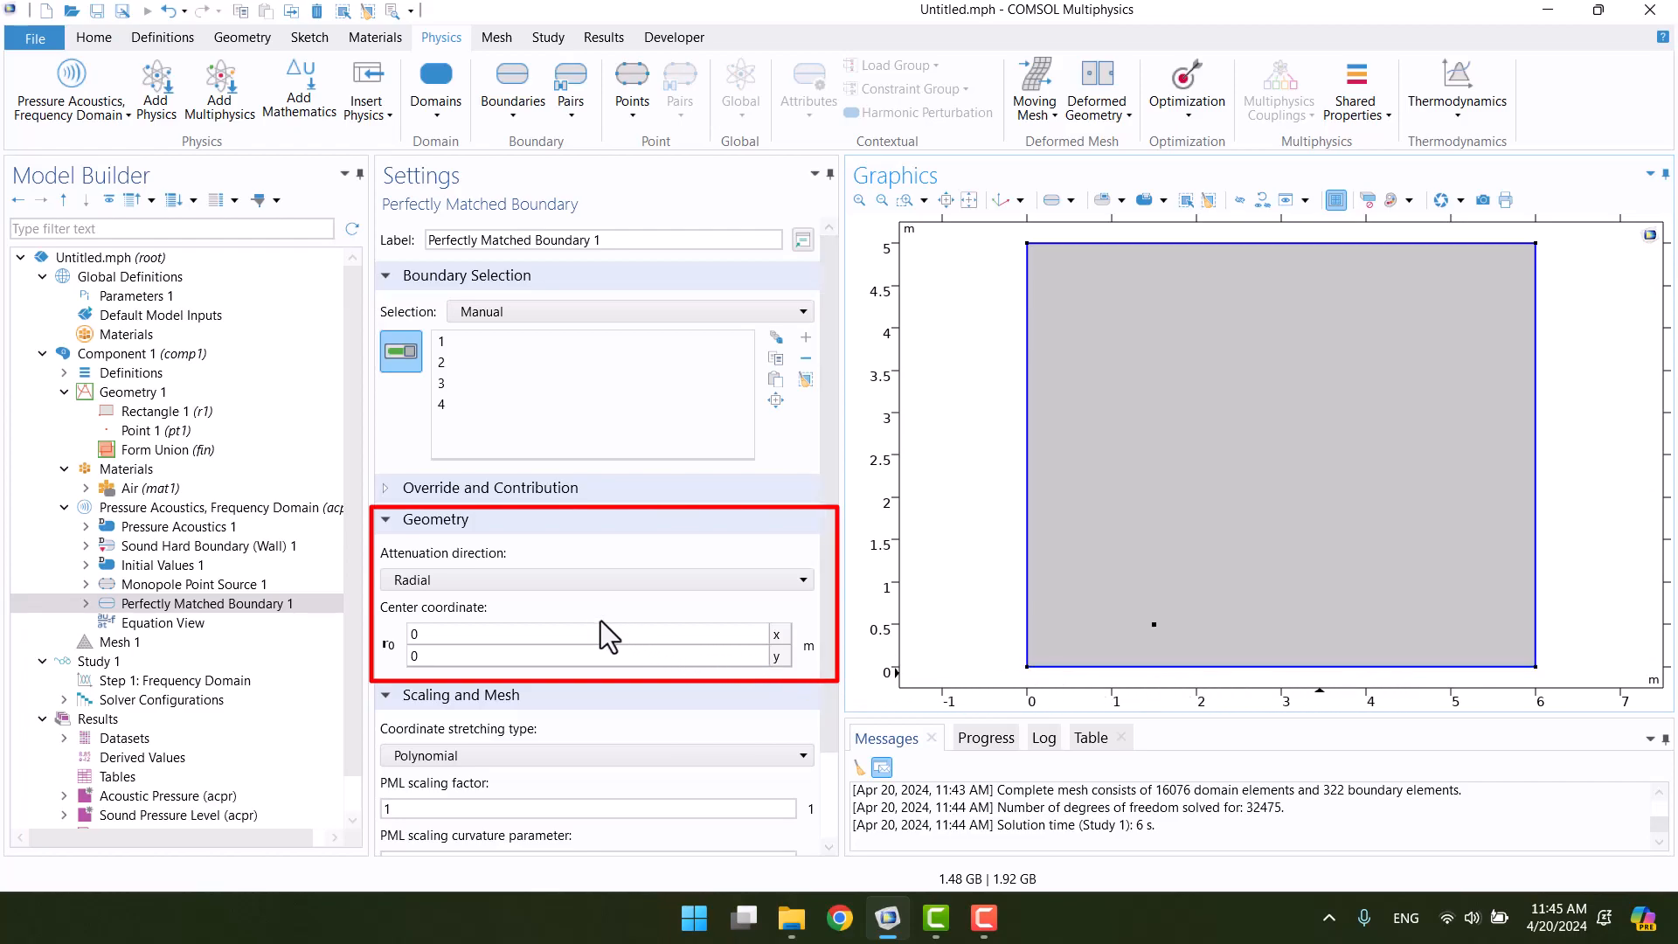
click(595, 579)
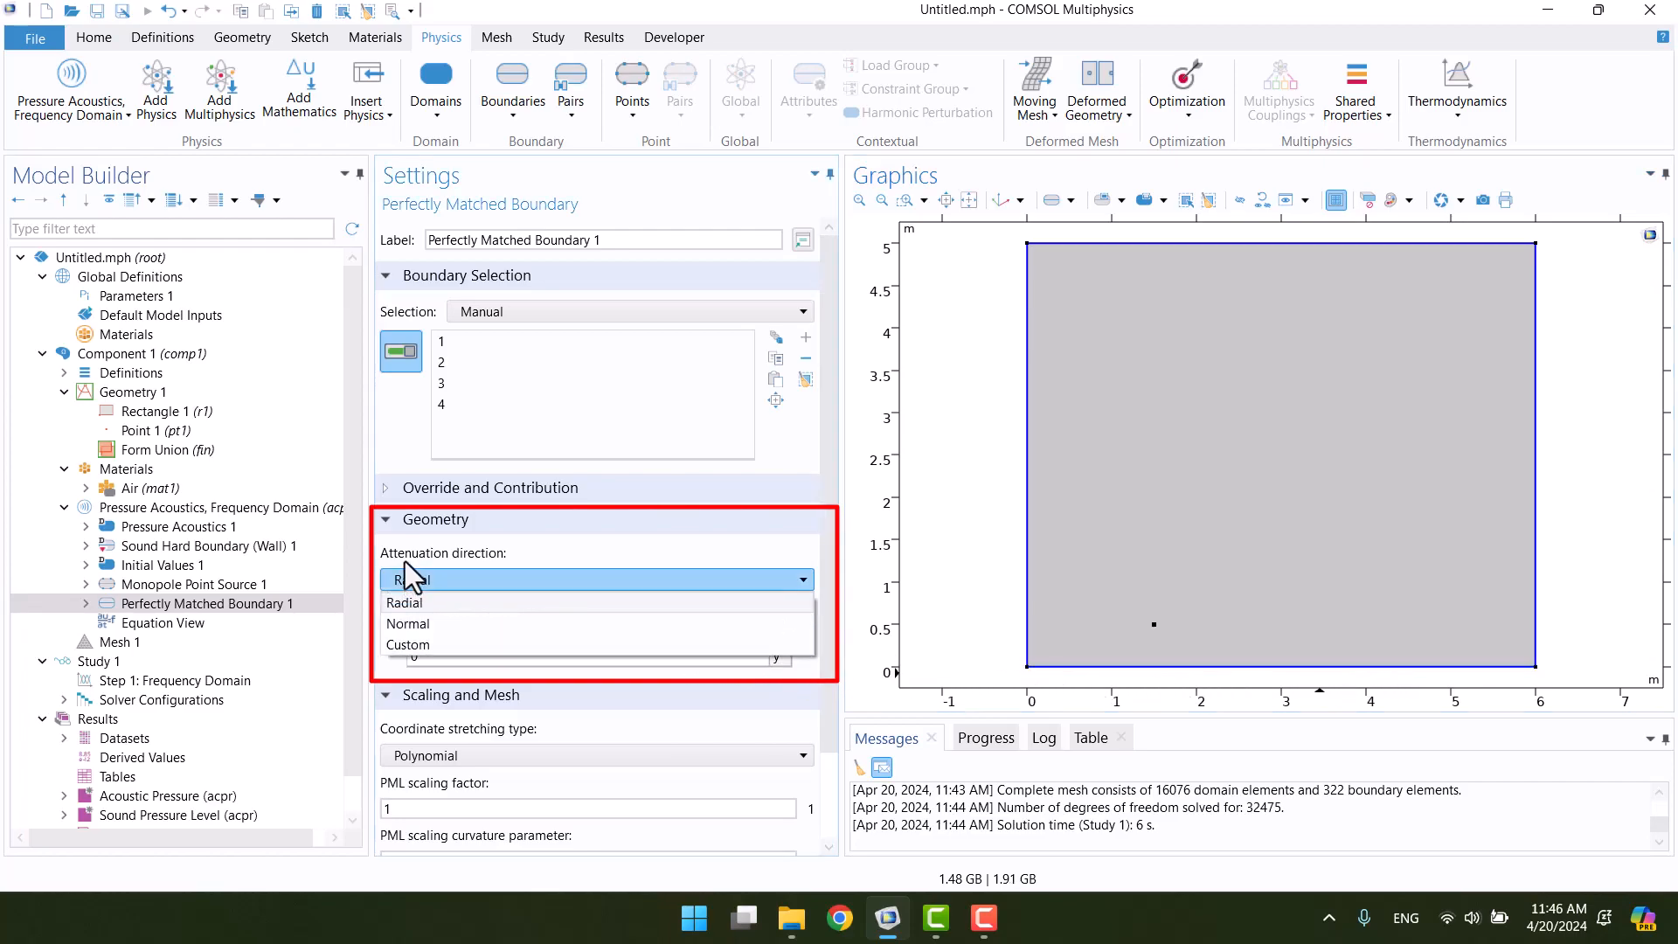
click(408, 623)
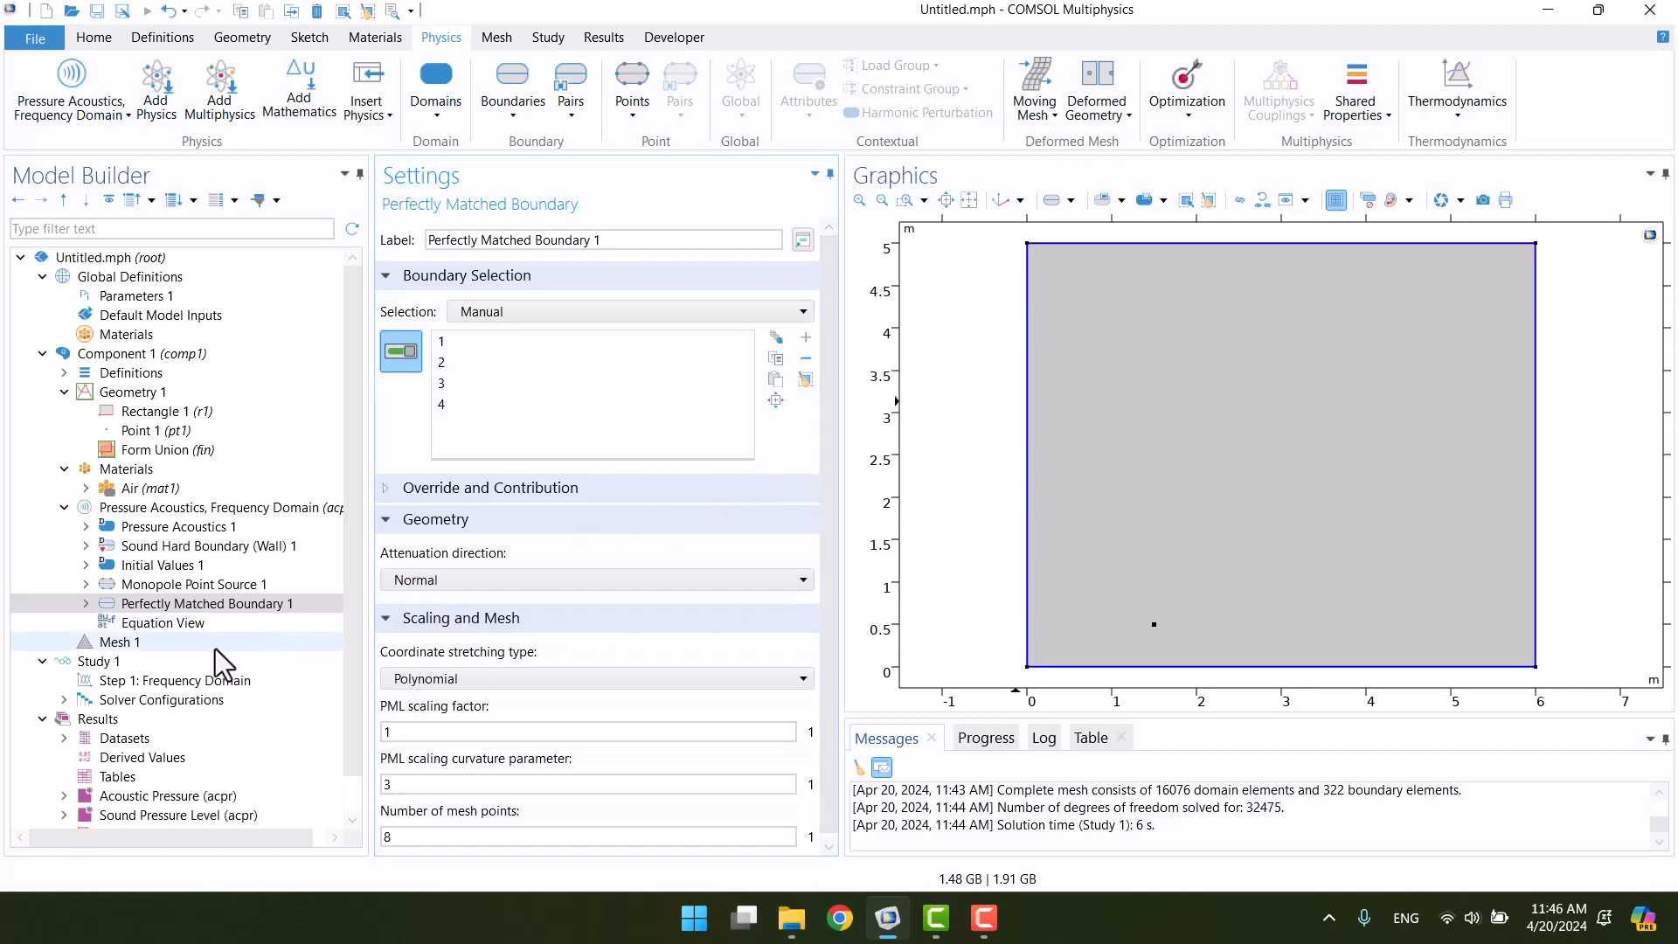
click(99, 661)
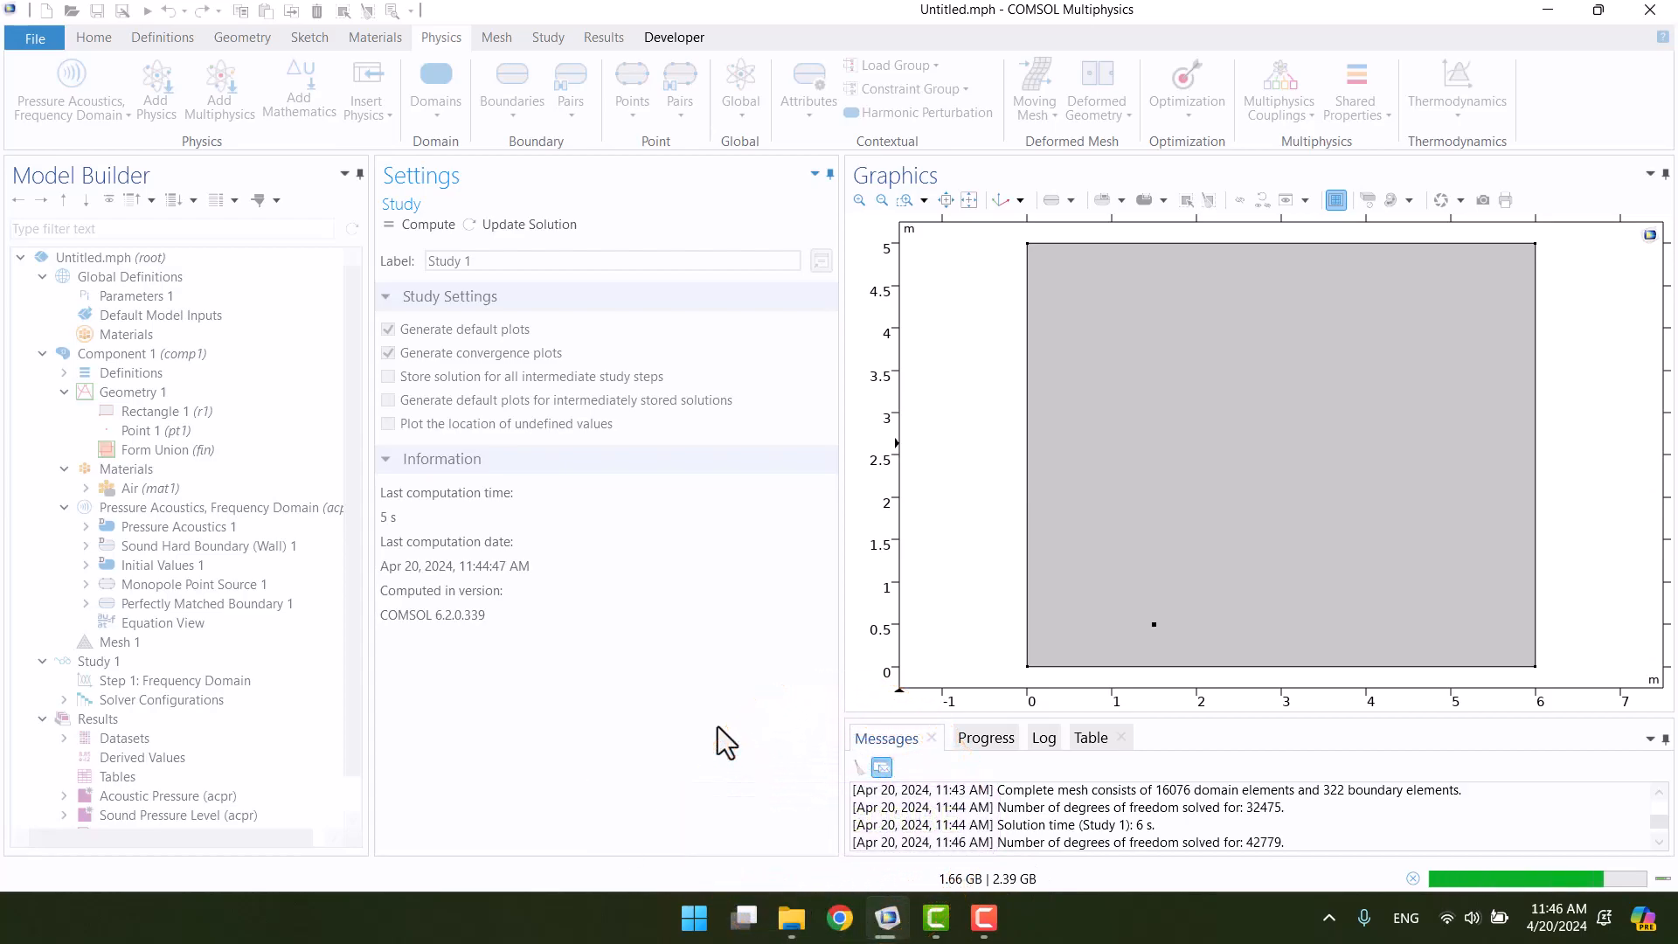
Show the re-solved 1000 Hz sound pressure level plot with absorbing walls.
click(166, 795)
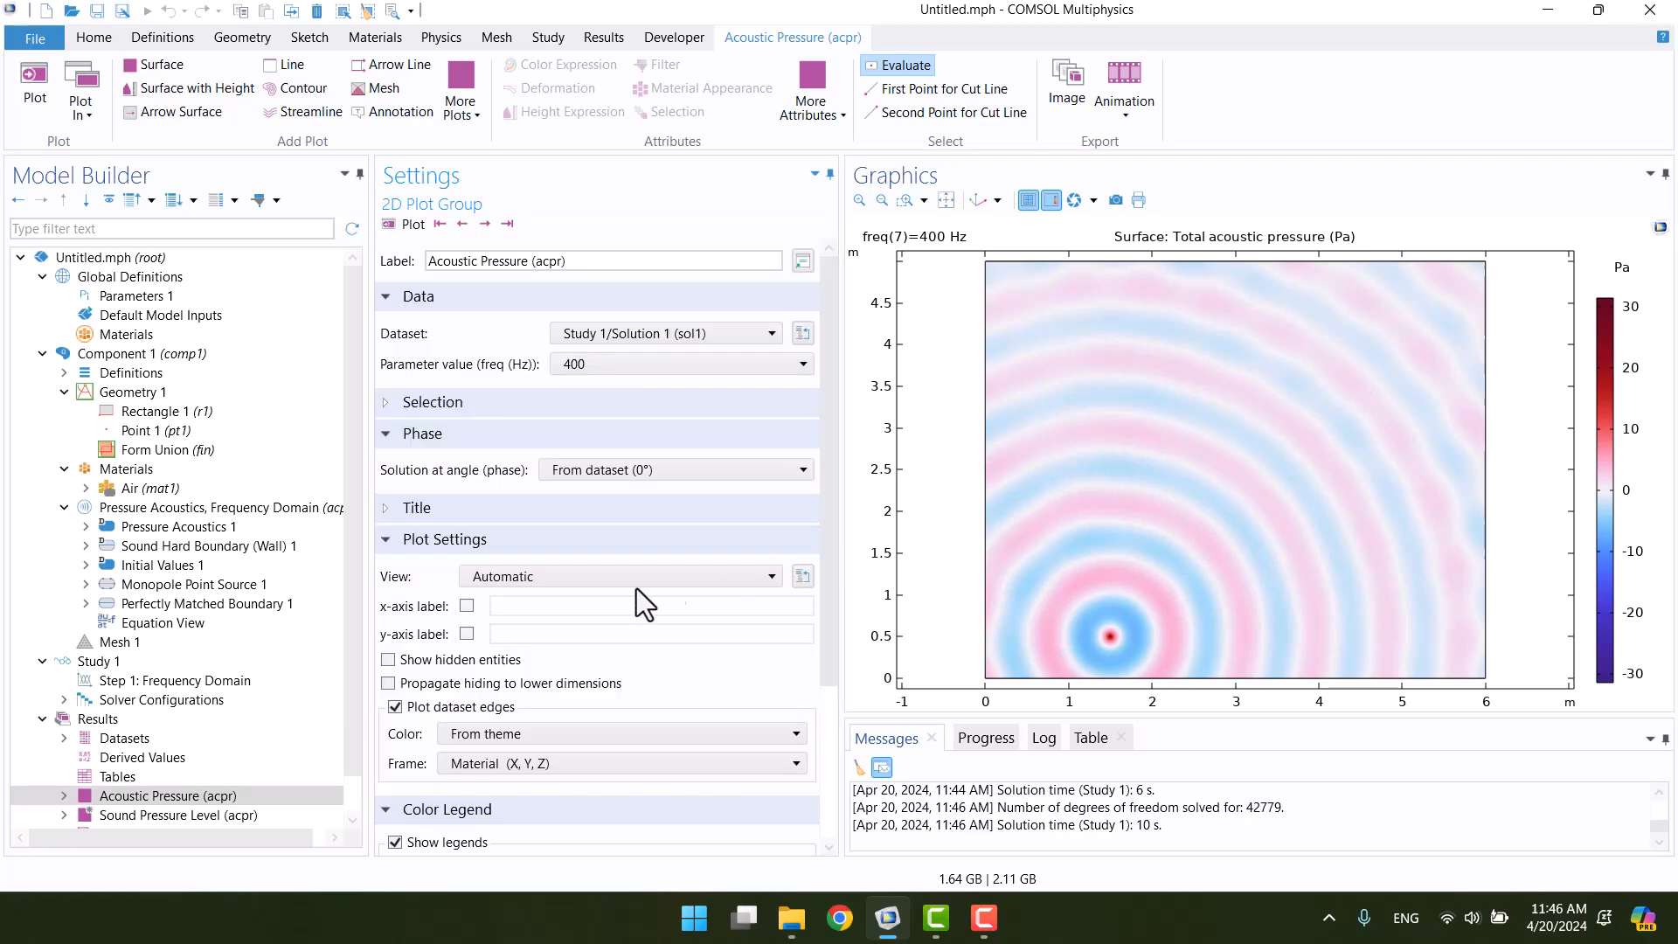
click(178, 815)
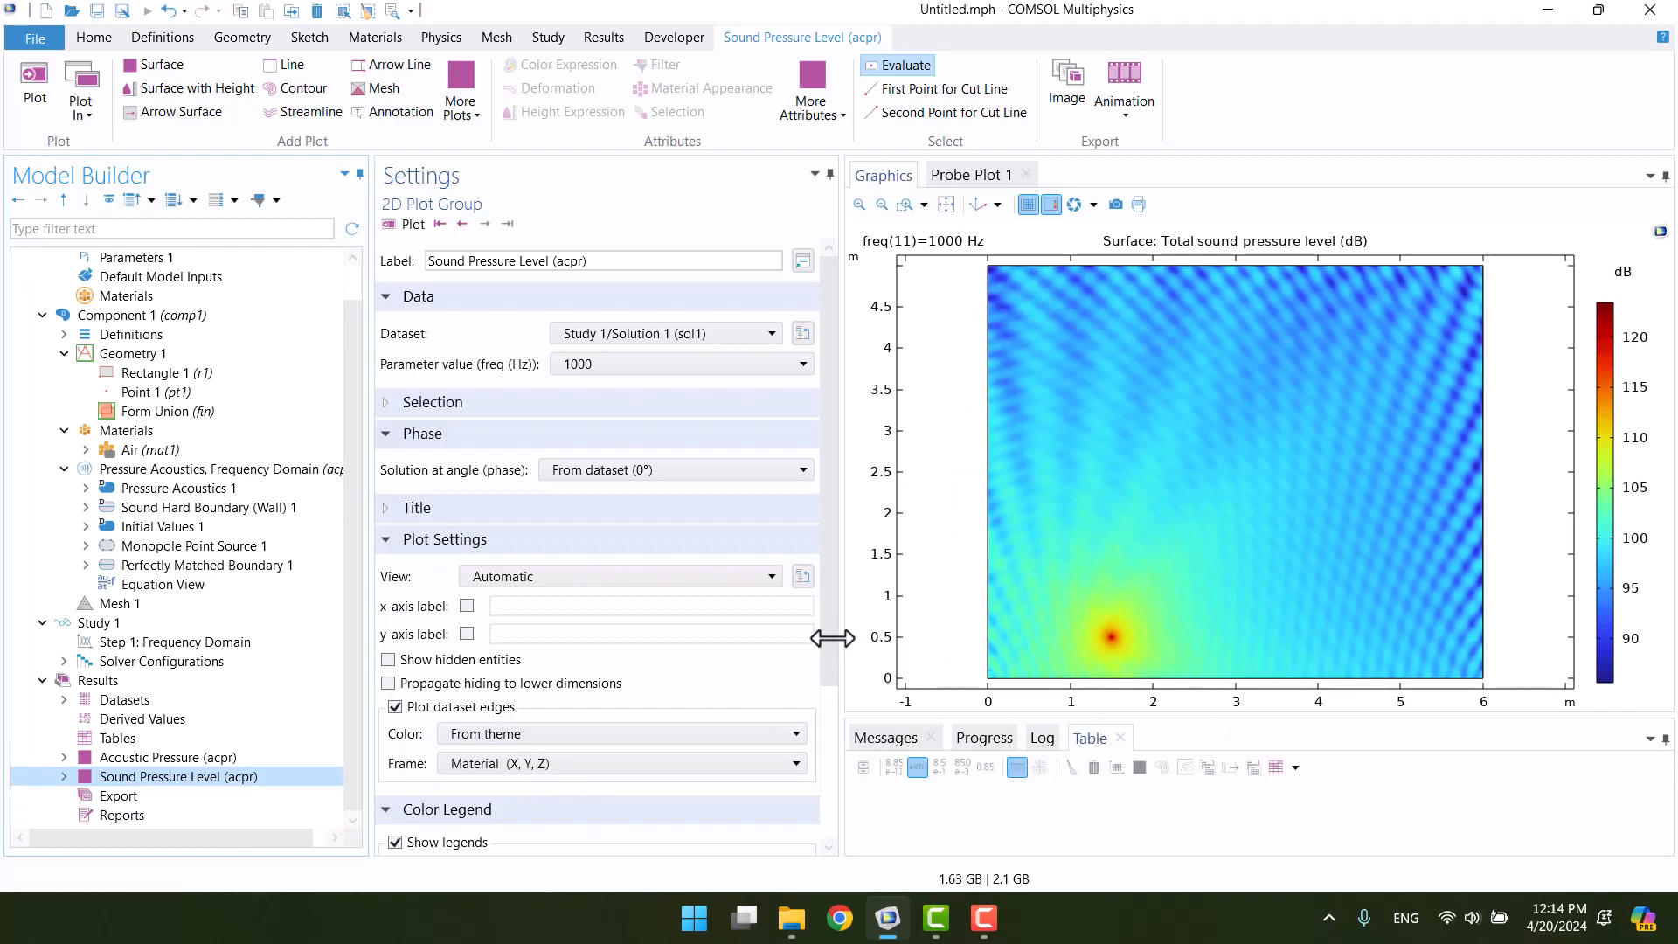
Add and build a 0.05 × 1 m rectangle at x = 3 m.
click(134, 353)
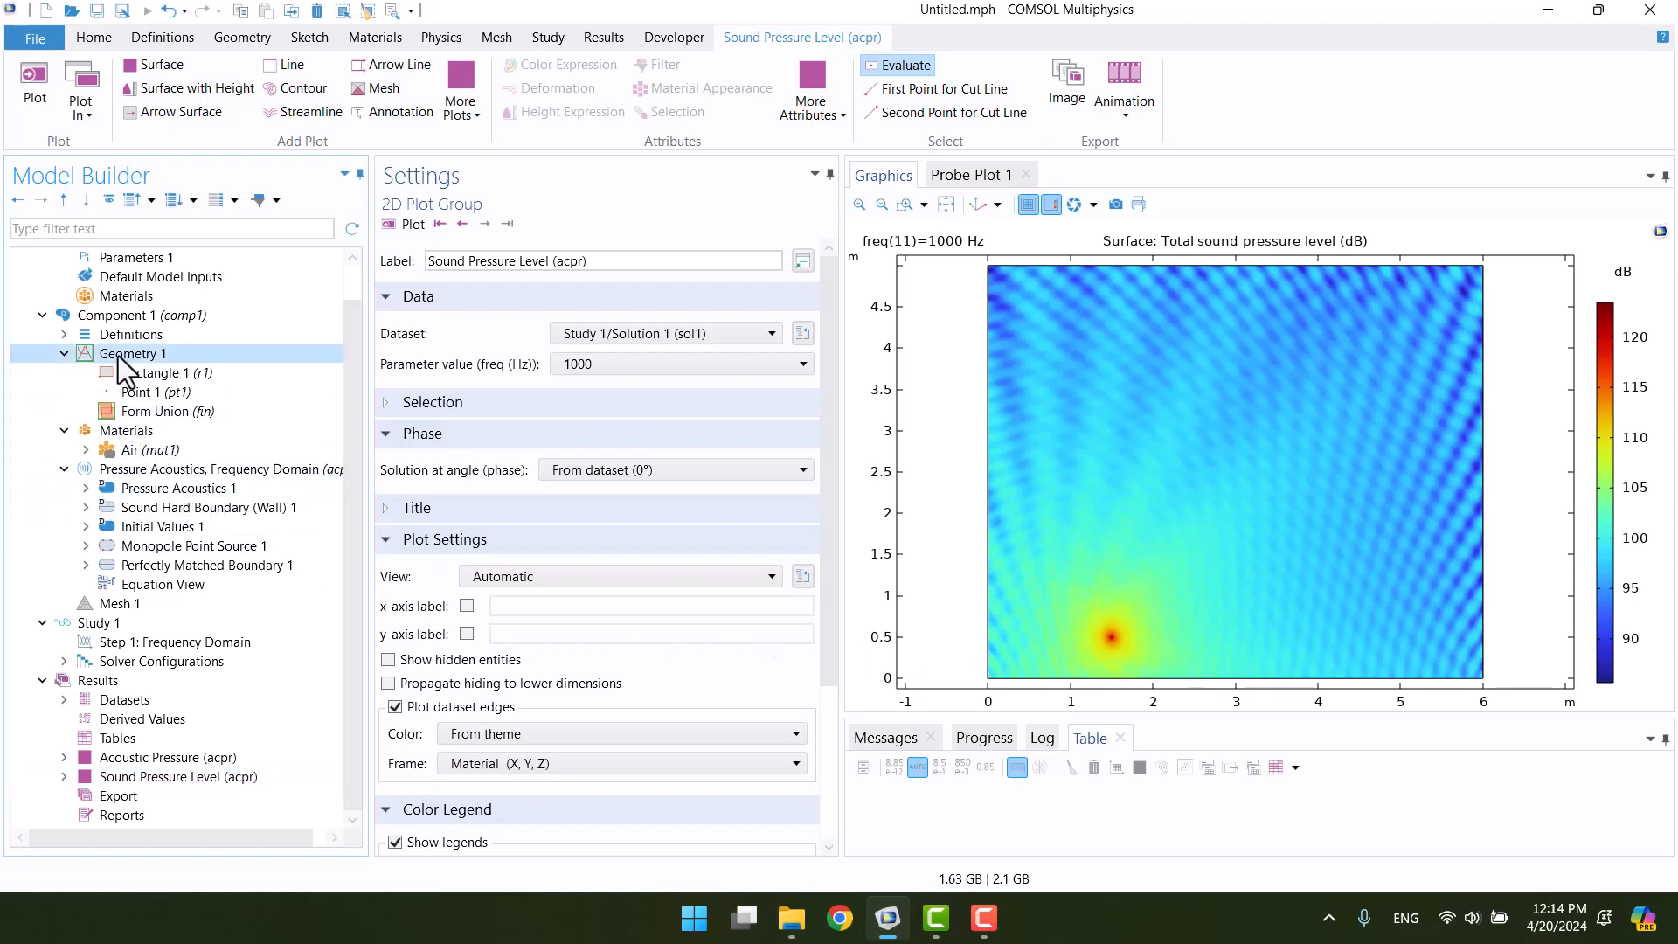
right_click(134, 353)
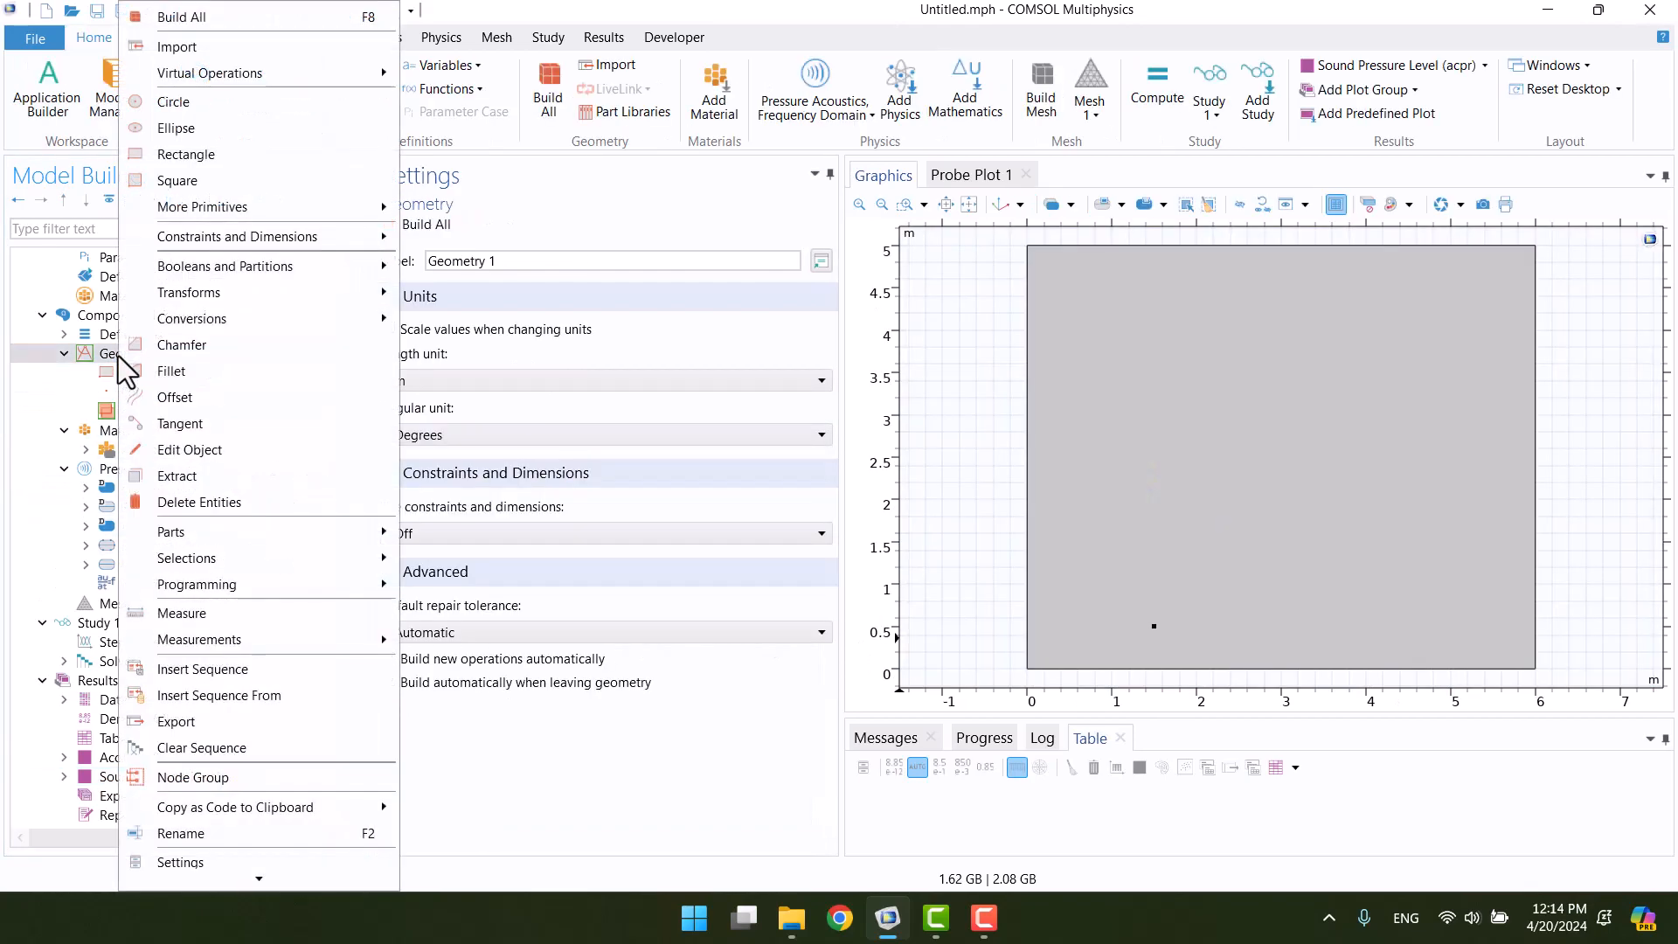
mouse_move(186, 155)
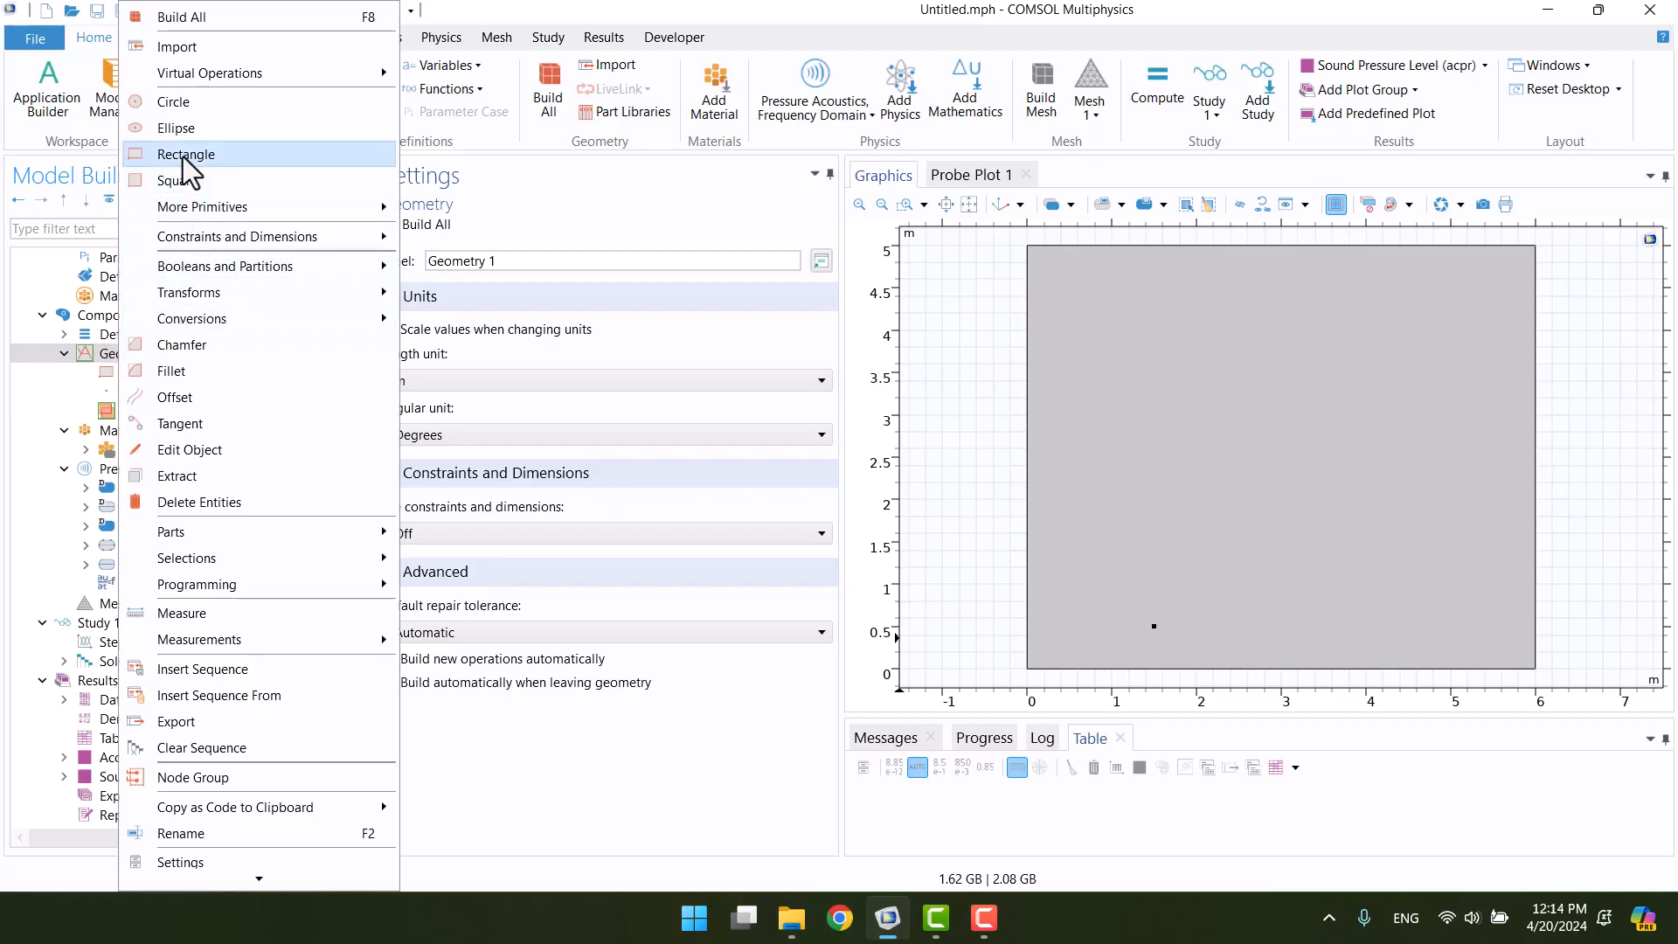
click(186, 154)
text(0.05)
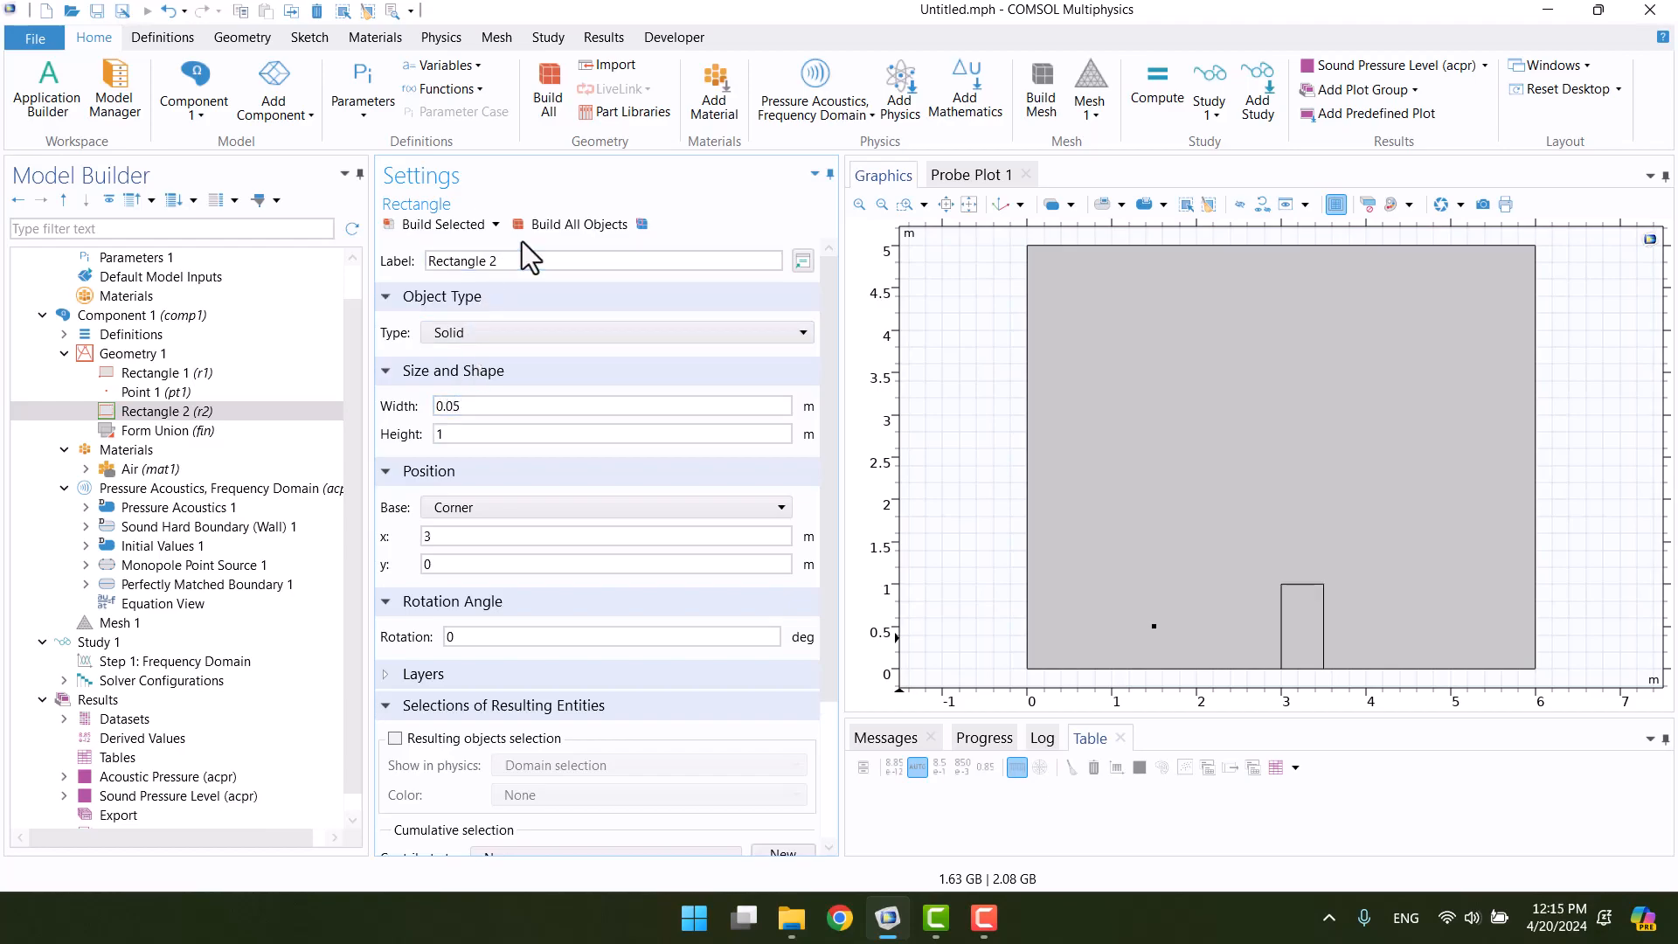
click(579, 224)
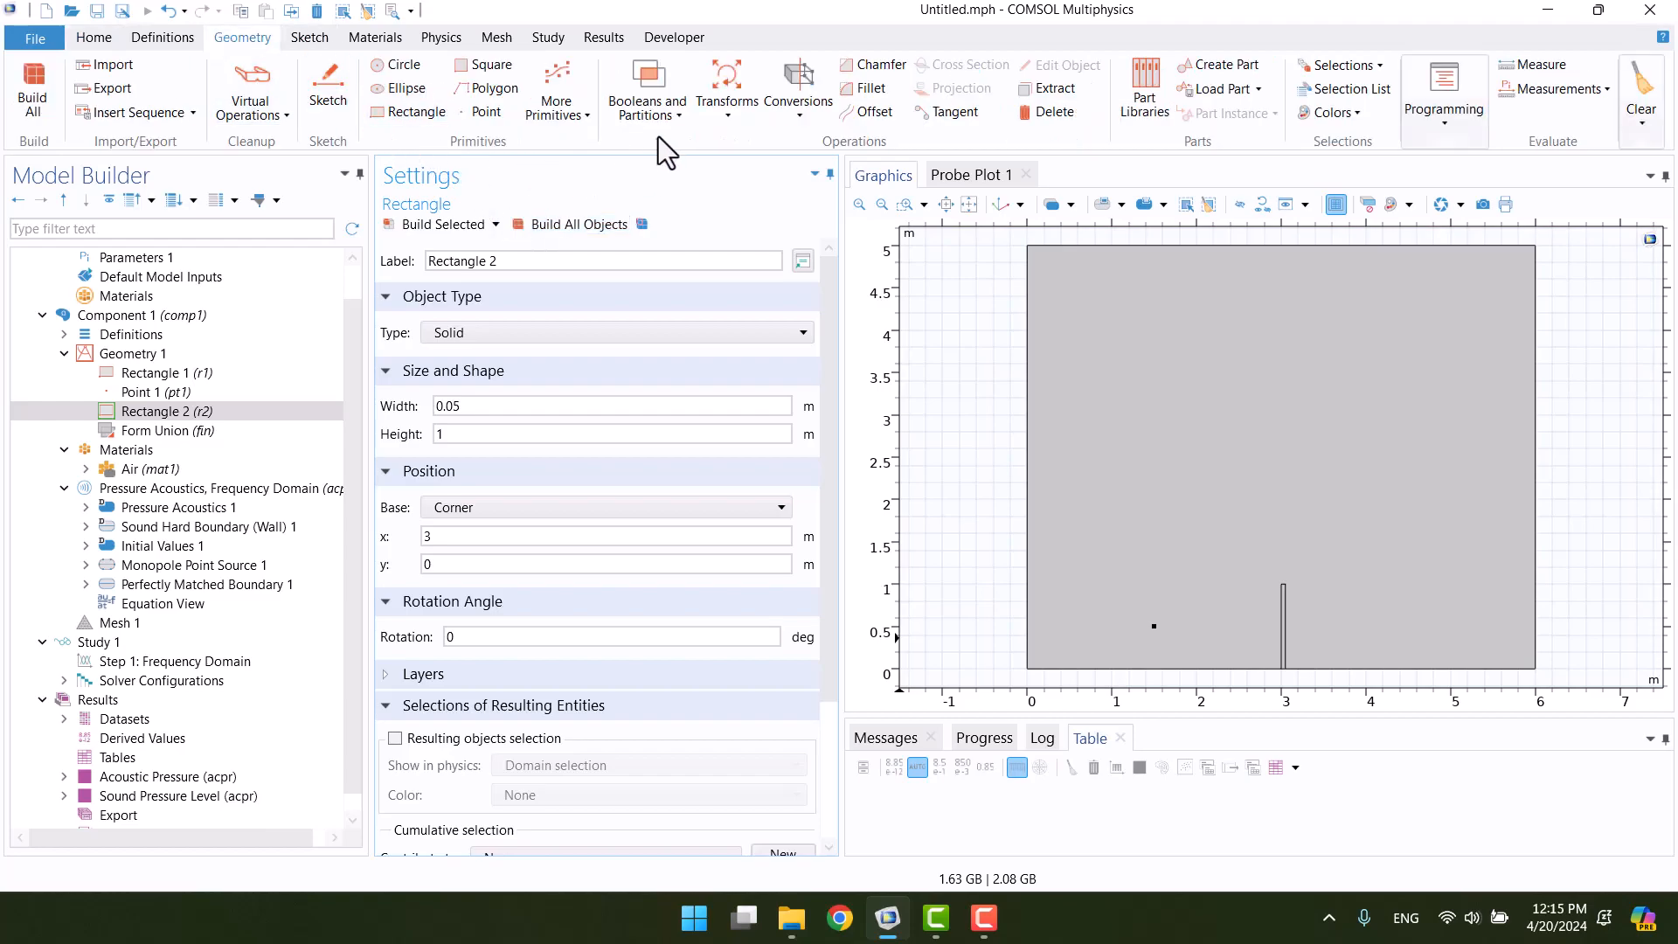
Subtract r2 from r1 with a Boolean Difference and build all objects.
click(642, 88)
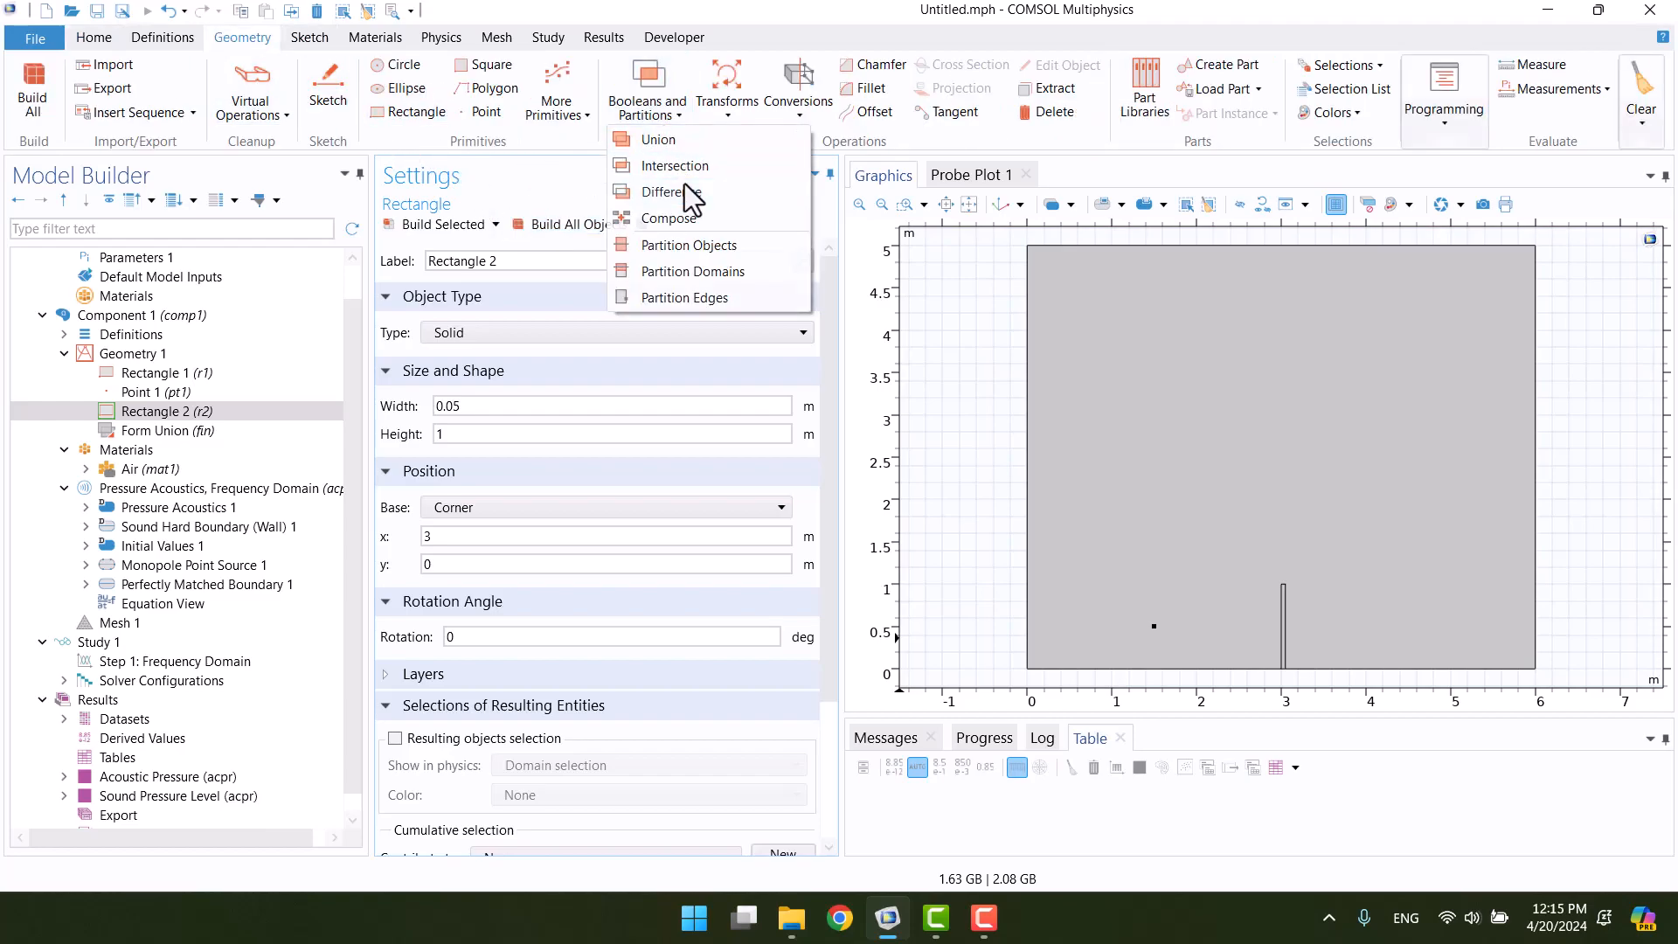
click(666, 192)
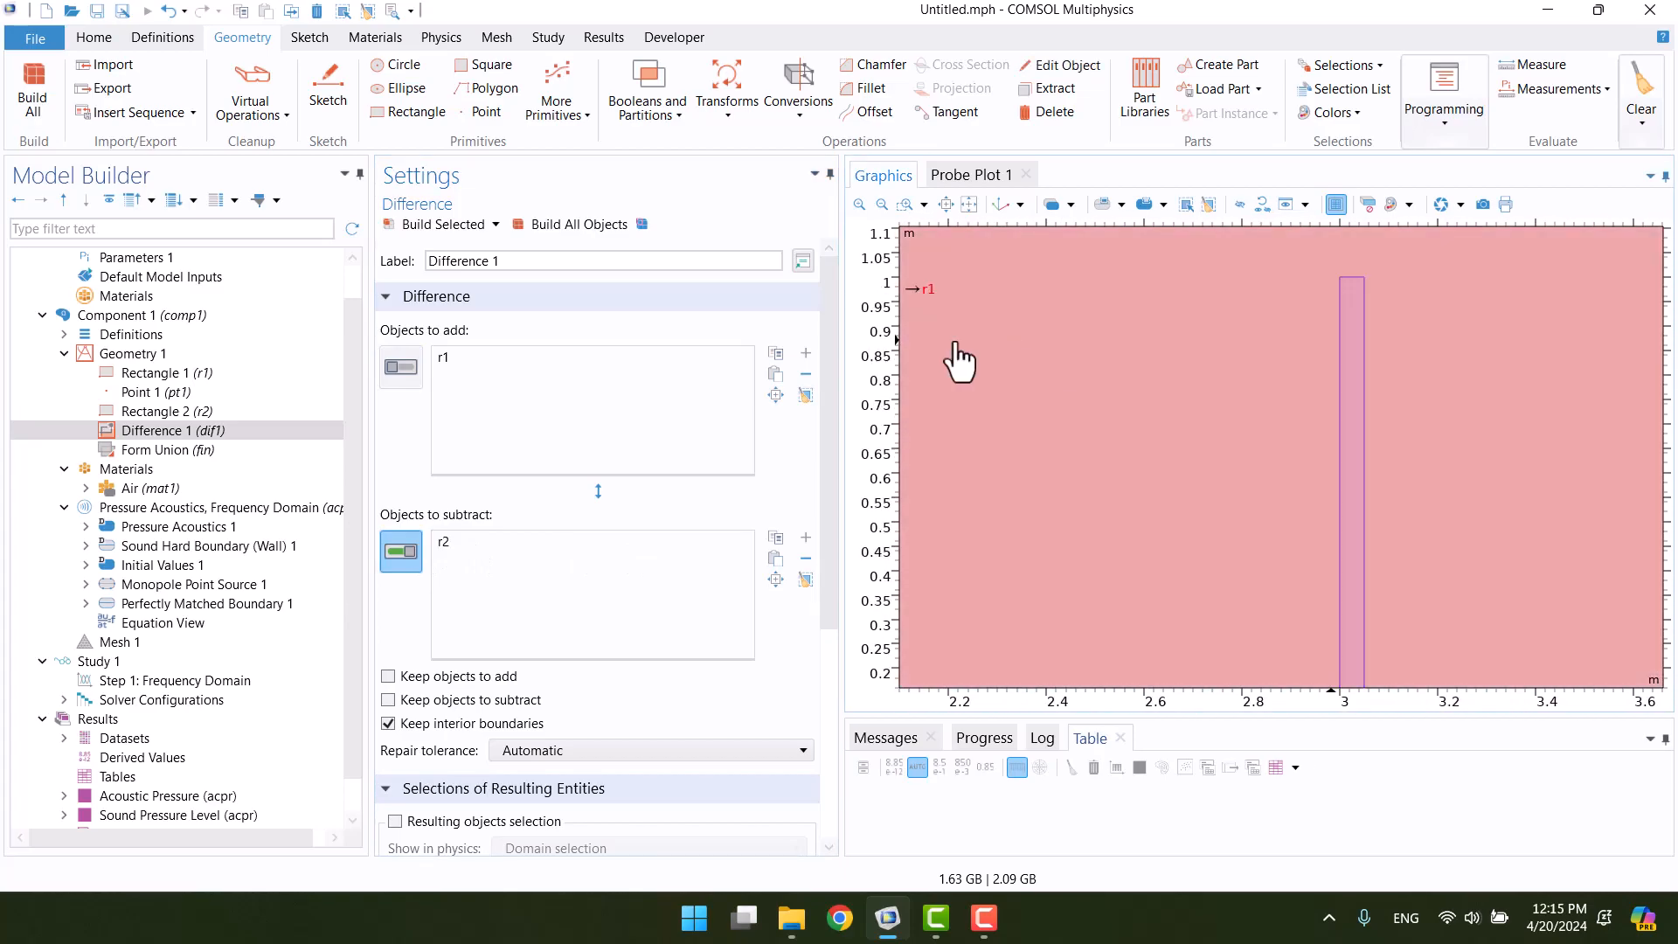
click(579, 225)
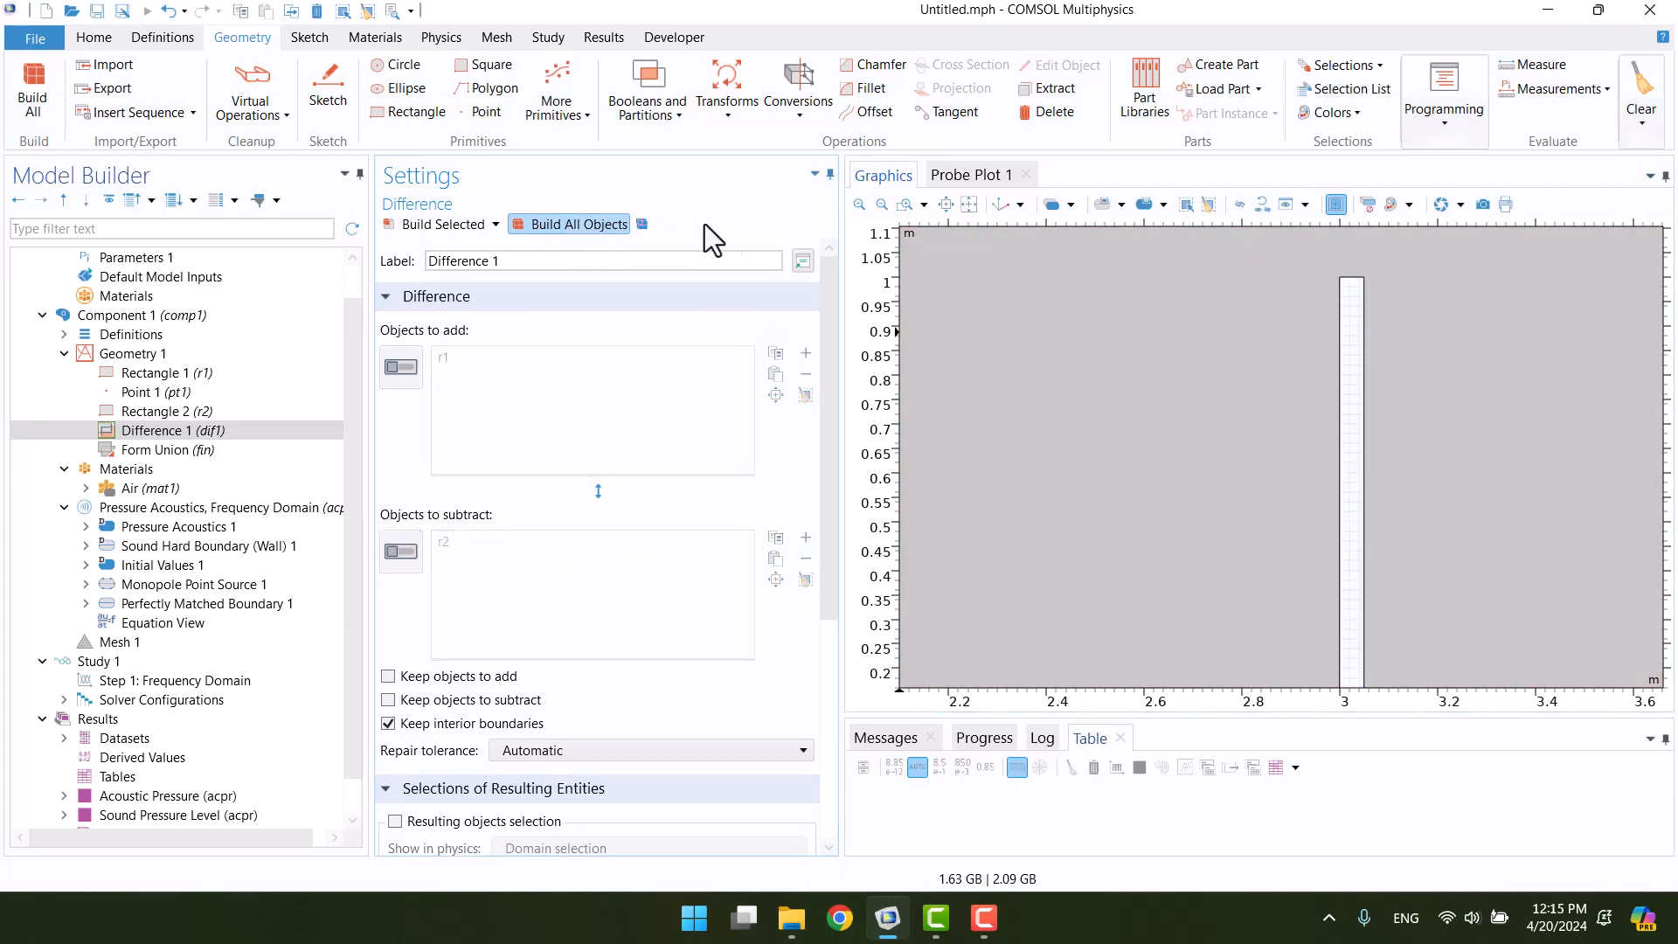
click(579, 225)
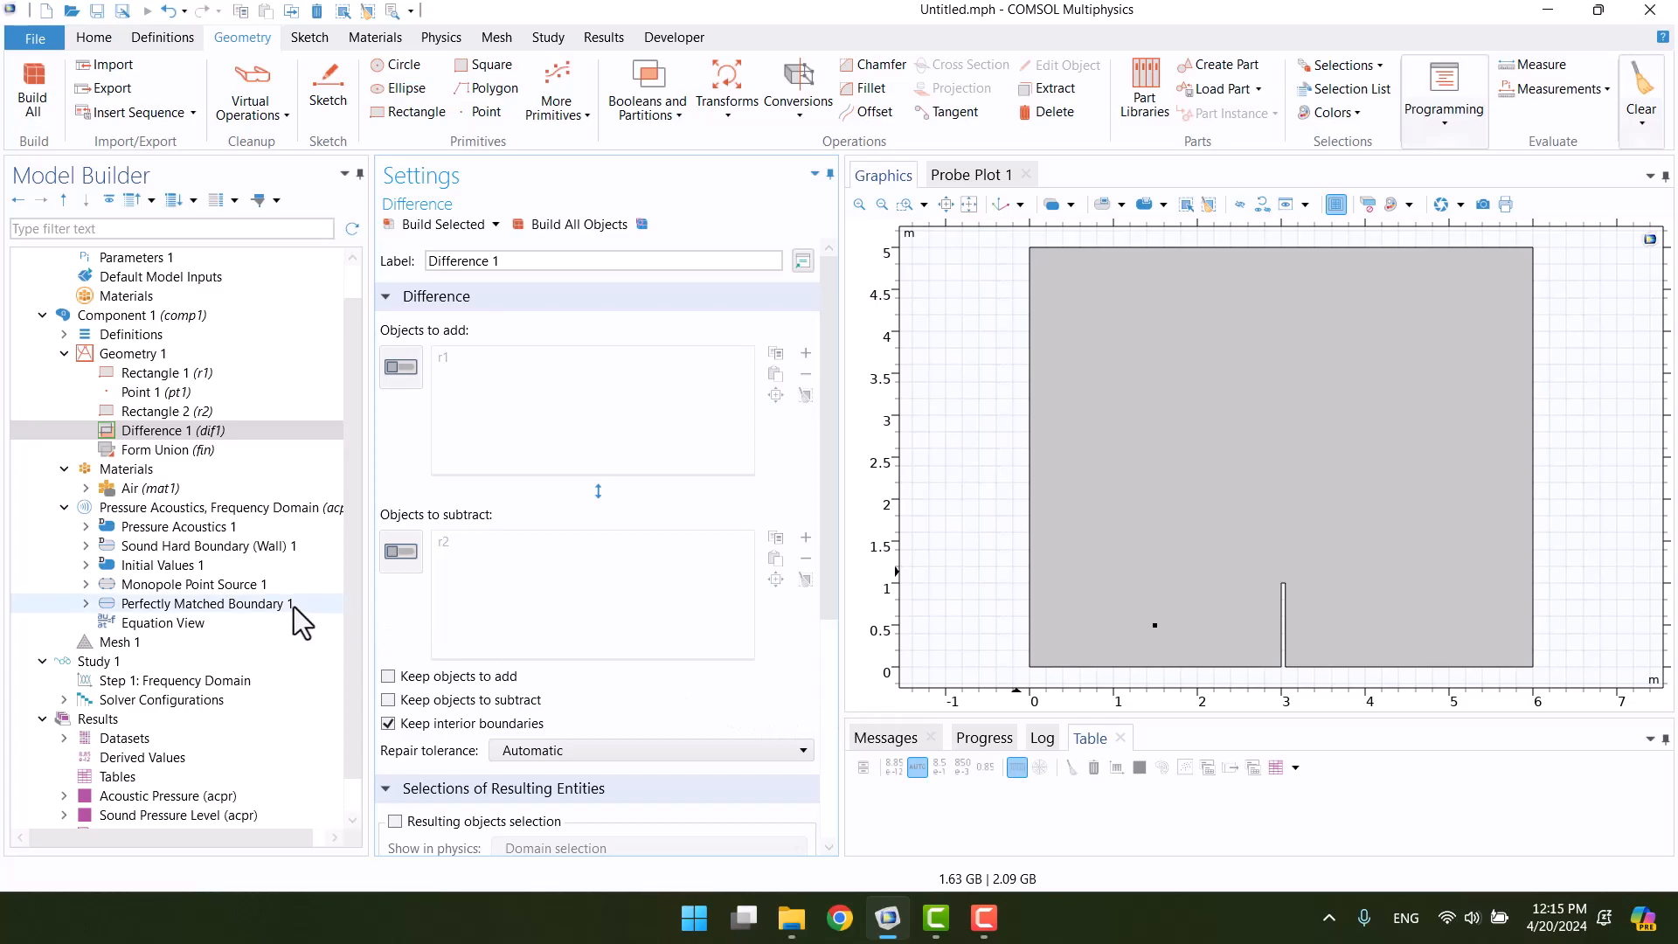
Review the Monopole Point Source and PML nodes, then build the 16764-element mesh.
click(194, 583)
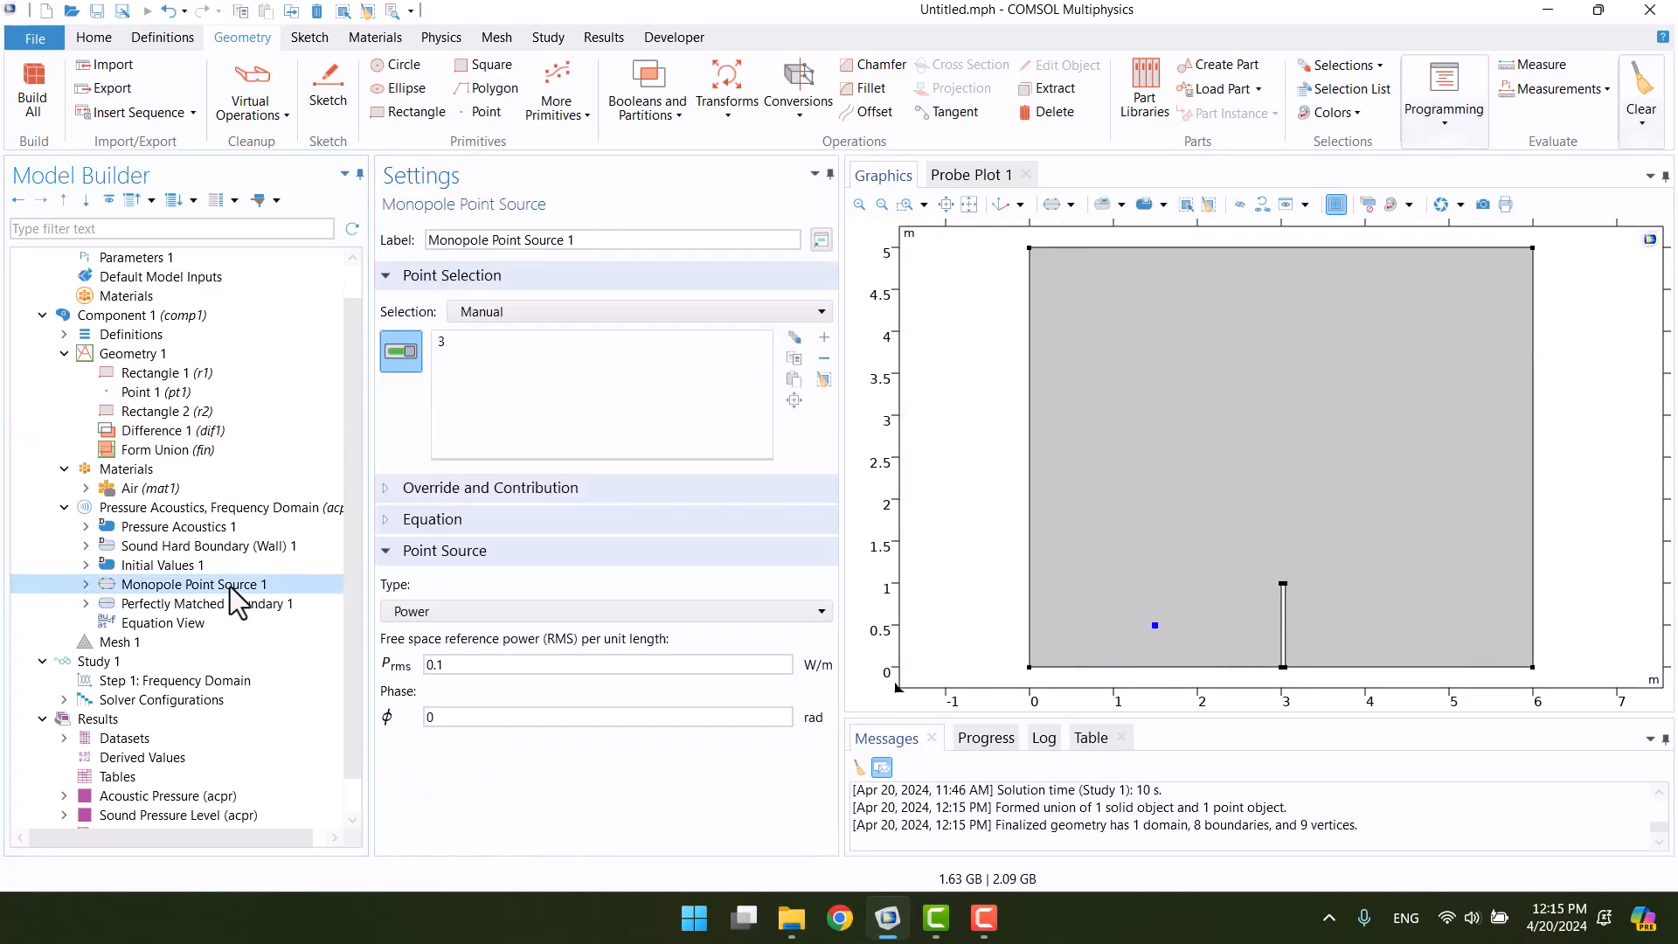
click(206, 604)
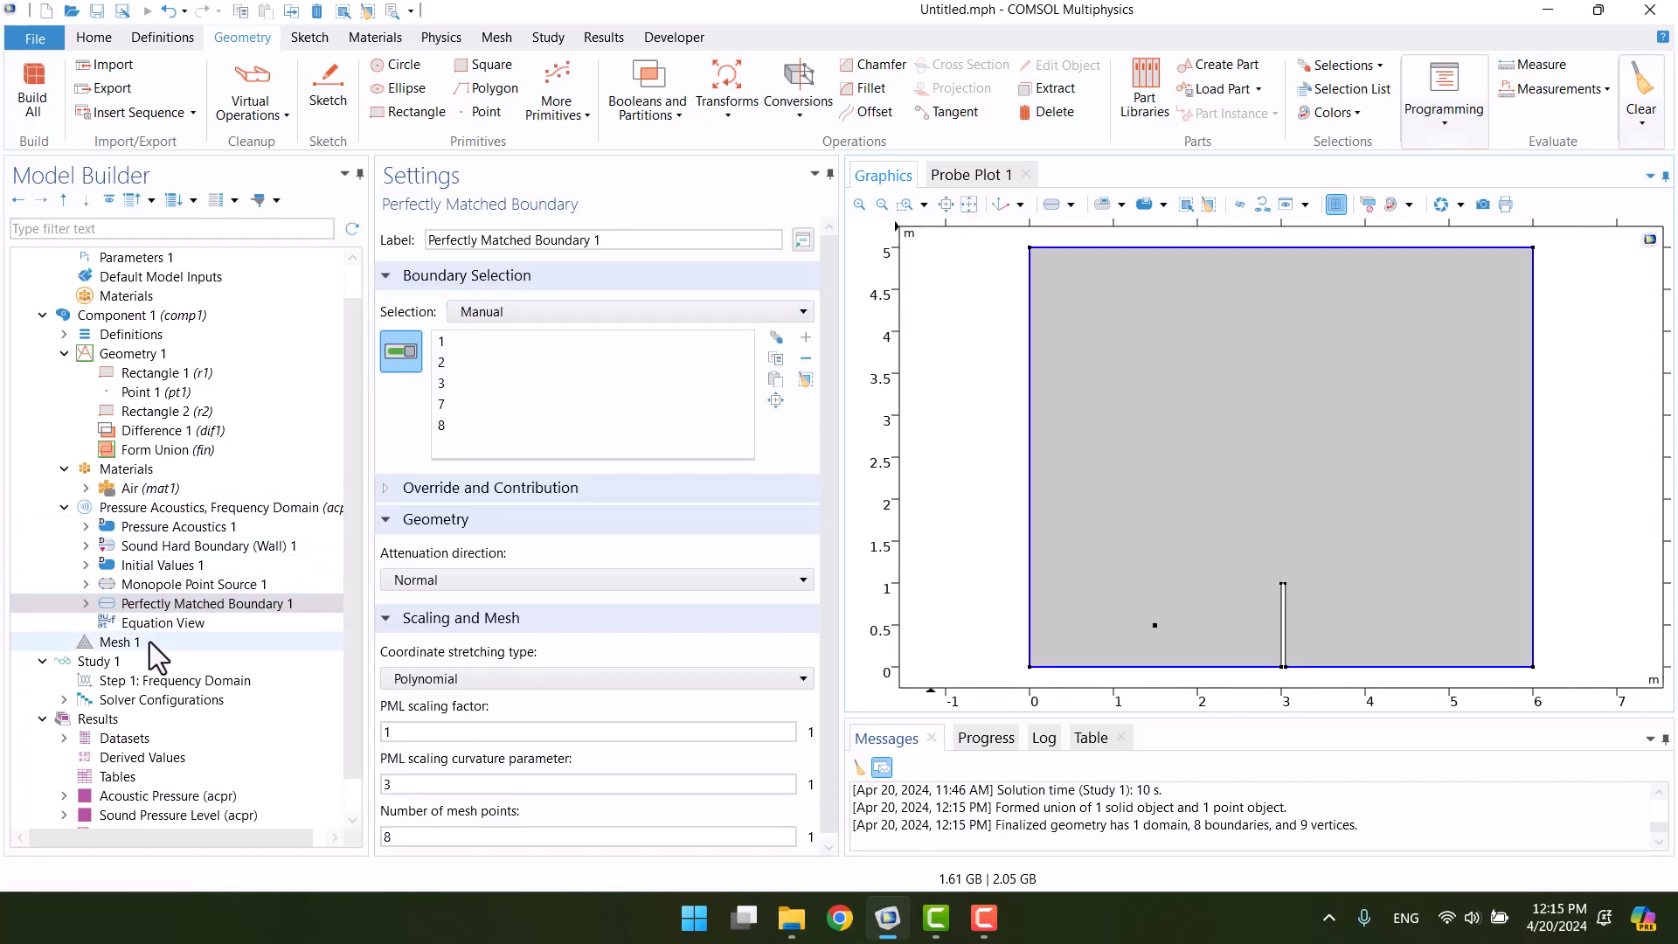
click(120, 641)
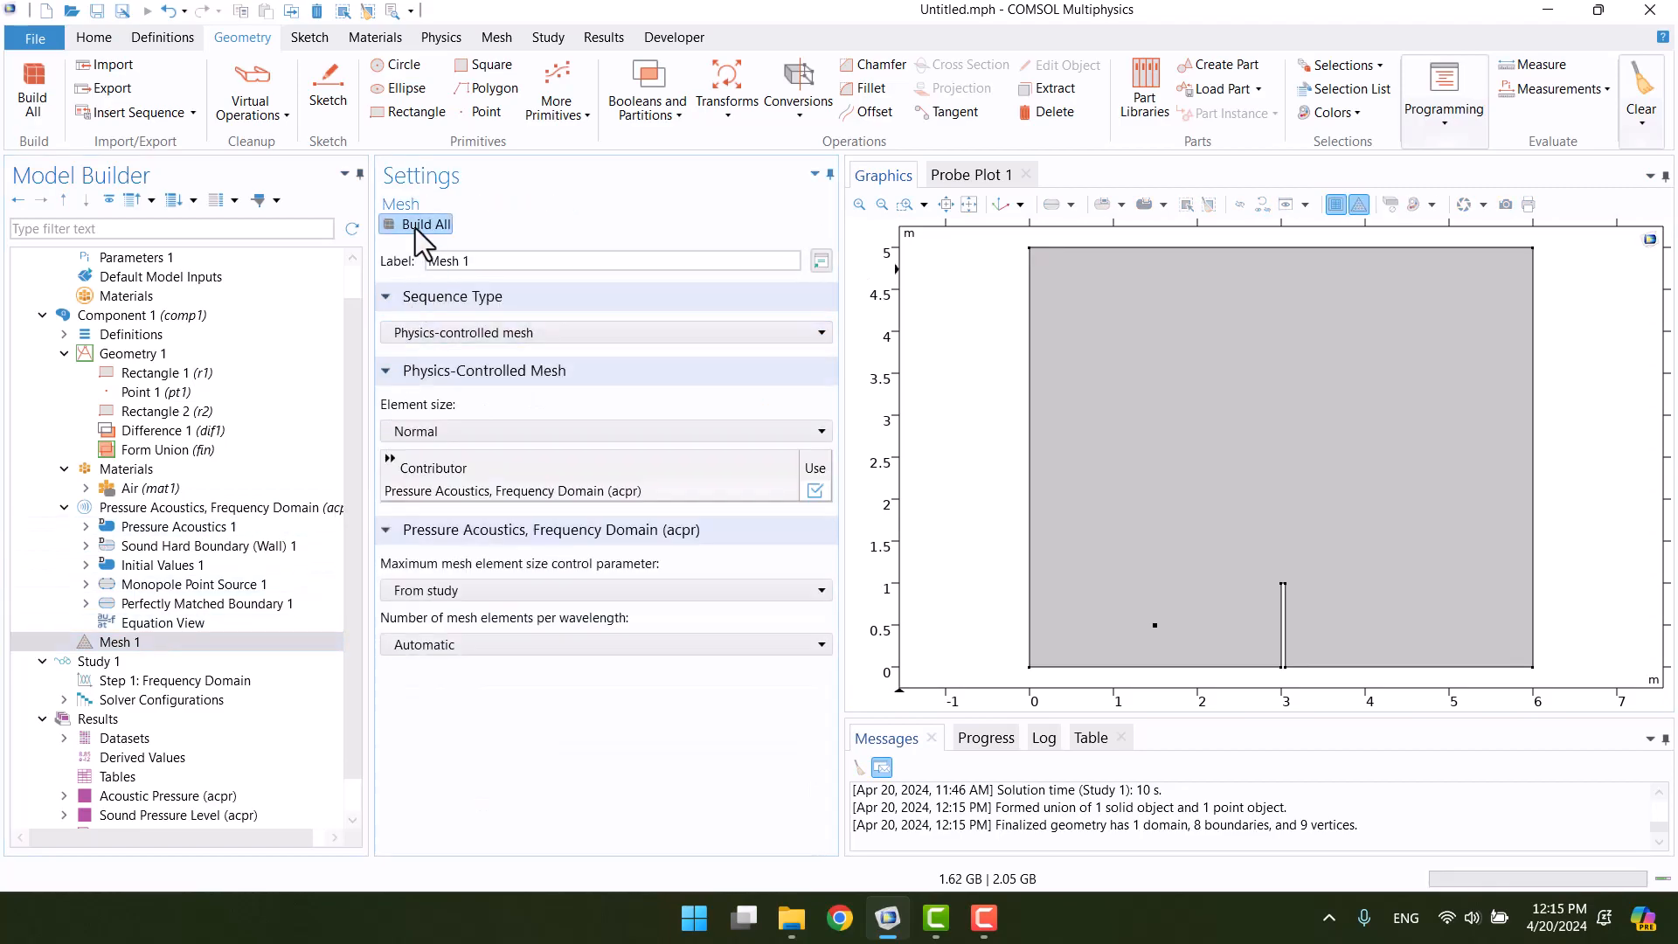
click(423, 224)
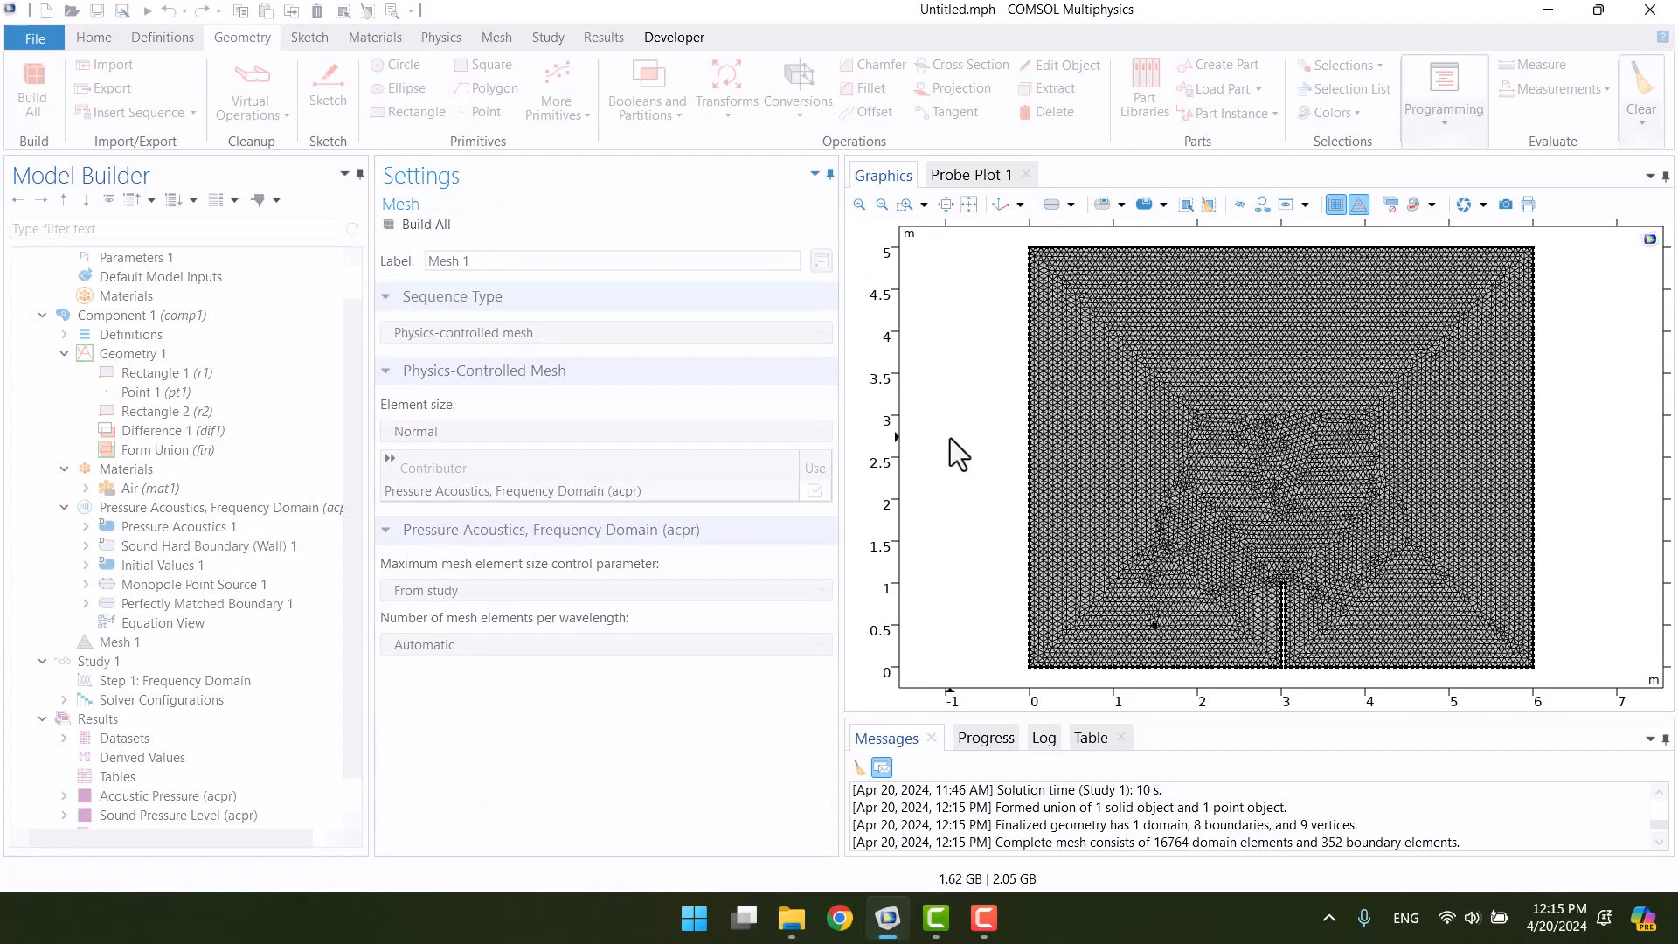
click(118, 640)
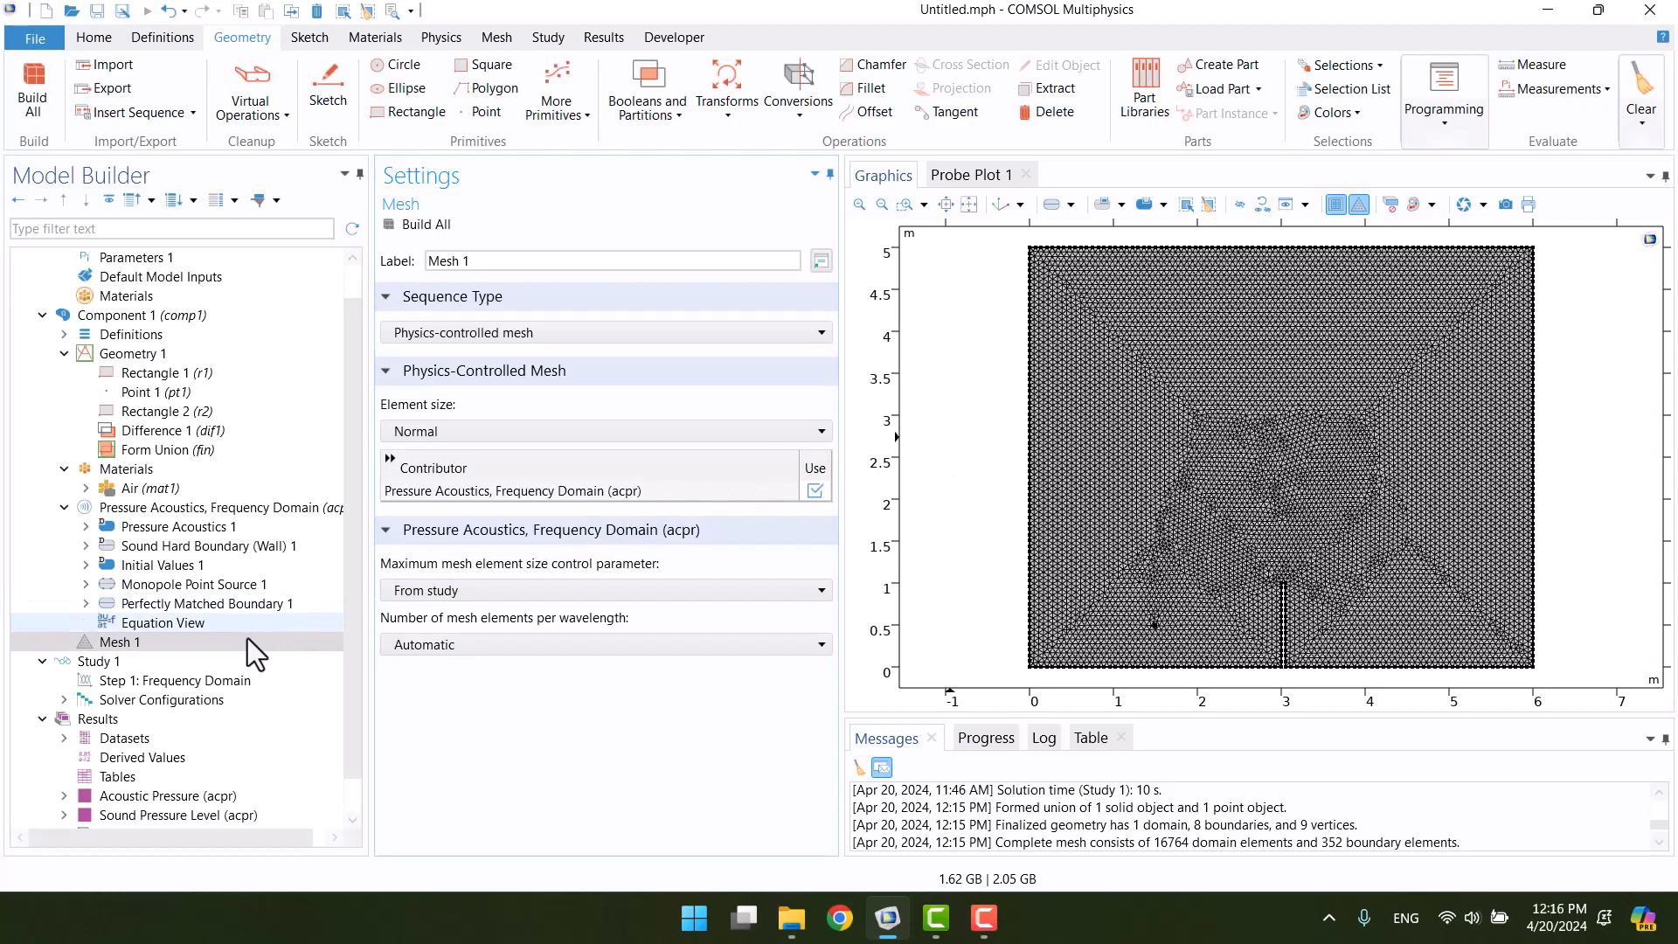
click(100, 662)
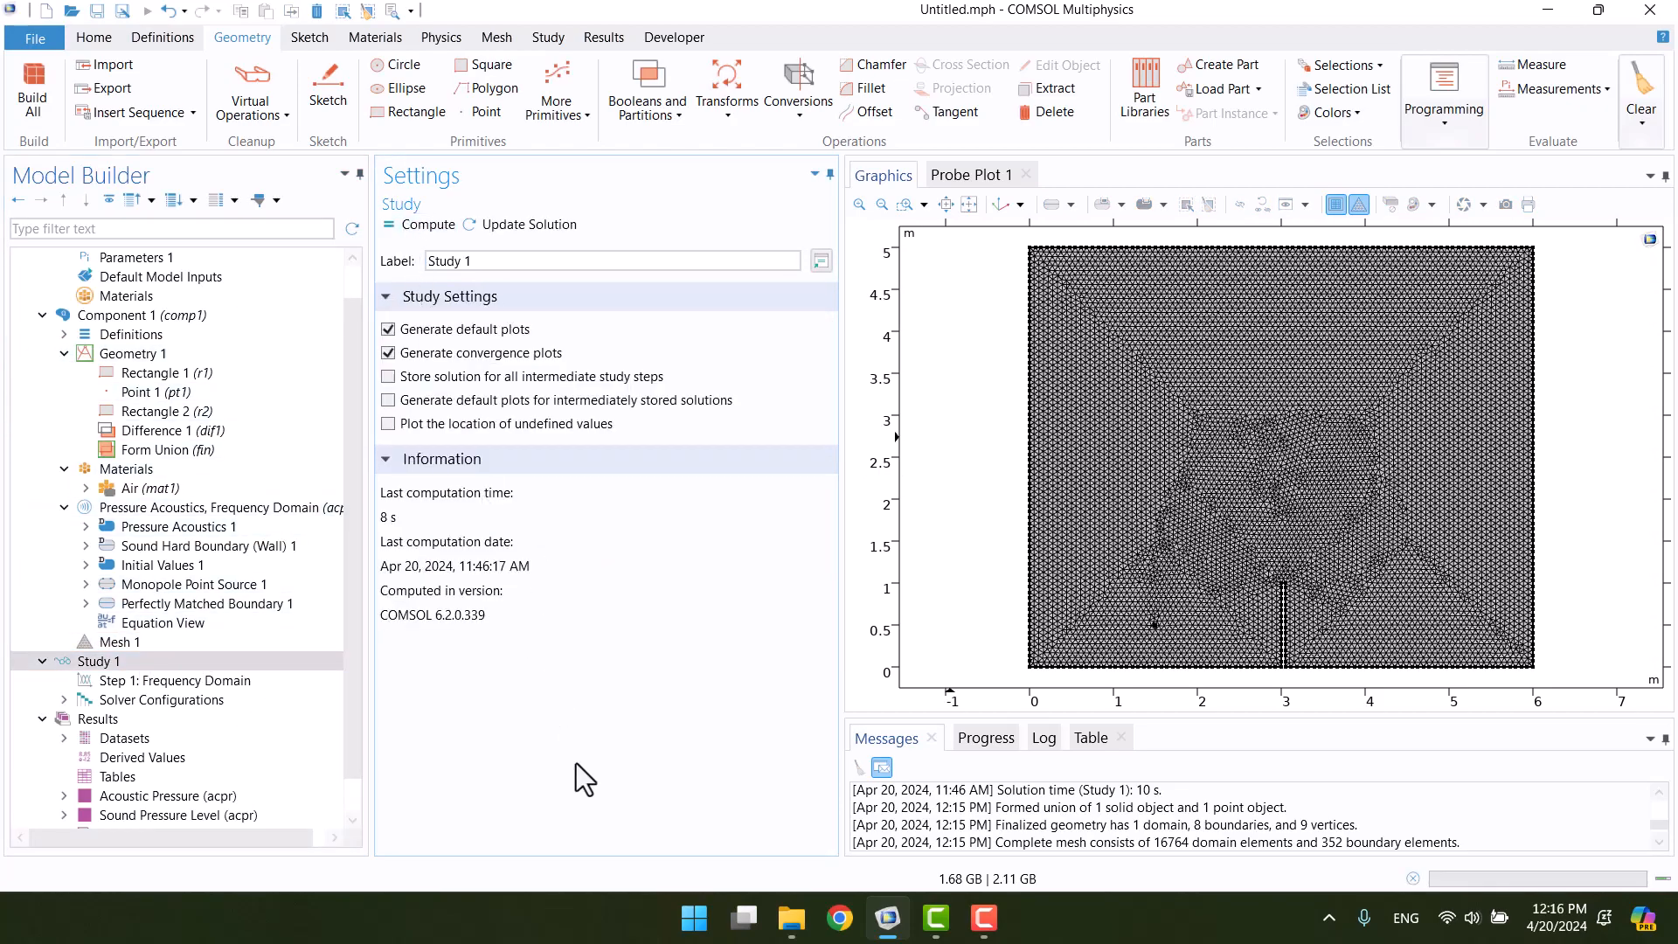
Compute Study 1, then view the 1000 Hz Sound Pressure Level plot behind the barrier.
click(426, 224)
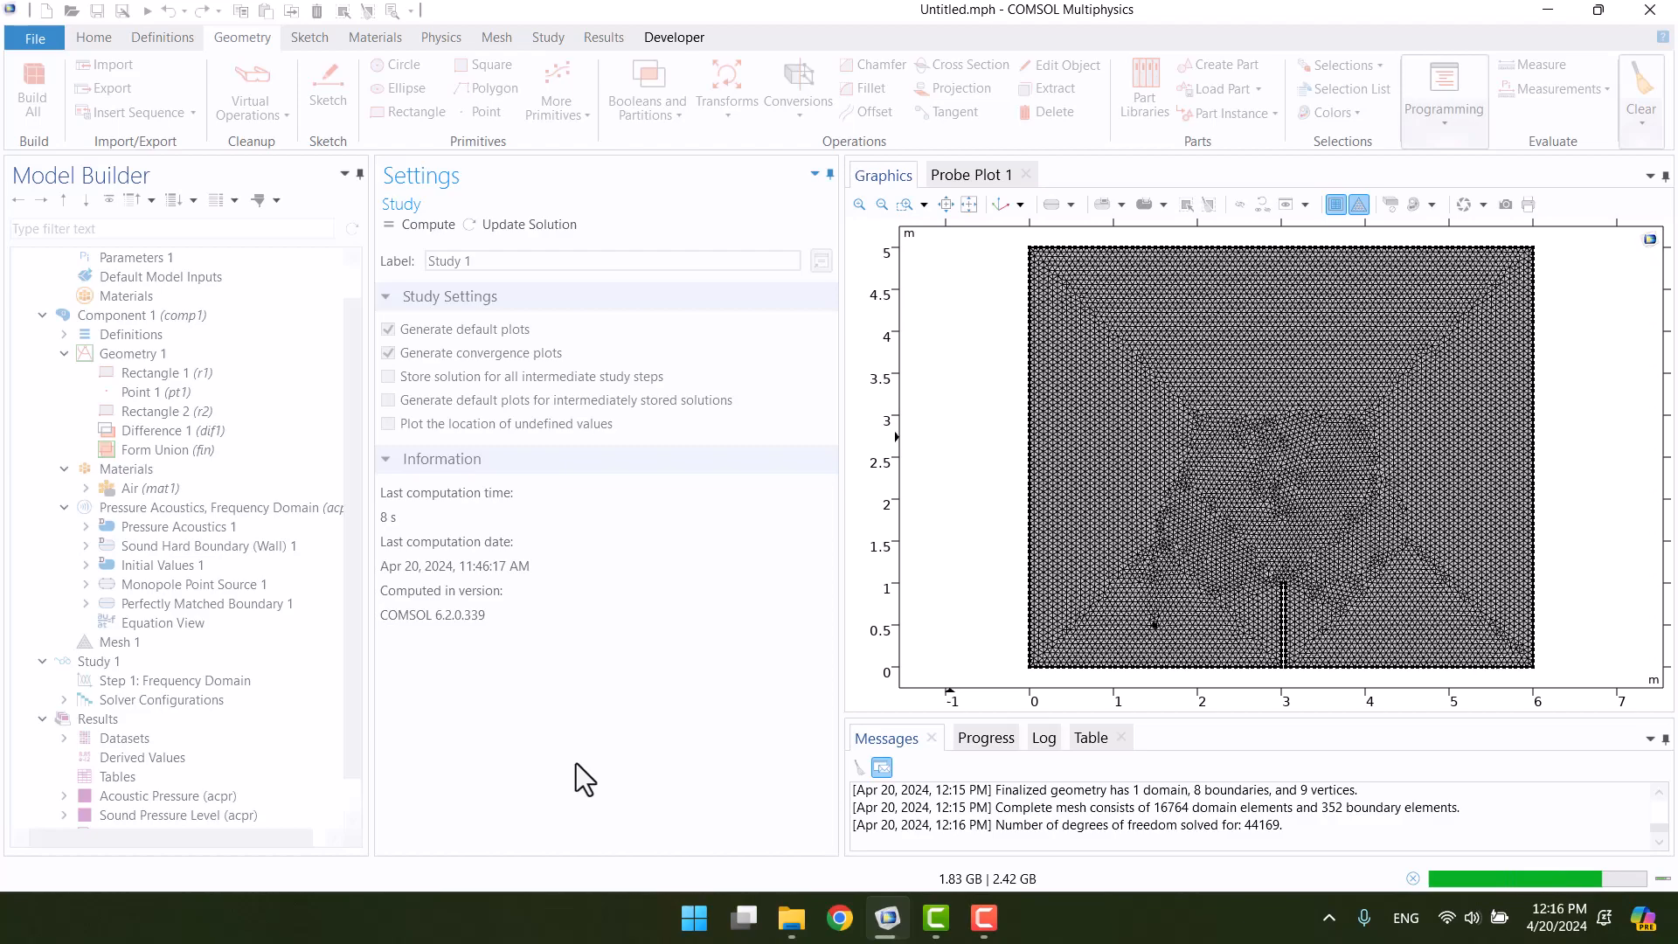
click(167, 795)
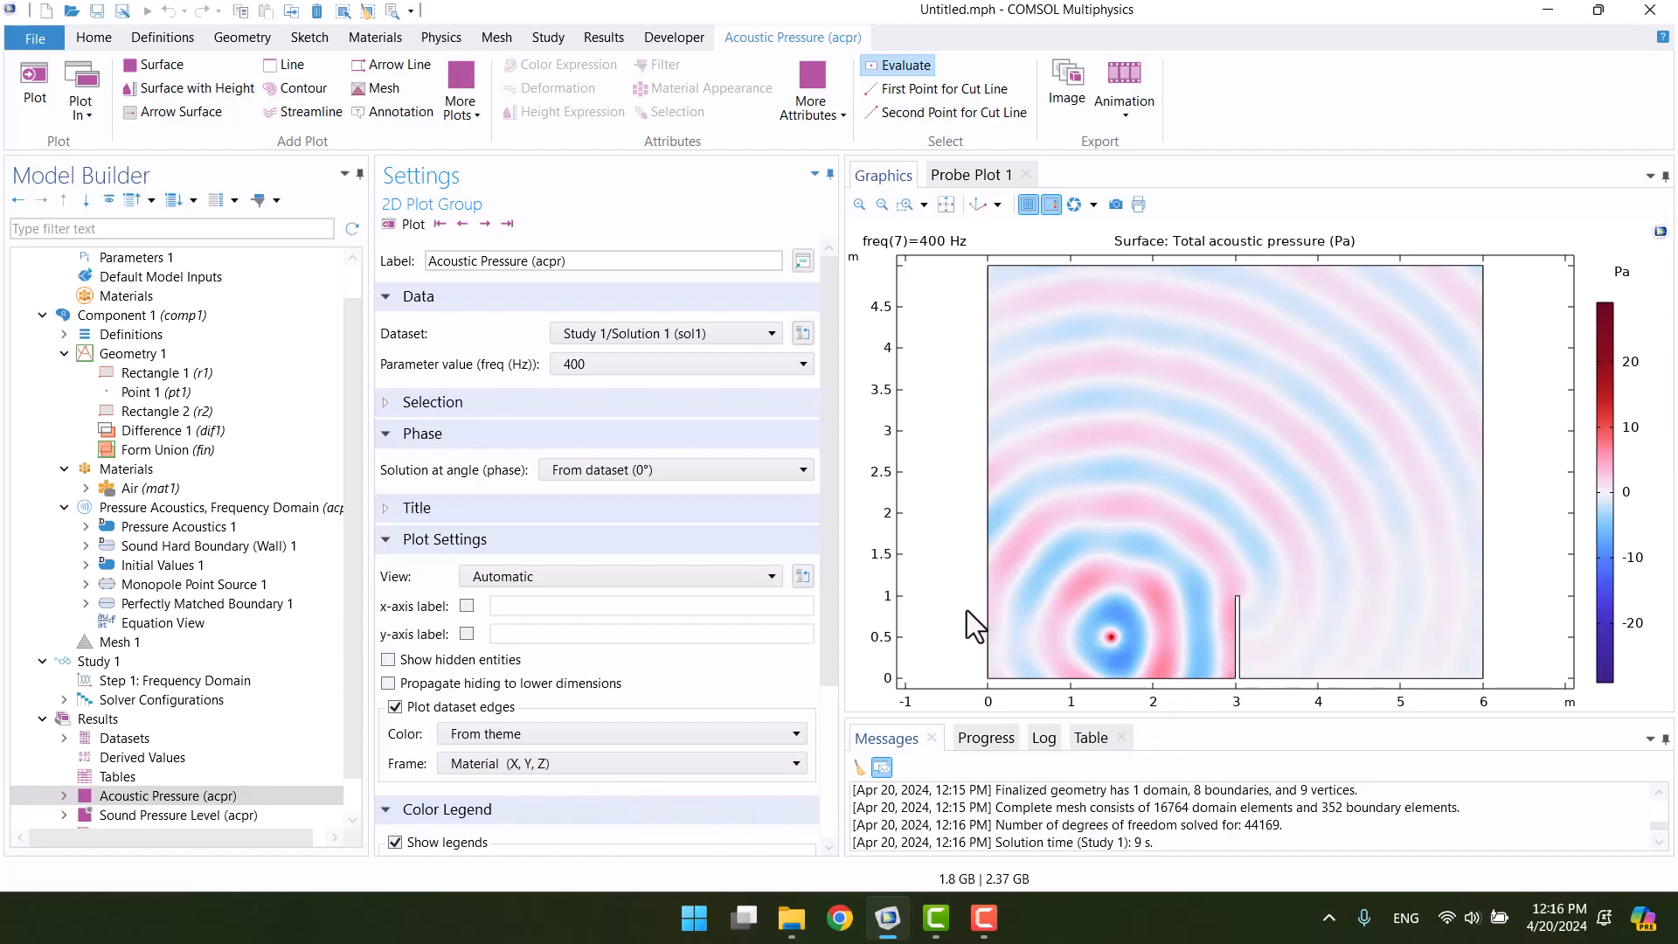
click(178, 814)
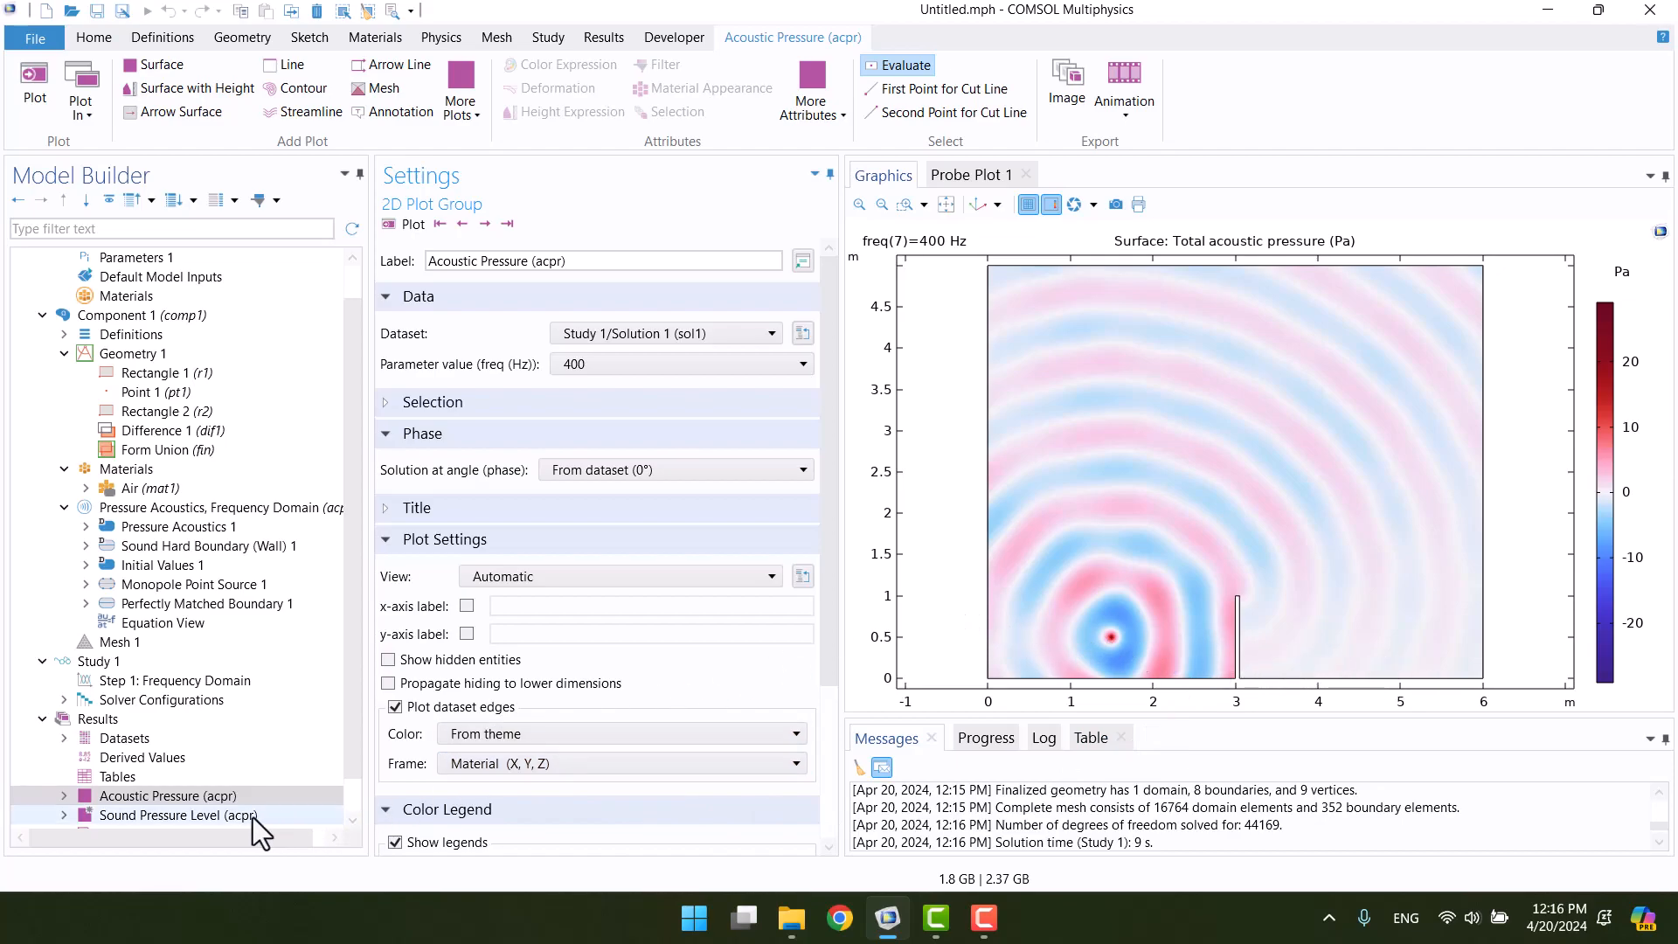
click(177, 815)
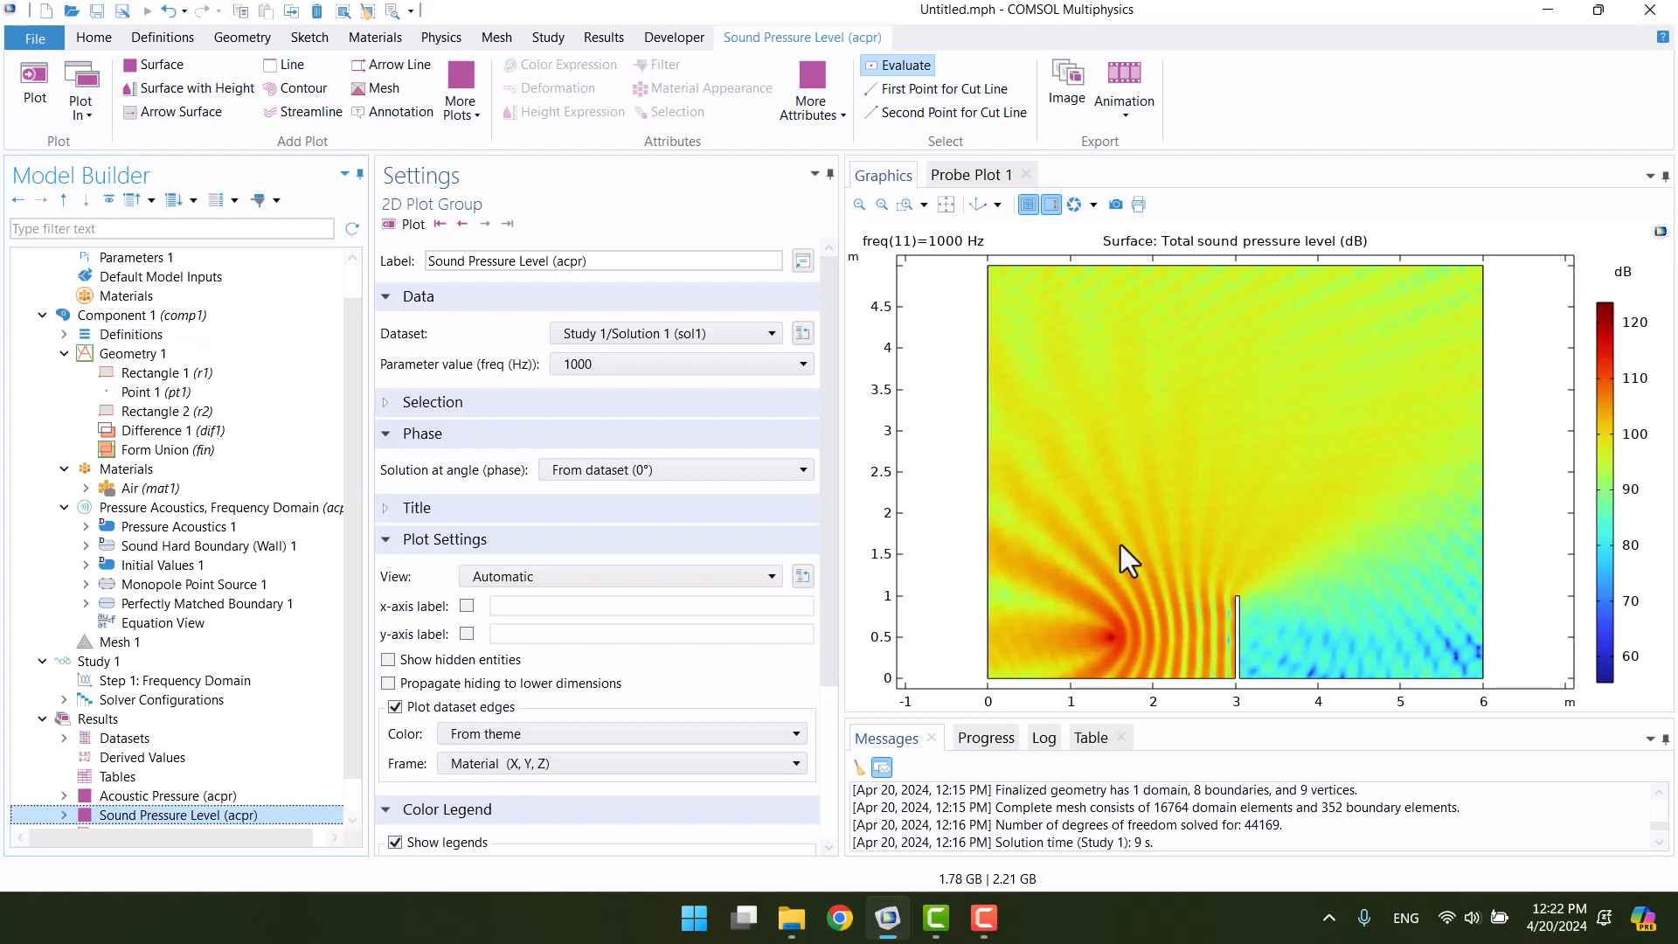
mouse_move(1252, 631)
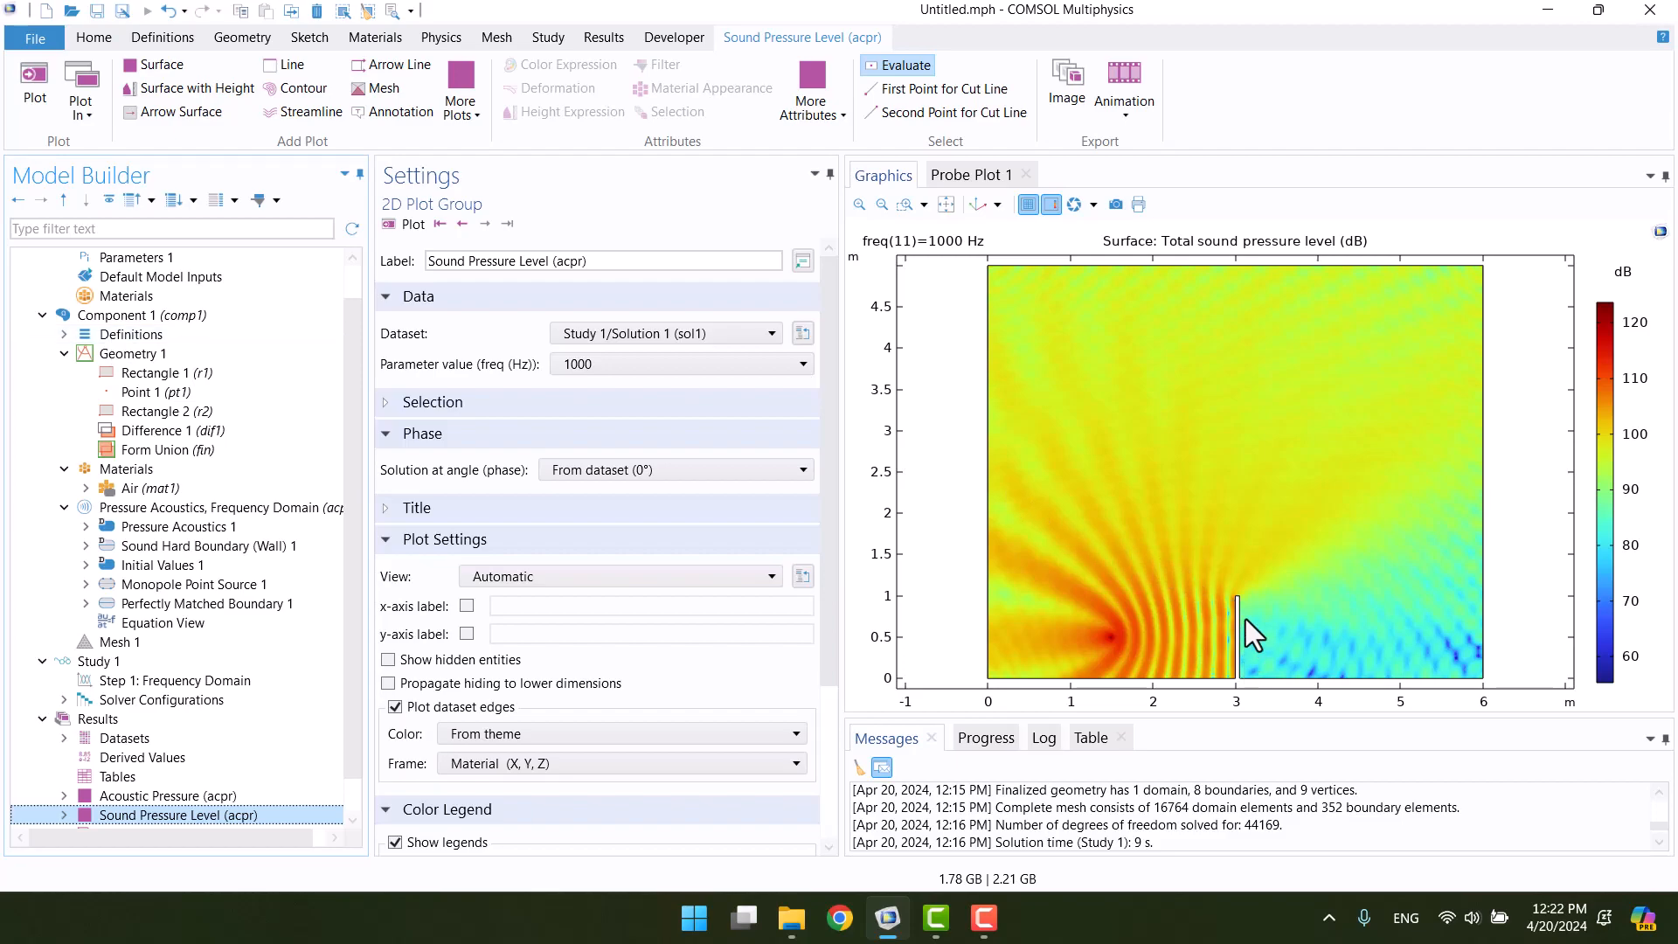
Add global parameter y0 with expression 0.1, then select Rectangle 2.
click(136, 257)
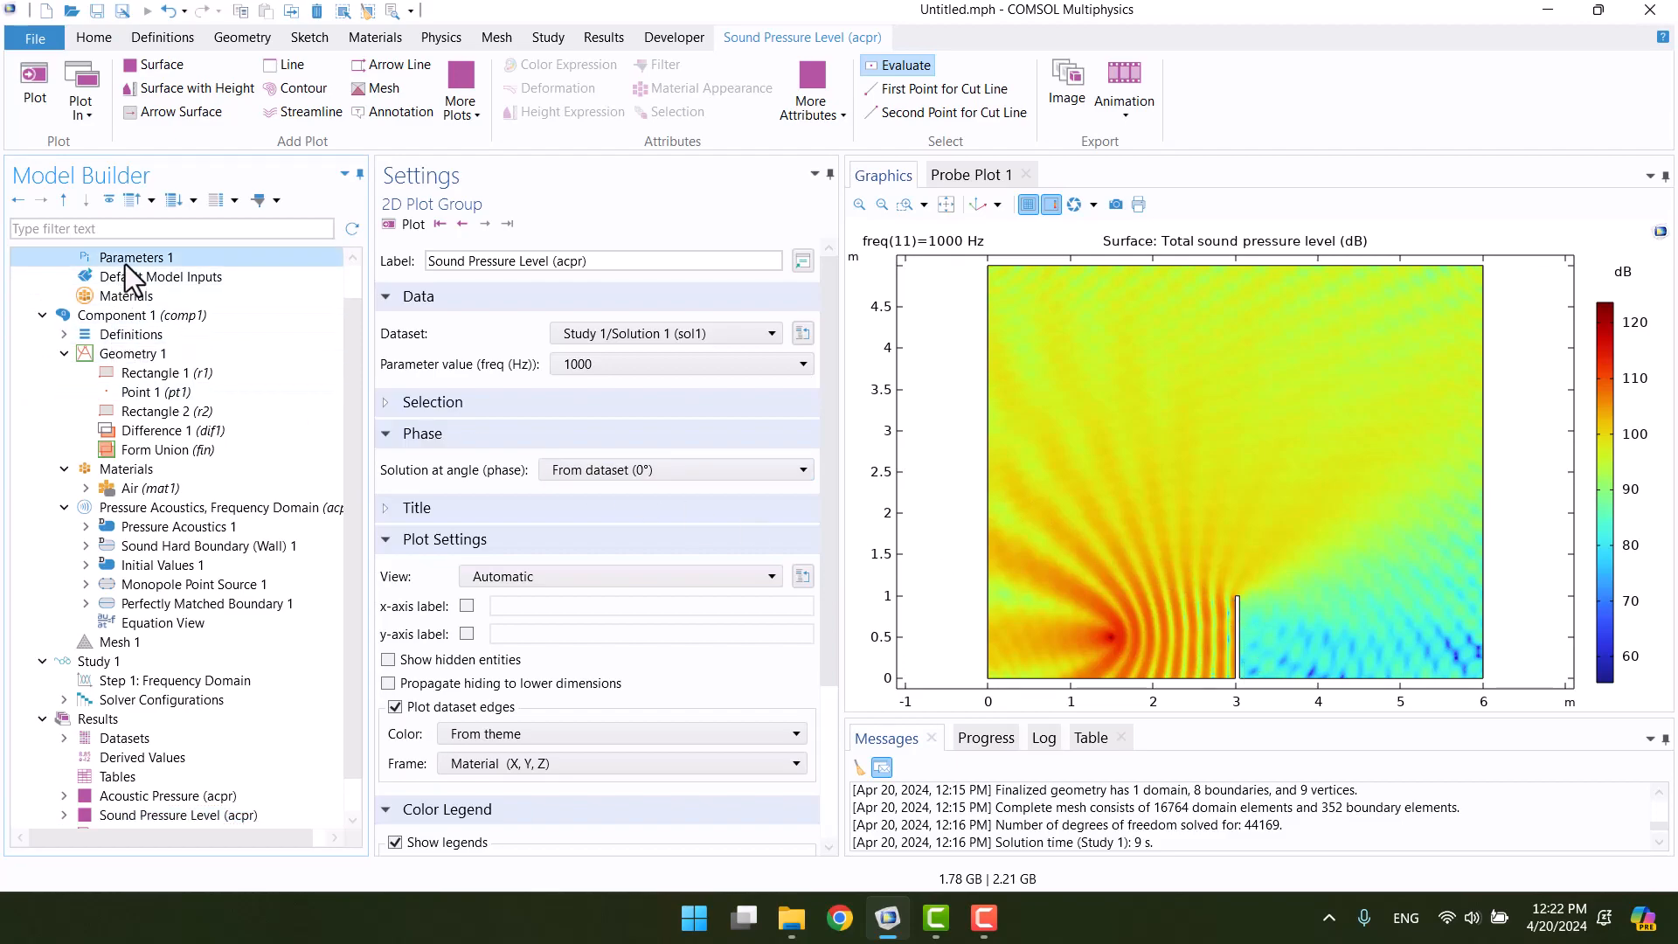
click(136, 257)
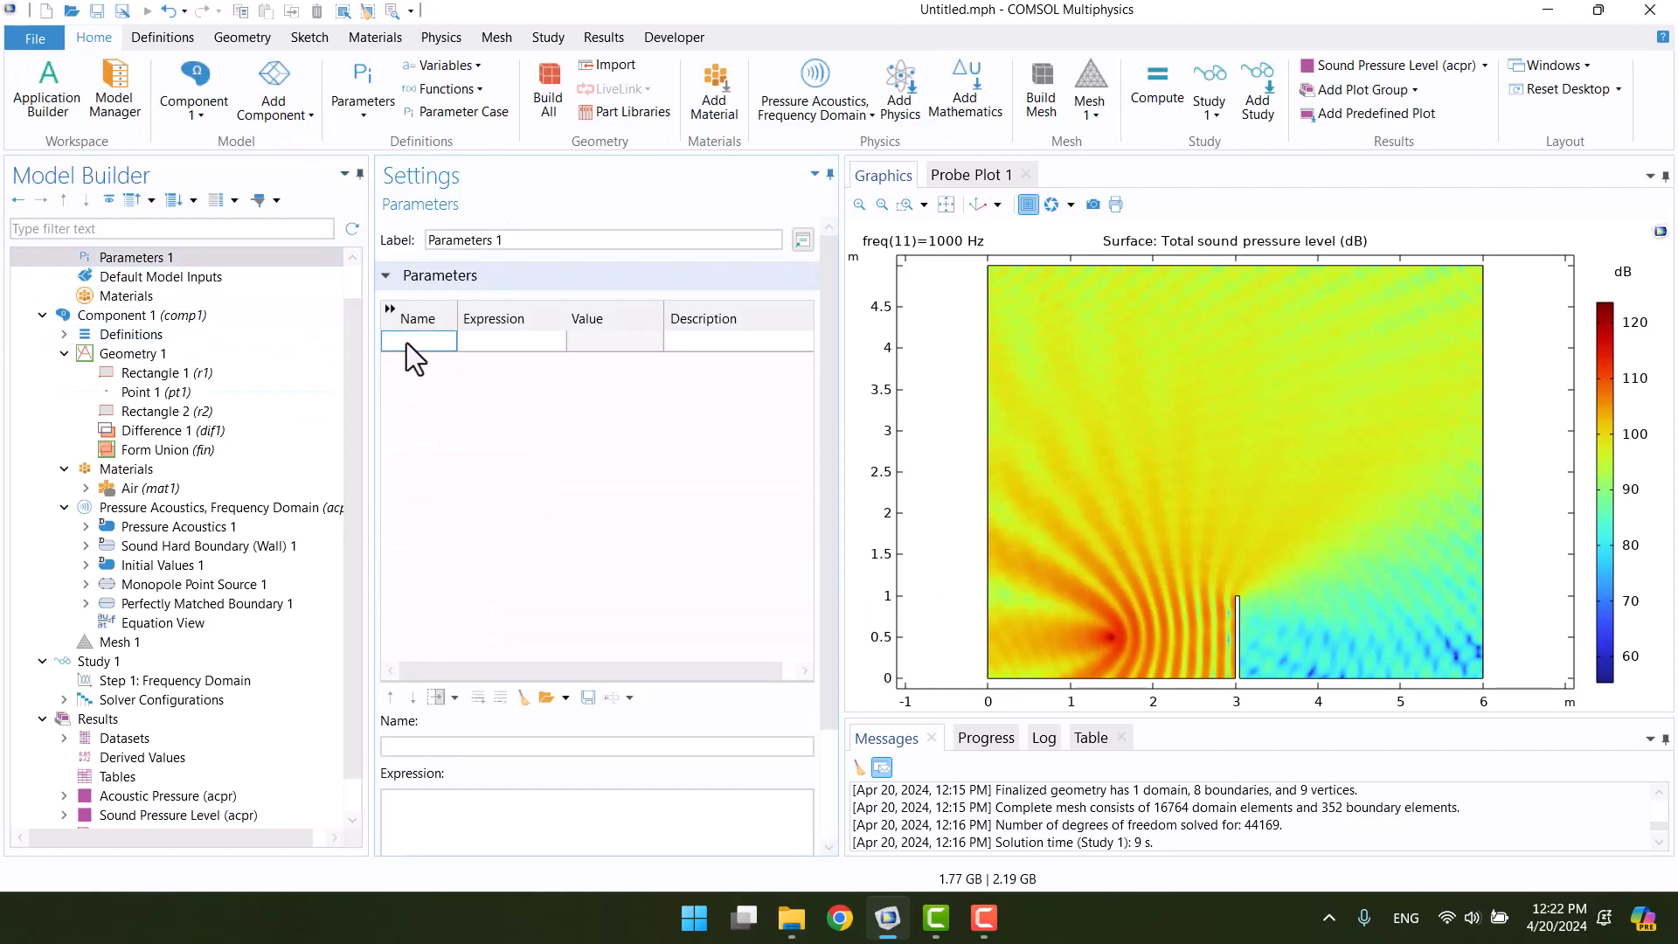
text(y0)
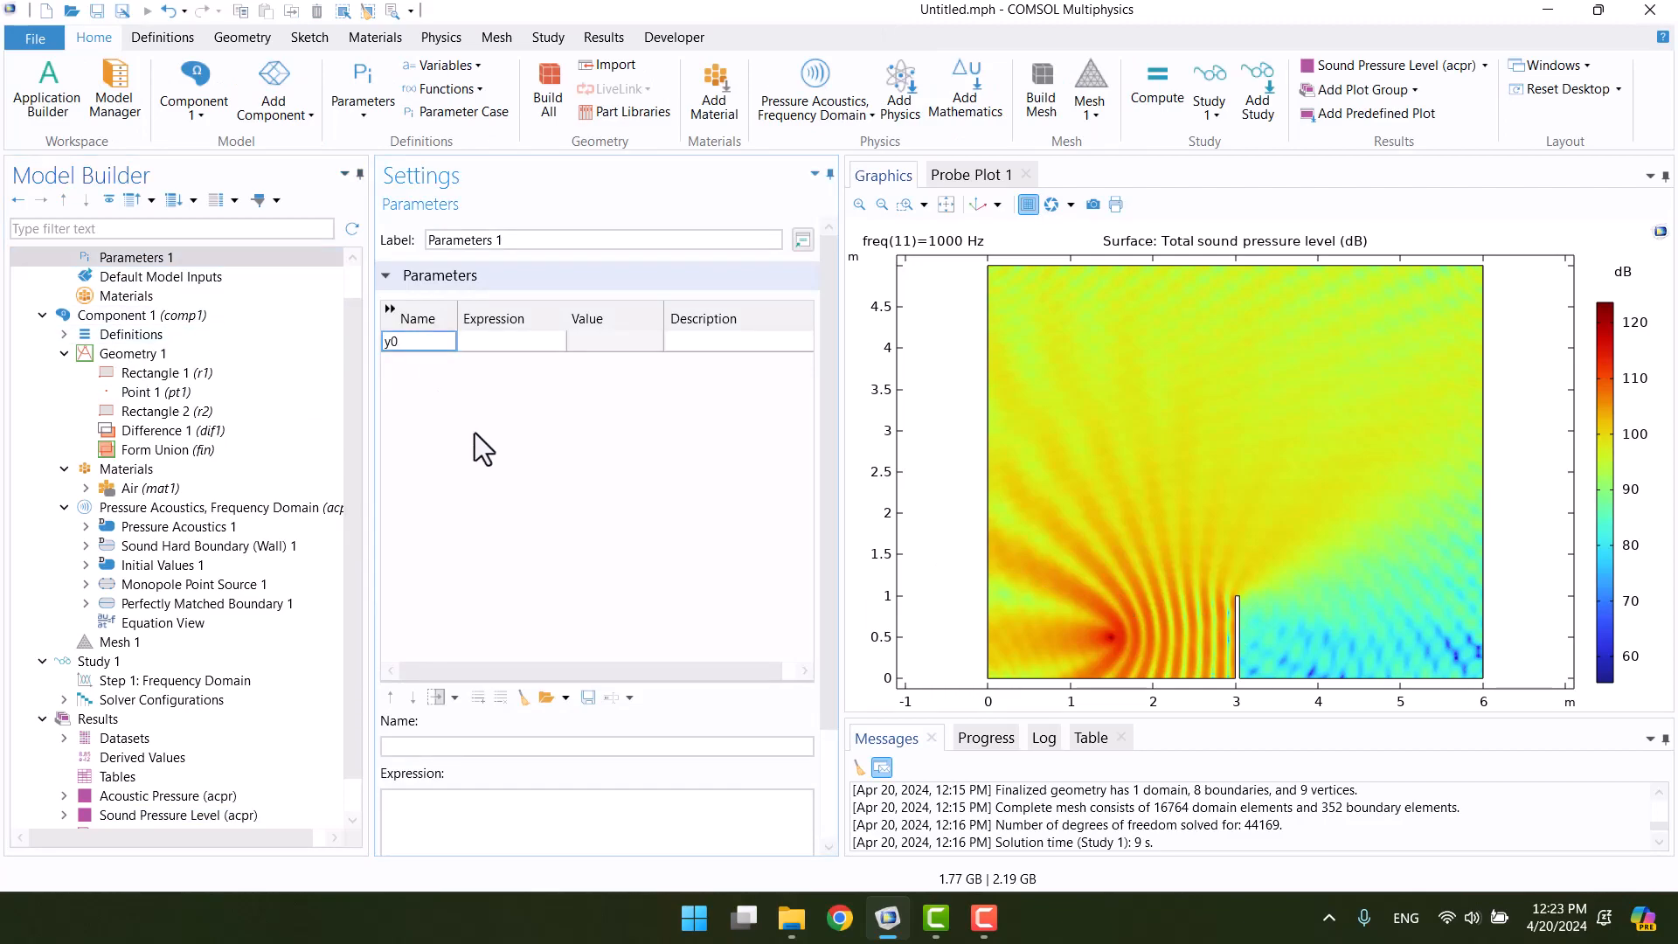
click(418, 340)
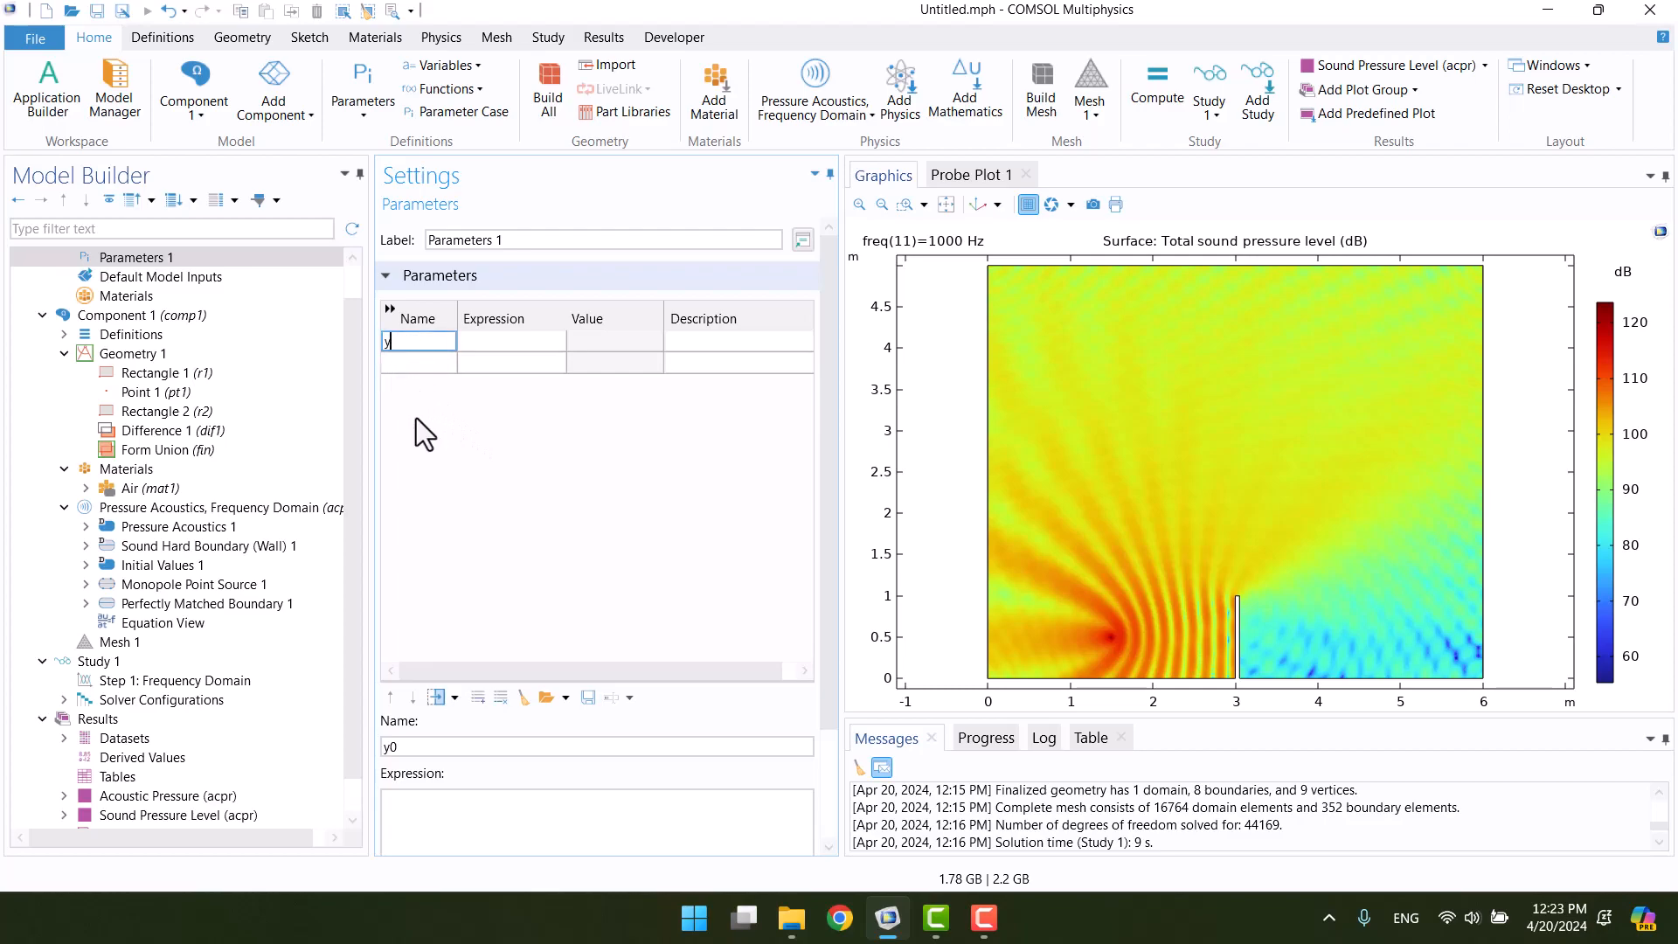
key(BackSpace)
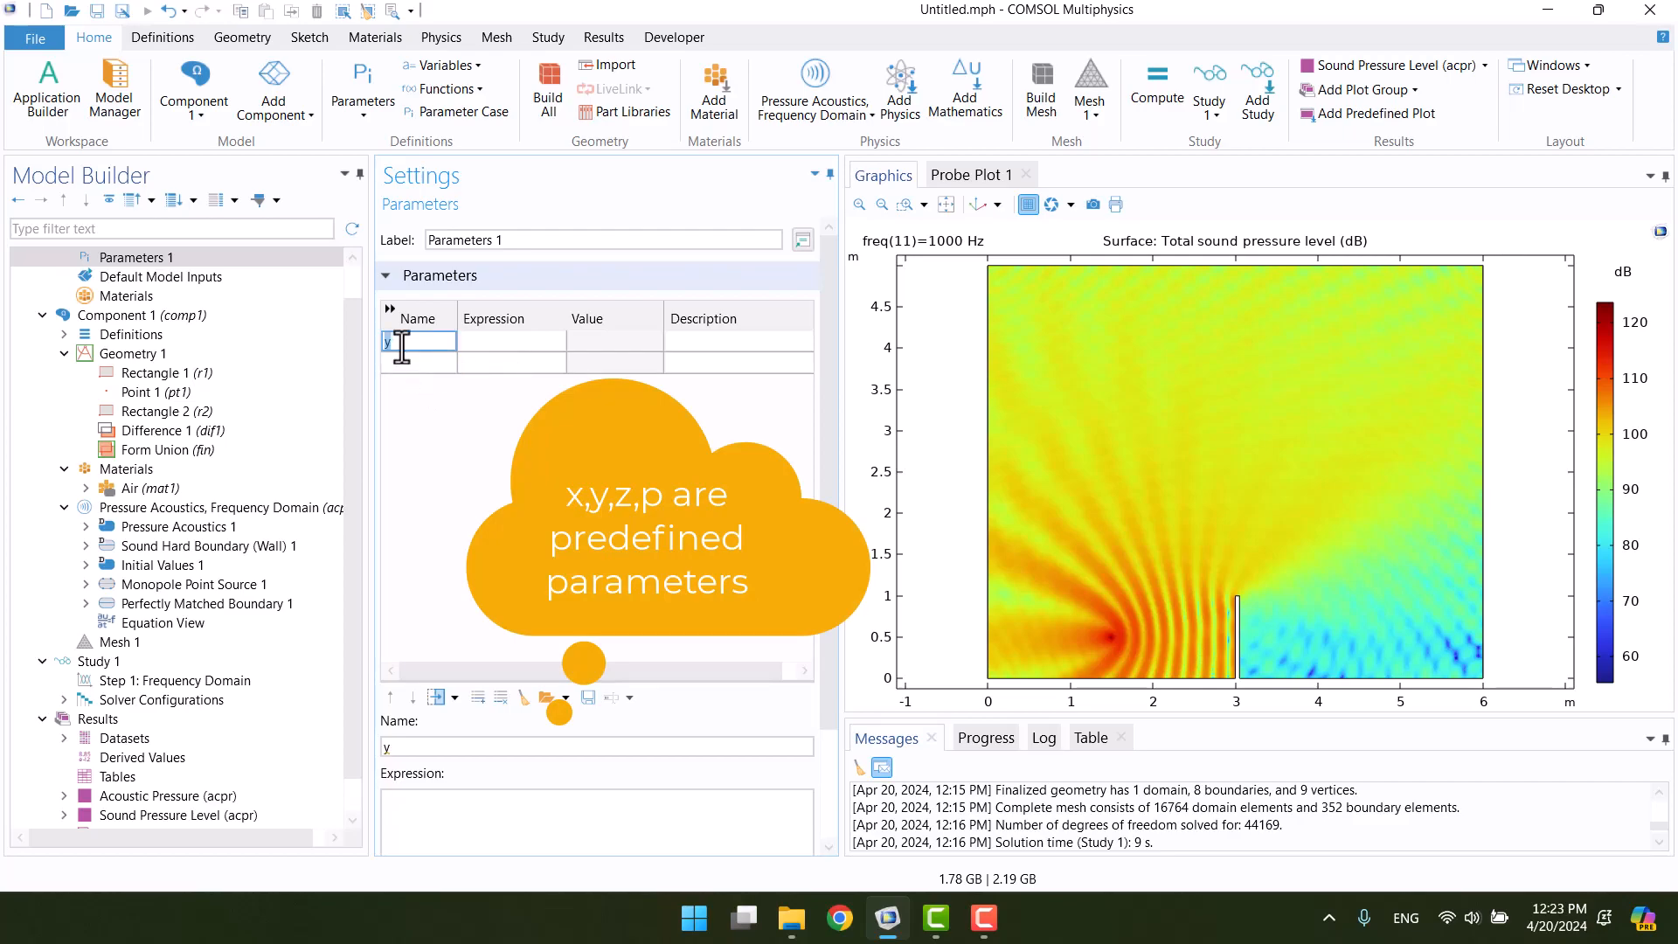
text(0)
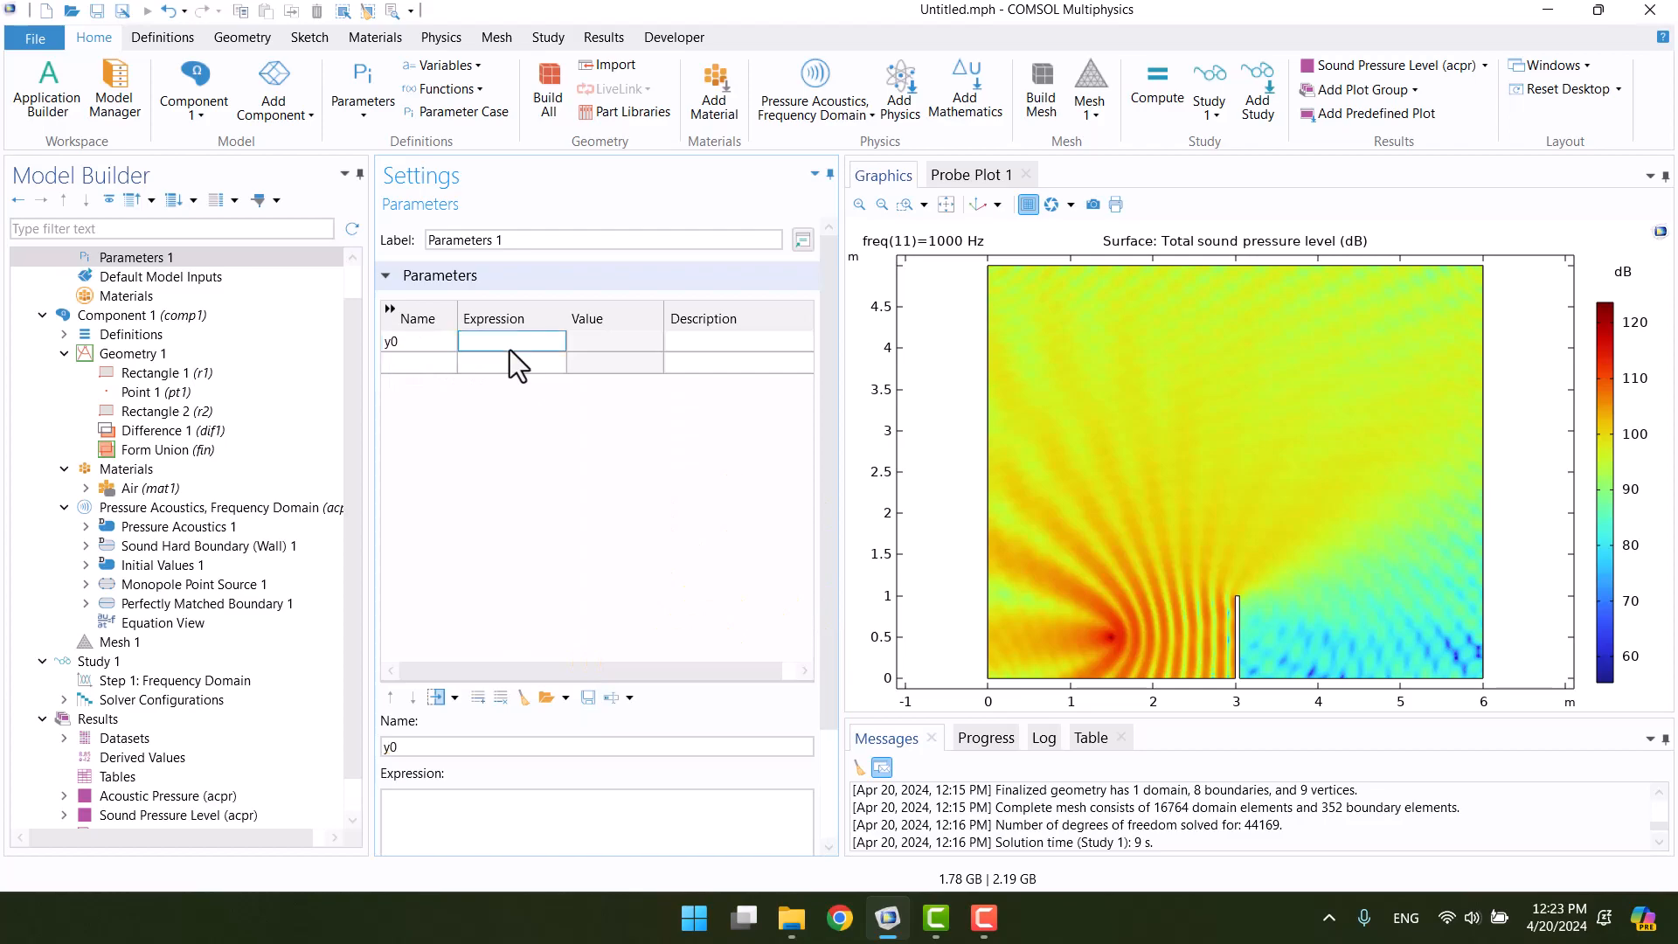
text(0.1)
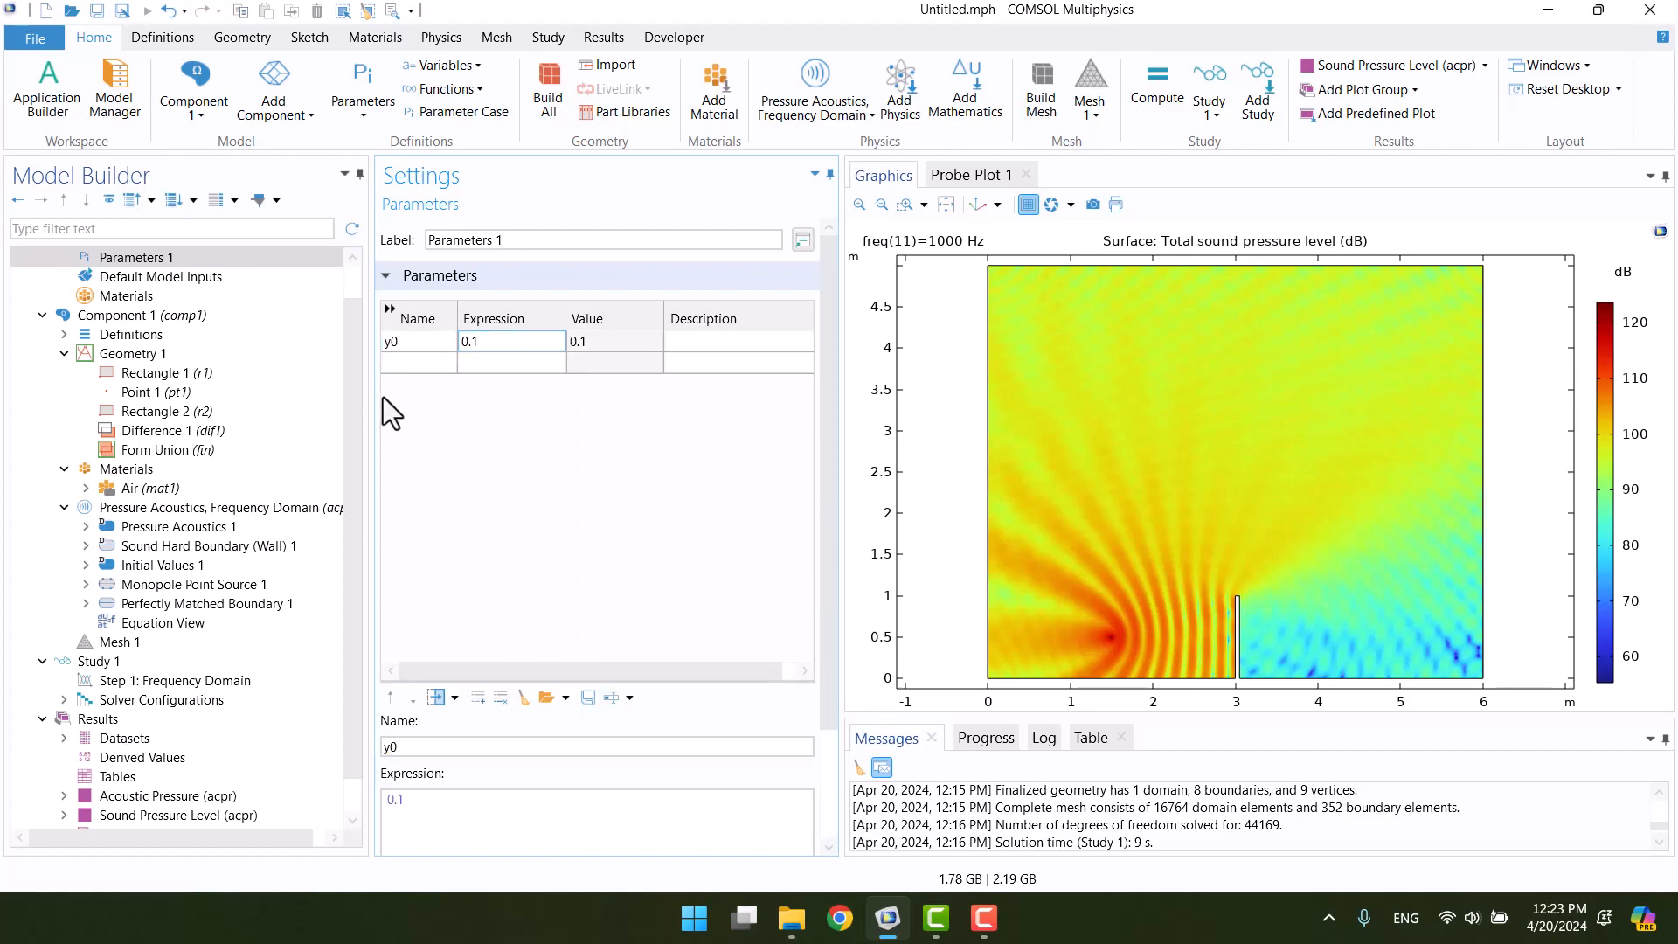
click(168, 411)
text(y)
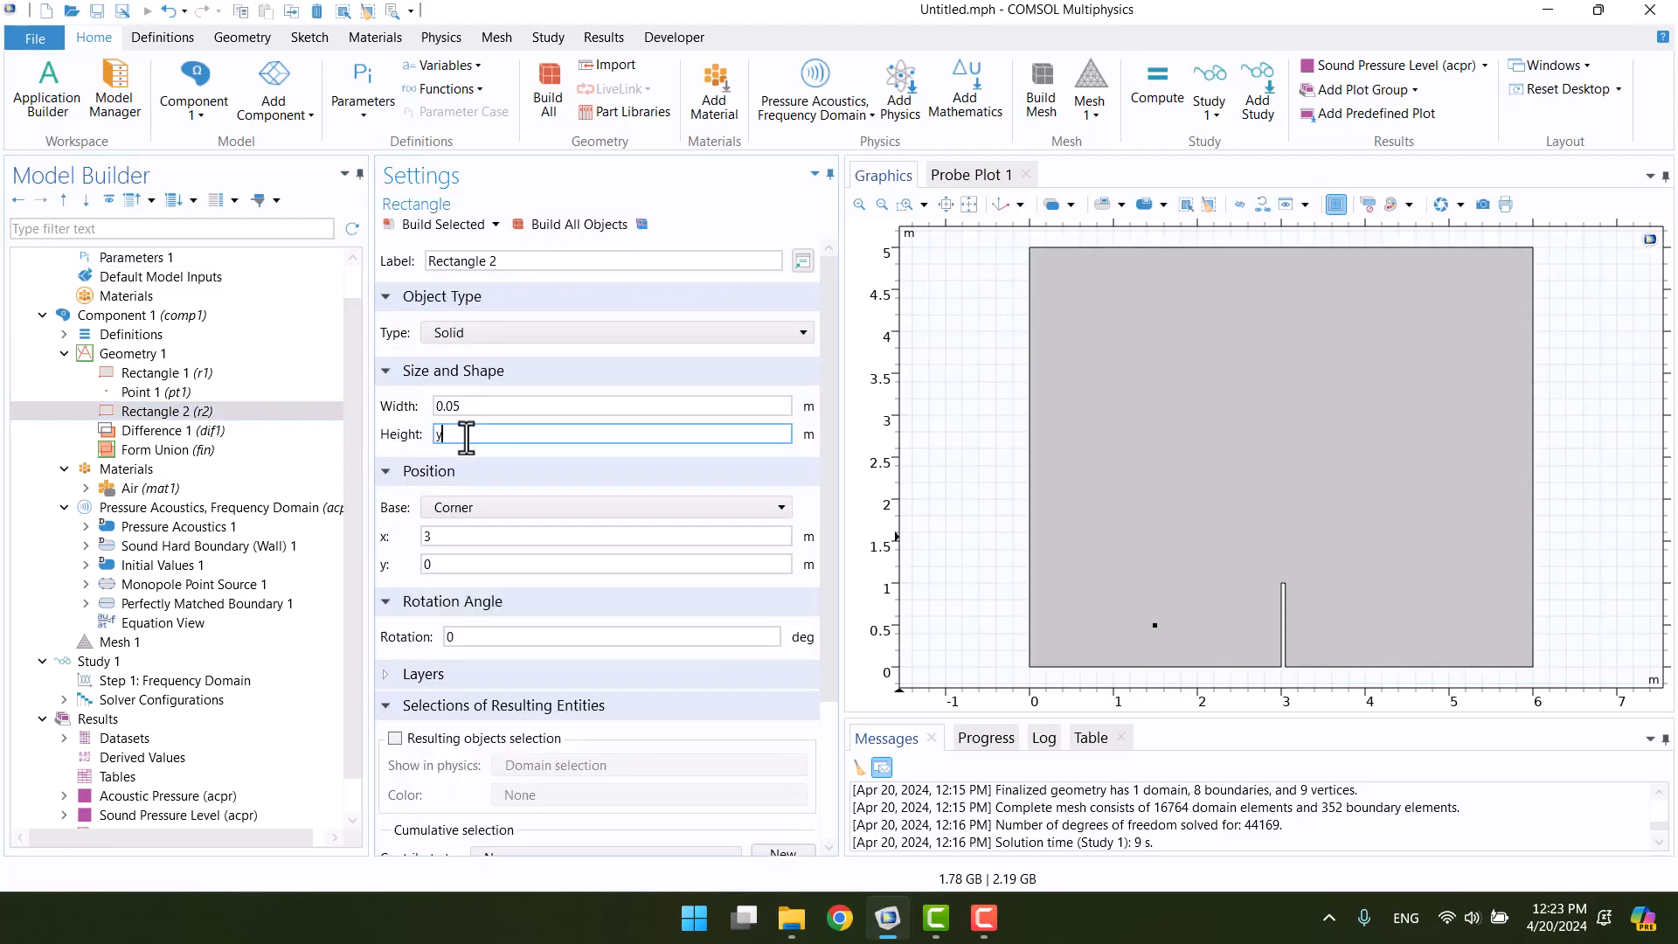
Set the Rectangle 2 barrier height to y0 and rebuild all geometry objects.
text(0)
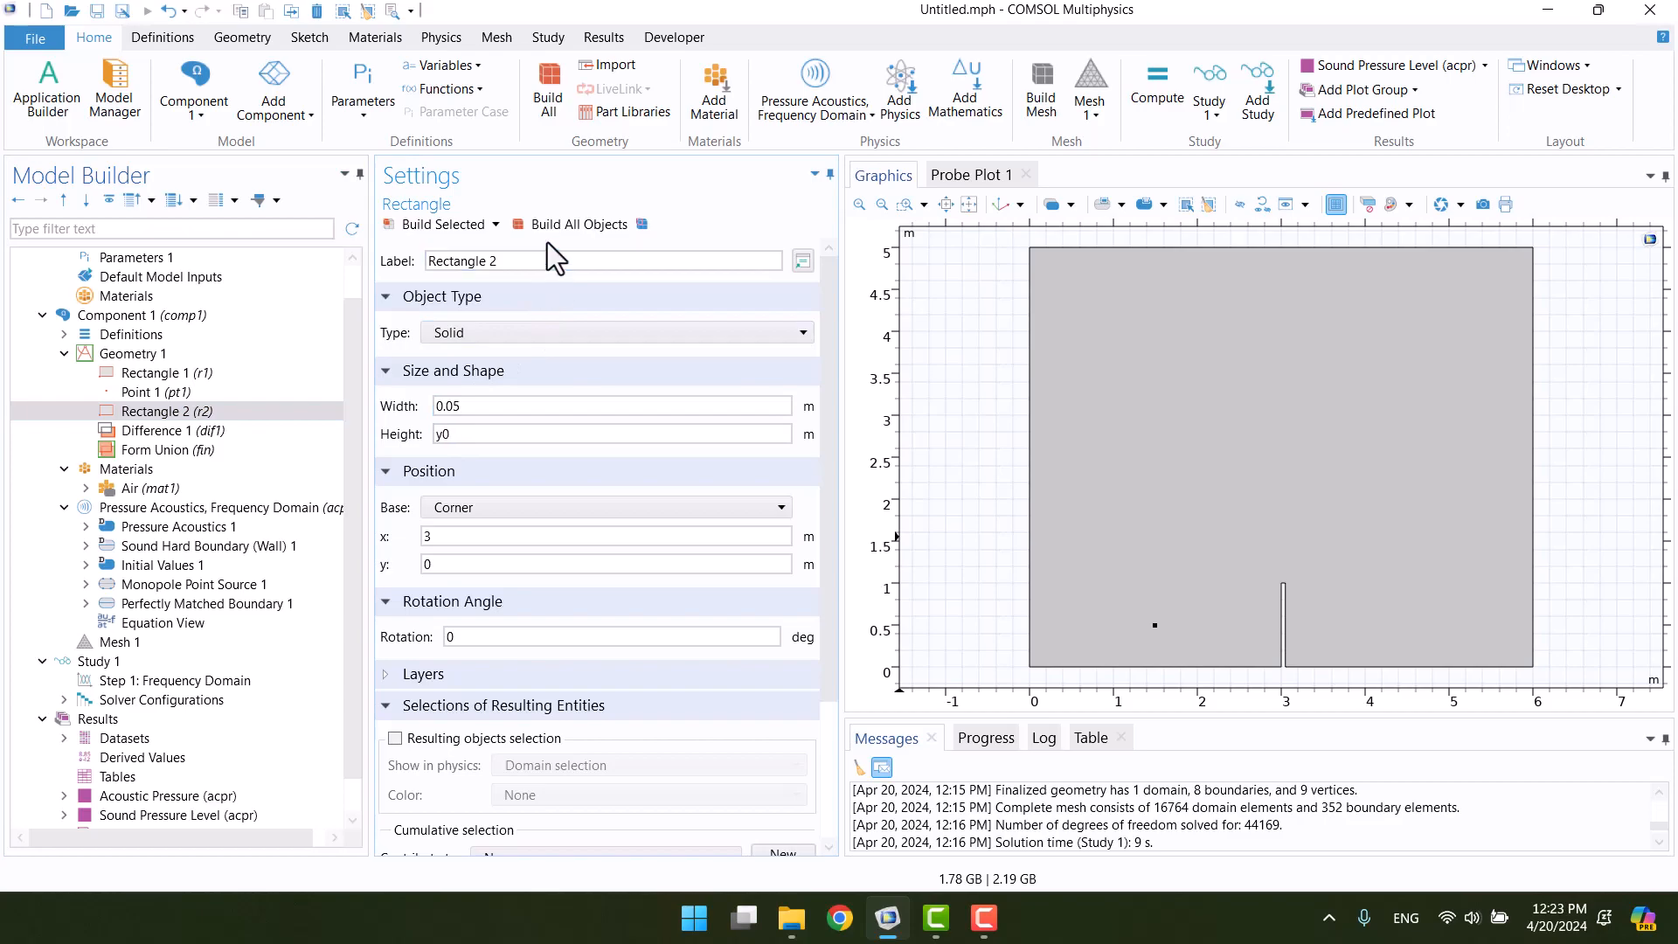
click(578, 224)
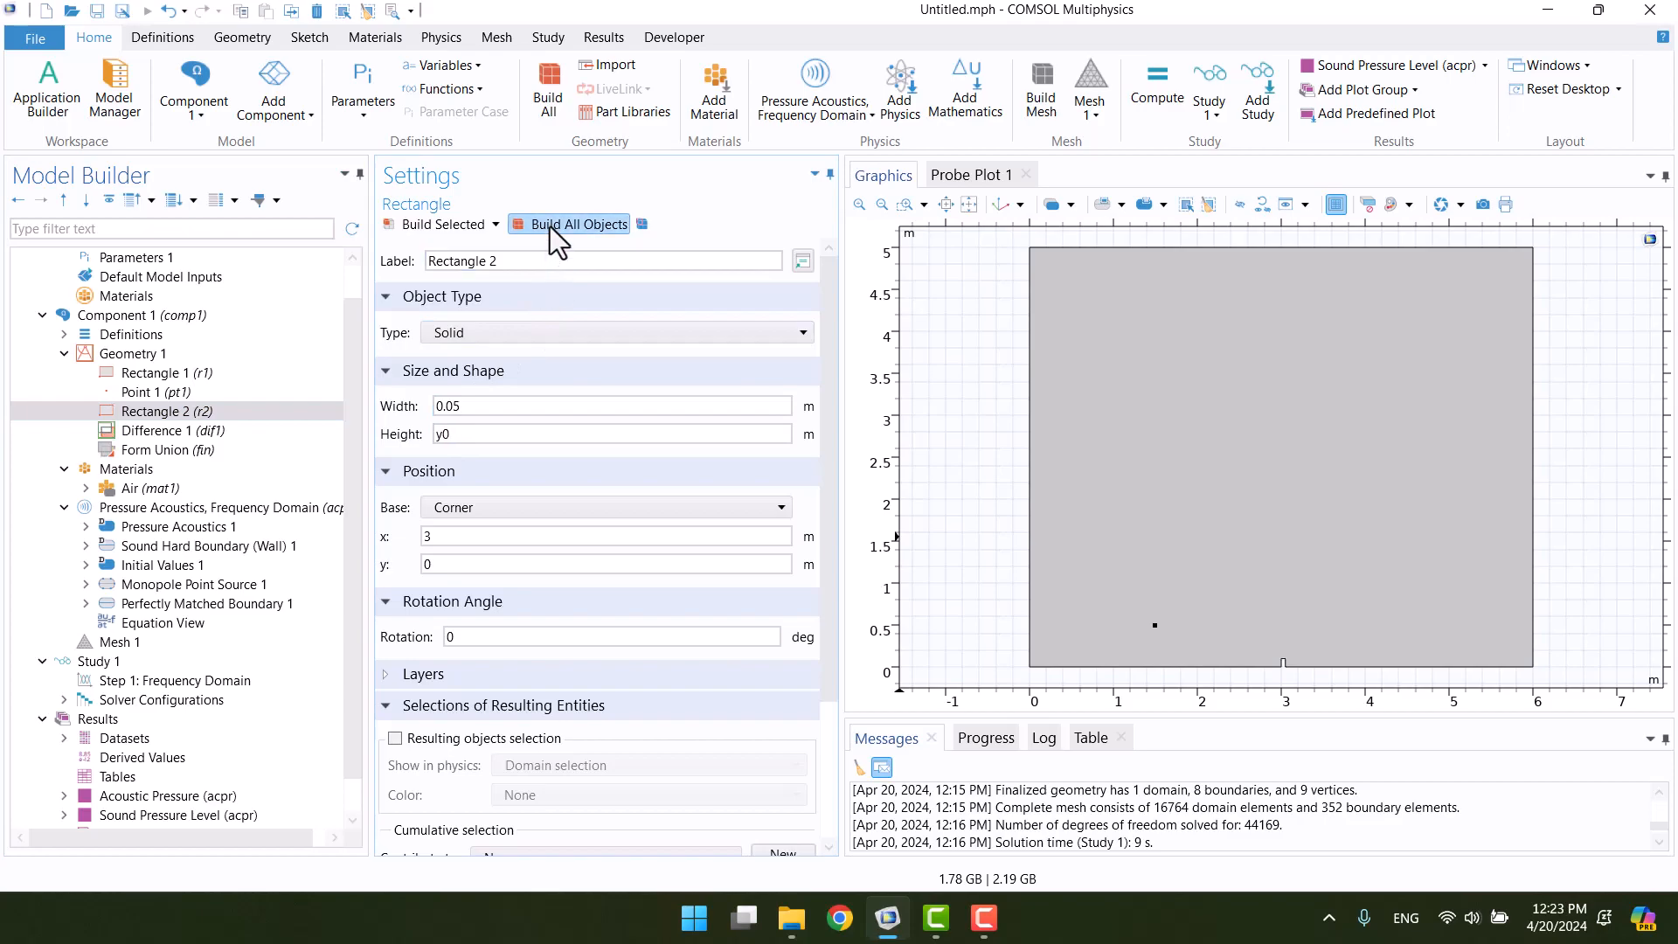
click(578, 223)
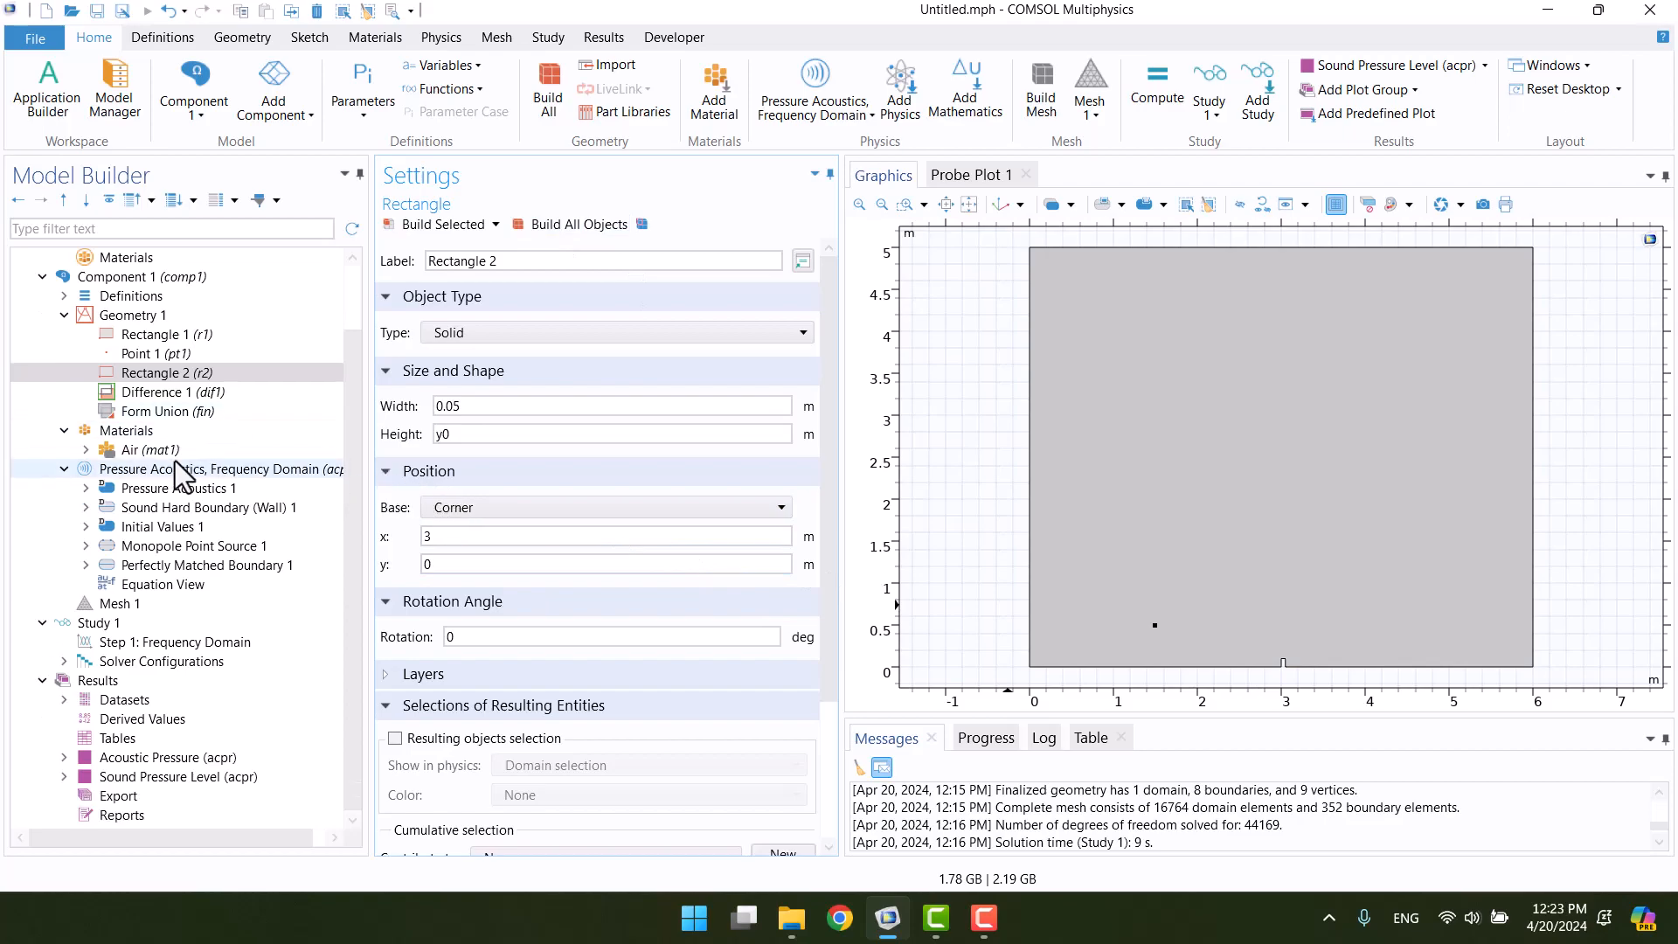
Add a Parametric Sweep to Study 1 for parameter y0.
right_click(98, 623)
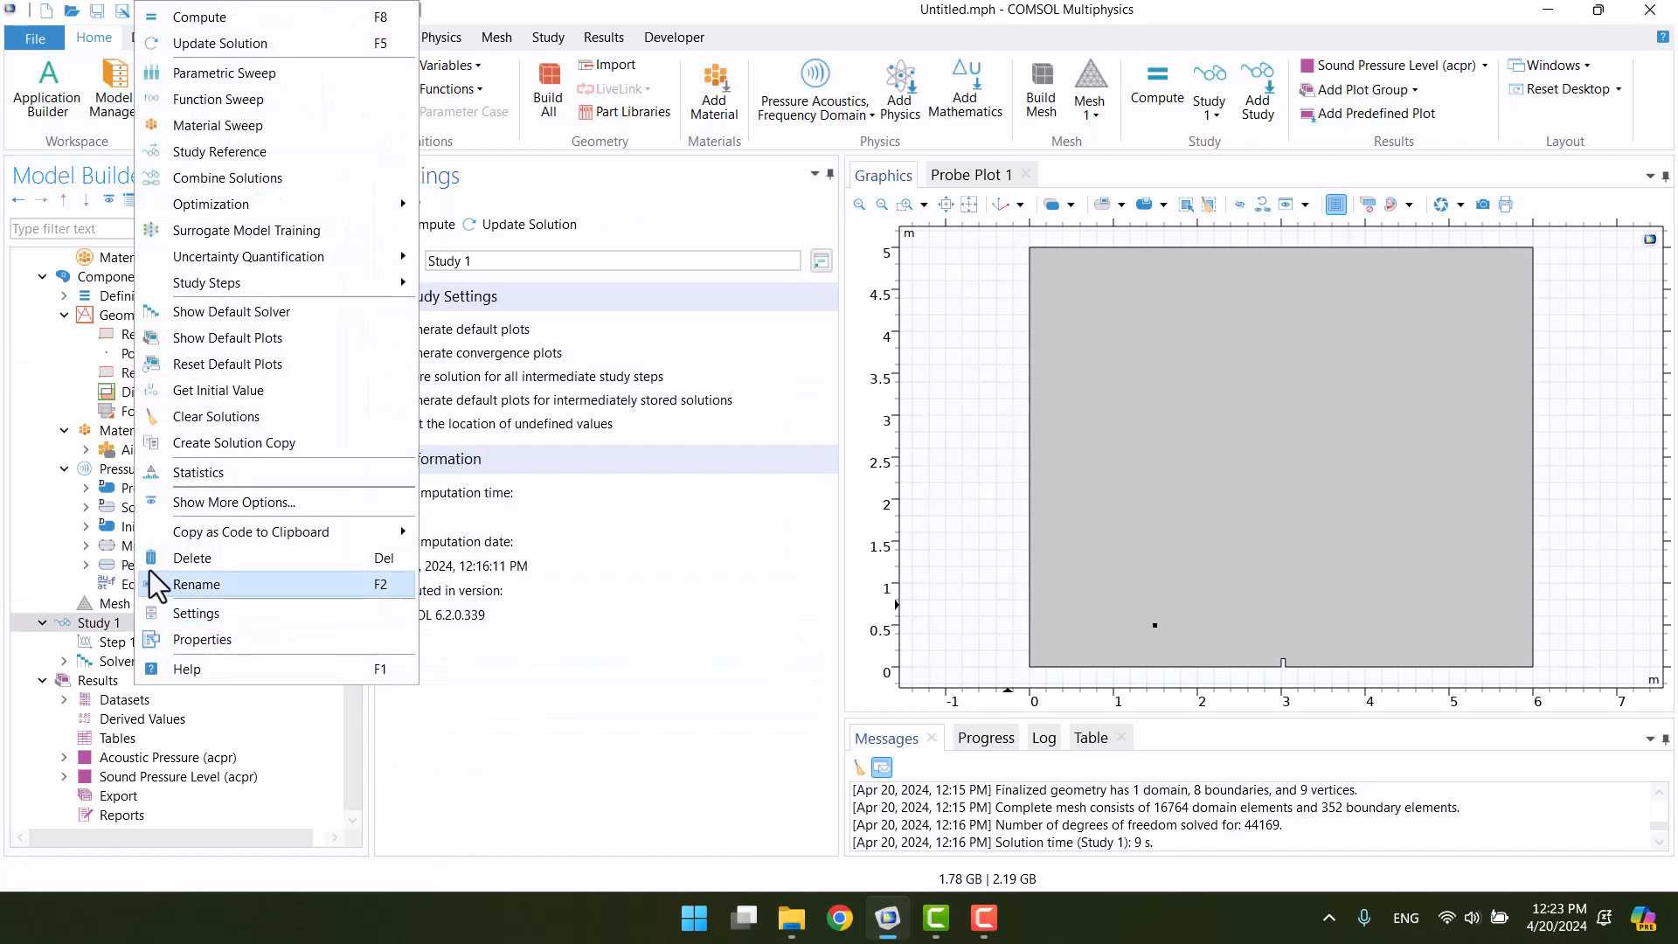
mouse_move(223, 72)
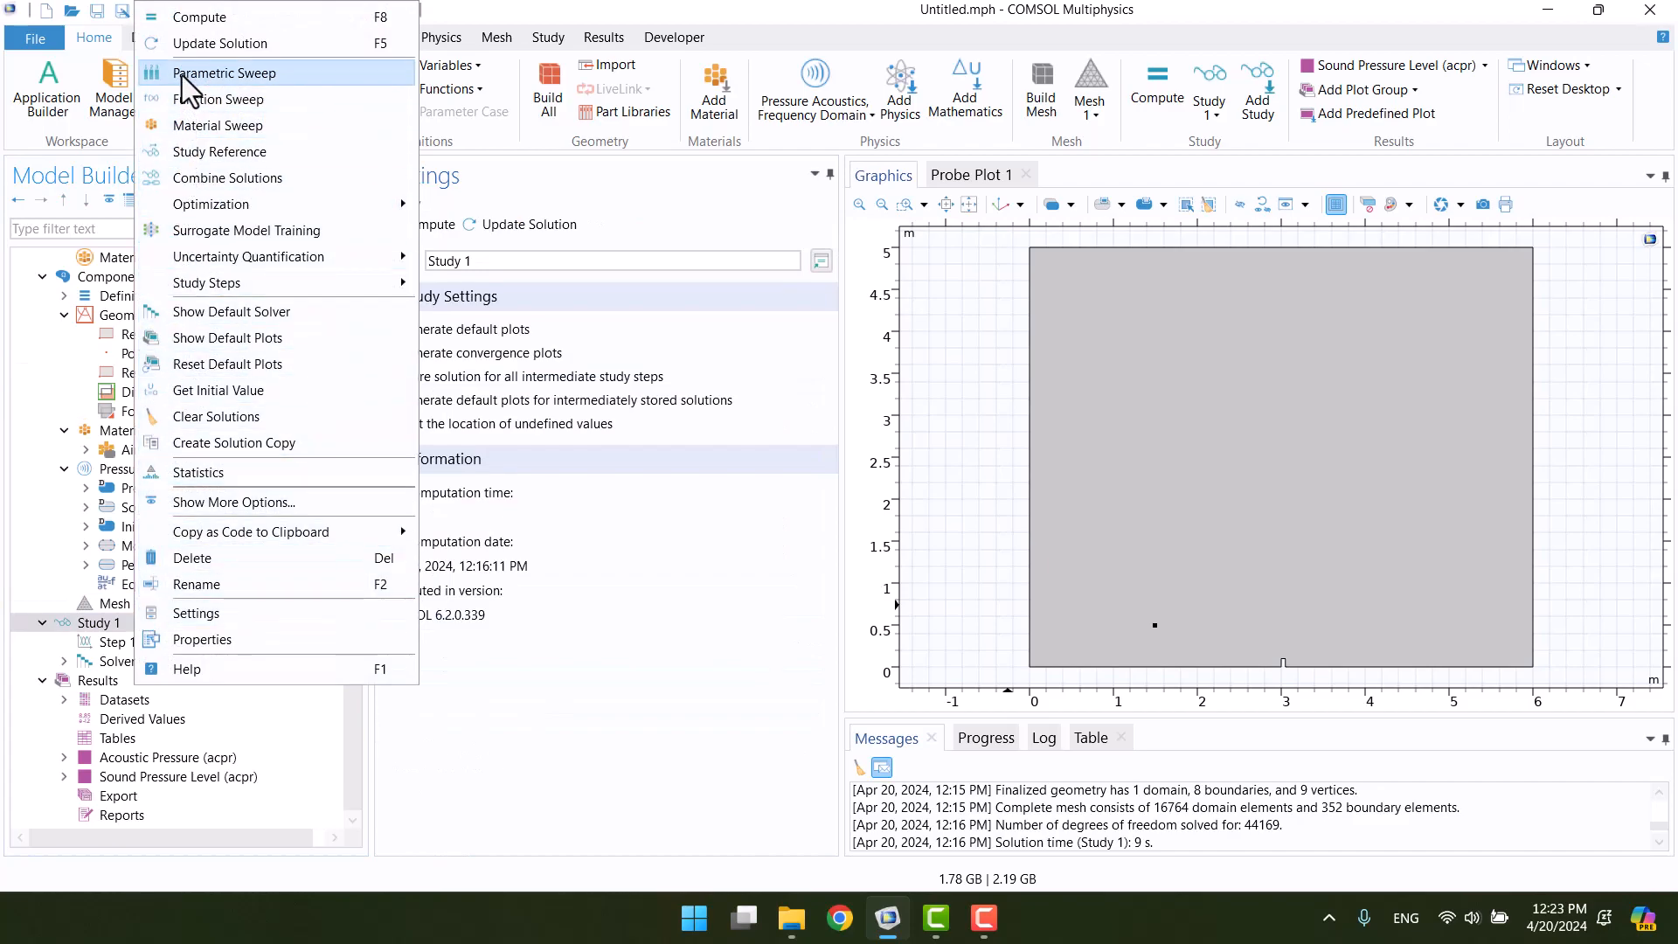
click(225, 72)
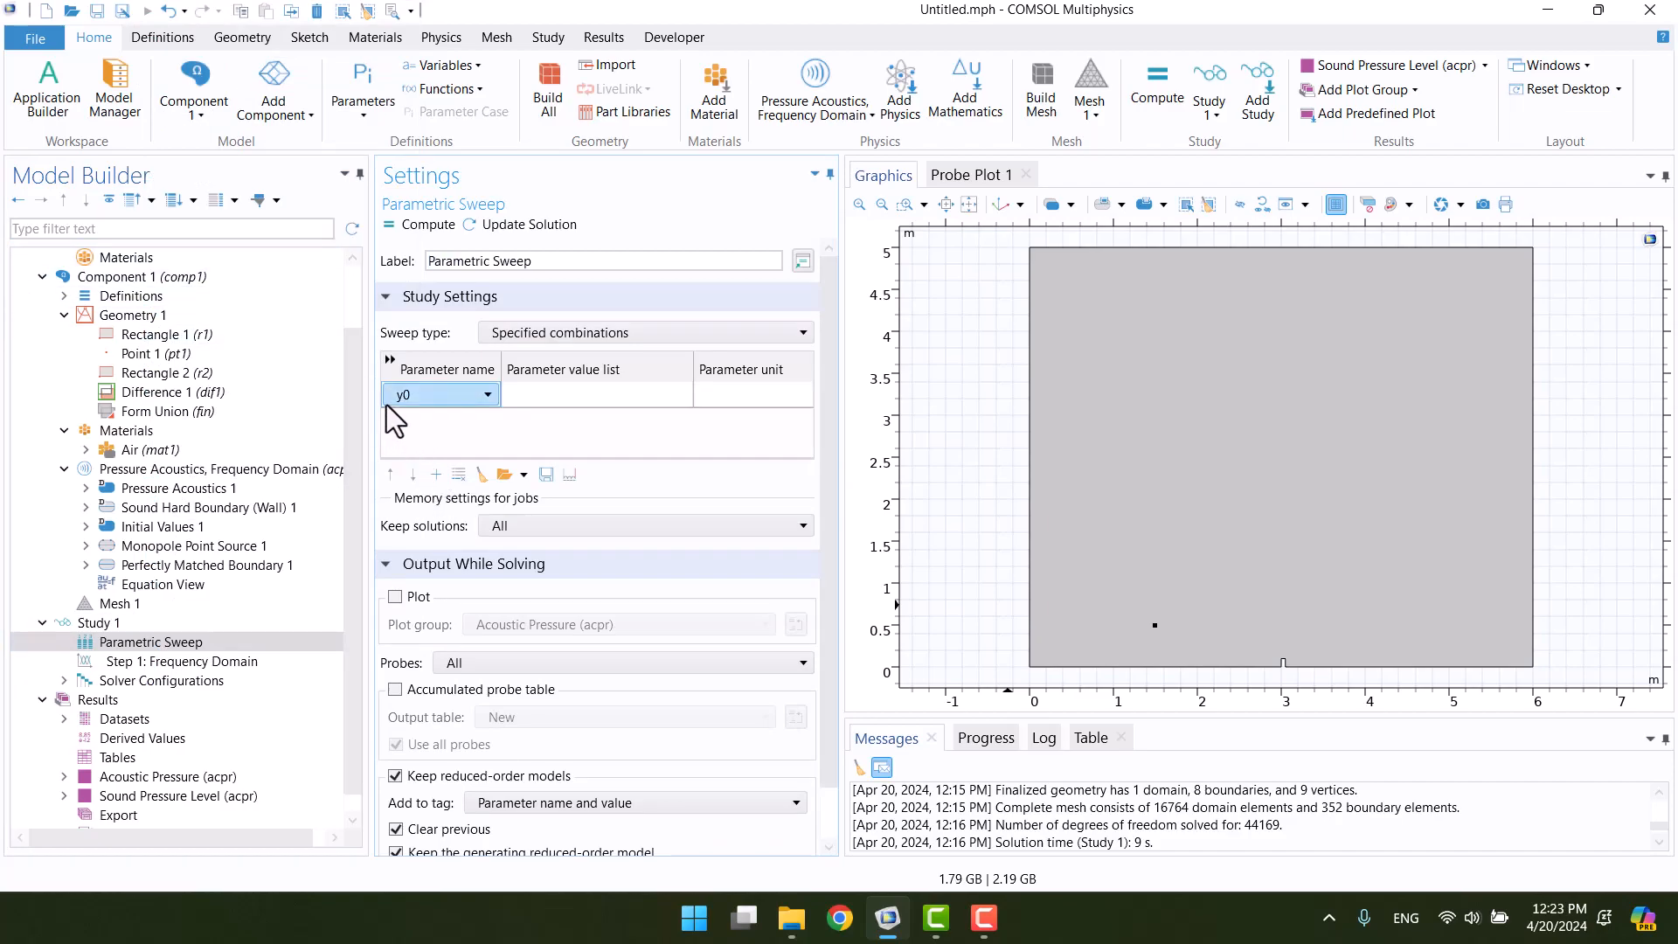
click(596, 394)
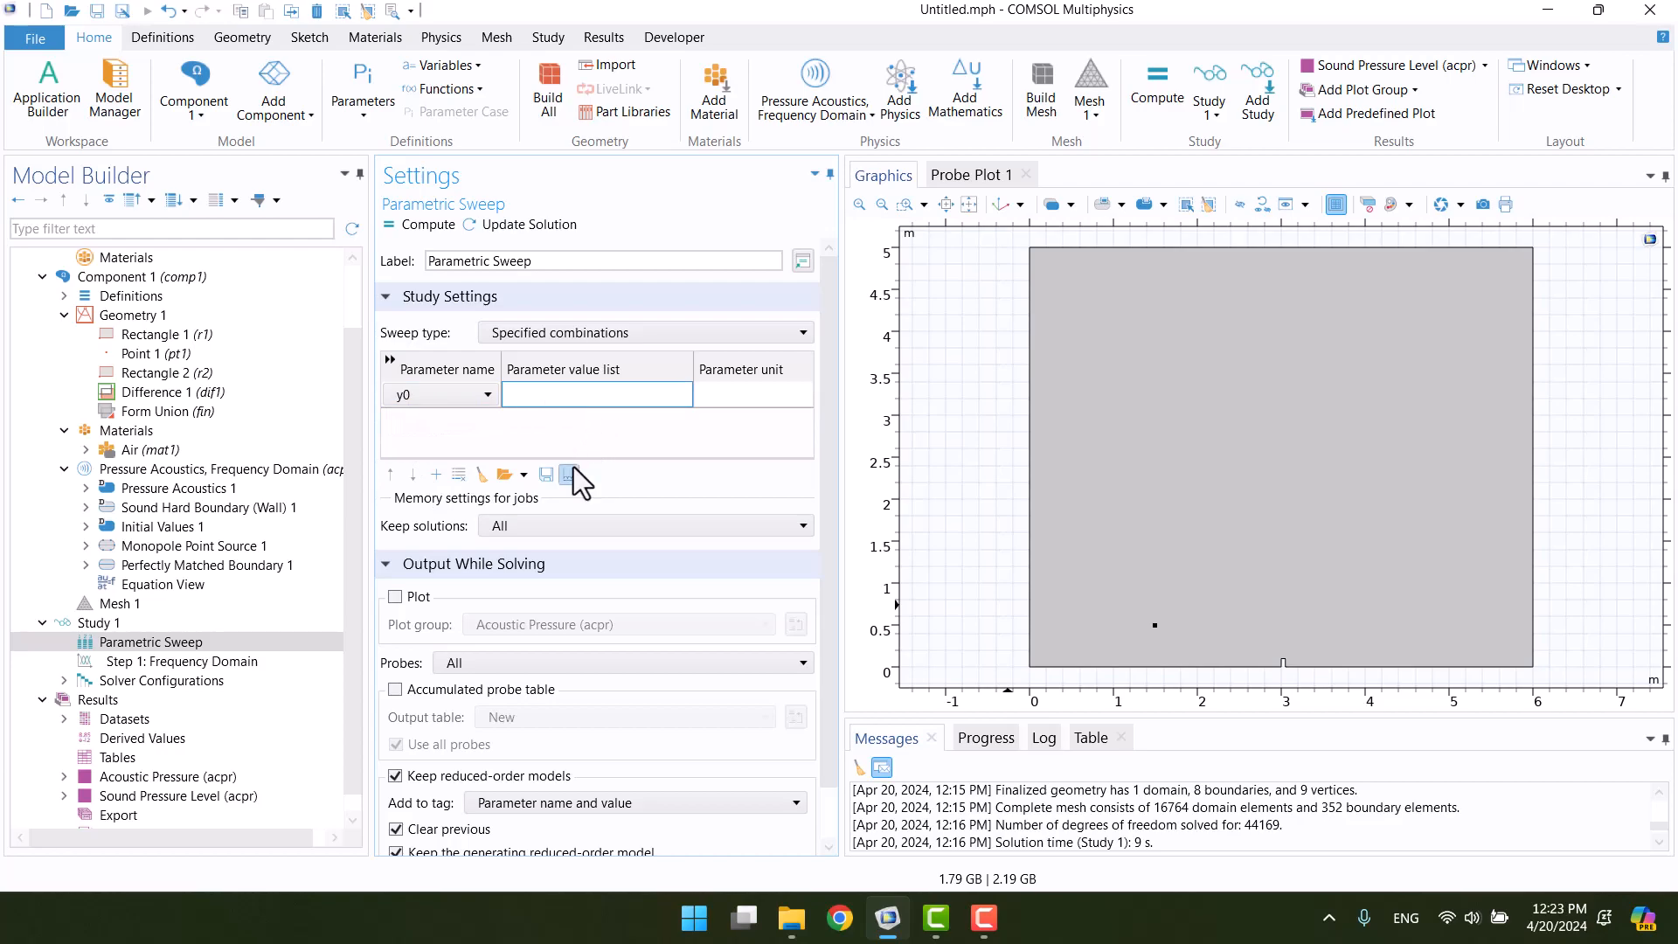
Fill the y0 sweep values with range start 0.1, step 0.2, stop 4.
click(571, 473)
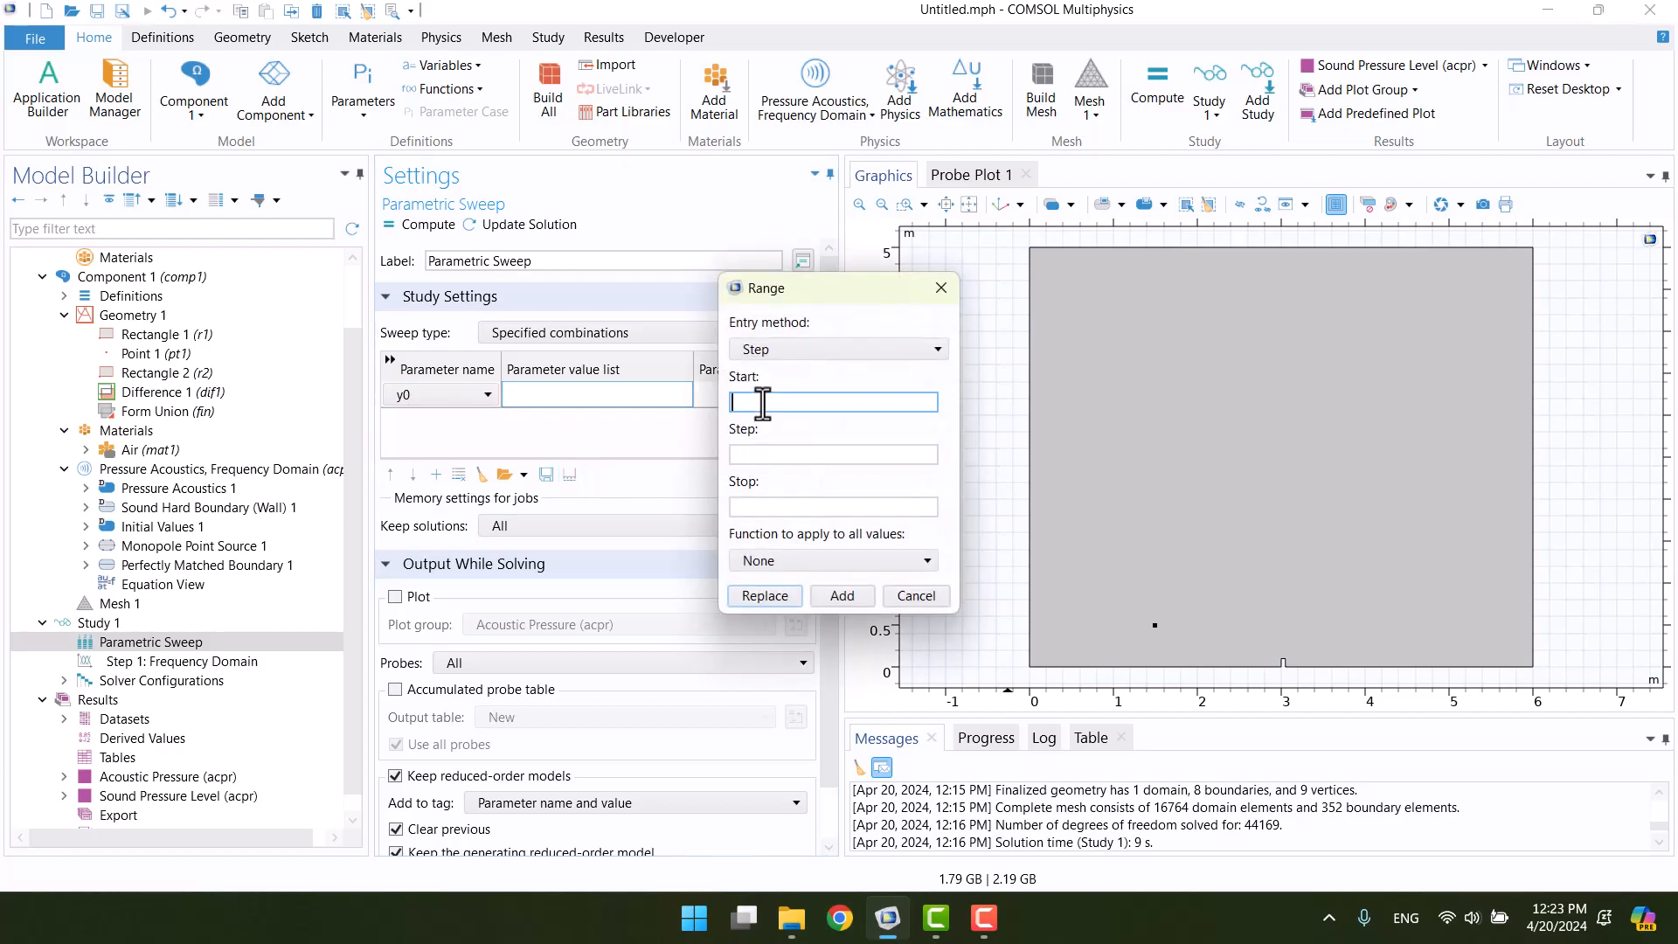
text(0.1)
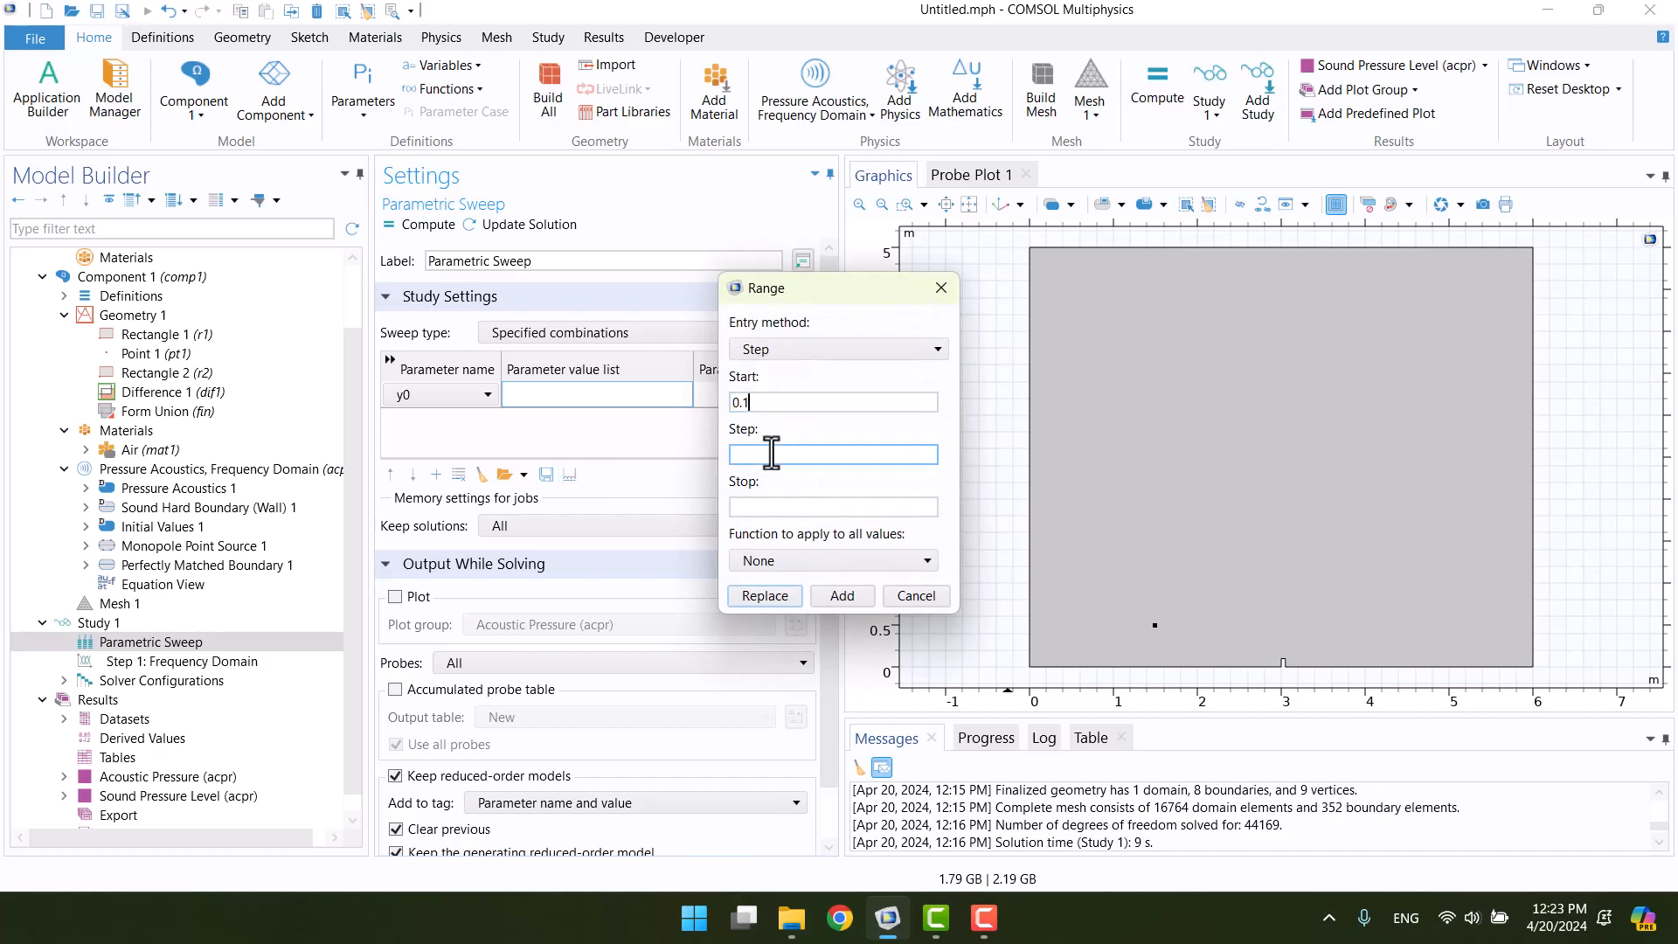
text(0)
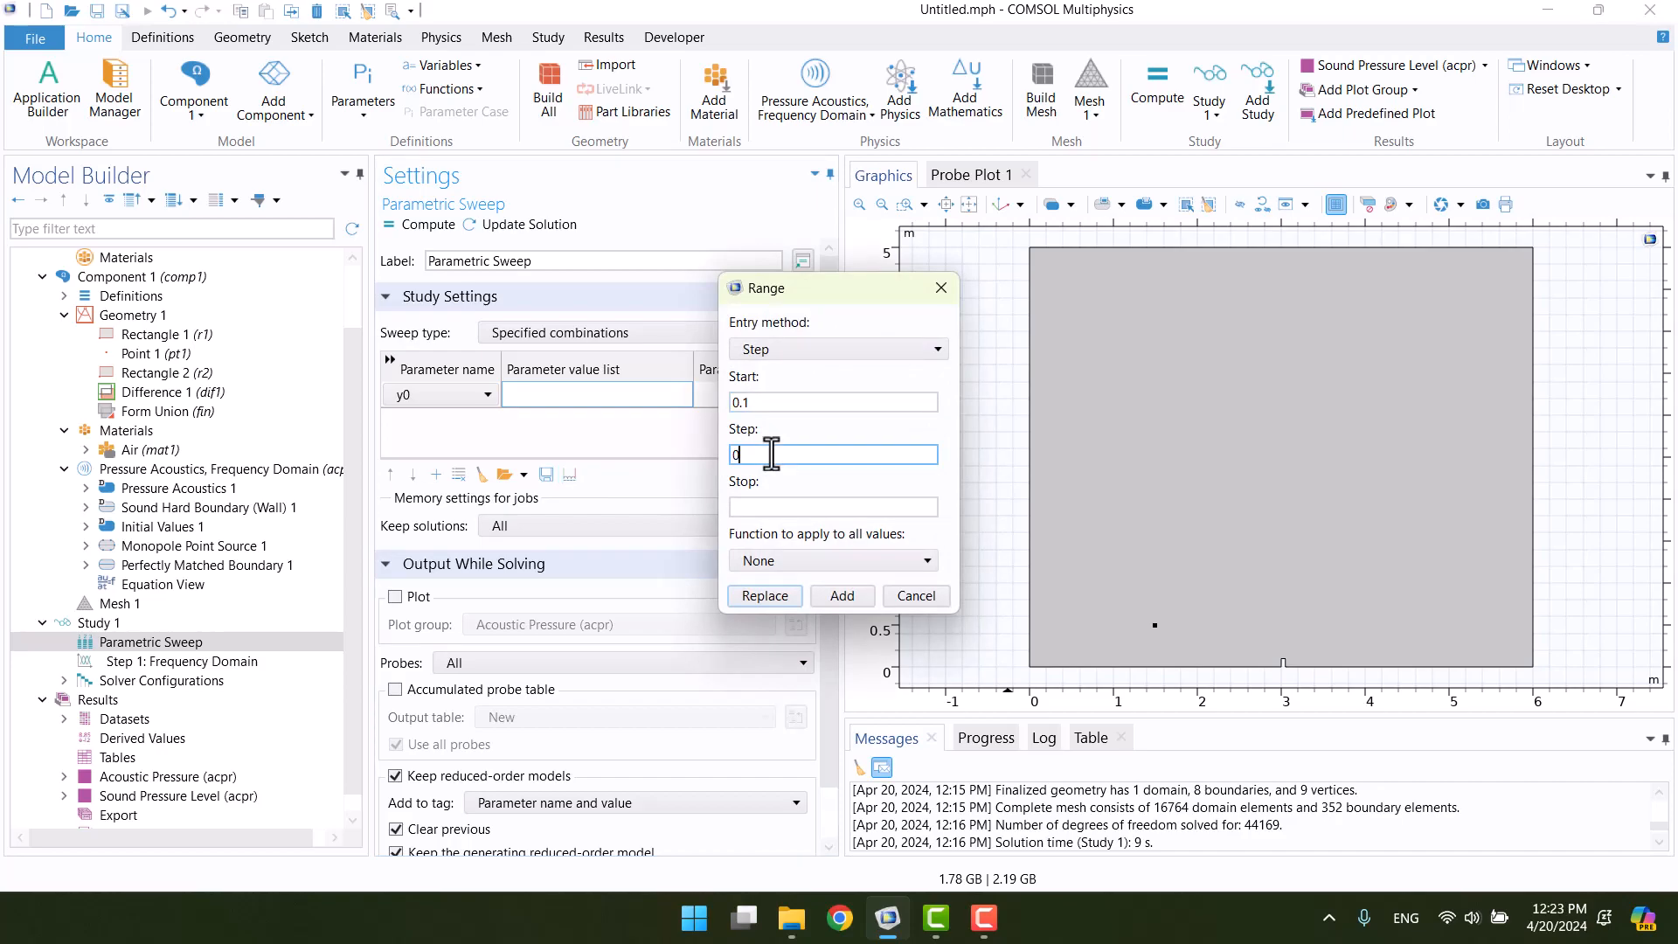
text(.2)
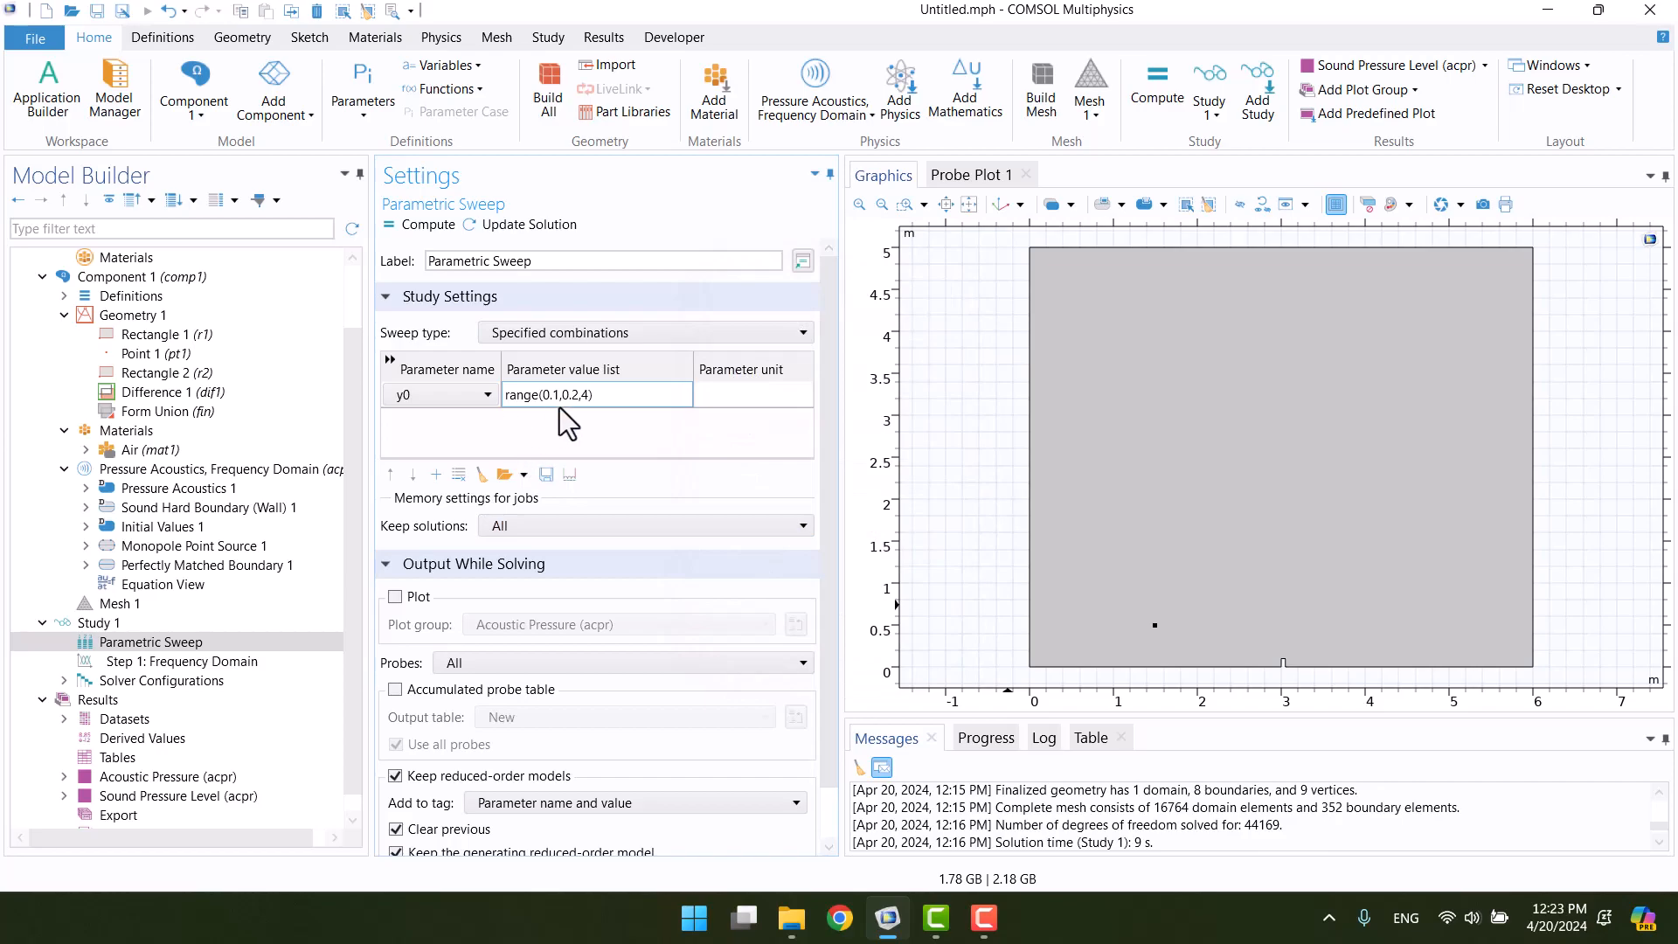
mouse_move(597, 395)
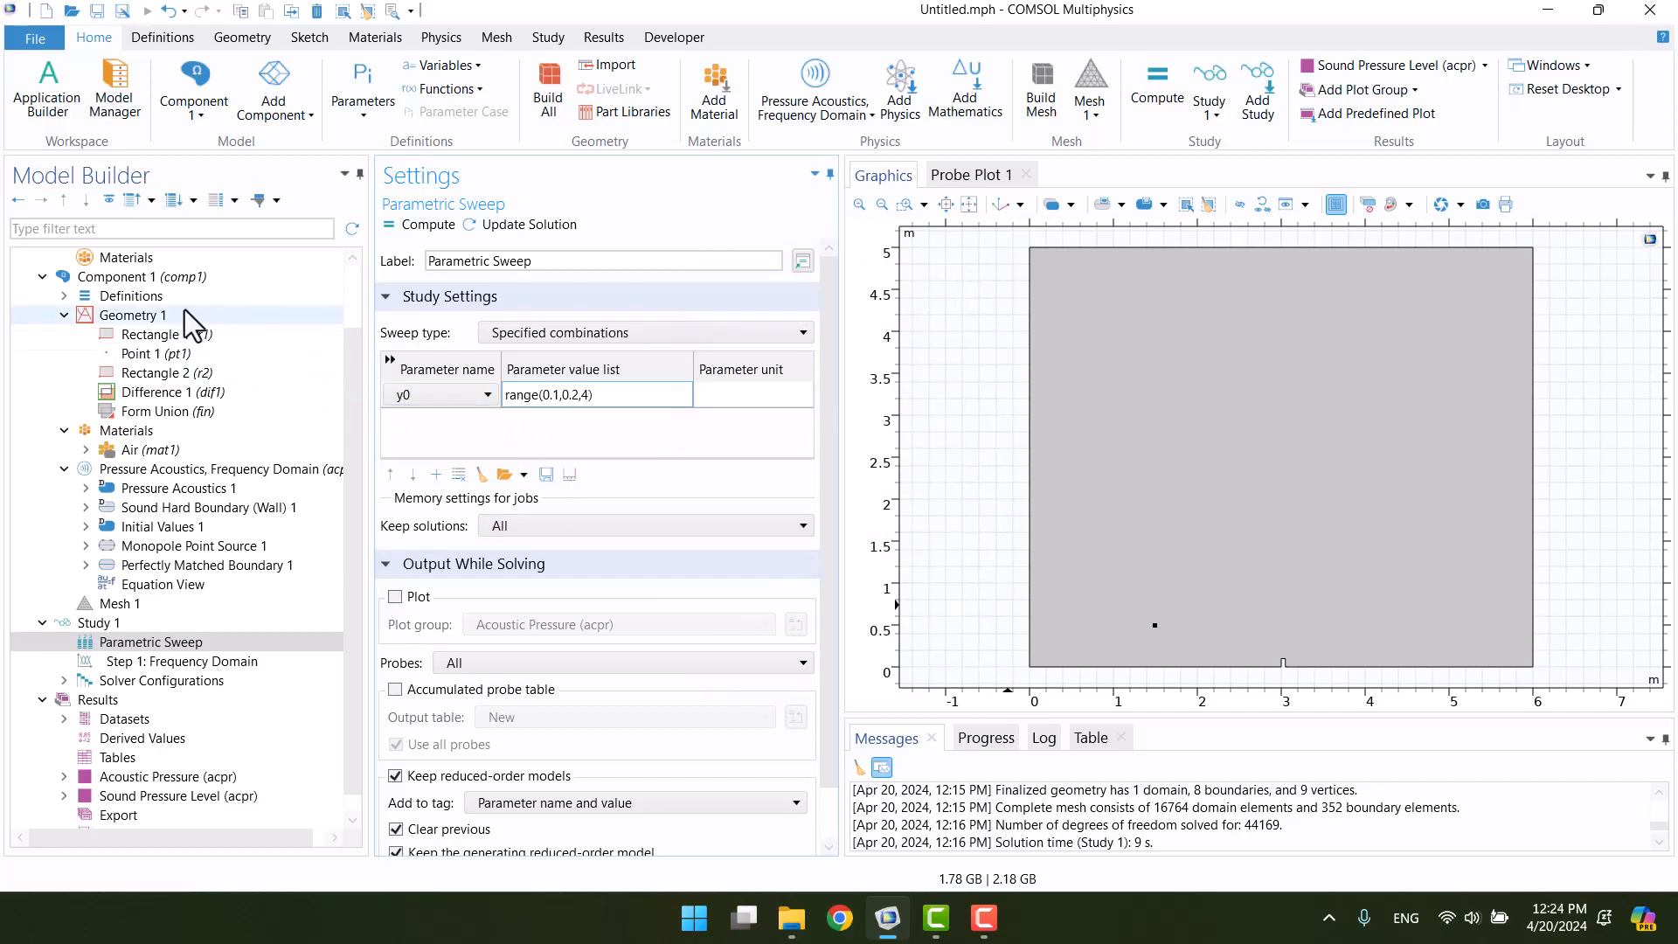
Check y0 in Parameters 1, compute Study 1's sweep and monitor the Progress tab.
click(137, 276)
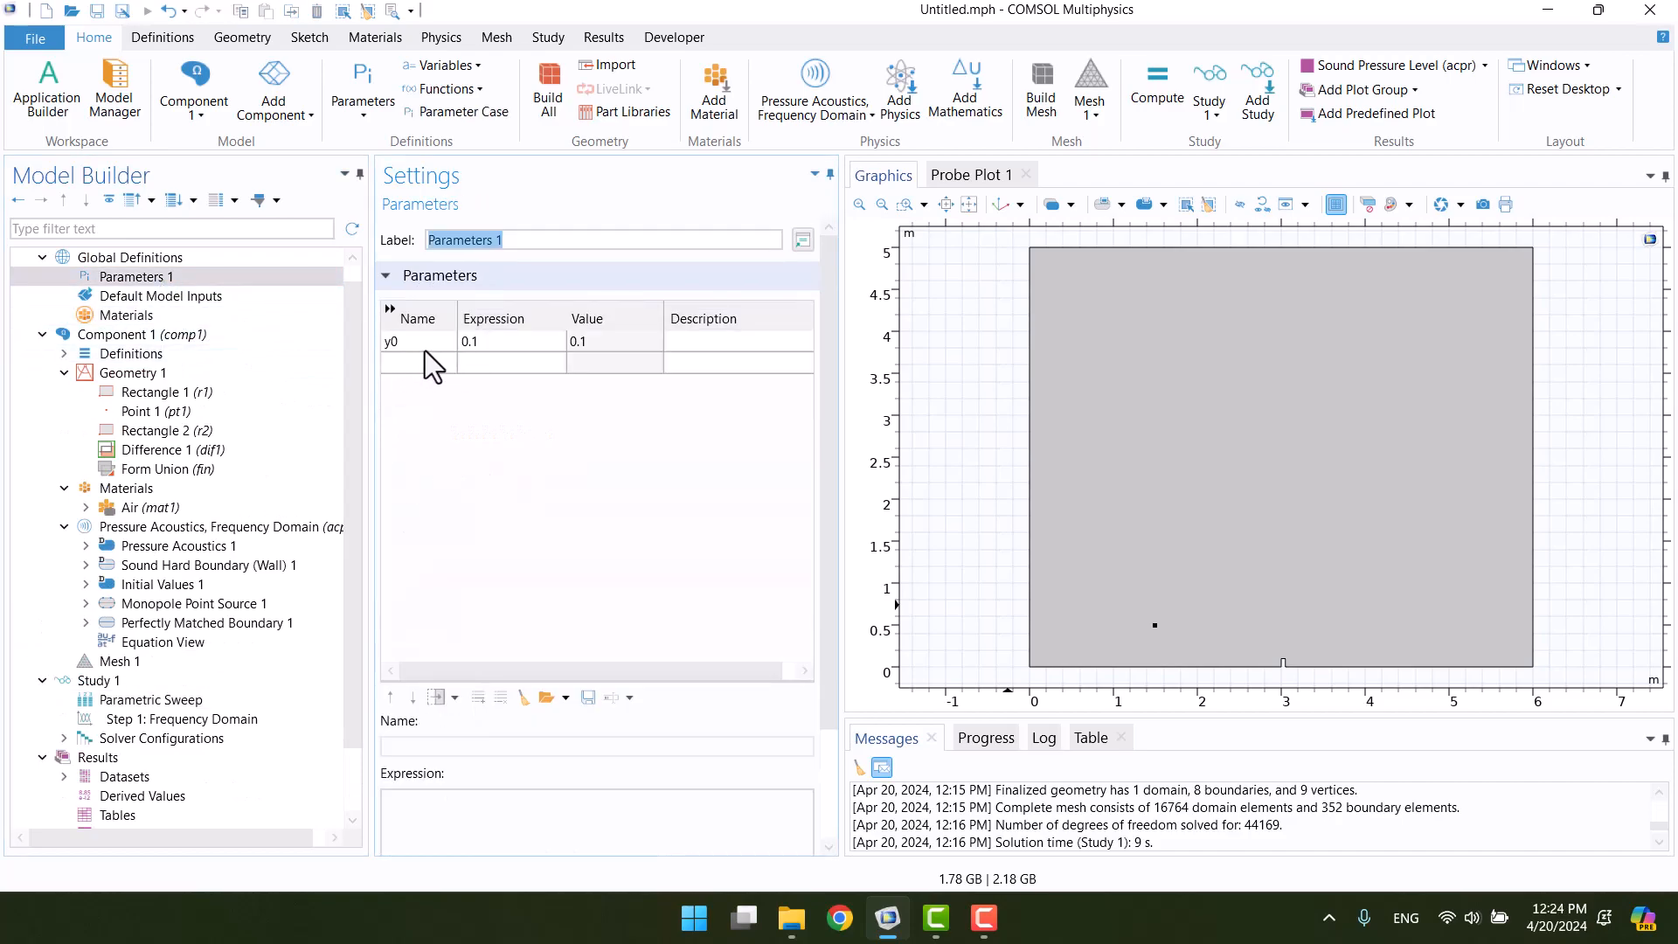
mouse_move(513, 358)
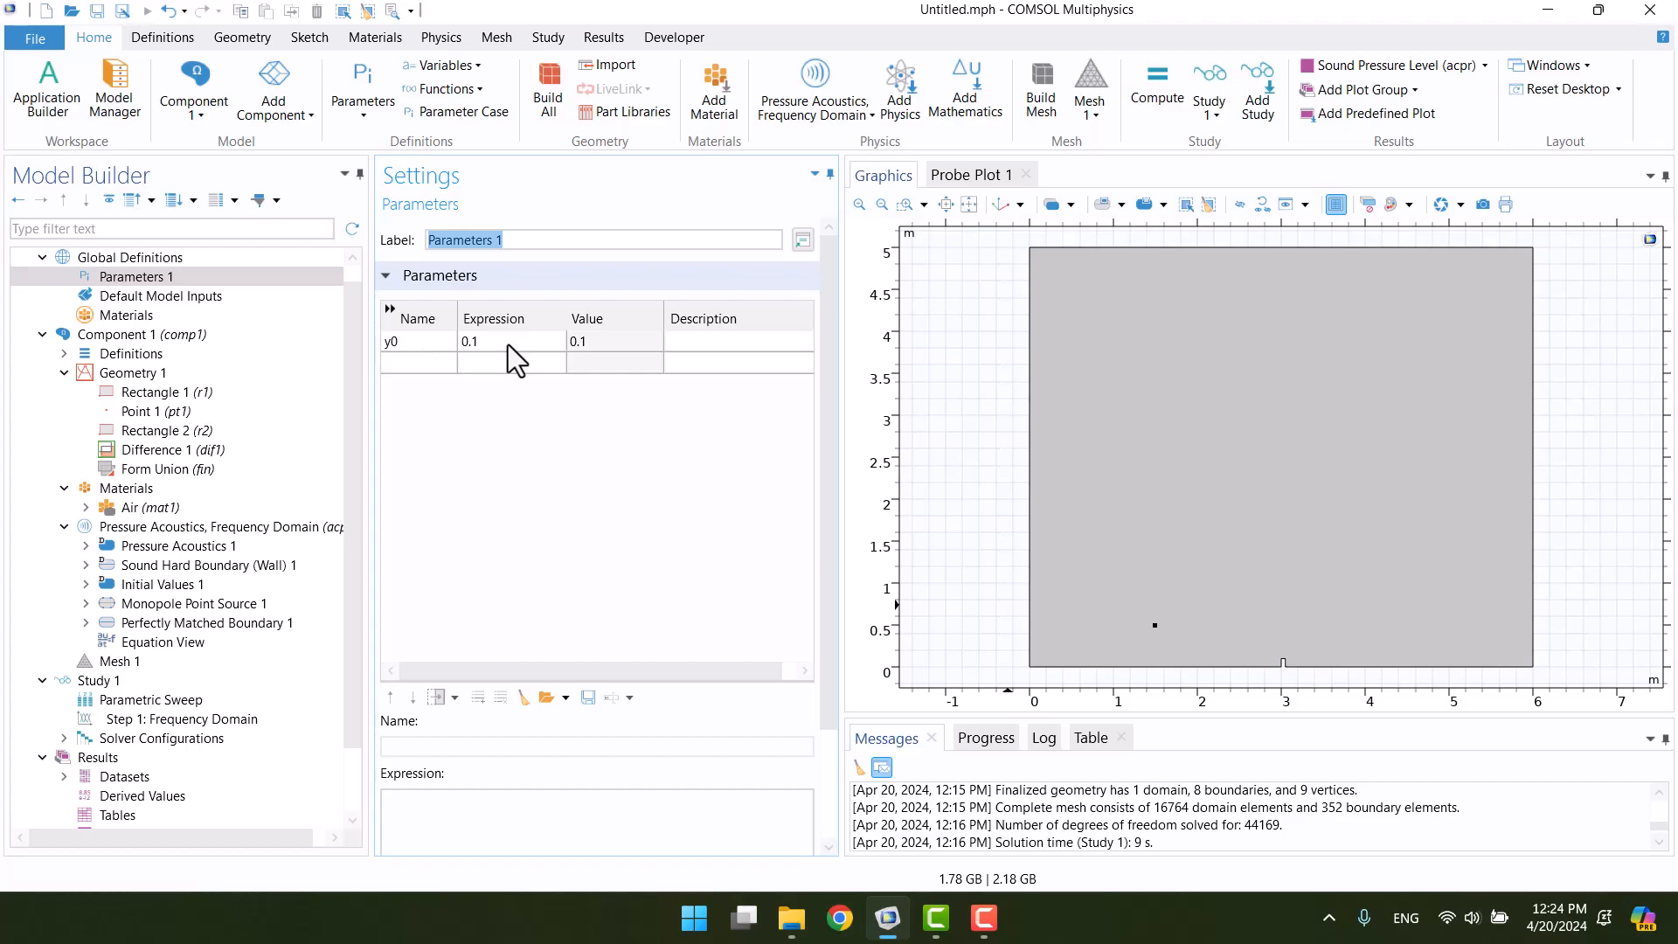
click(111, 681)
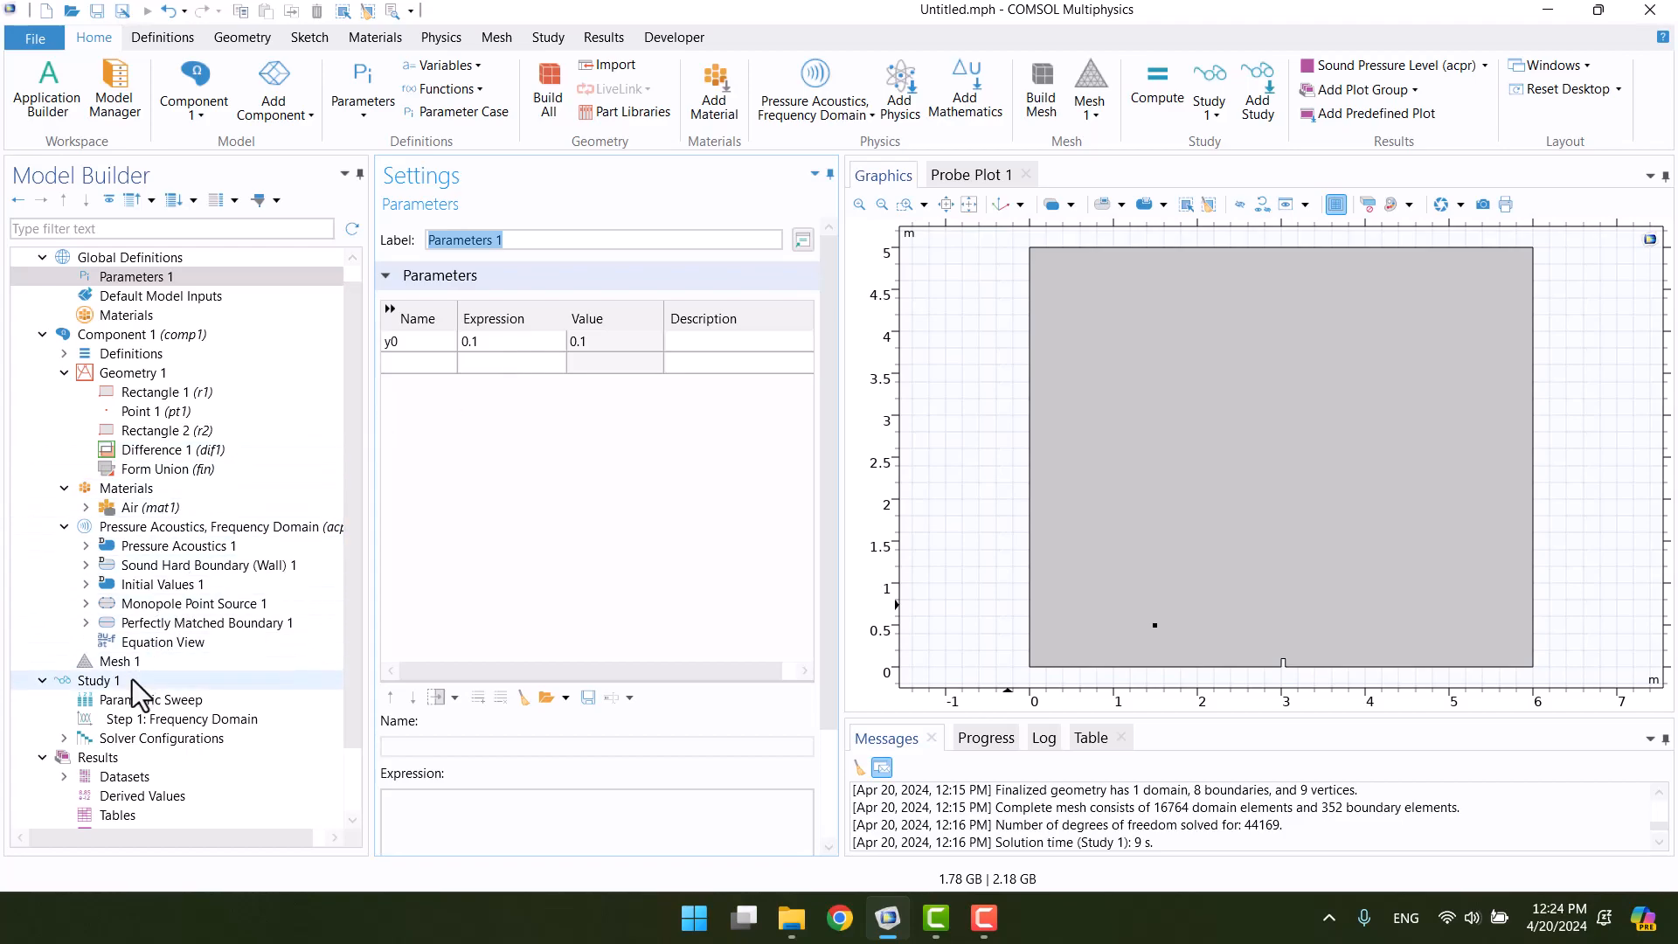
click(114, 680)
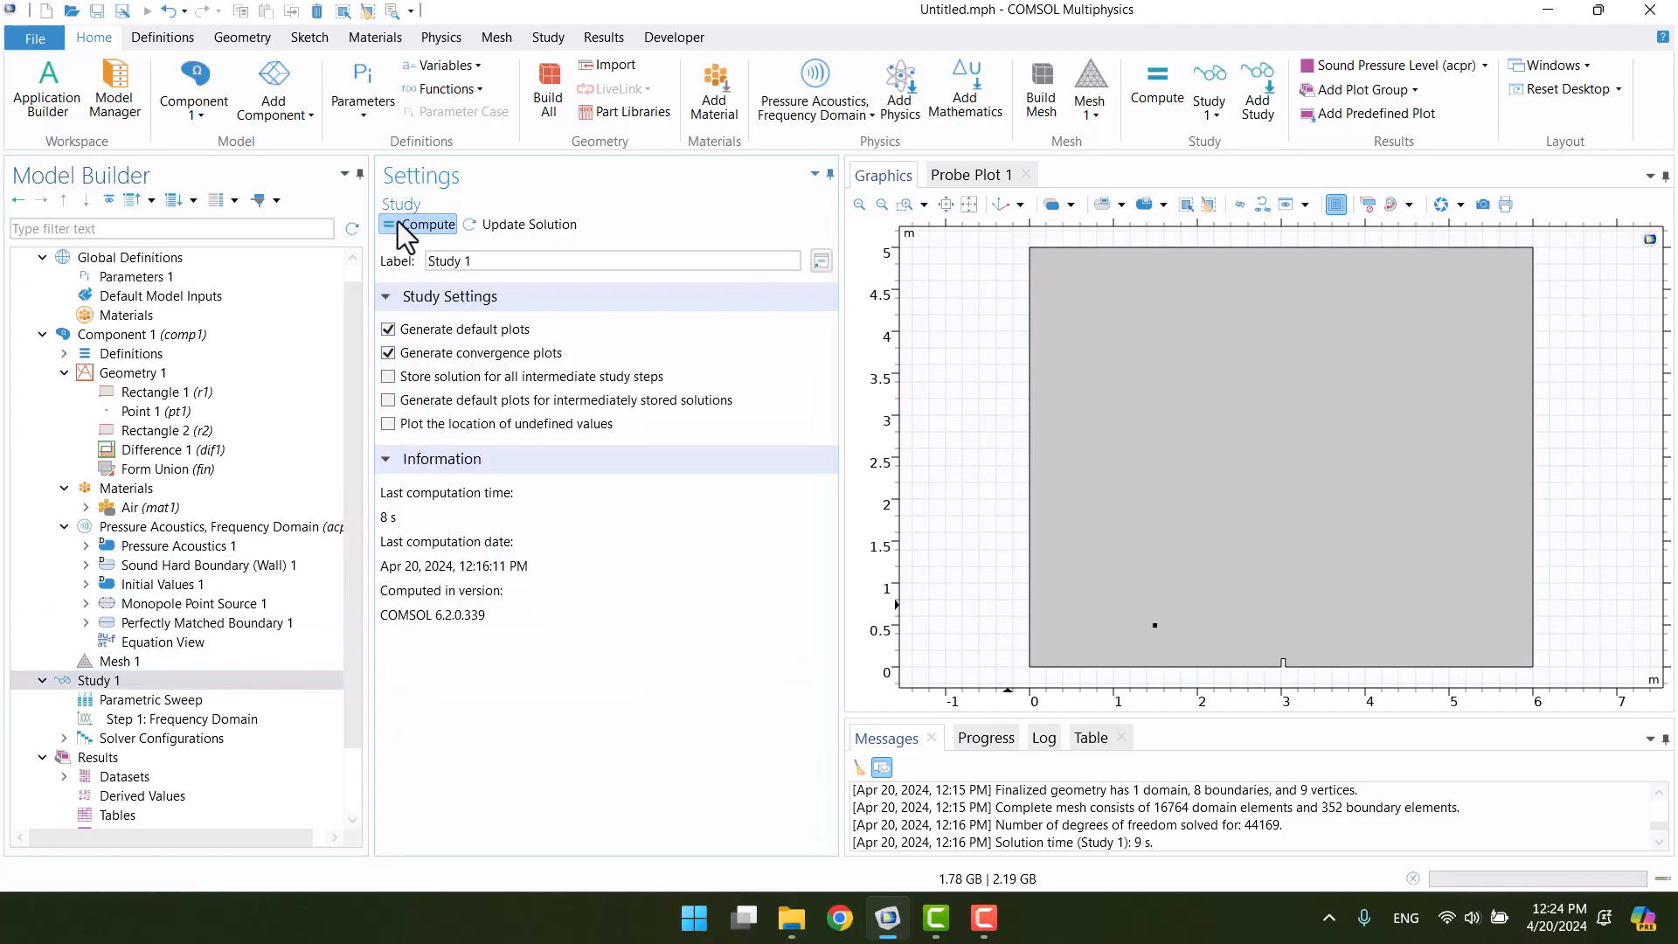
click(424, 224)
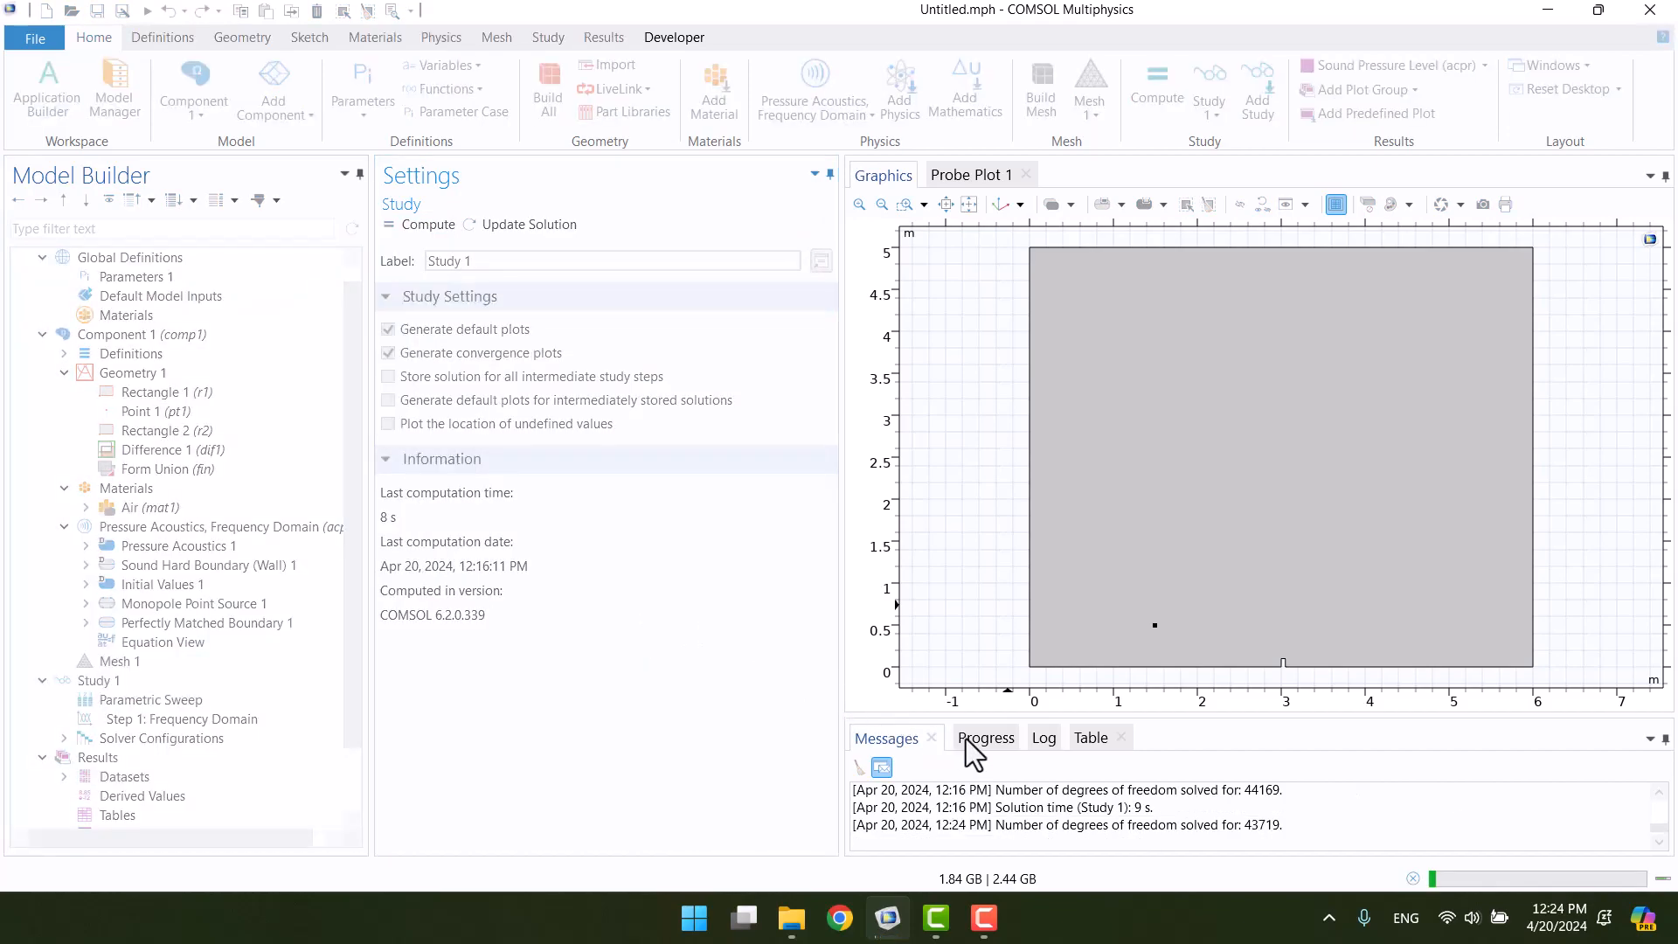
click(983, 738)
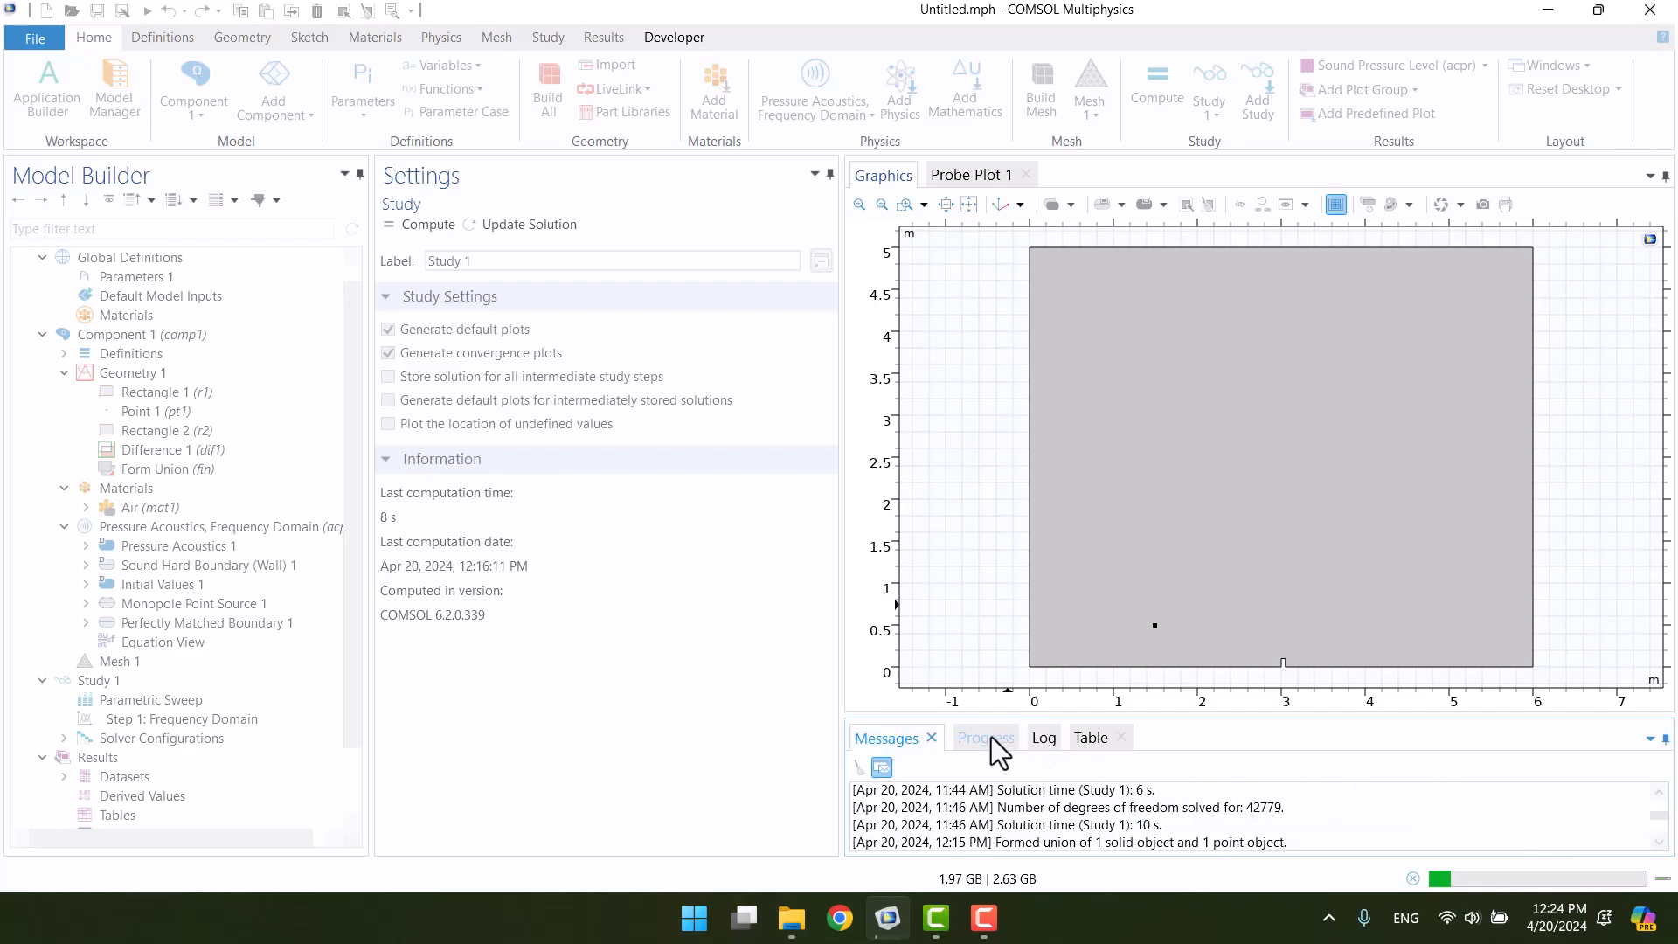
click(983, 737)
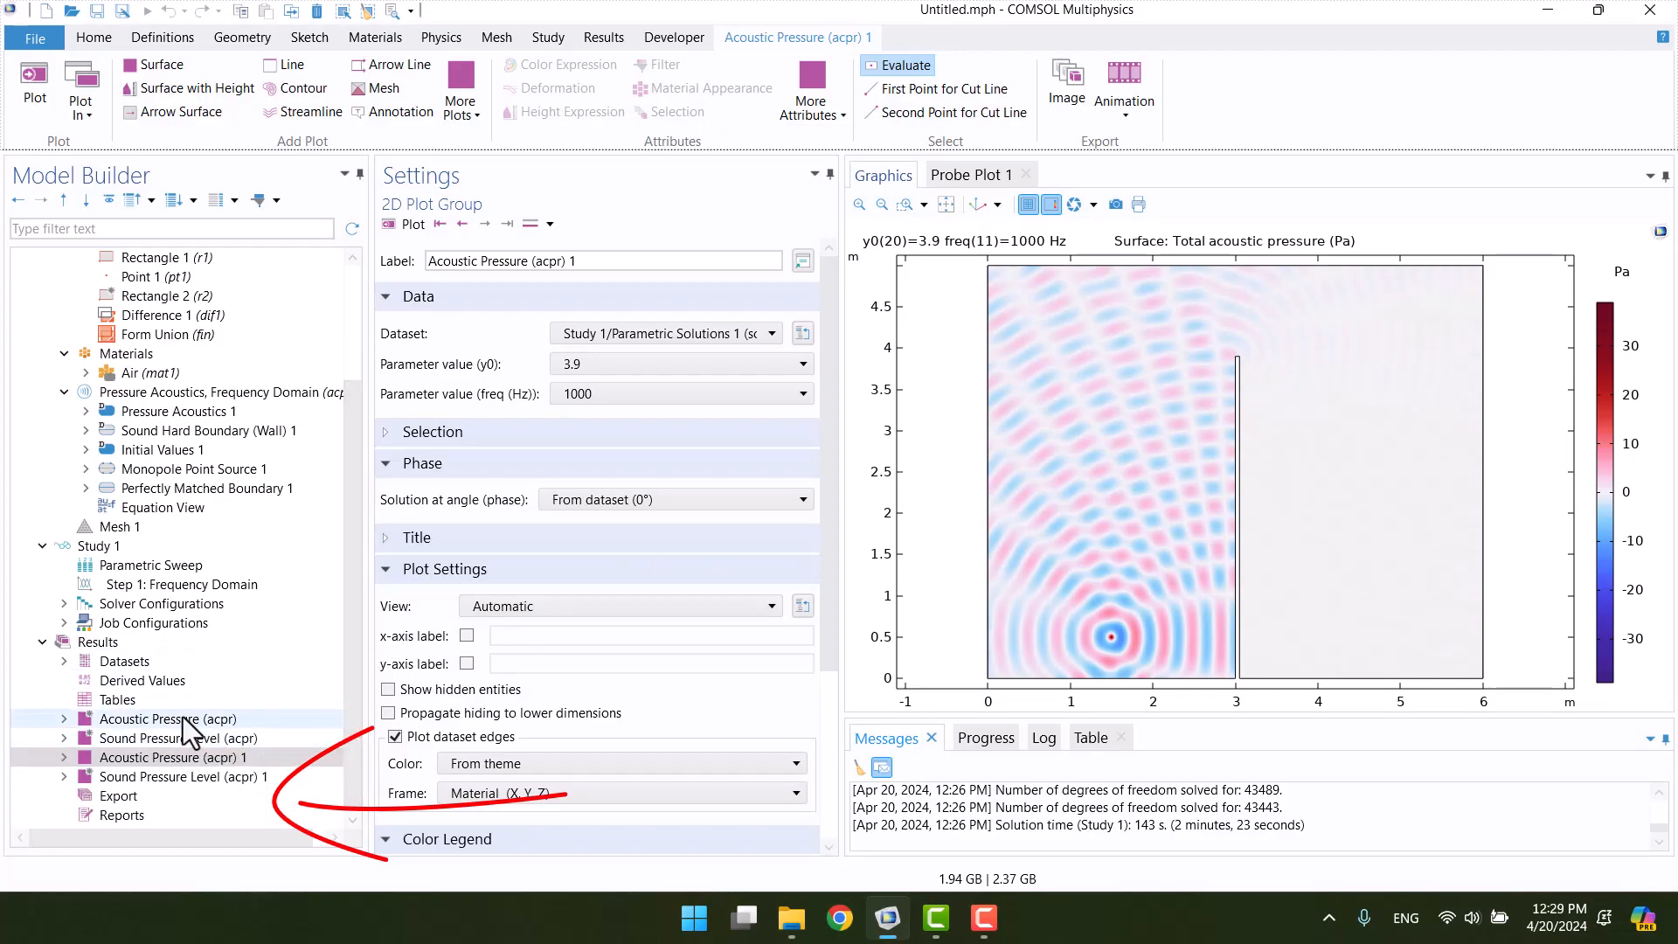
Step the Acoustic Pressure (acpr) 1 plot to barrier height y0 = 3.9 at 500 Hz.
click(167, 718)
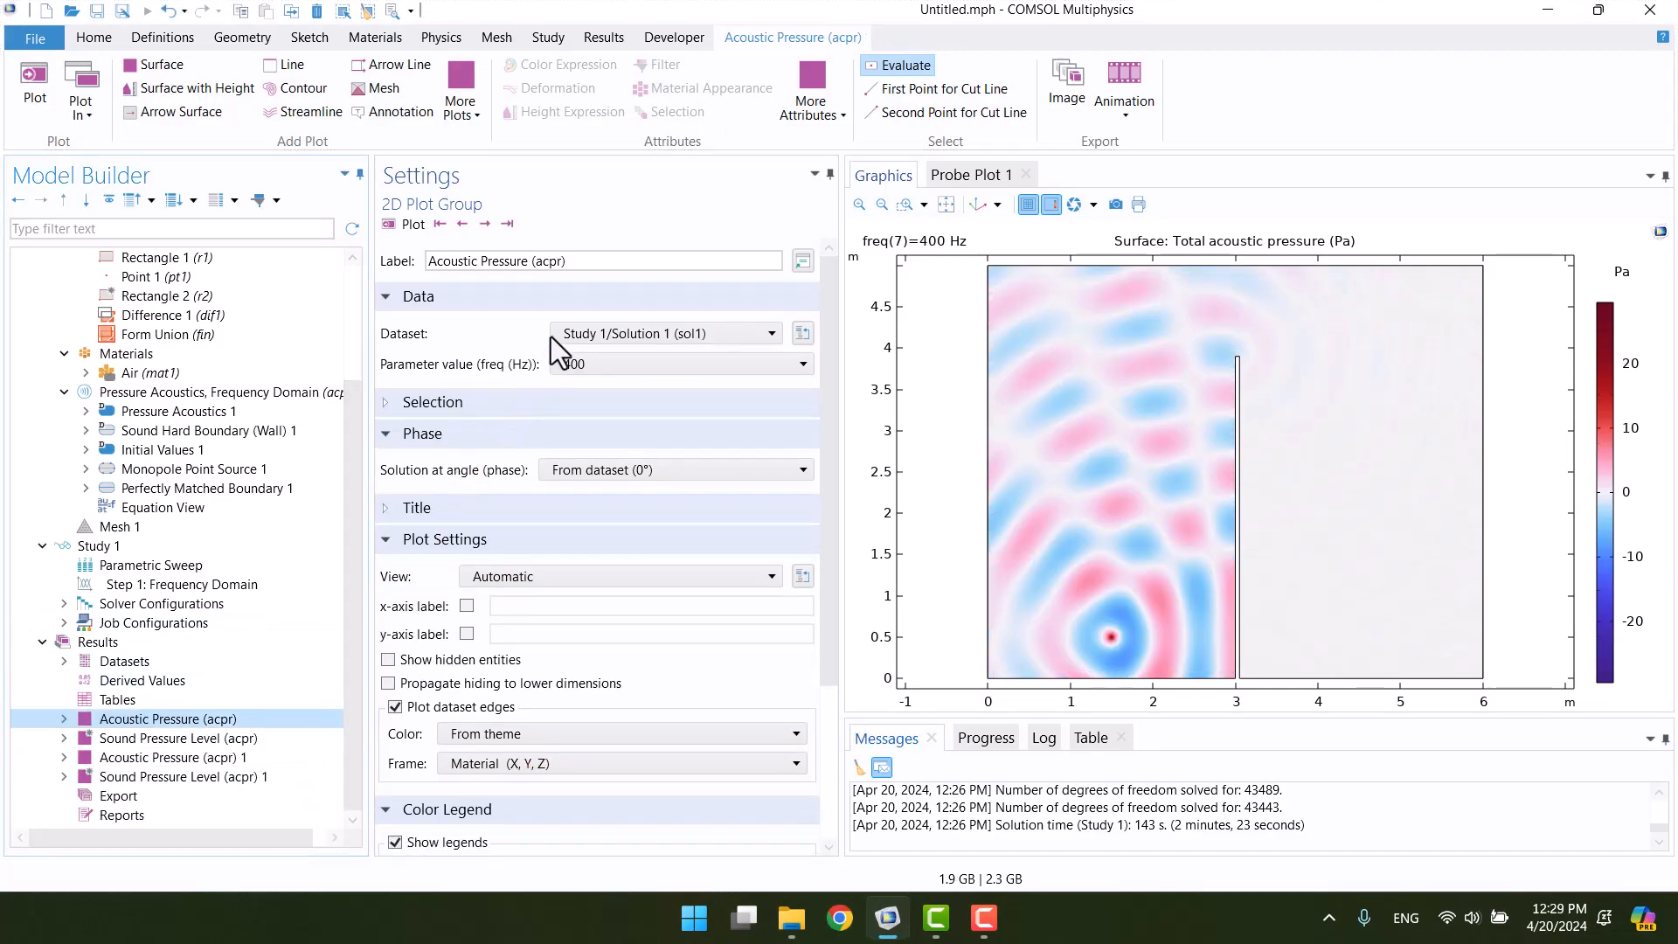
click(172, 757)
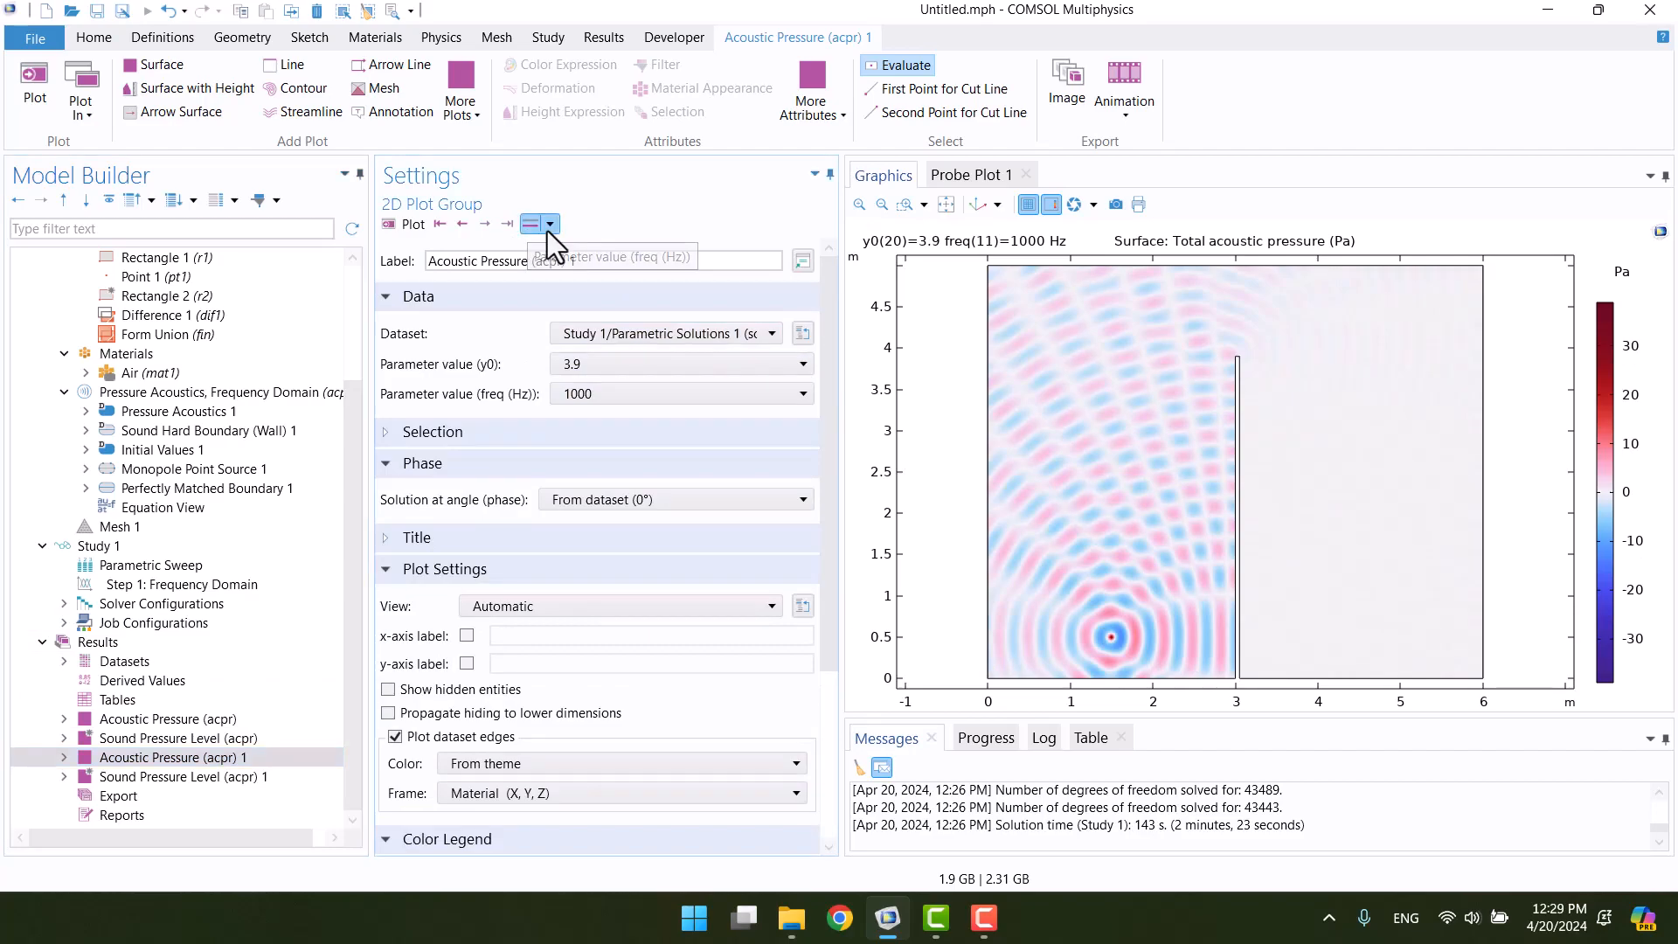
click(551, 224)
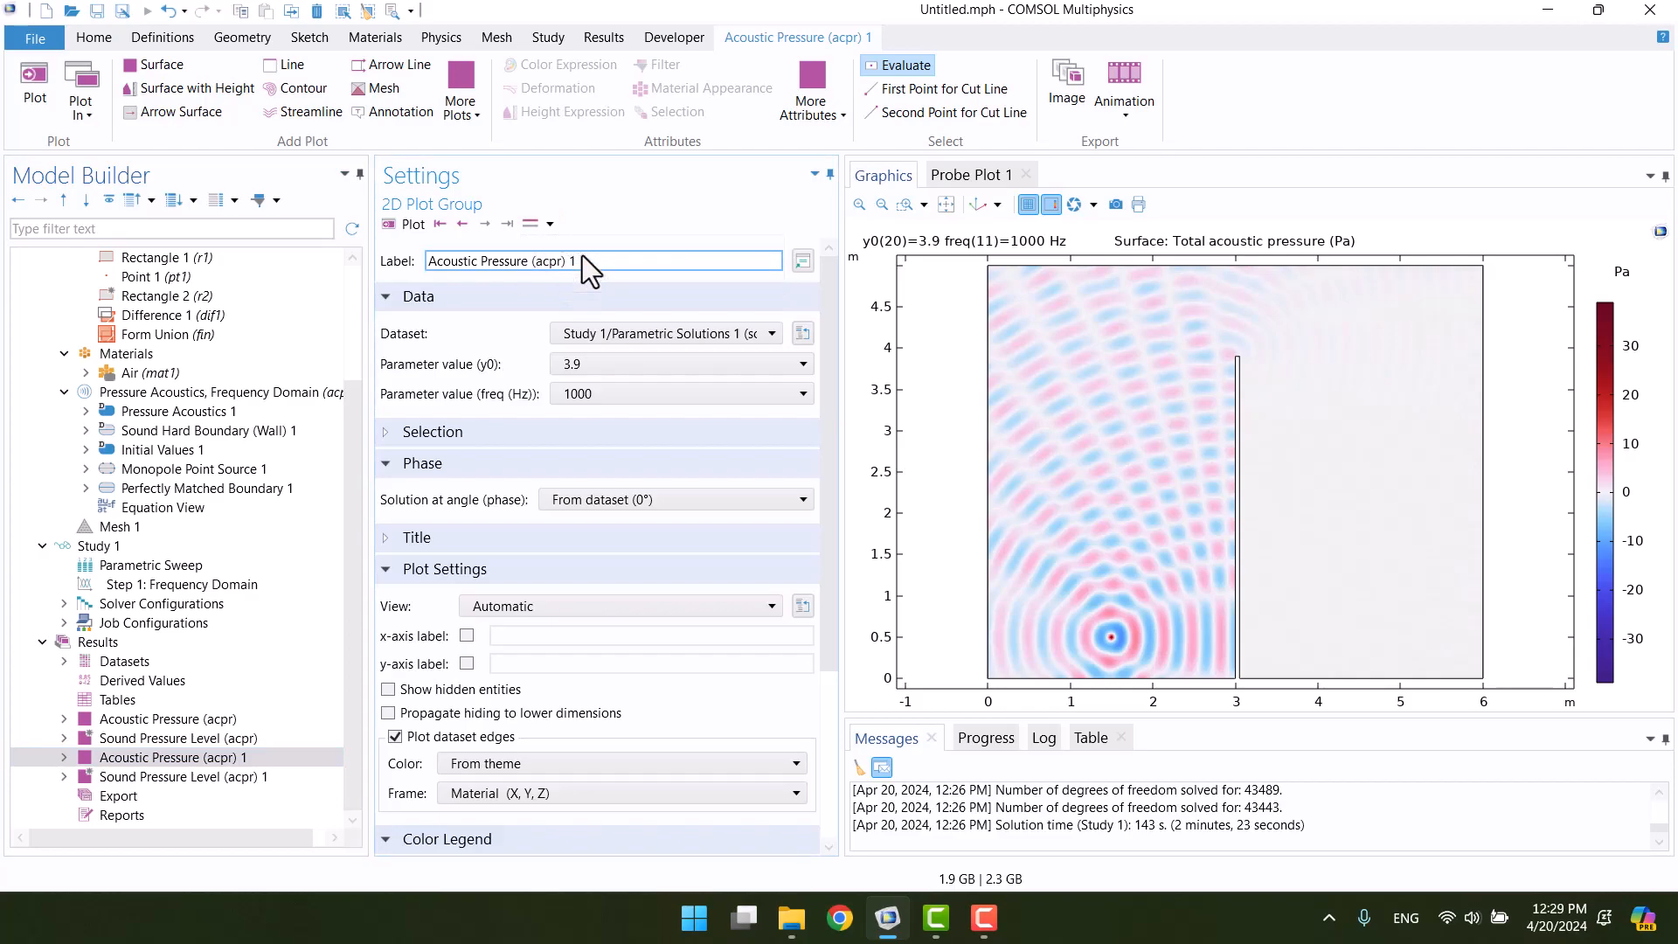
click(462, 223)
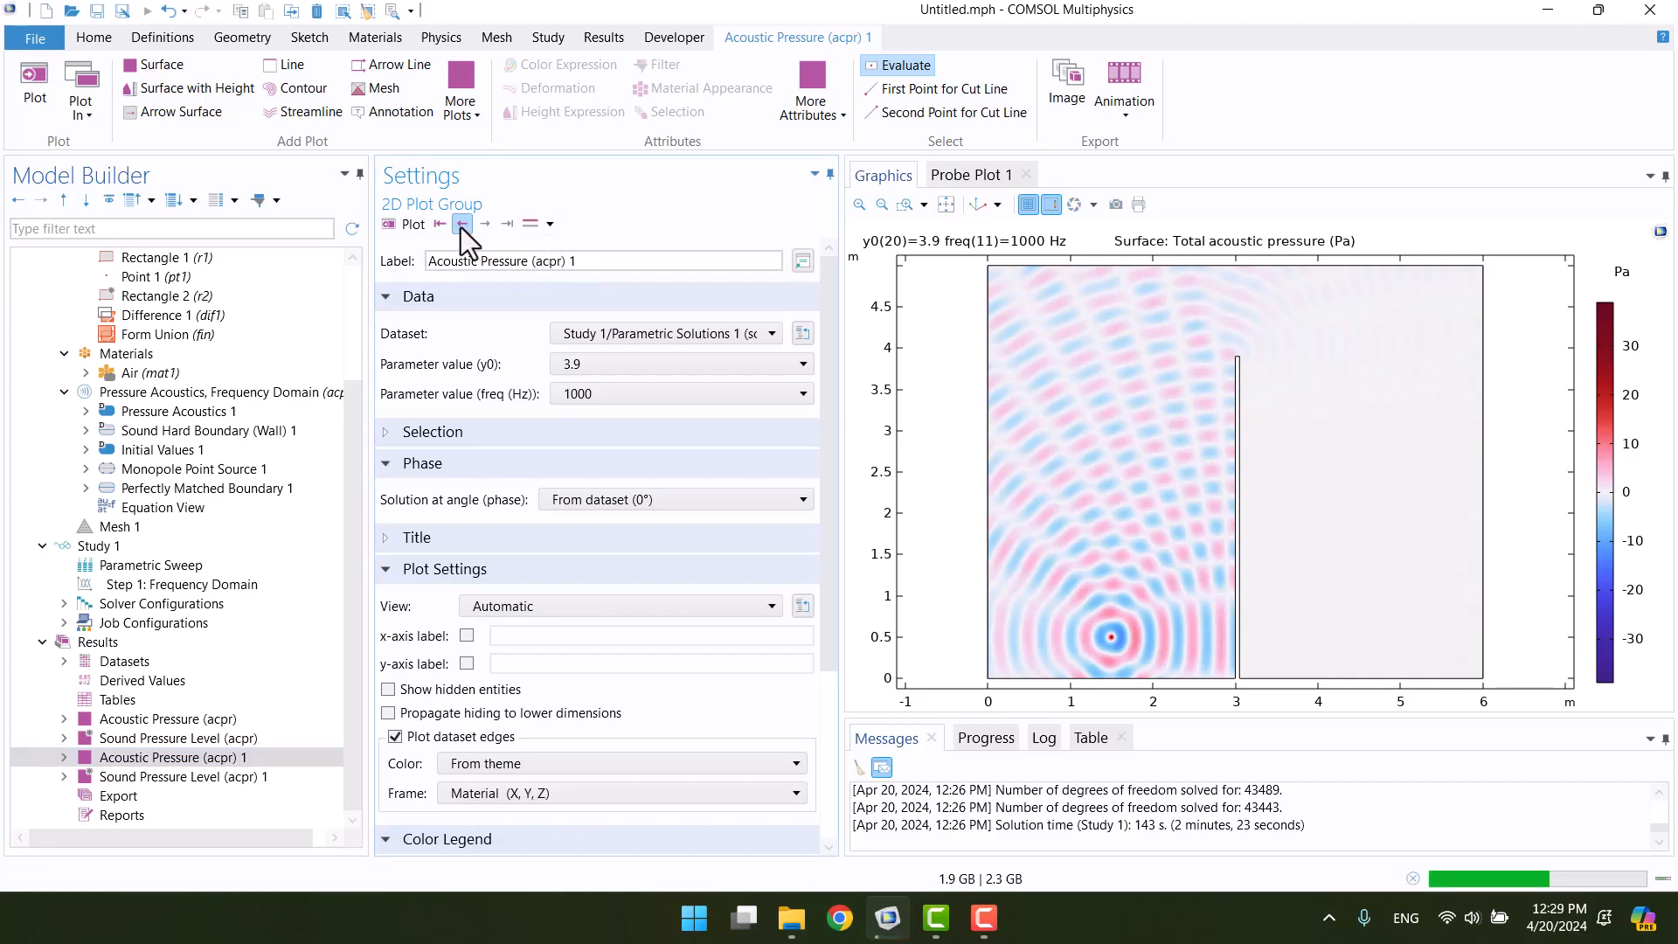
click(439, 223)
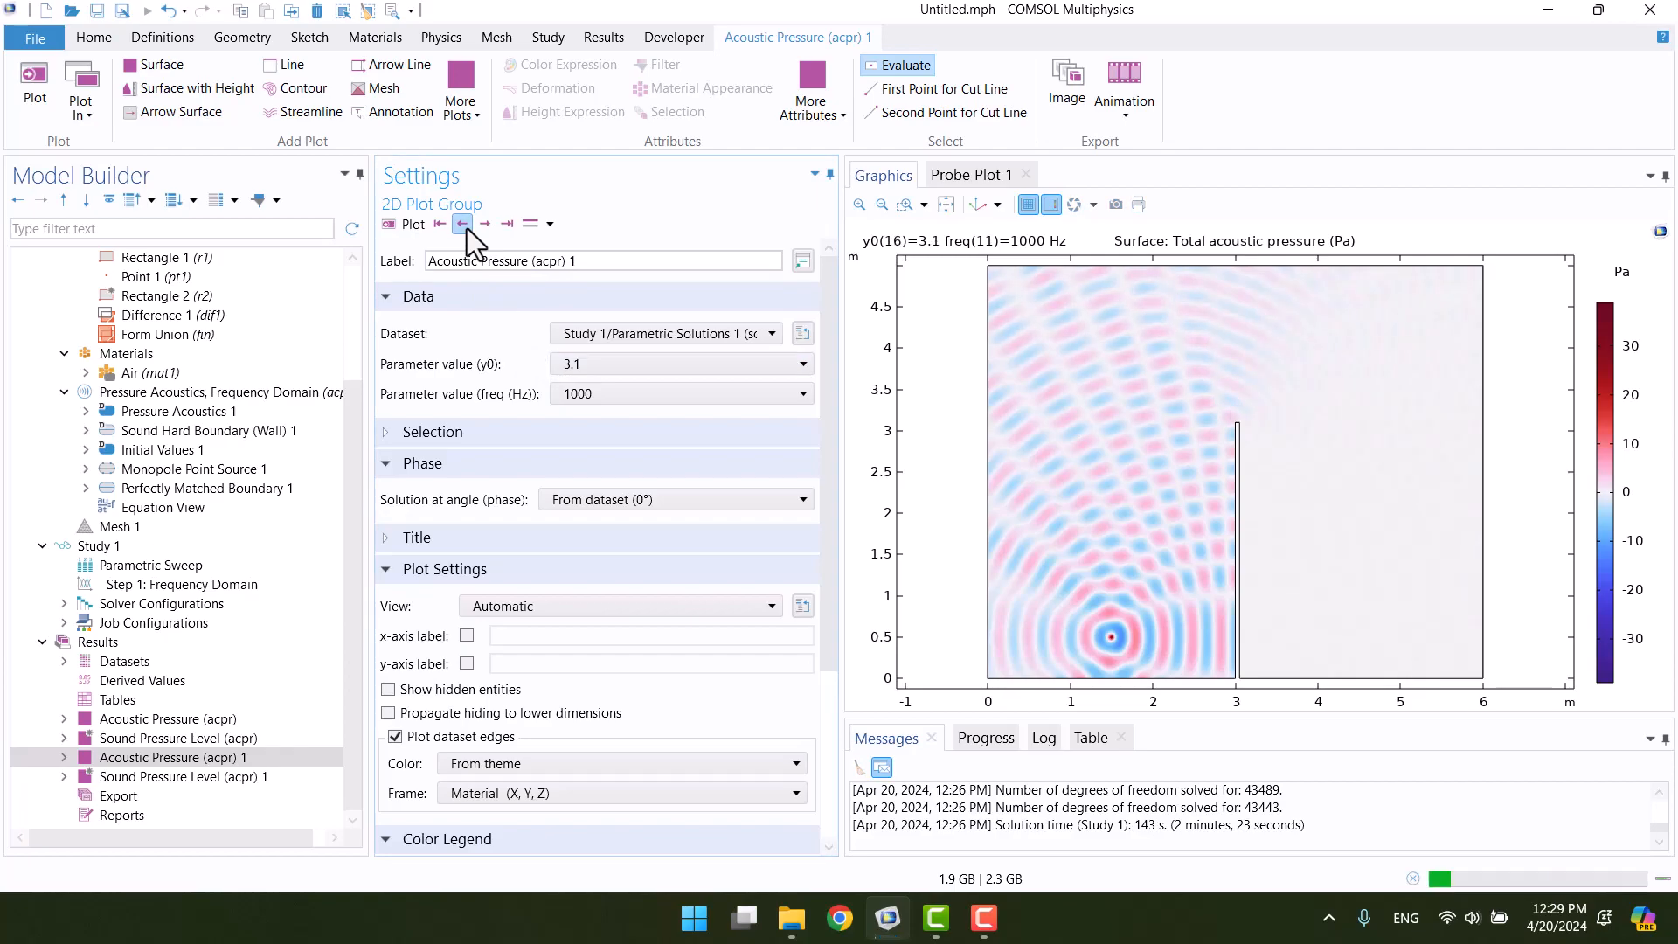
click(462, 223)
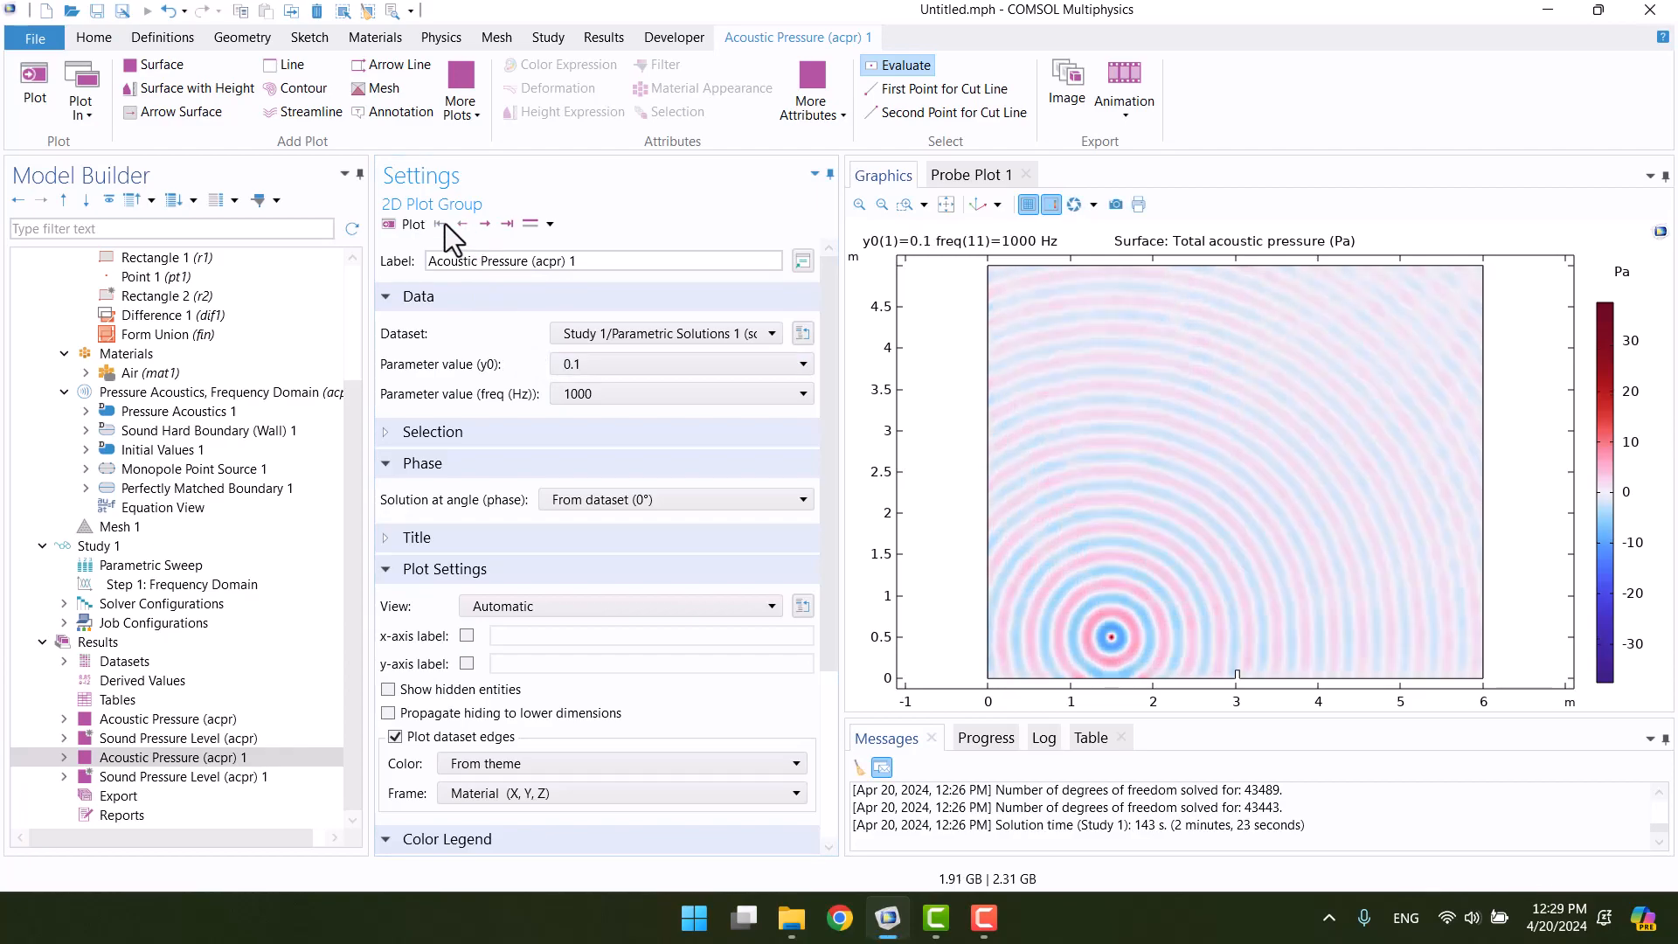
click(484, 224)
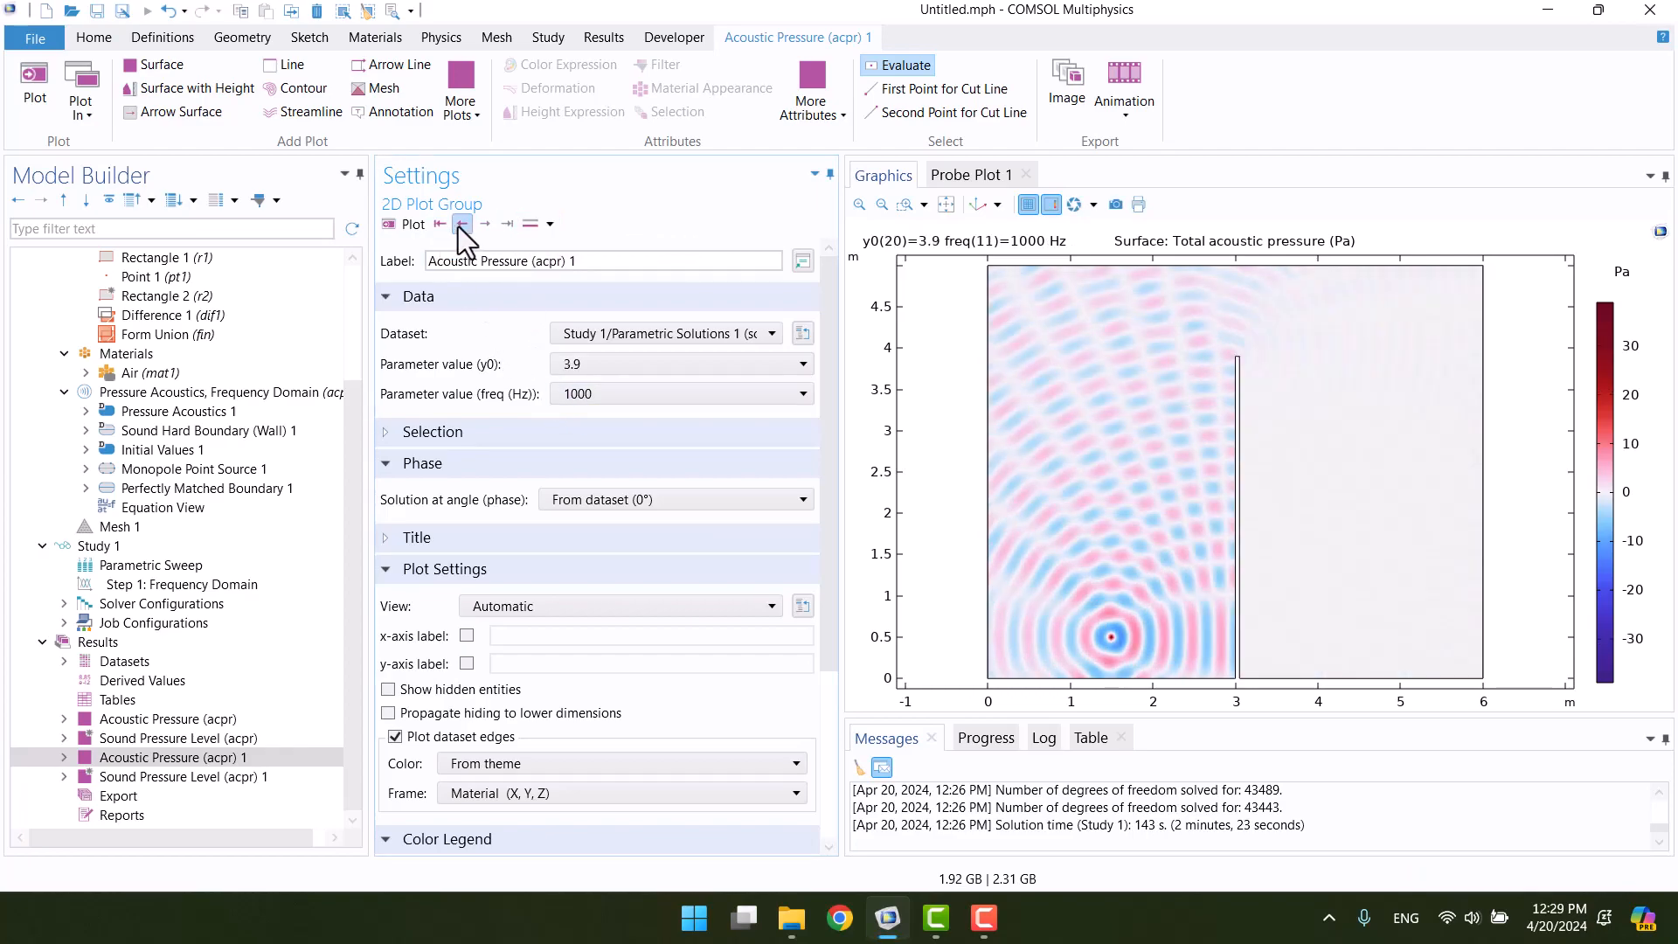
click(461, 224)
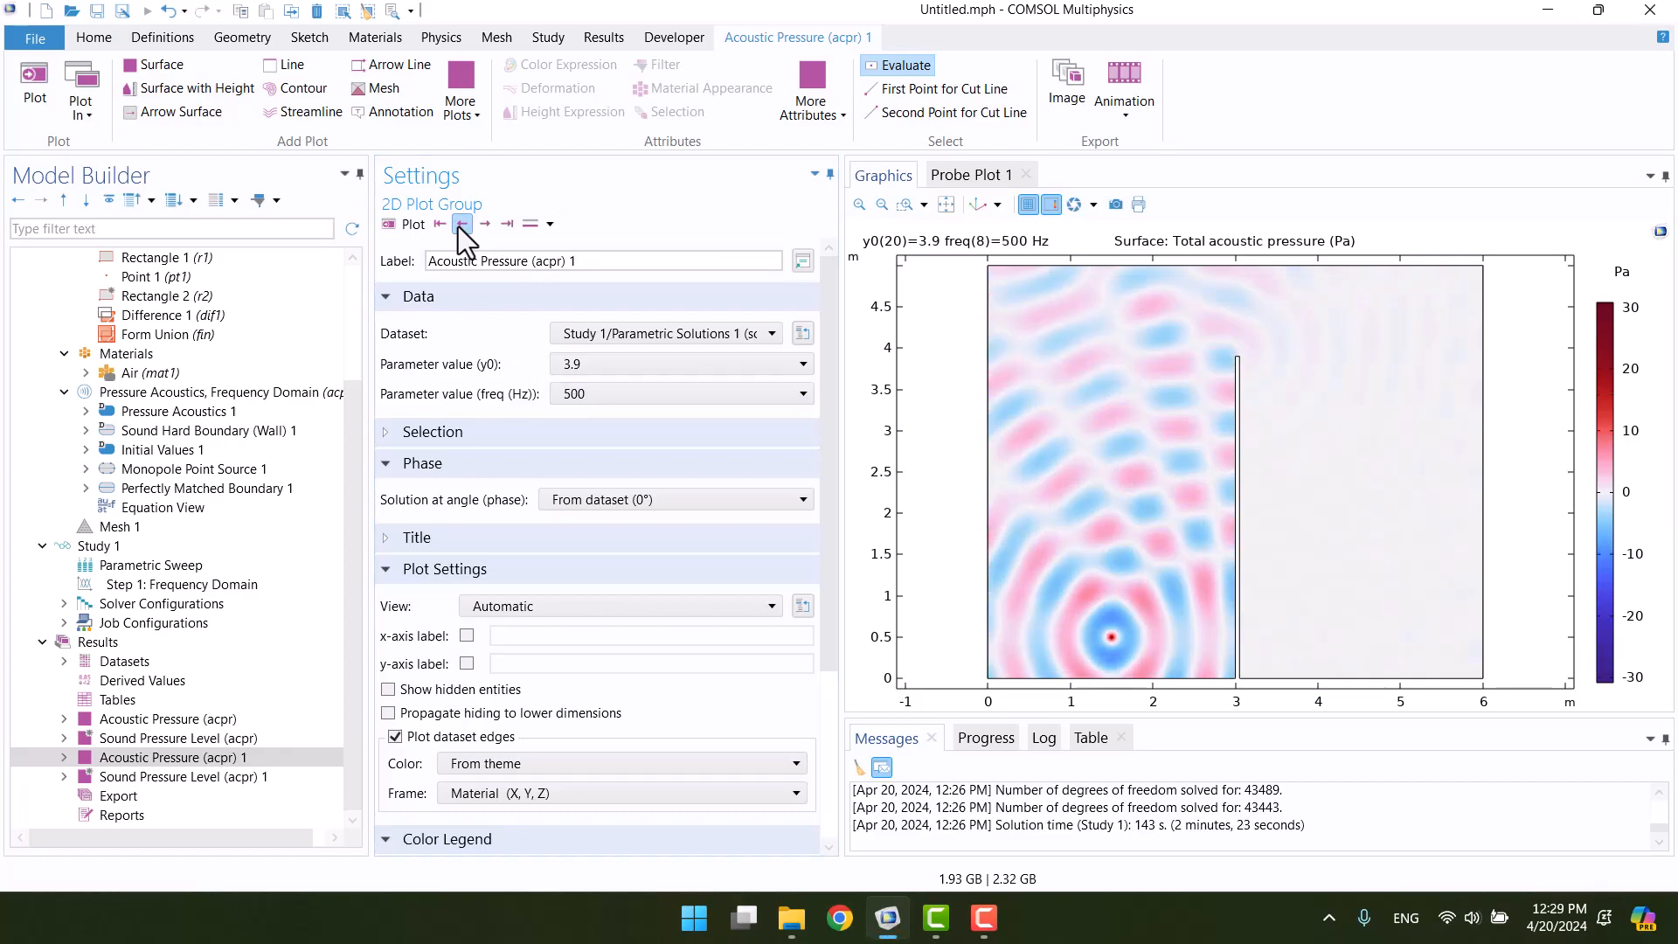
mouse_move(463, 224)
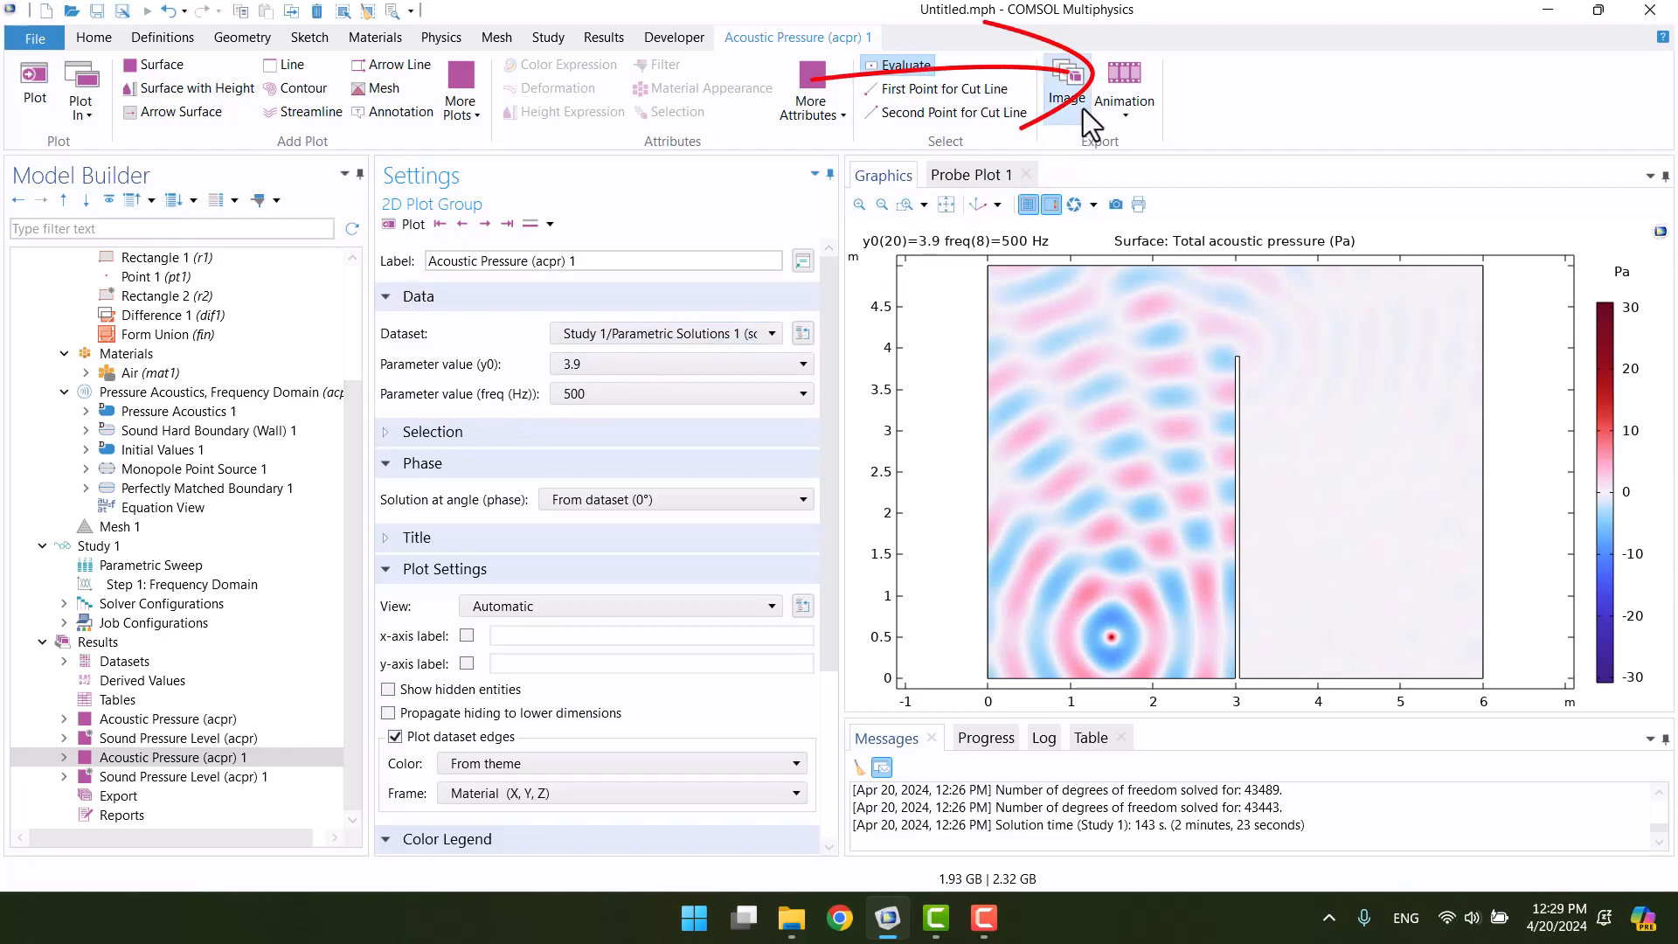
Create an animation Player looping over y0 at 500 Hz using all frames.
click(1124, 81)
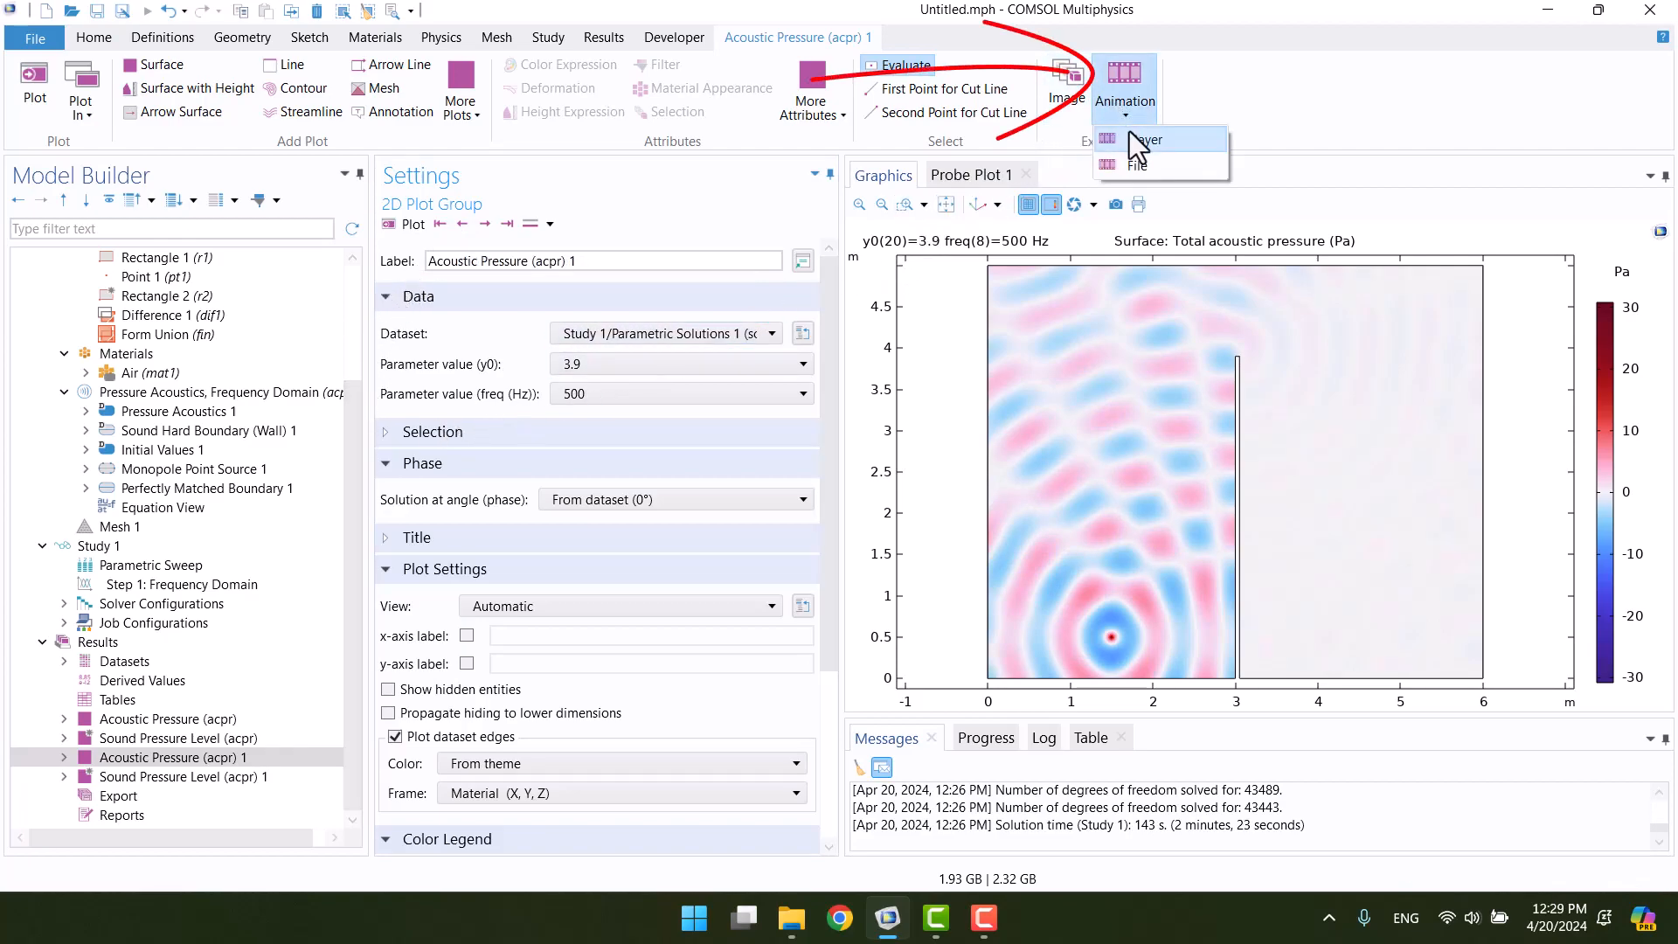
click(1148, 139)
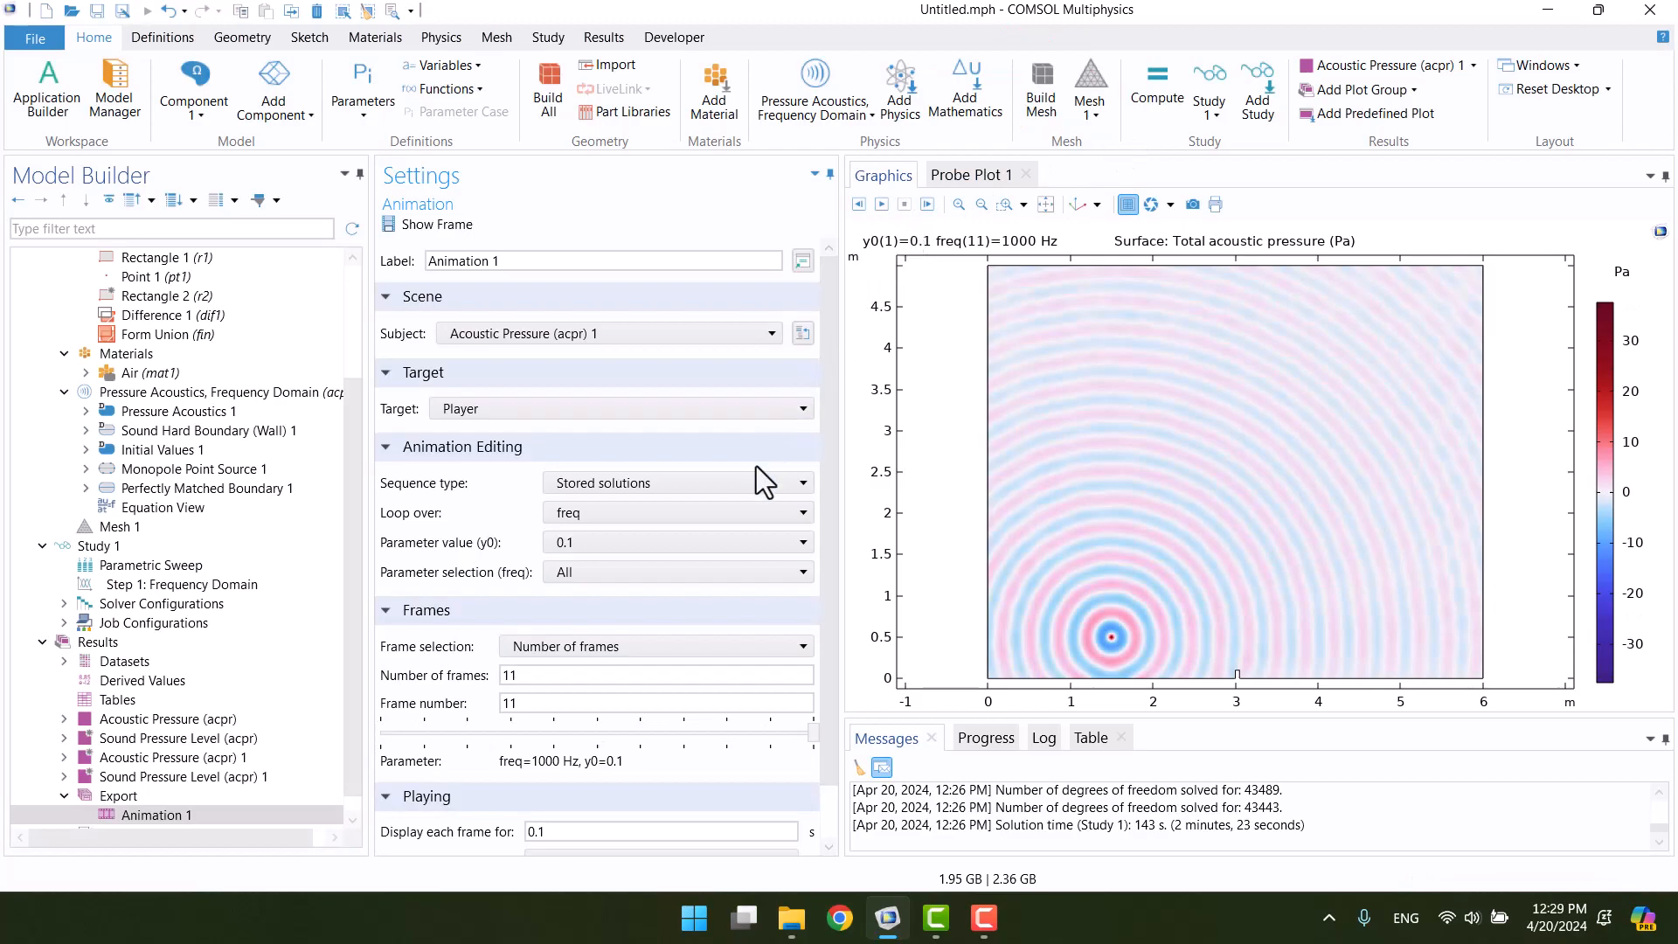
click(676, 513)
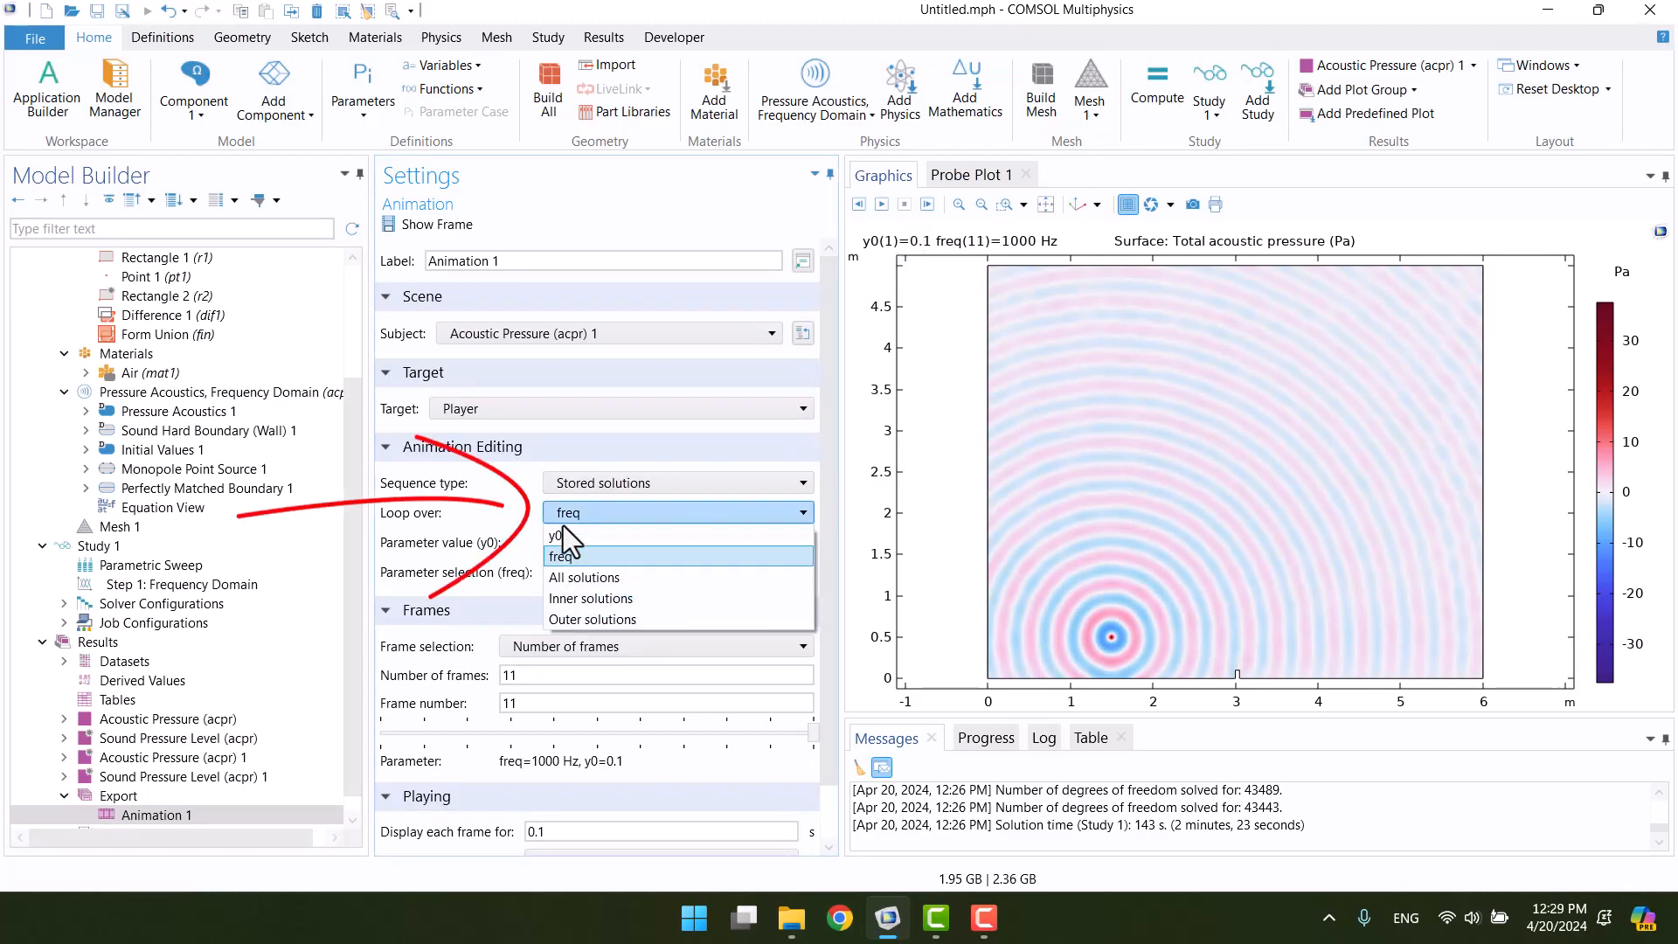
click(568, 534)
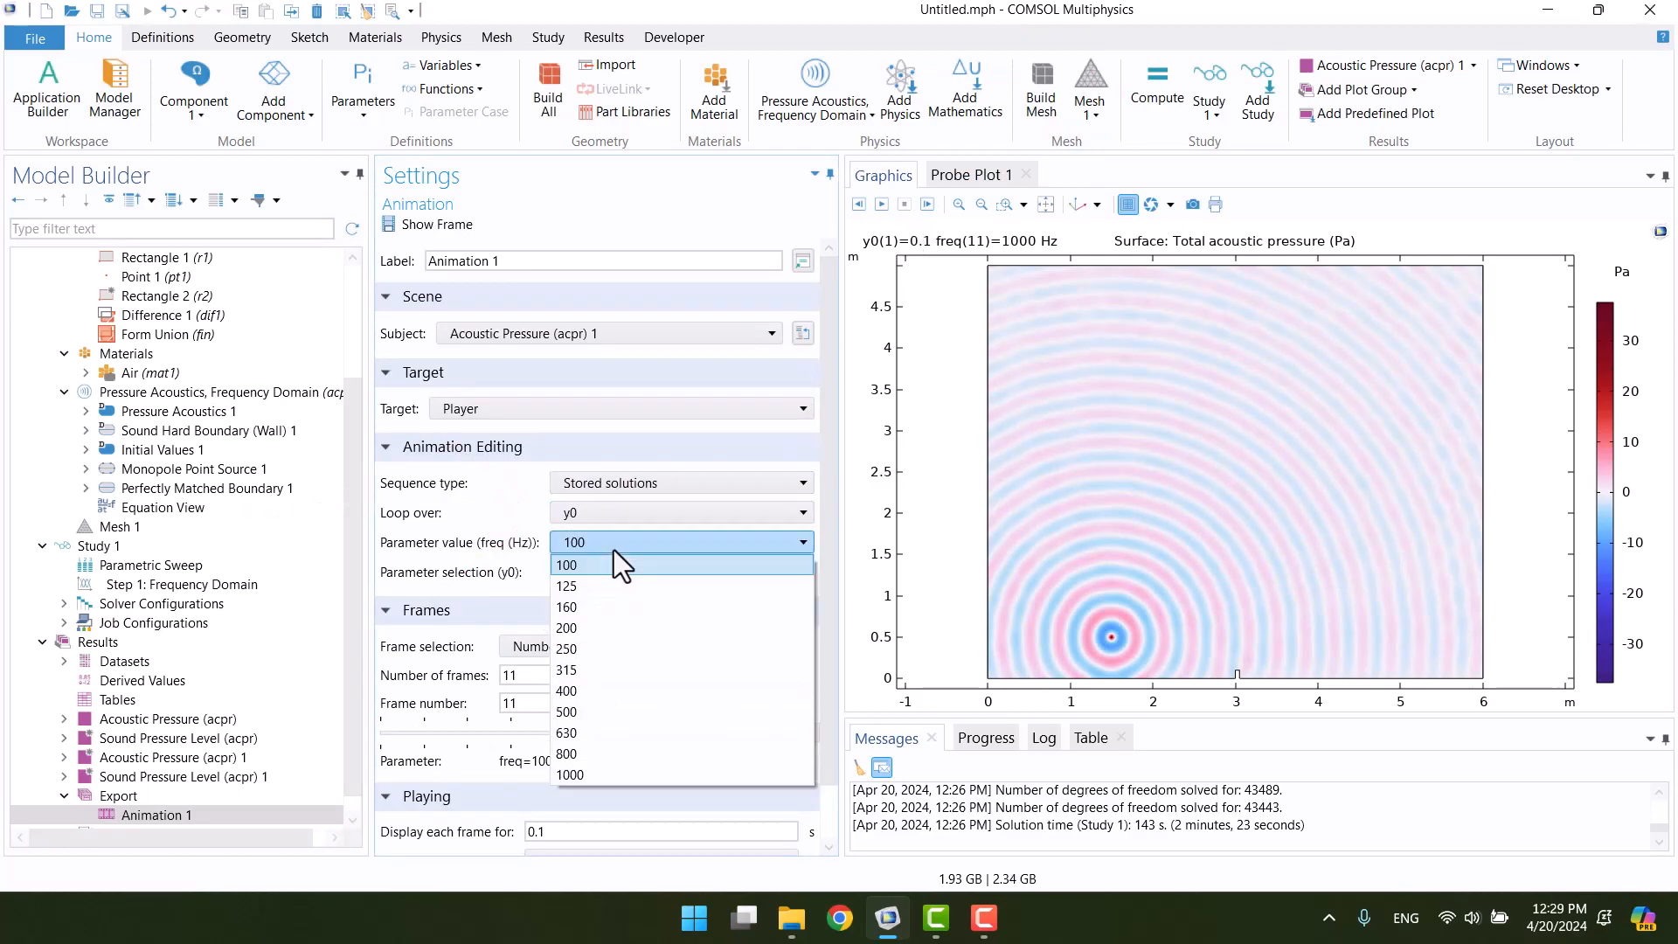
click(568, 711)
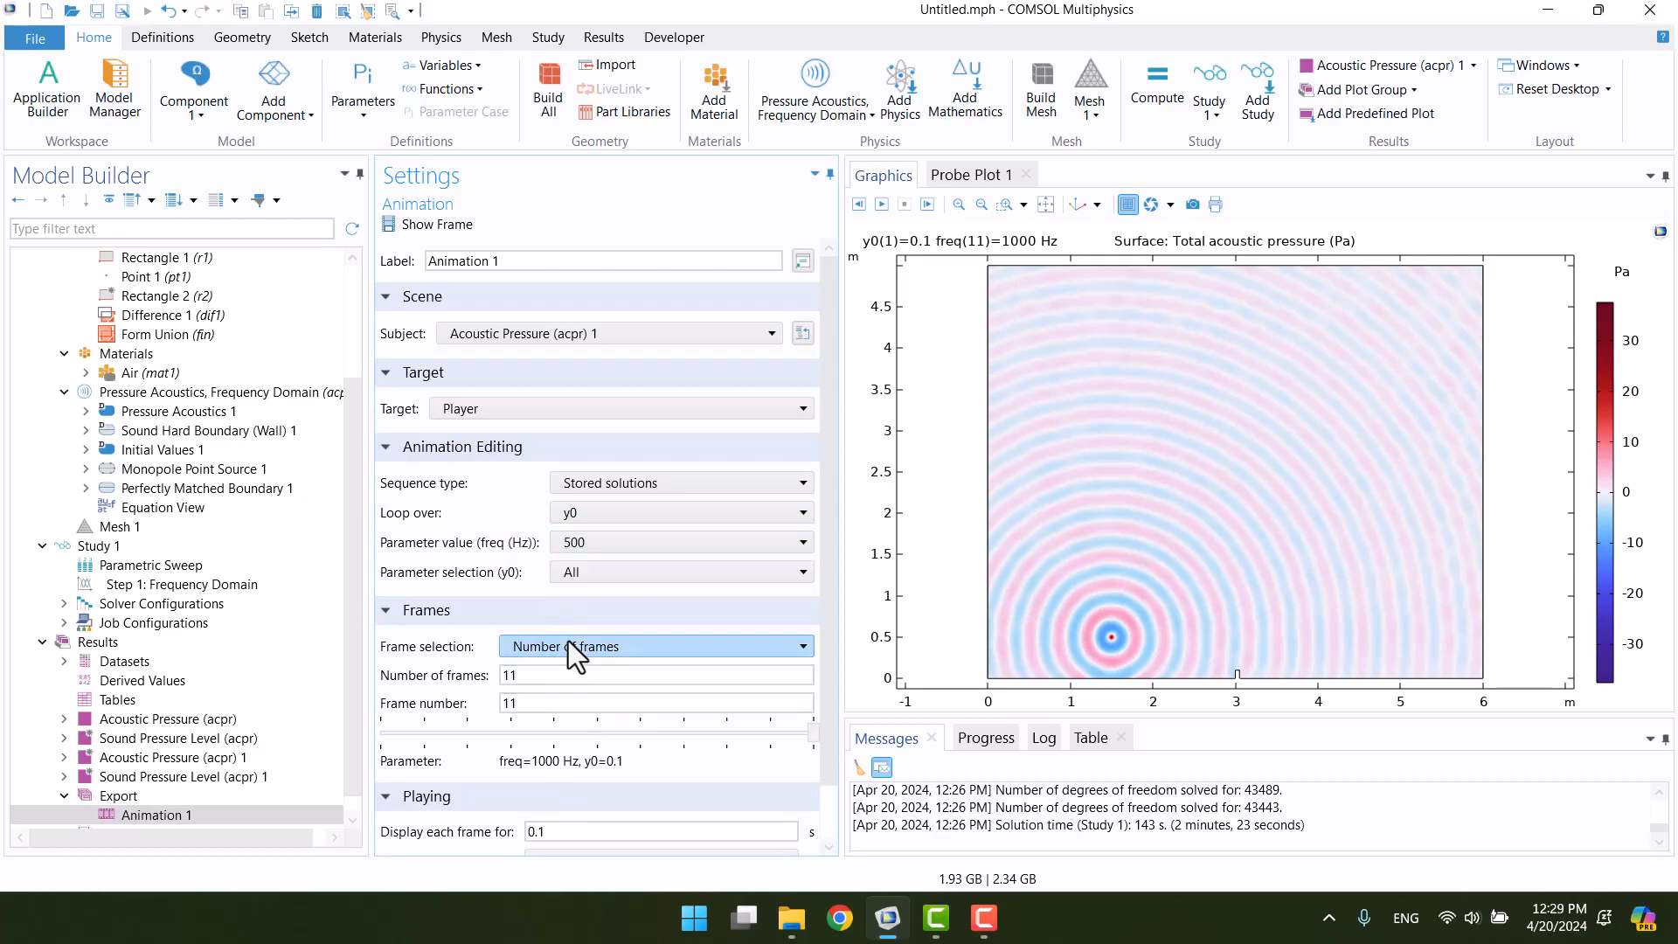
click(654, 645)
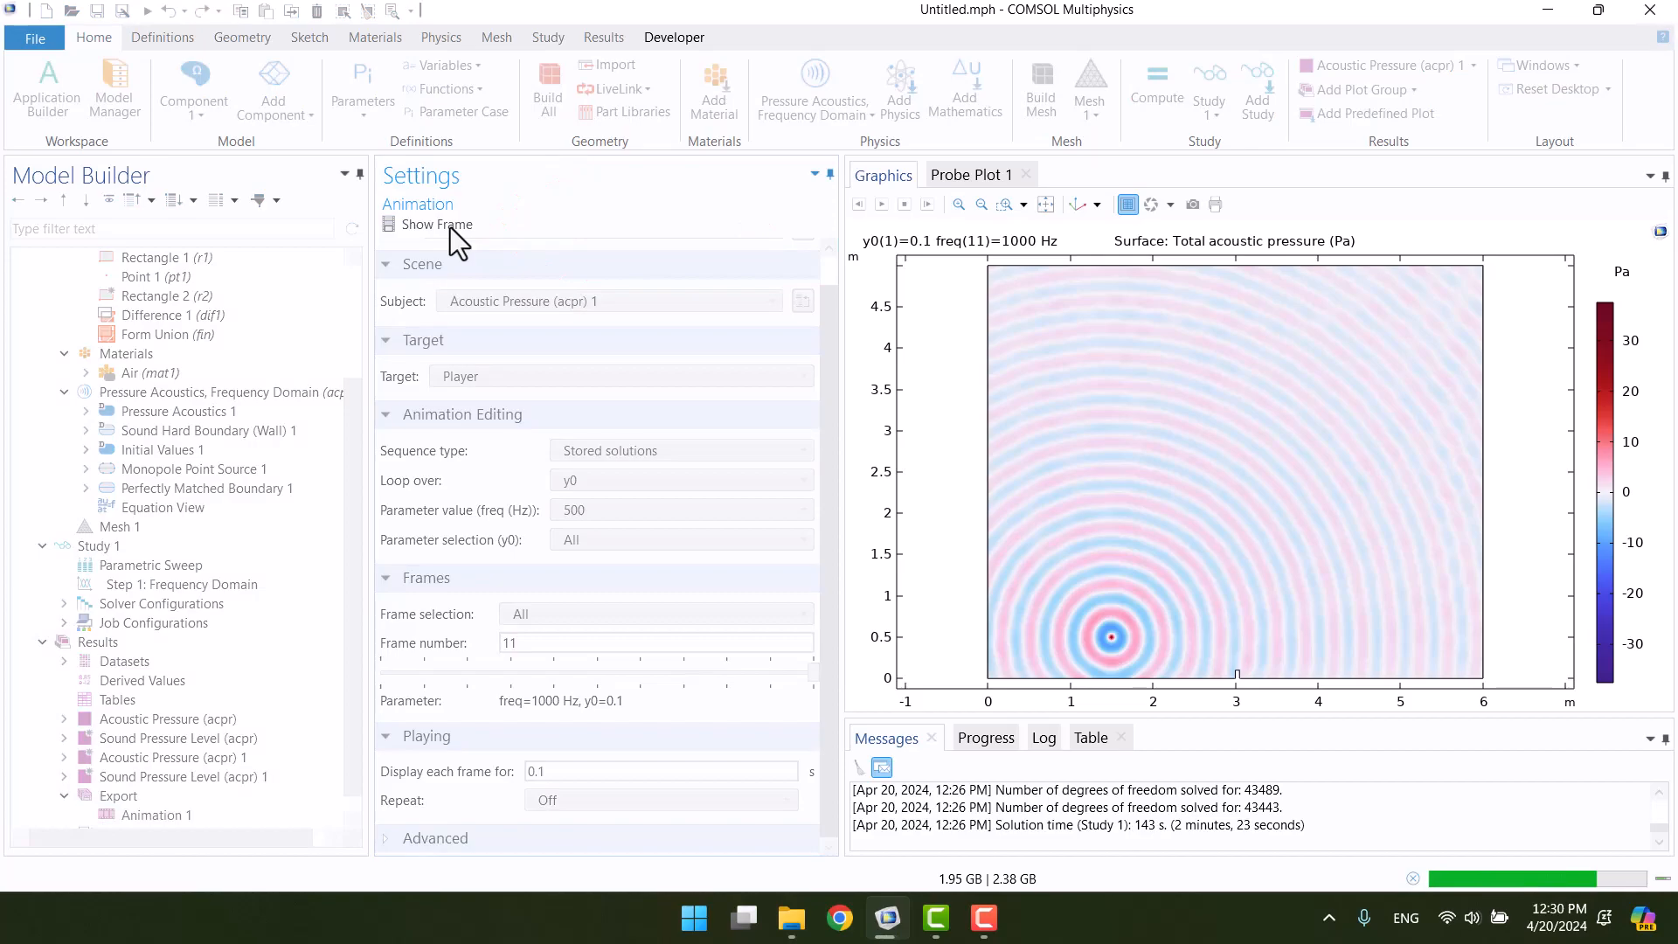
Generate the animation frames and play them through all barrier heights.
click(434, 225)
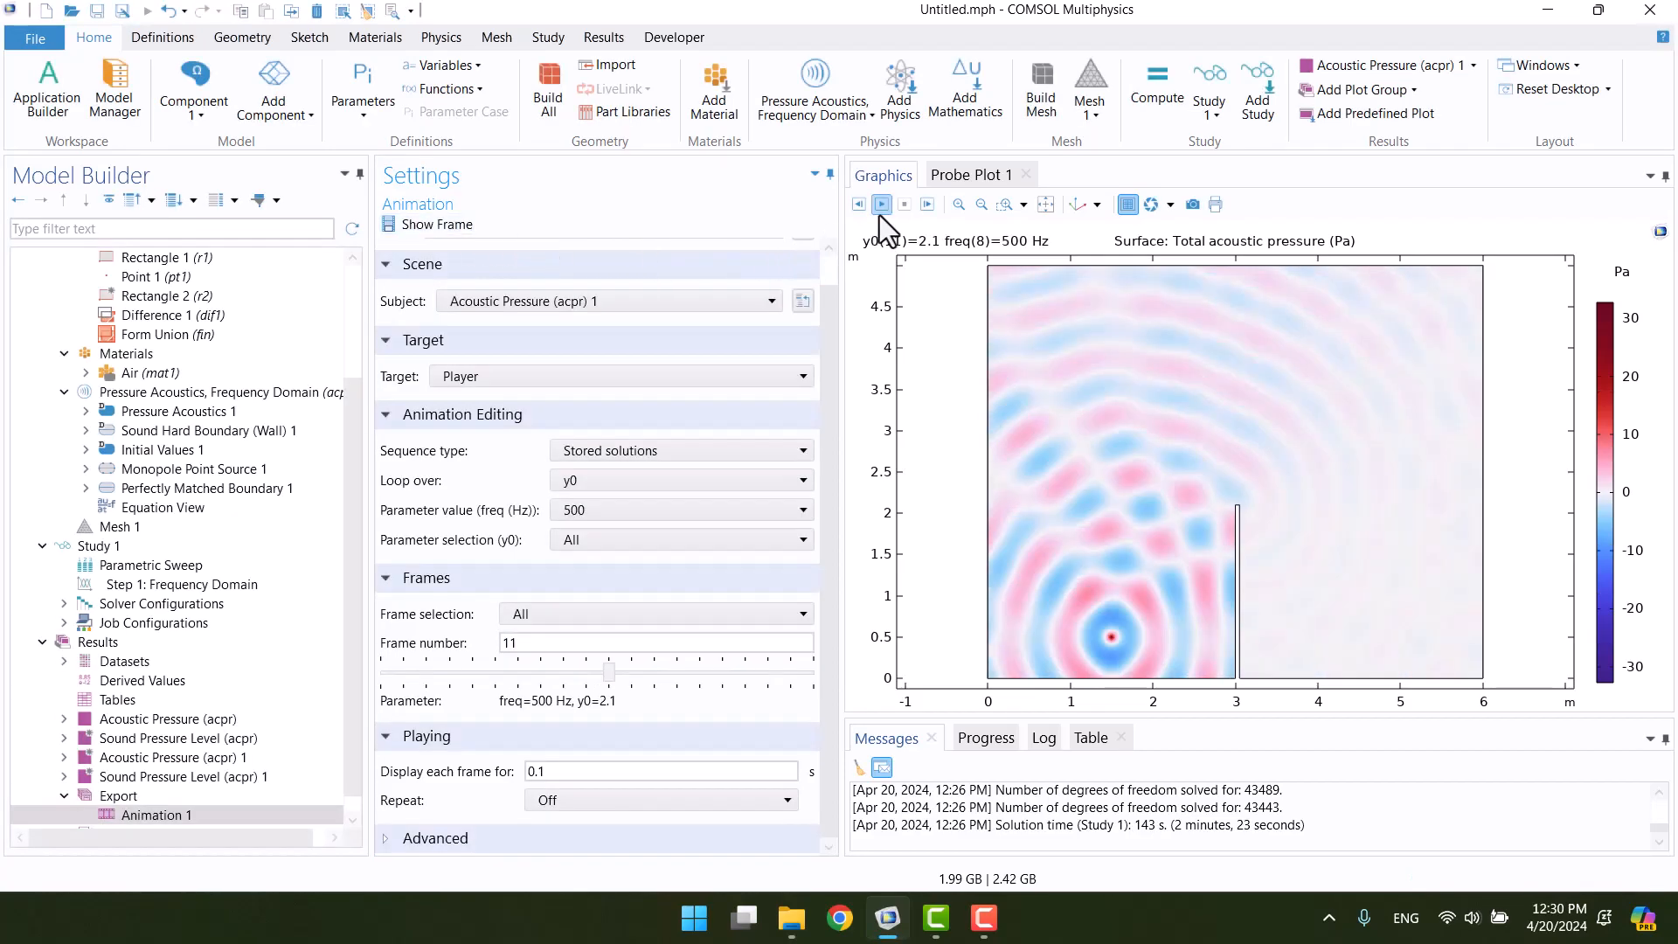
click(882, 203)
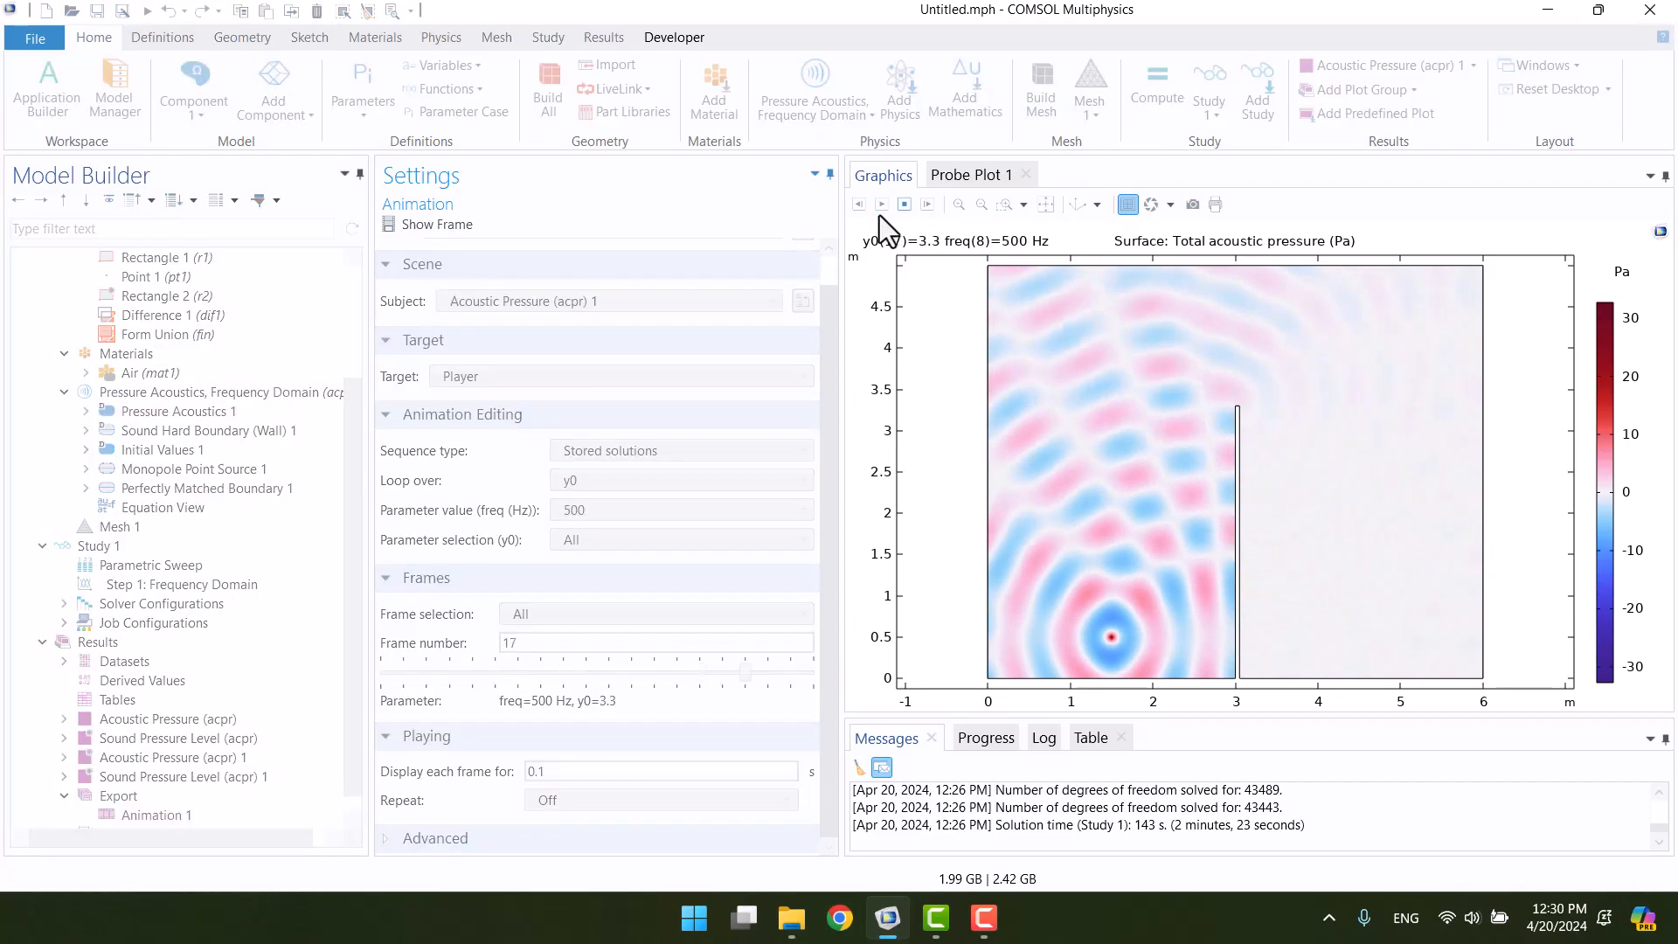
click(882, 204)
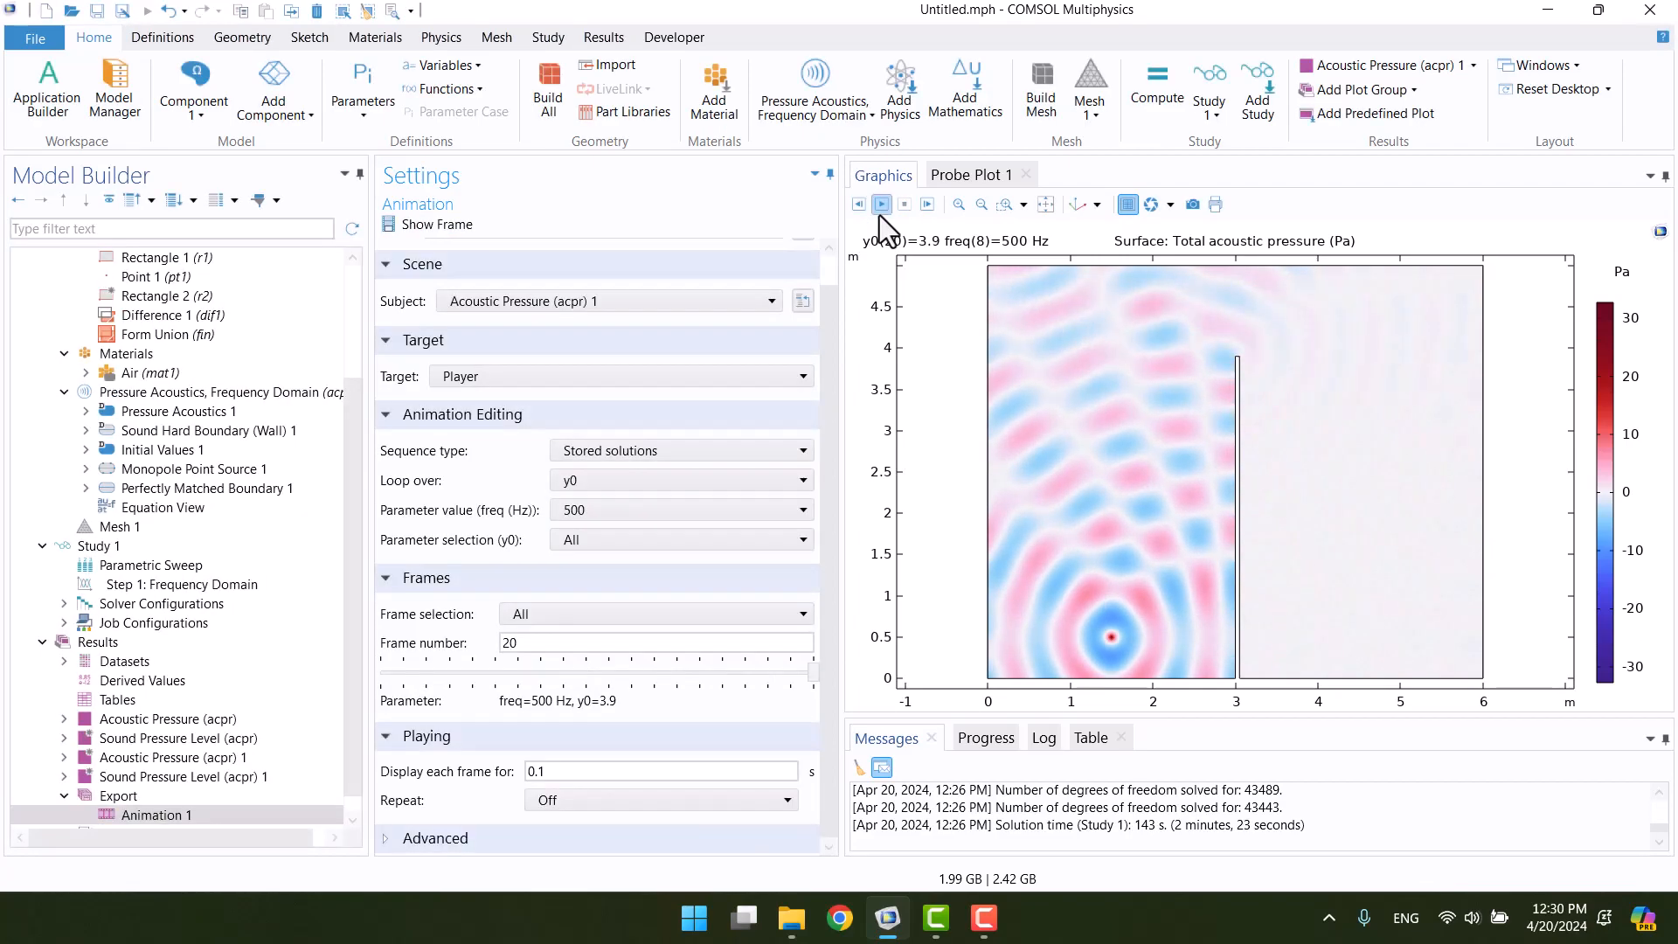